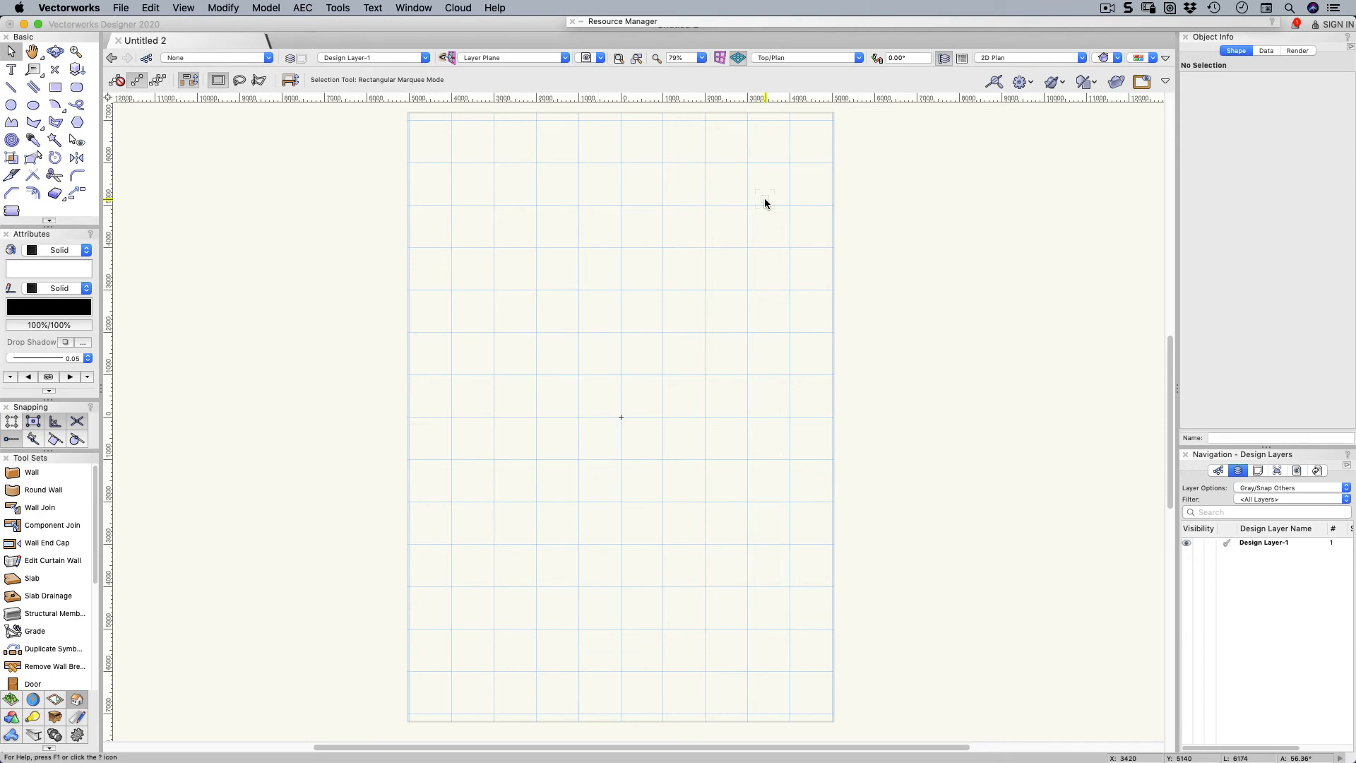
mouse_move(593, 269)
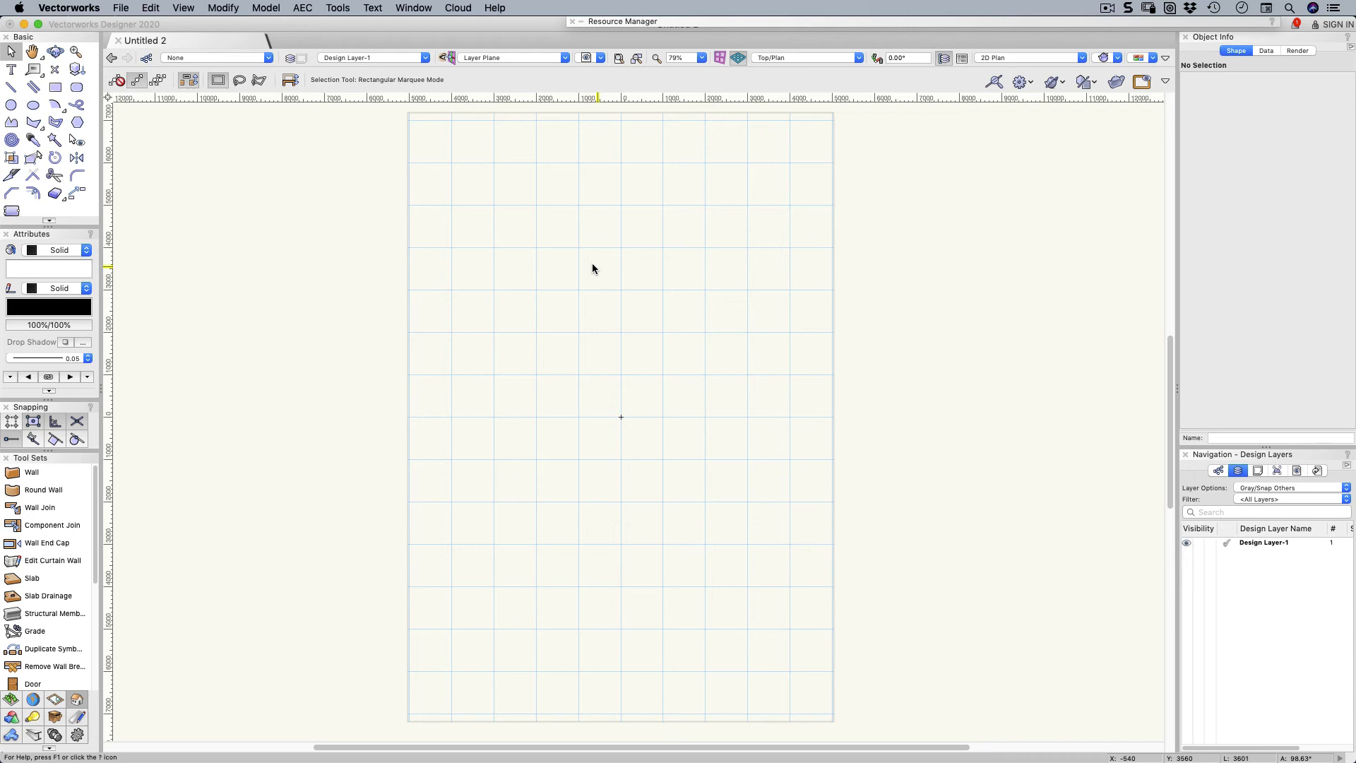
Step: Browse the menu bar and dismiss the workspace list without switching workspaces
click(372, 8)
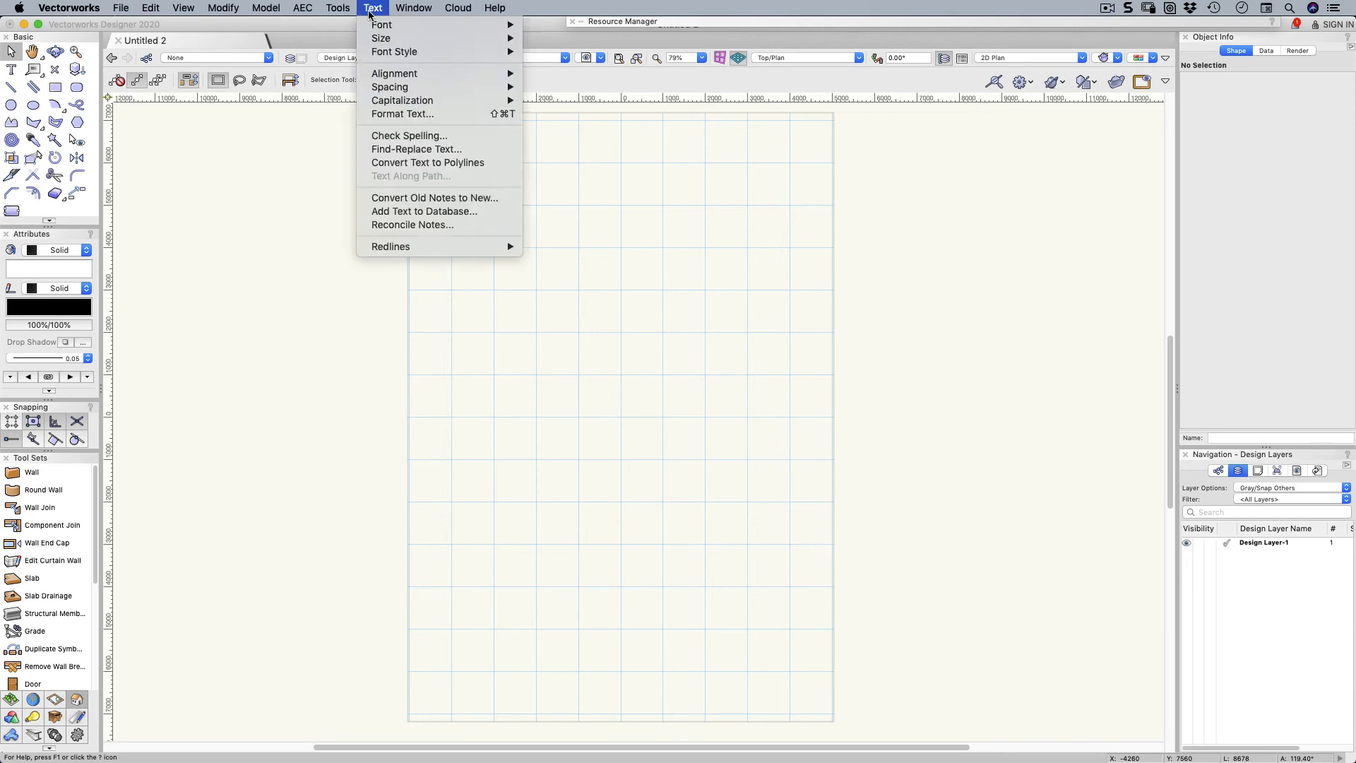
click(337, 9)
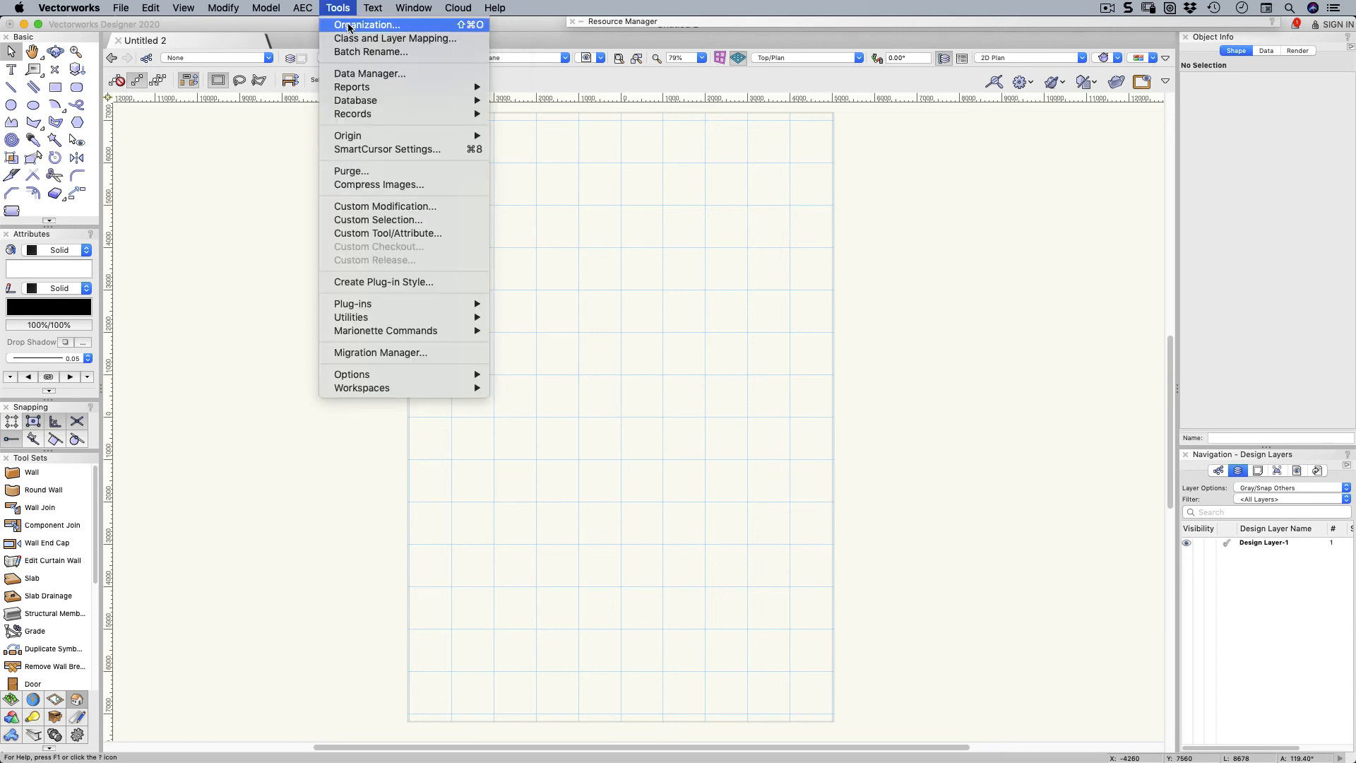
mouse_move(361, 387)
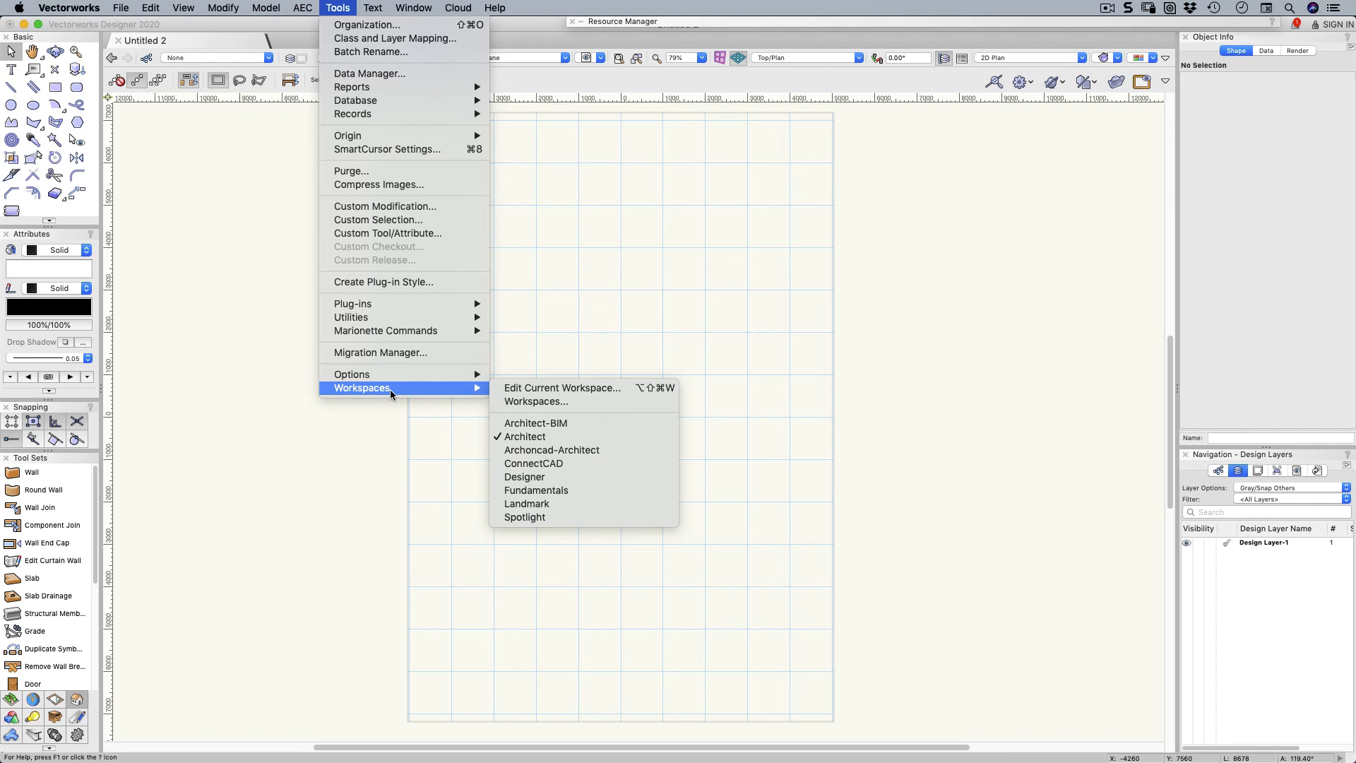
mouse_move(525, 437)
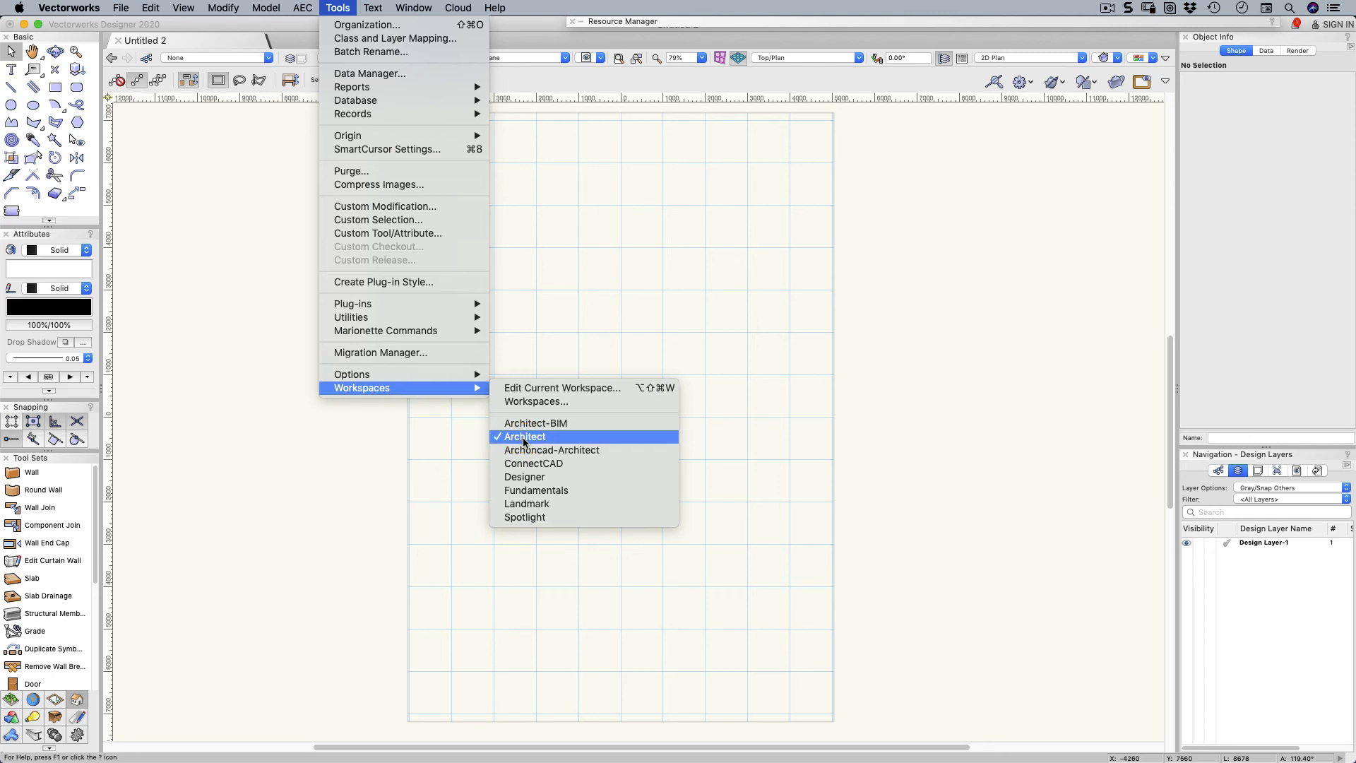
mouse_move(526, 503)
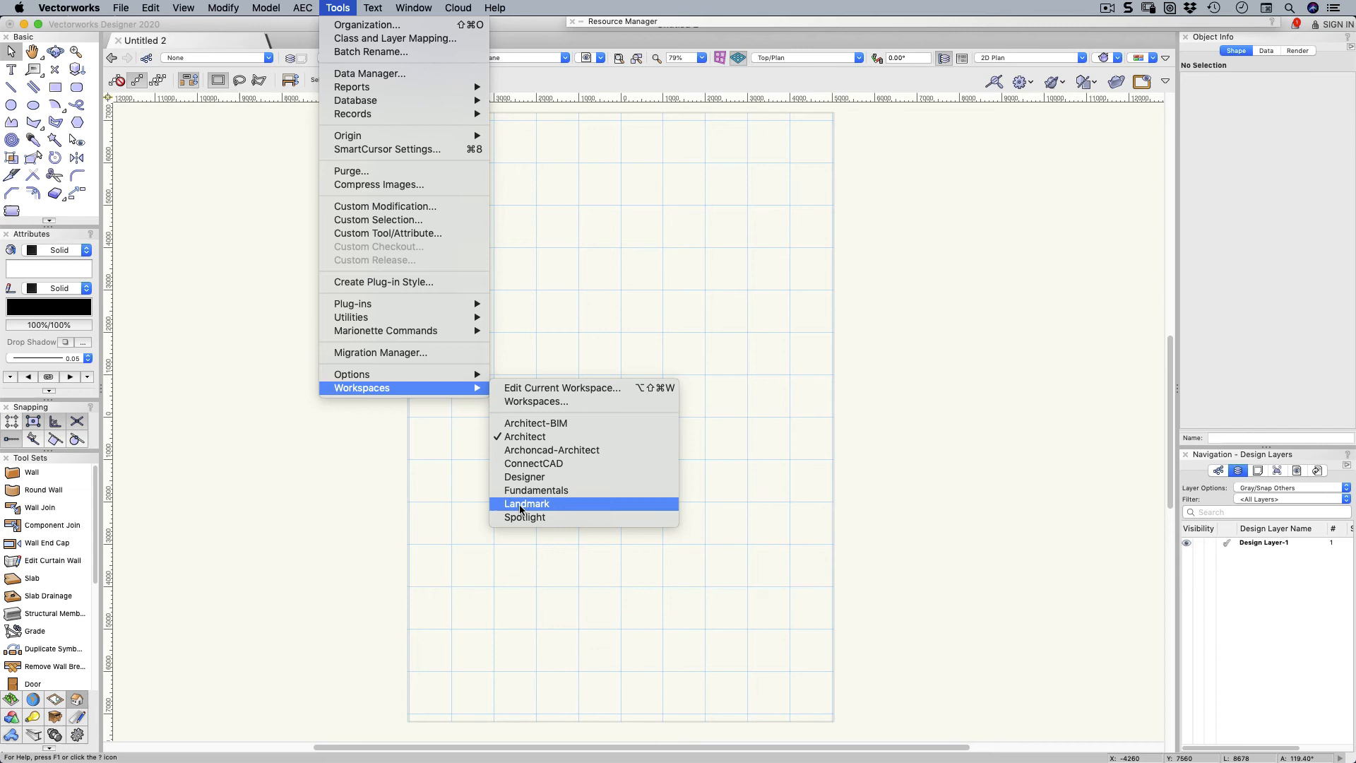
mouse_move(536, 490)
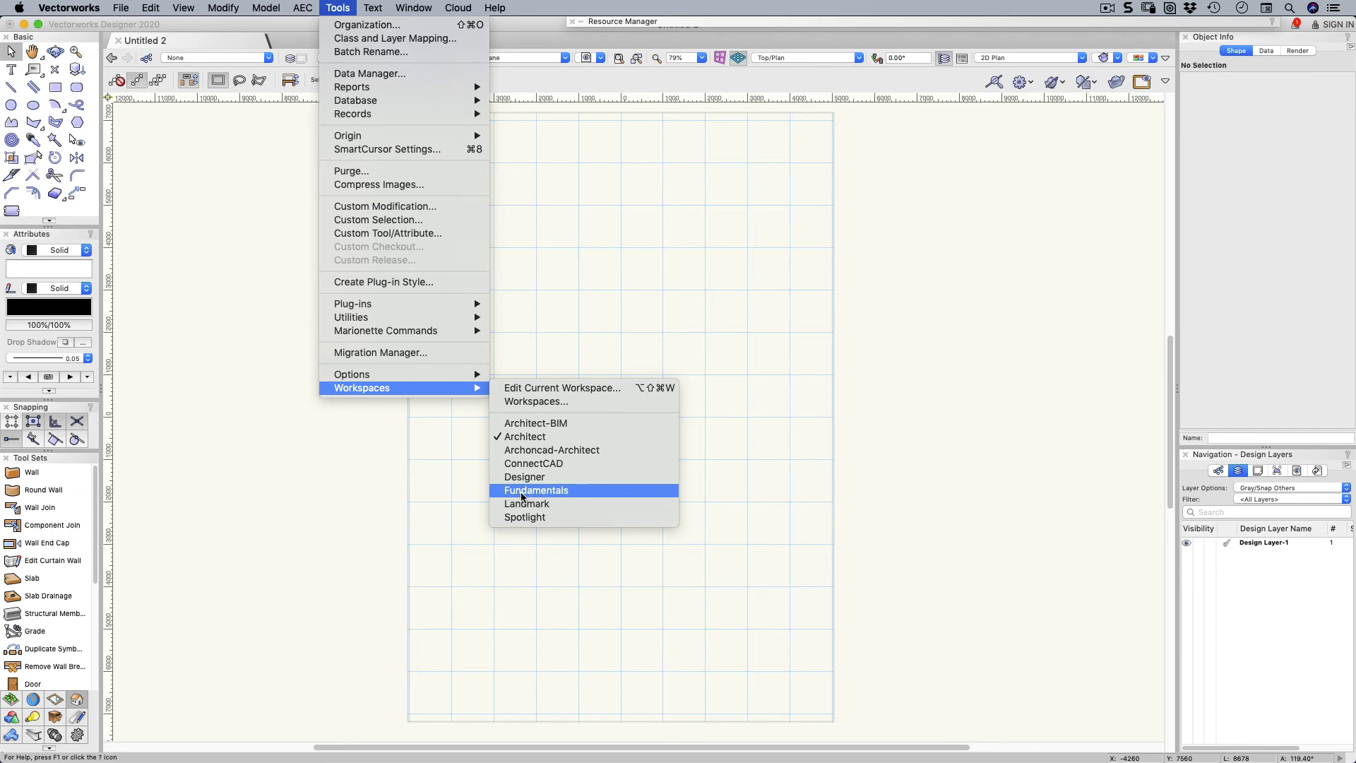
click(536, 491)
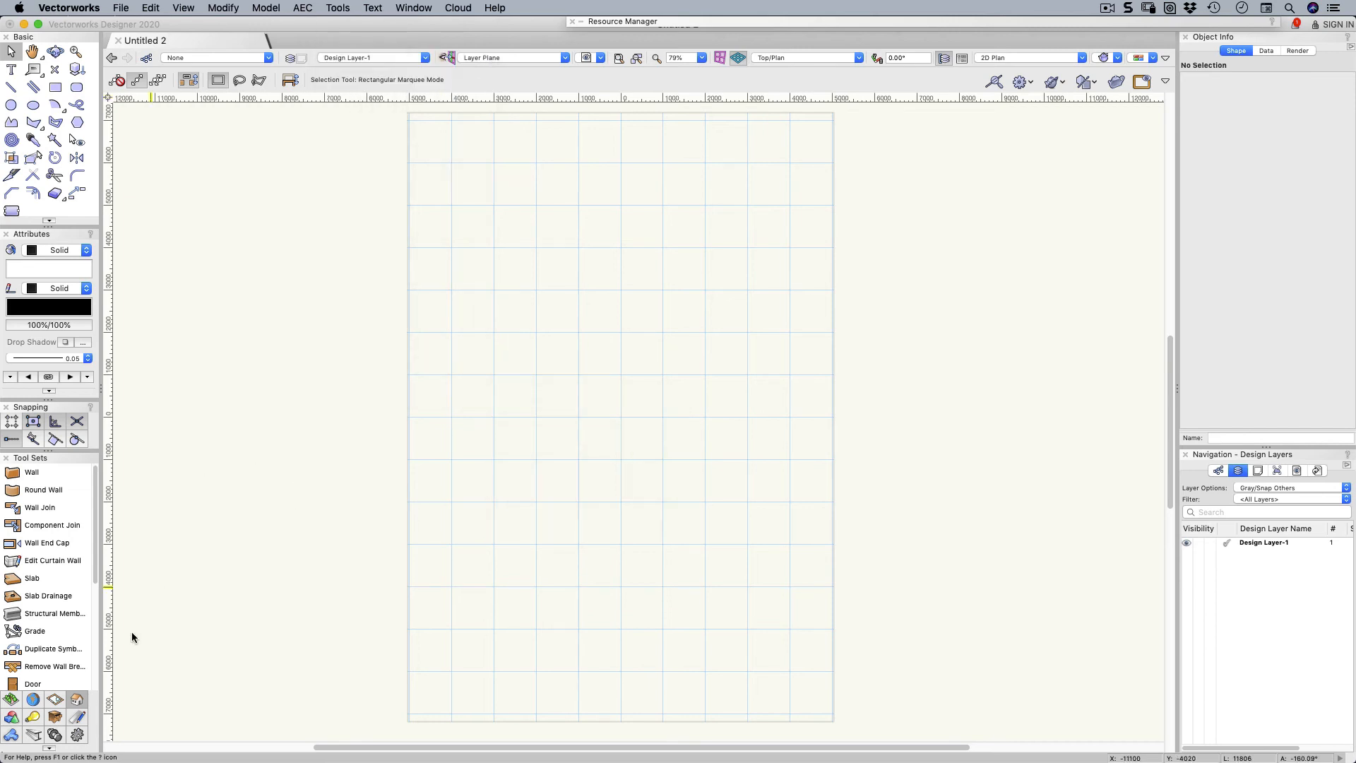
mouse_move(76, 700)
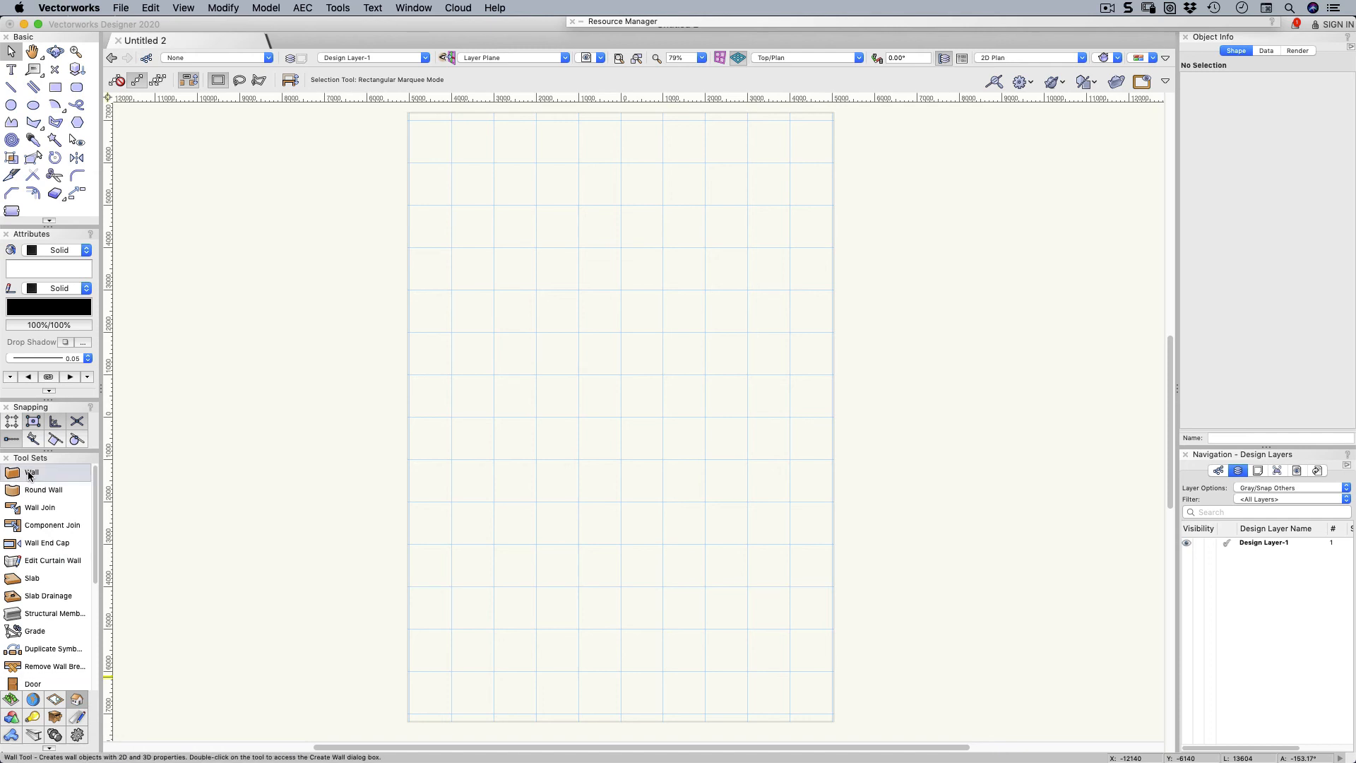
Step: Activate the Wall tool with a left control line in corner-to-corner Rectangle mode
click(32, 472)
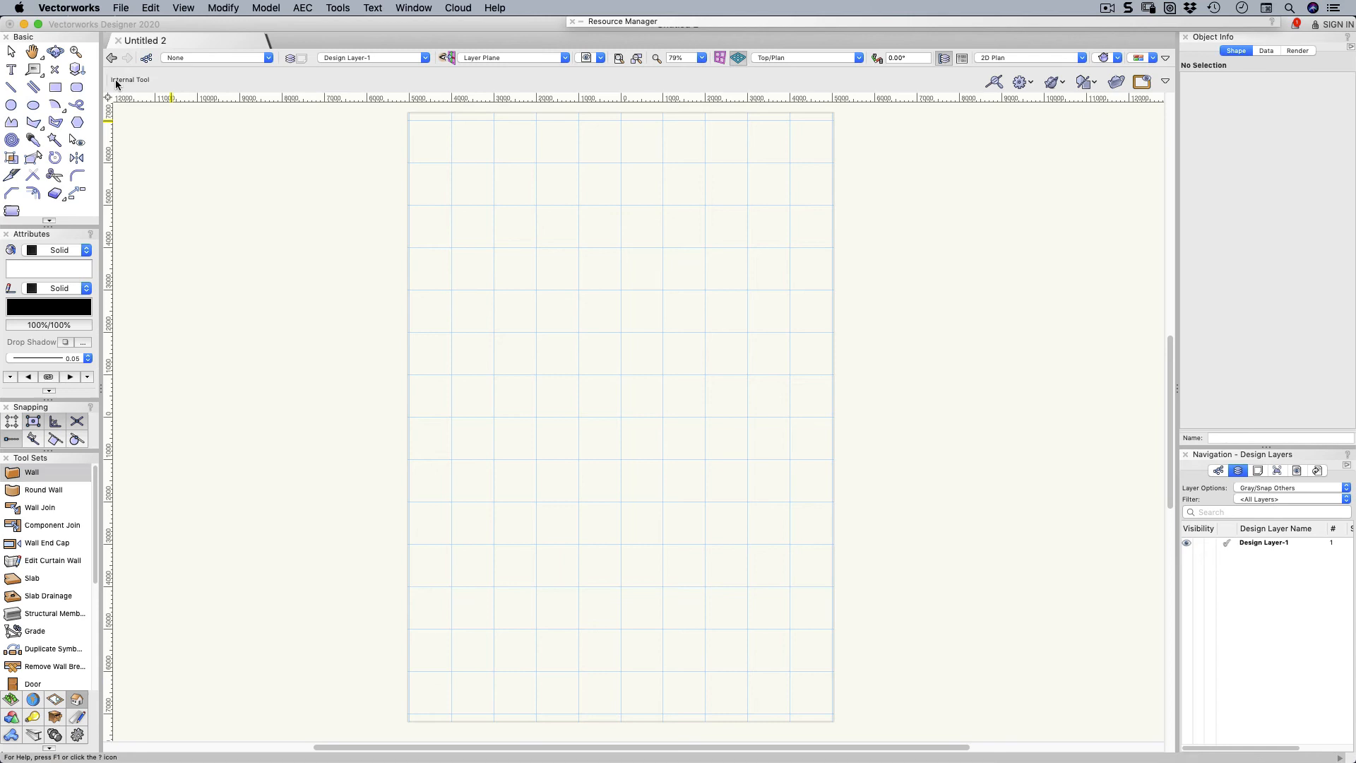
click(31, 472)
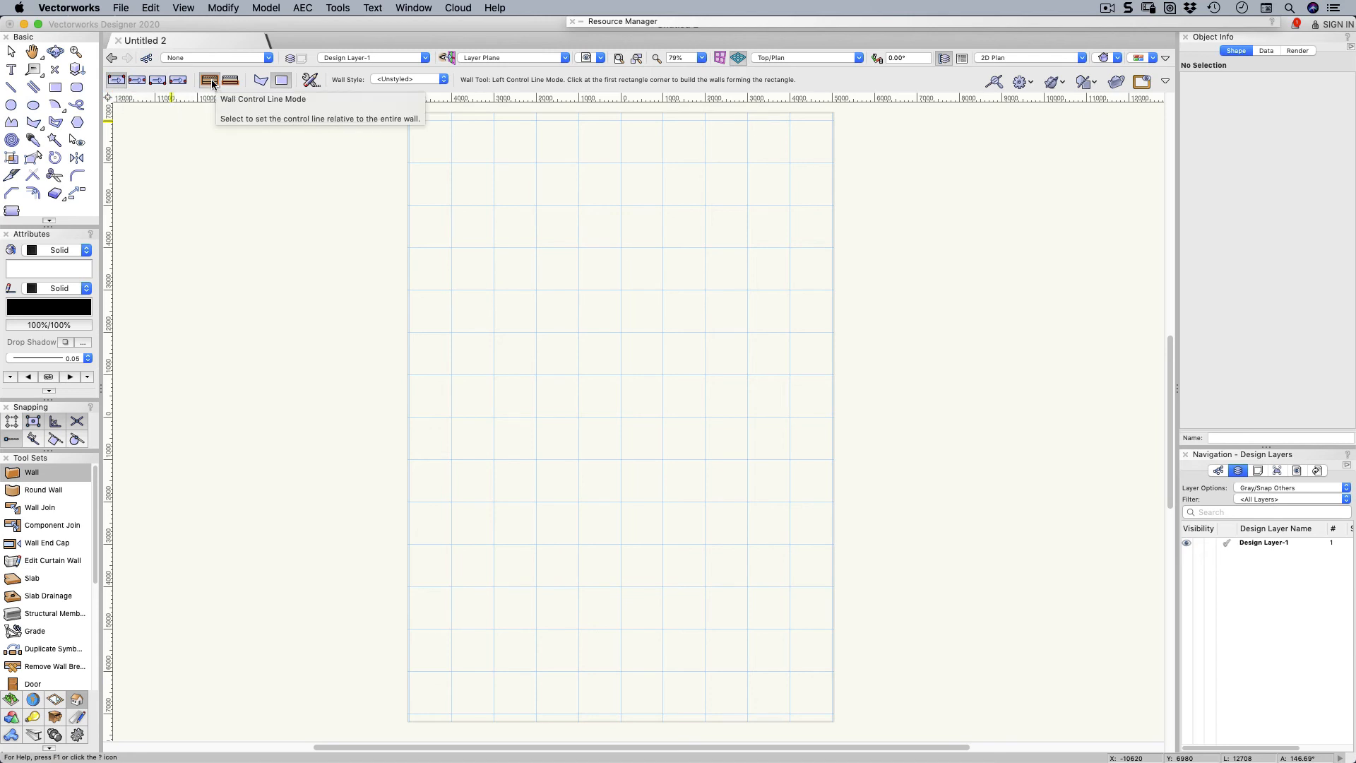
mouse_move(230, 81)
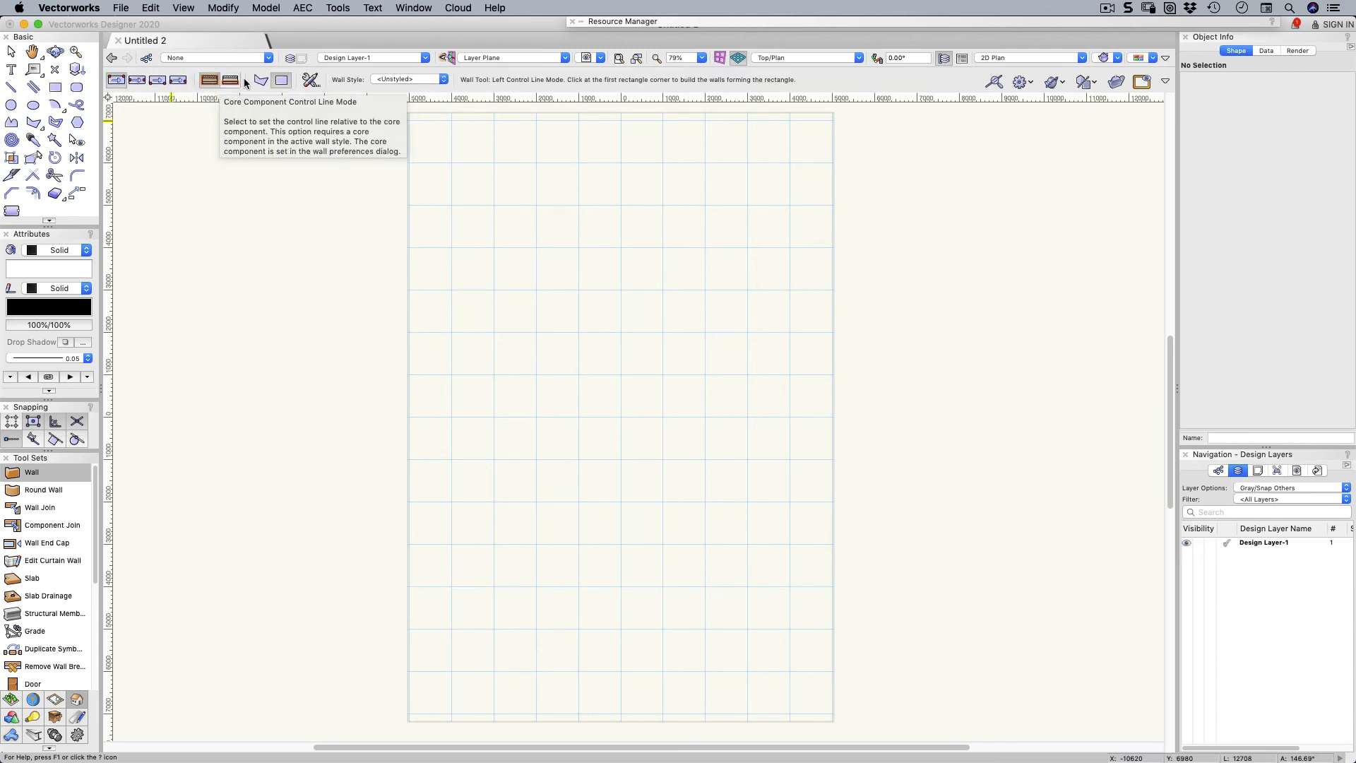
mouse_move(280, 79)
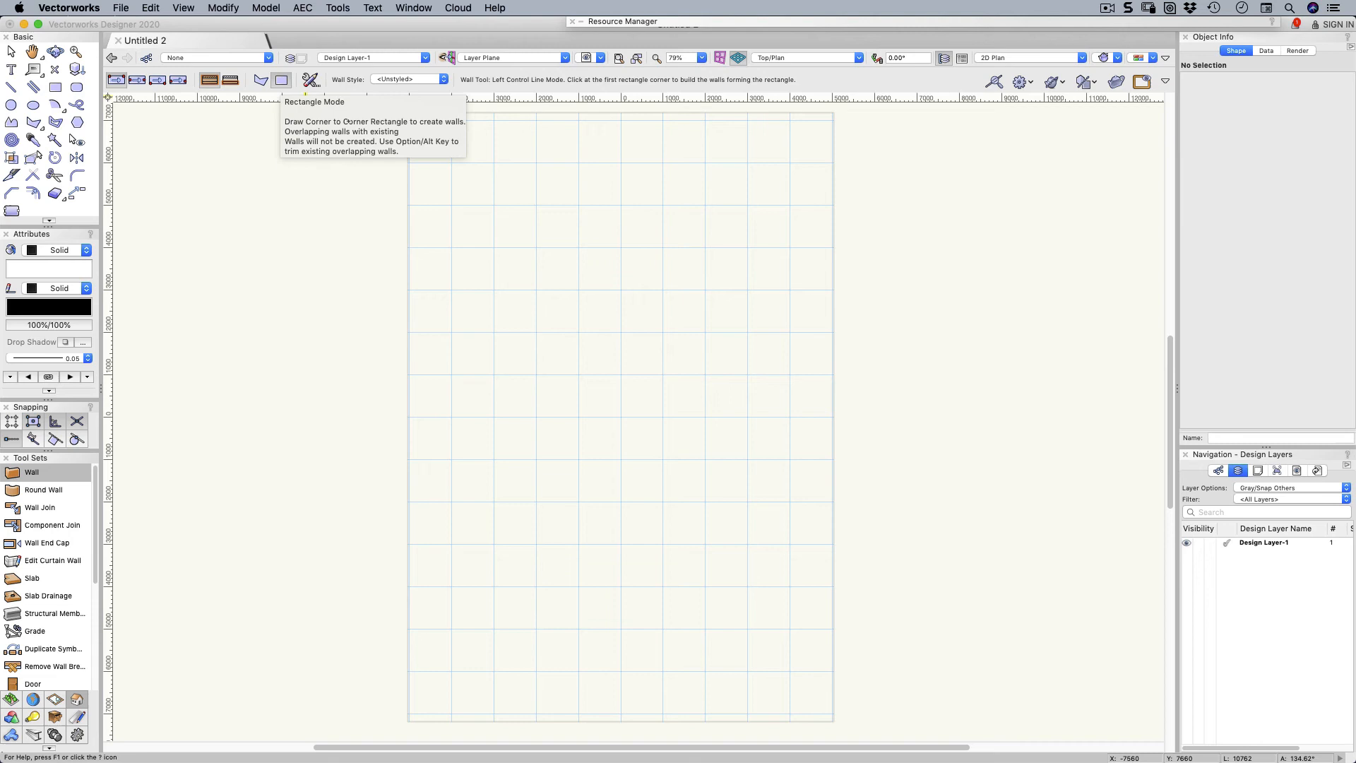
click(494, 285)
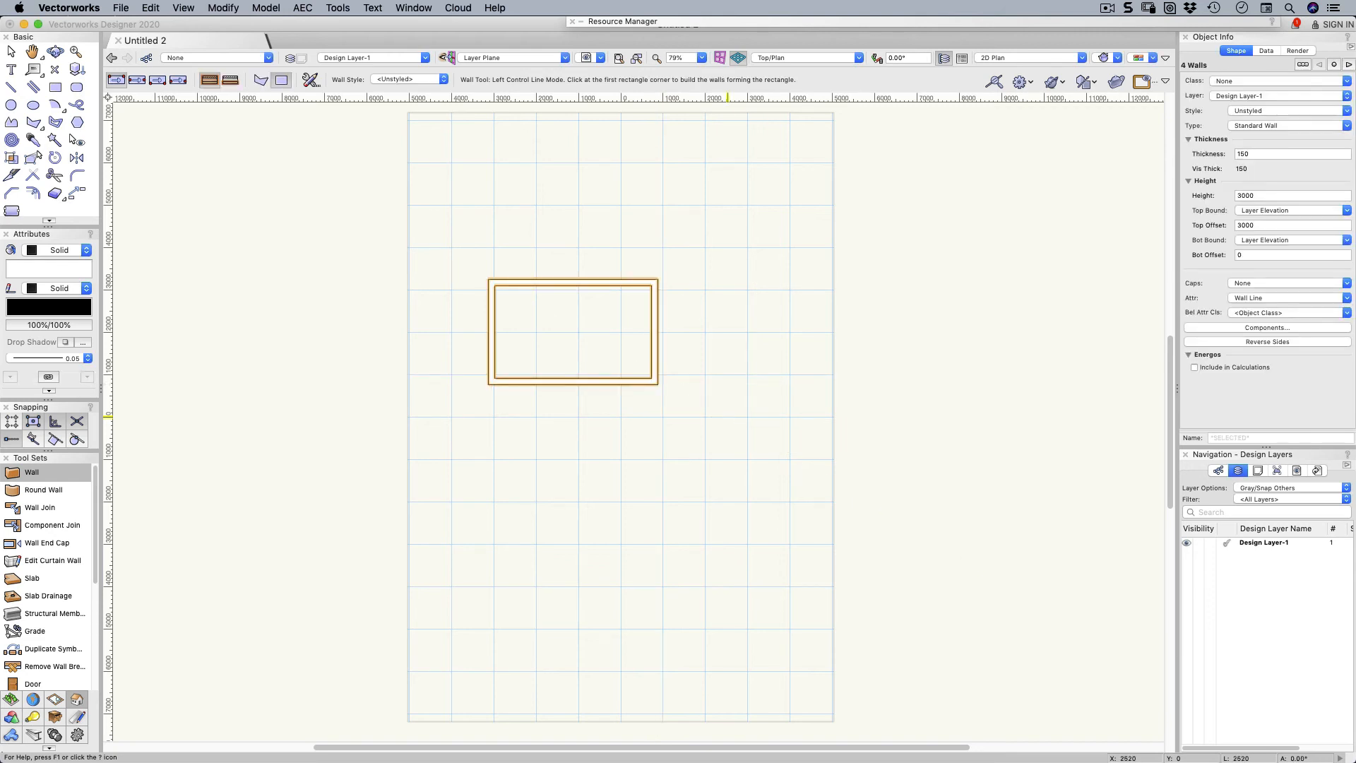
mouse_move(620, 418)
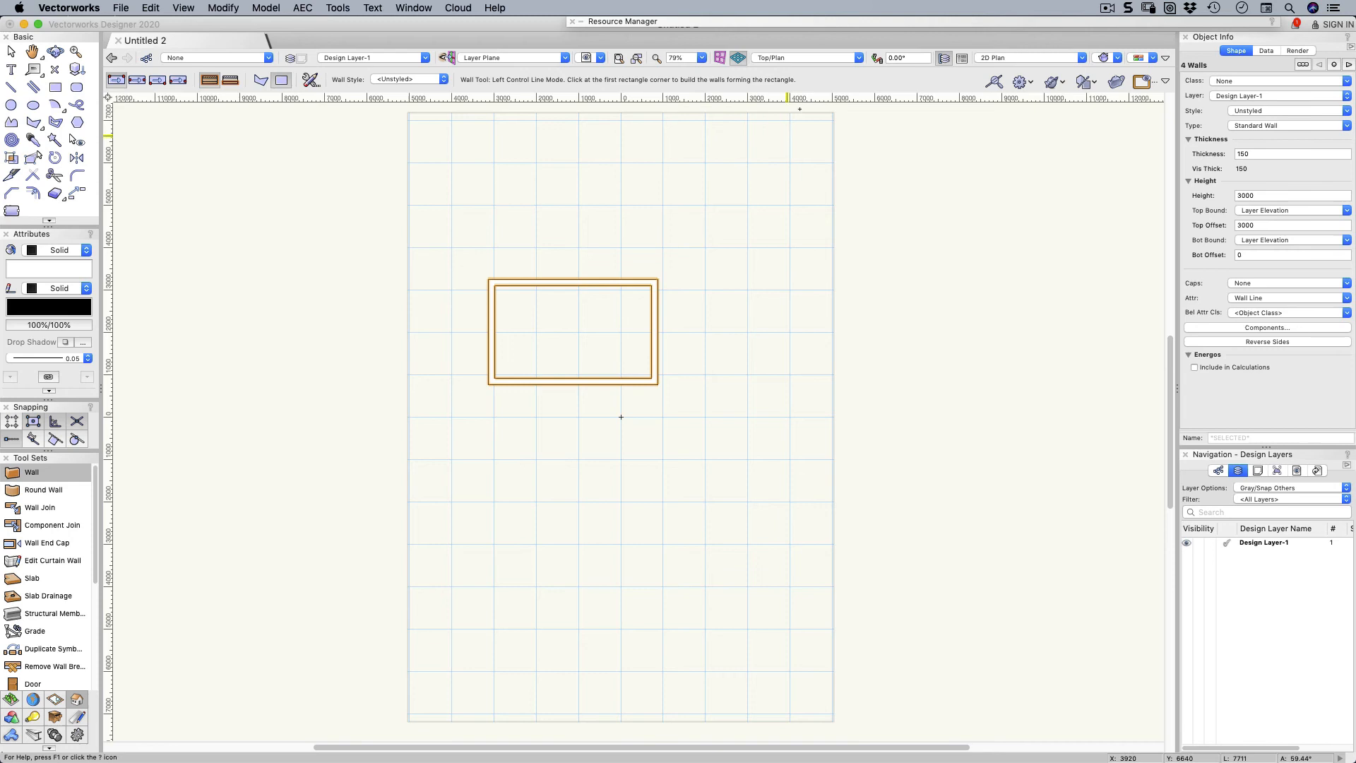
mouse_move(708, 154)
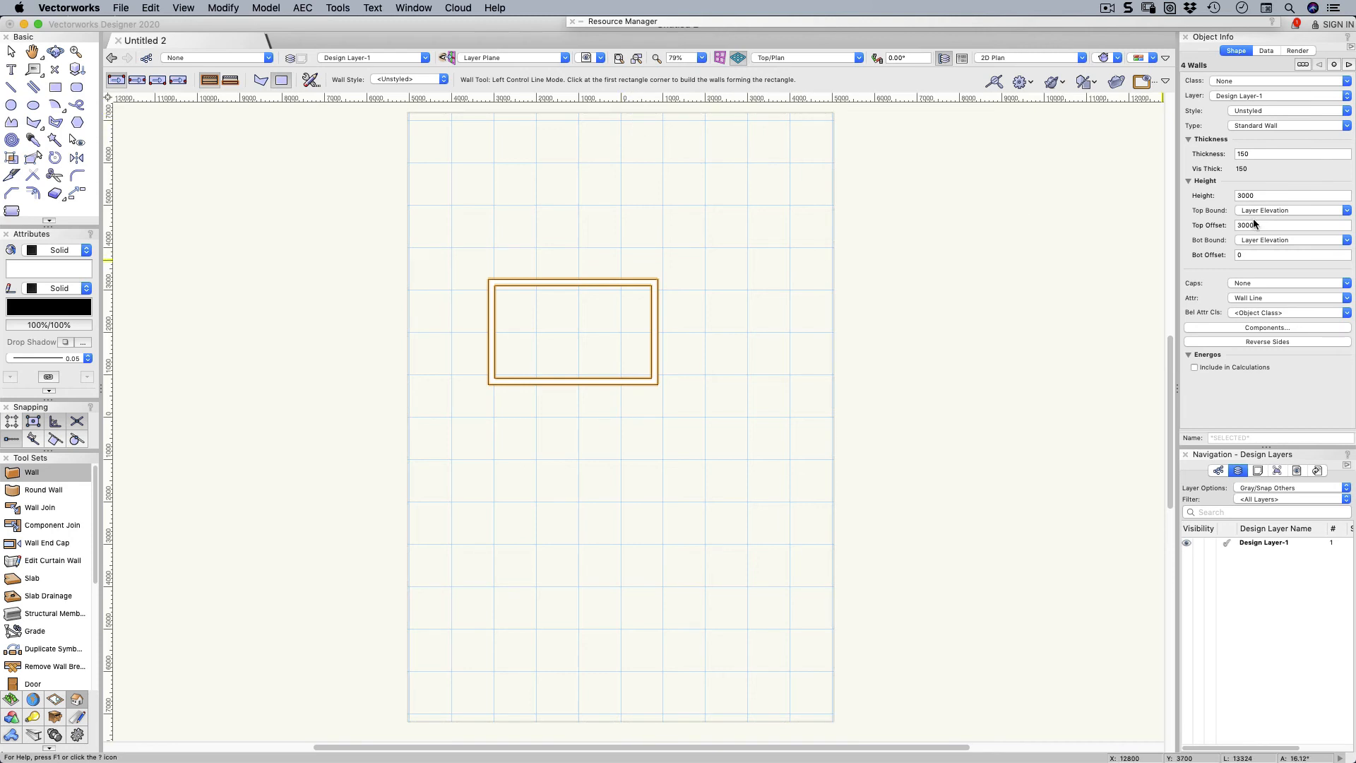
Step: Select the walls' top offset value (3000) in Object Info for checking
triple_click(1289, 195)
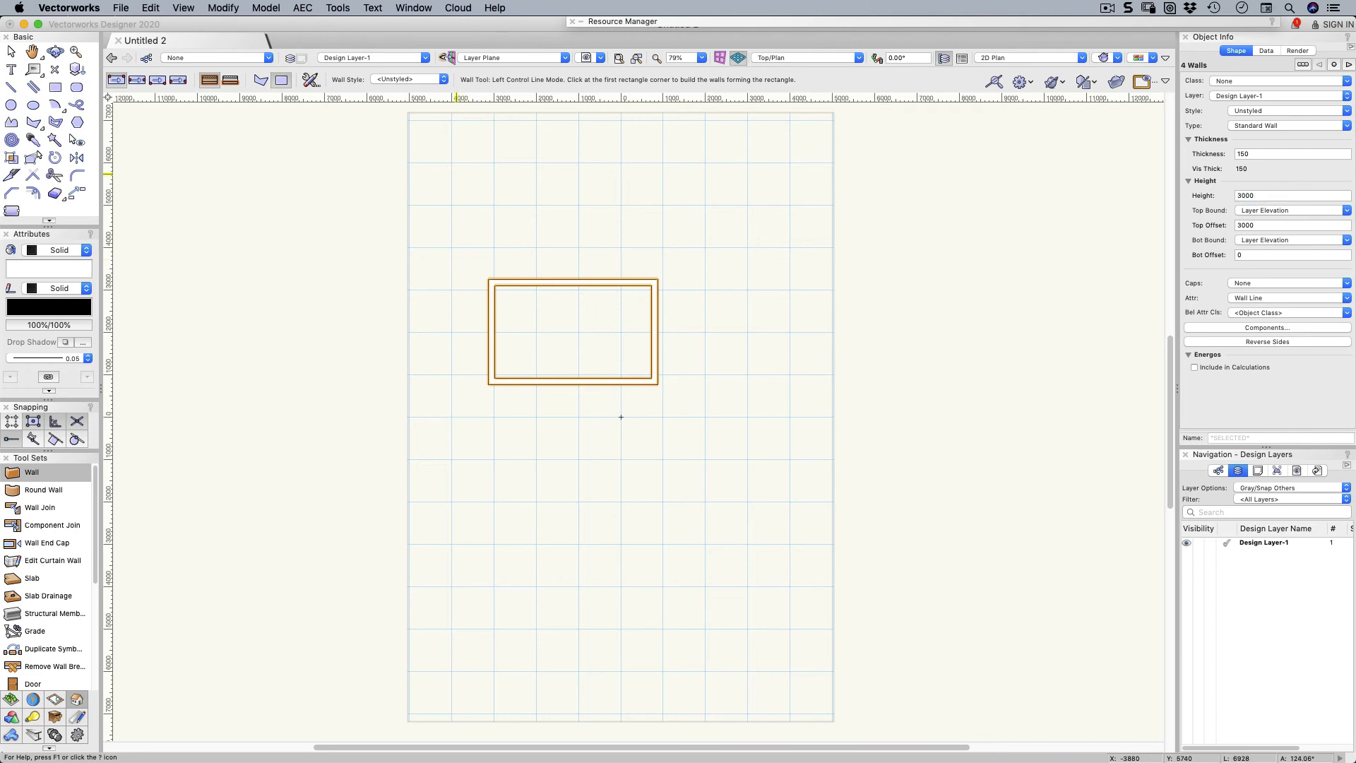
mouse_move(621, 418)
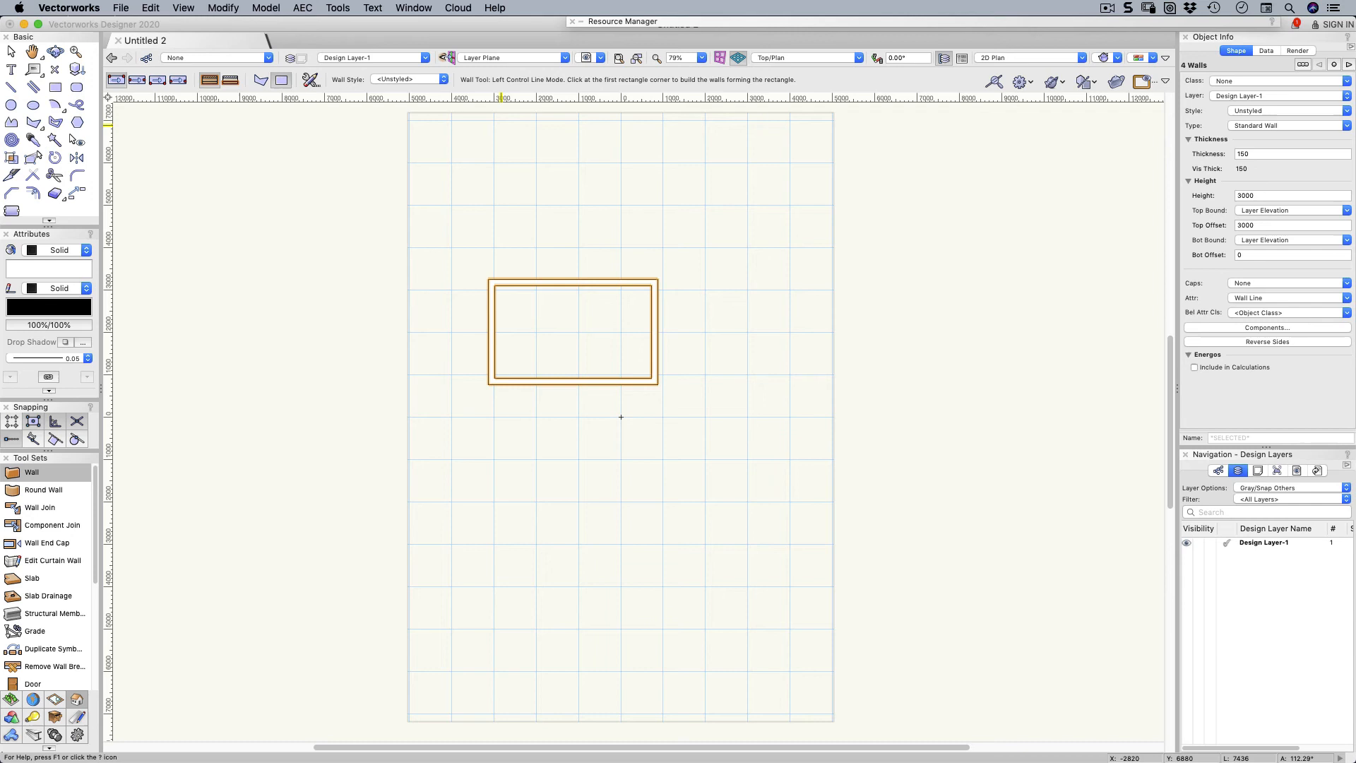
click(852, 57)
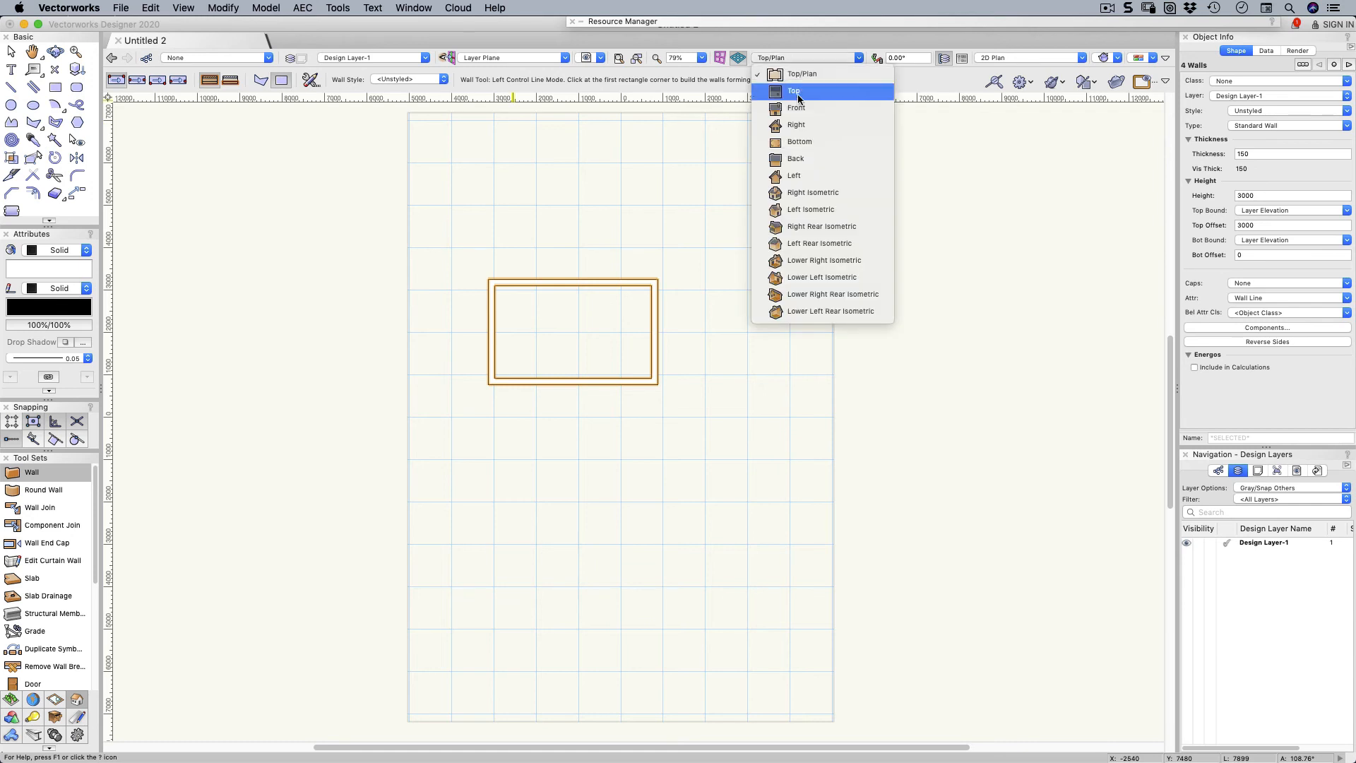
click(812, 192)
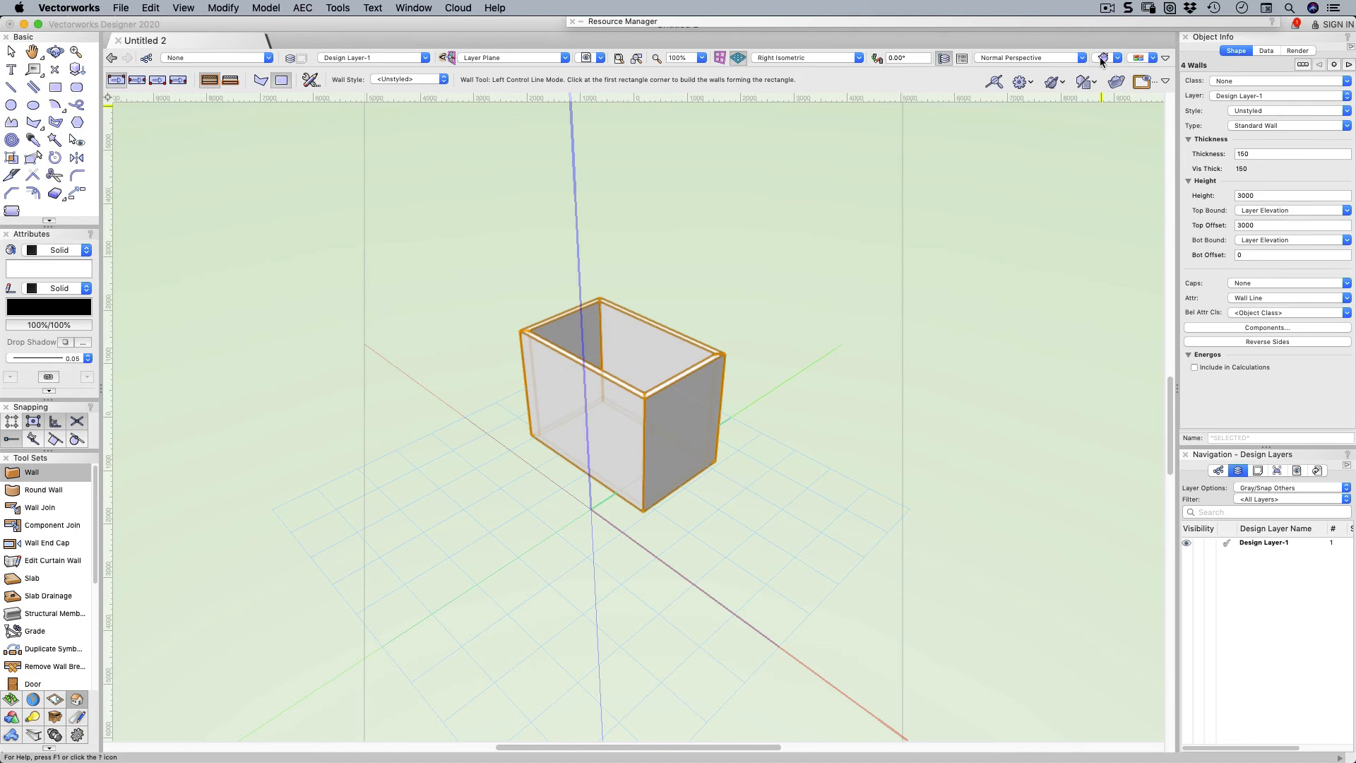
click(1103, 58)
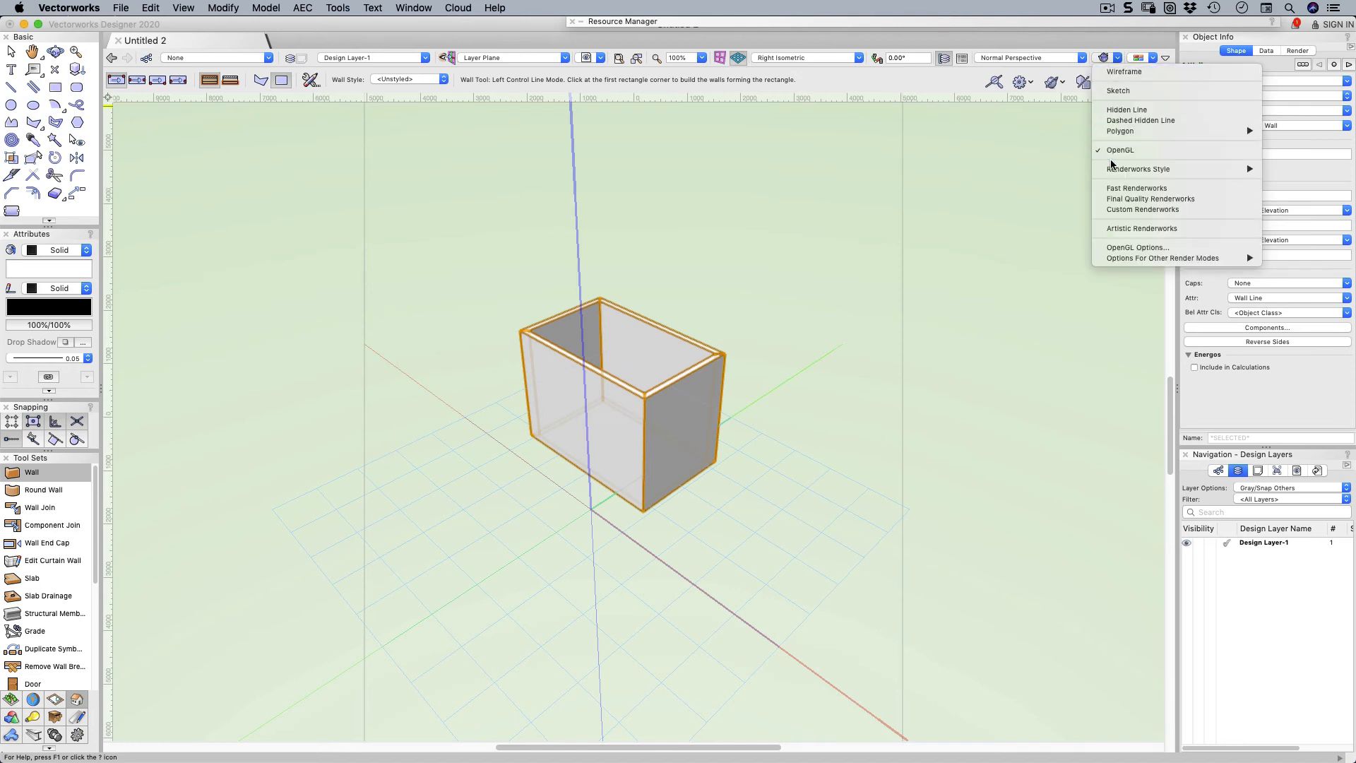
click(1121, 150)
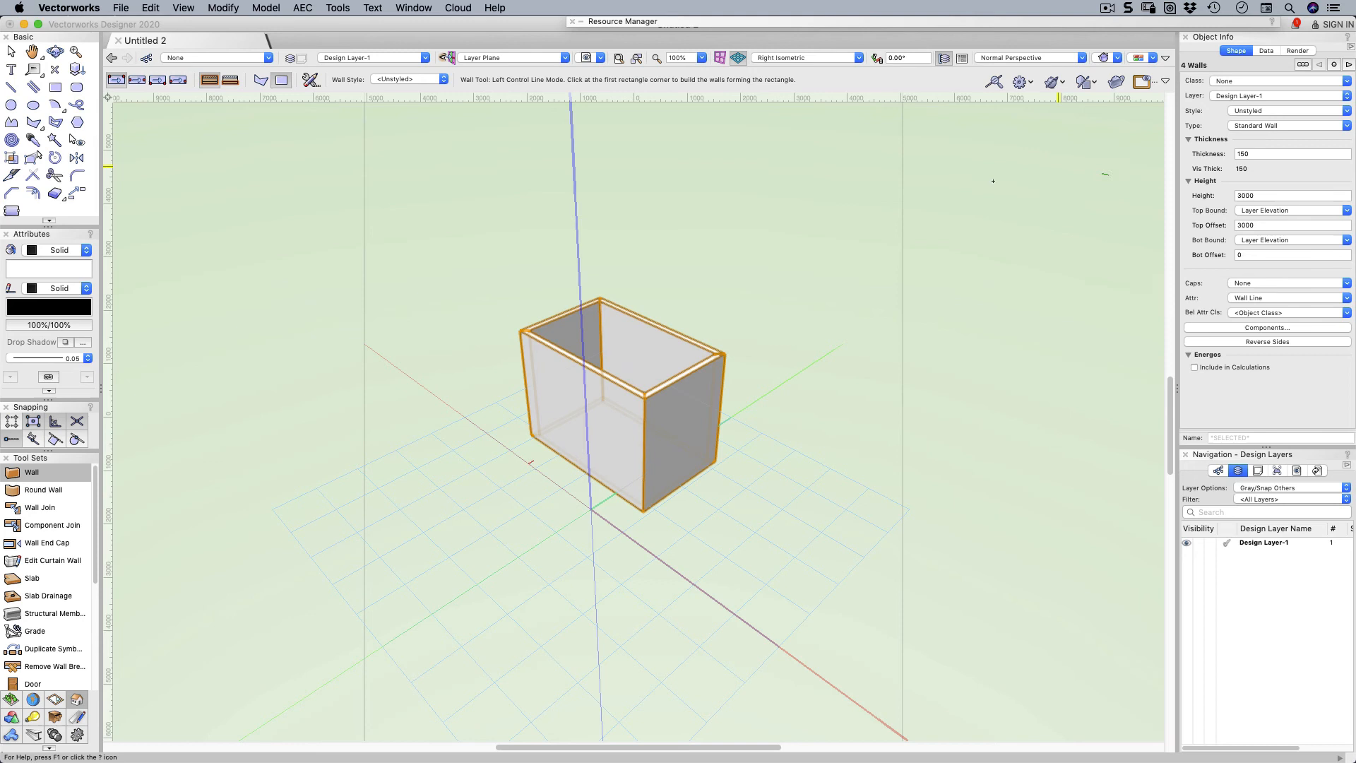
mouse_move(969, 86)
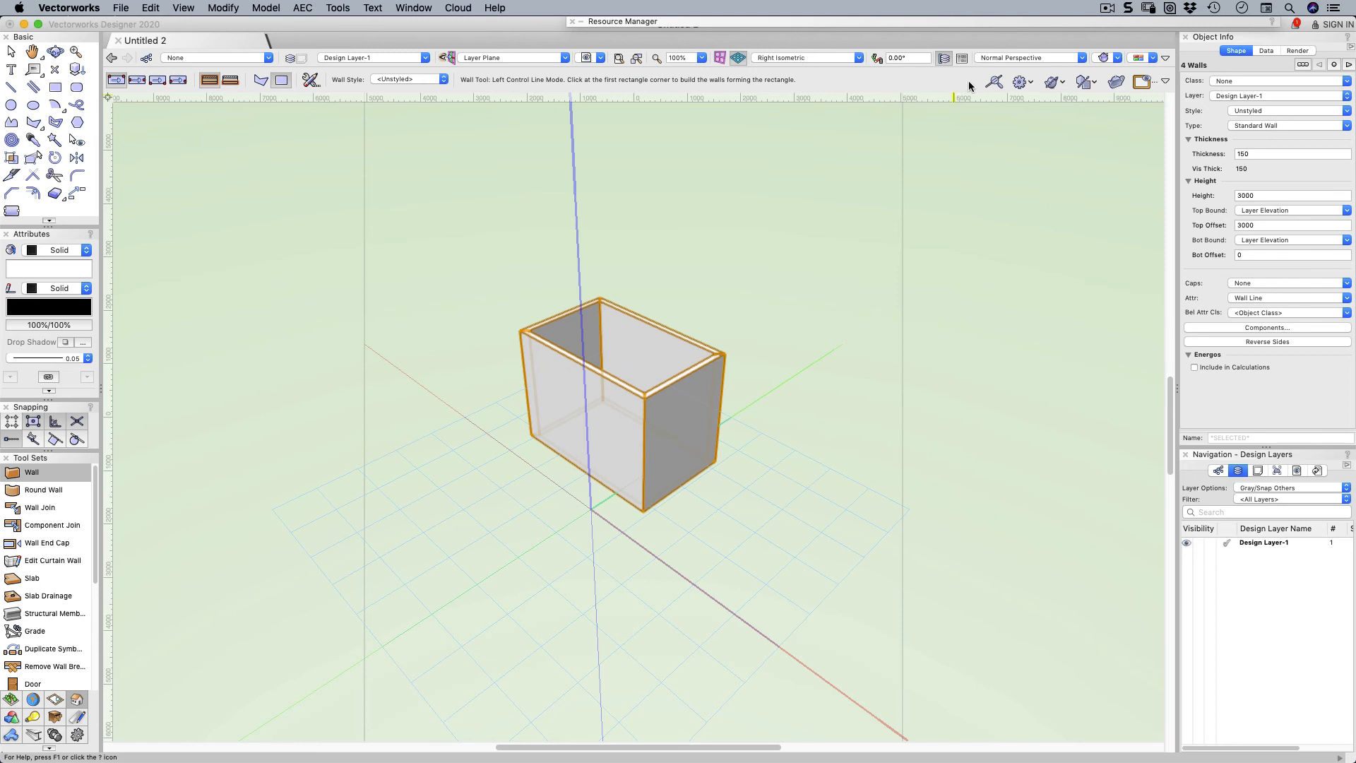
click(853, 57)
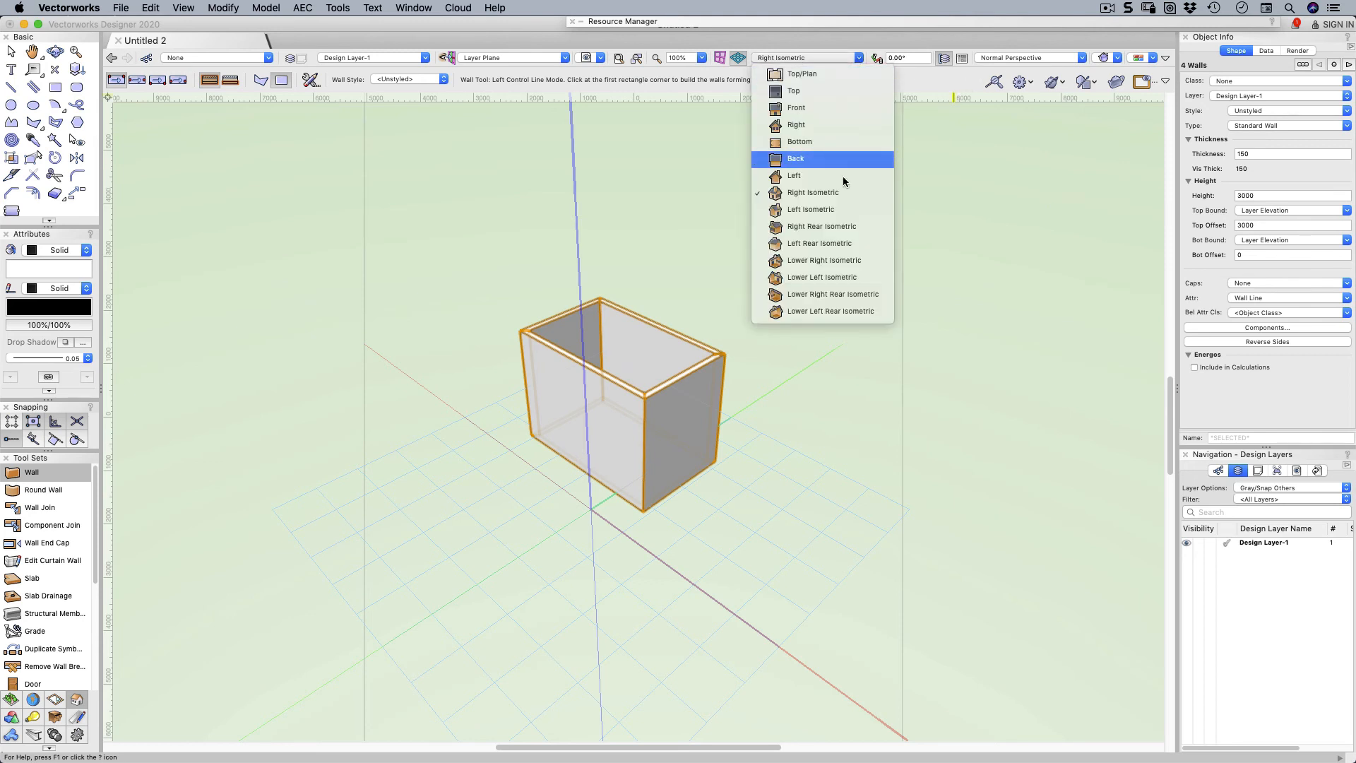
mouse_move(824, 260)
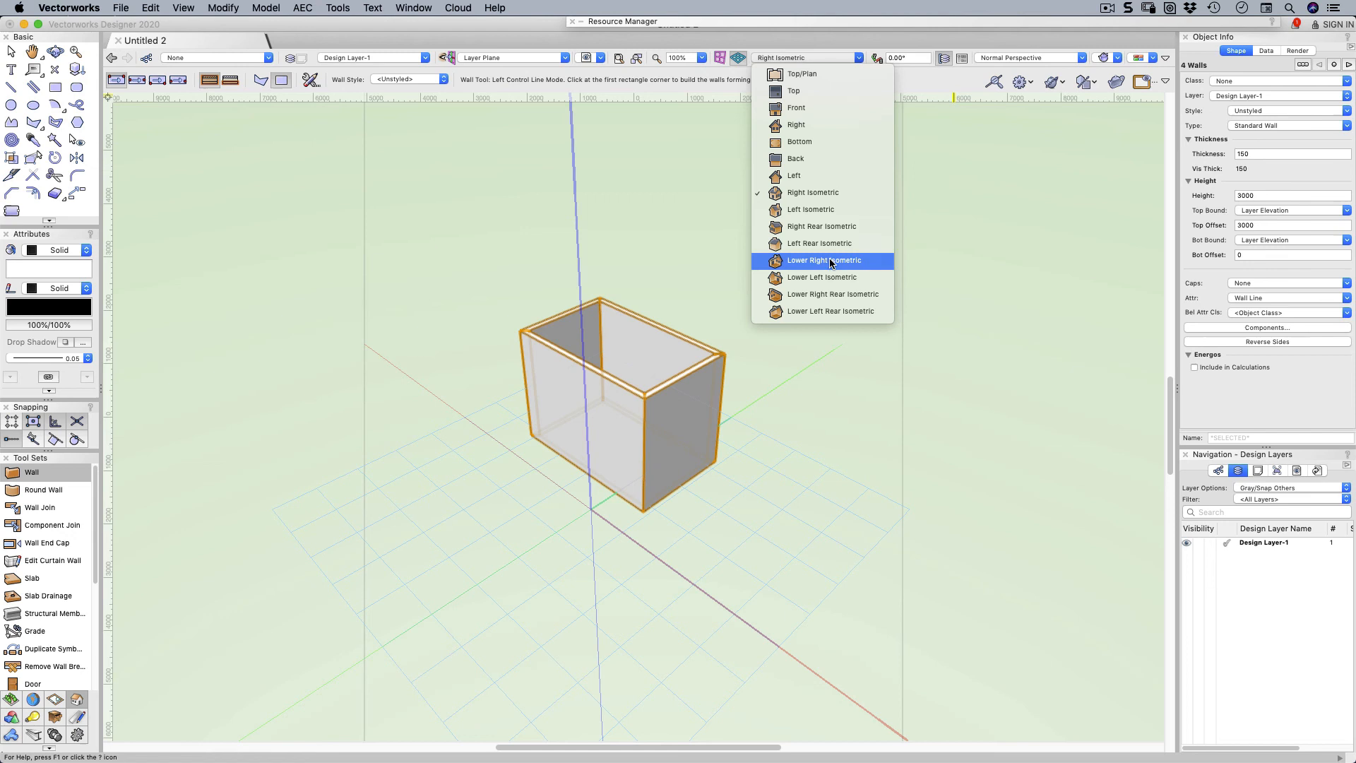
mouse_move(819, 74)
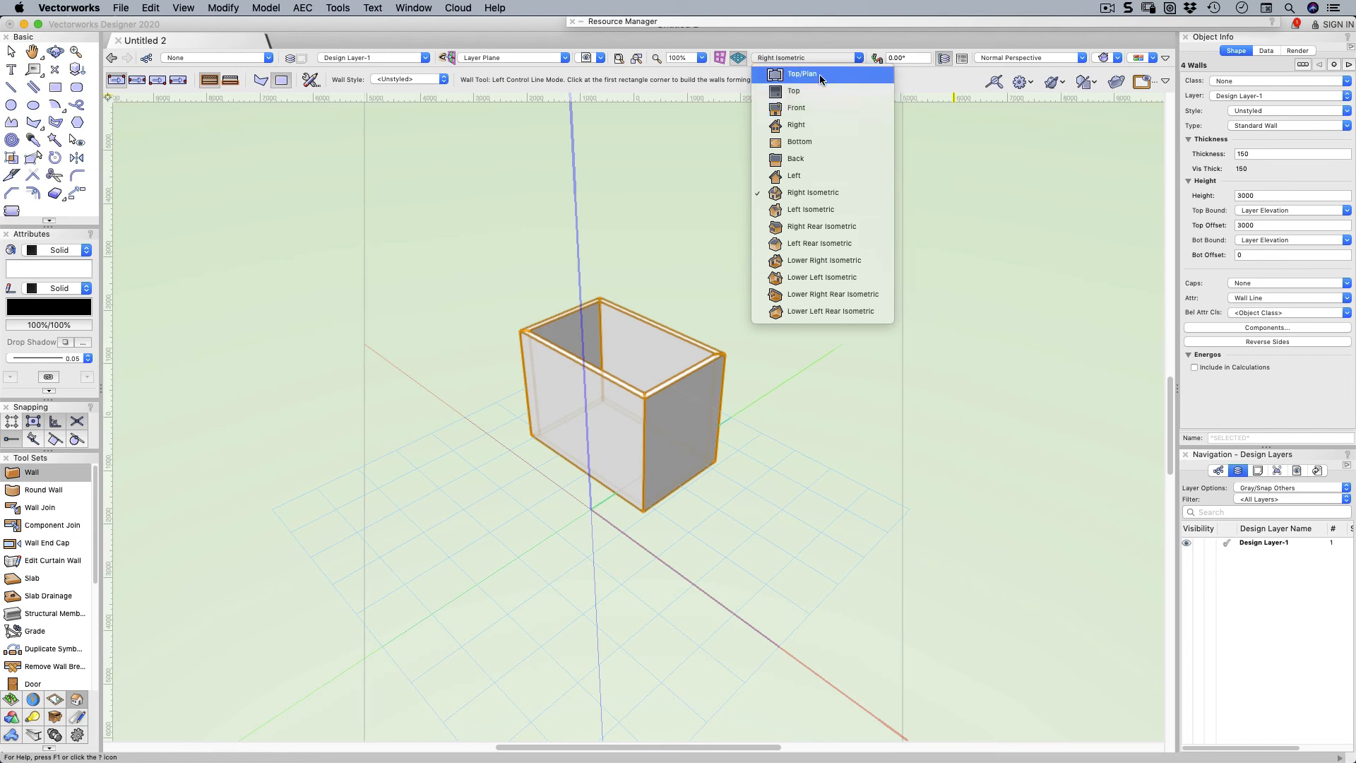
click(800, 73)
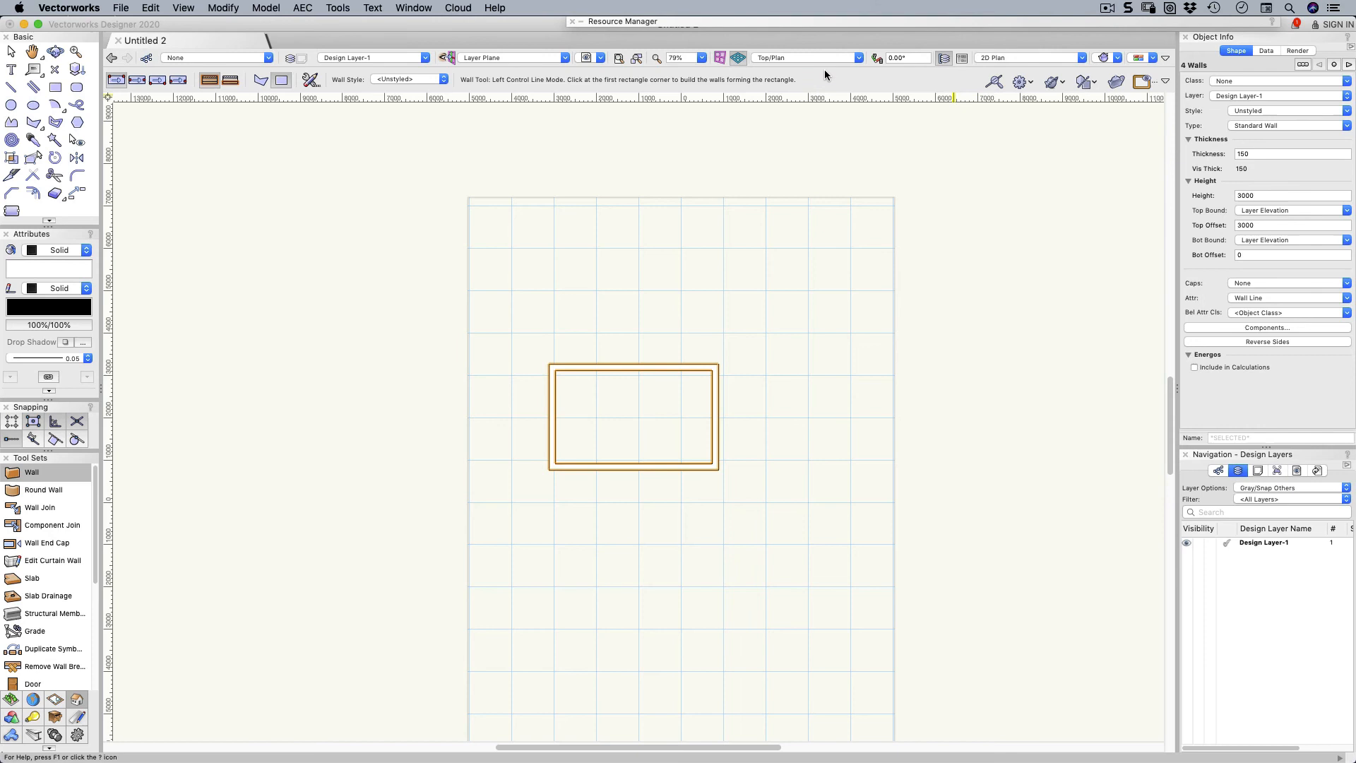
click(808, 58)
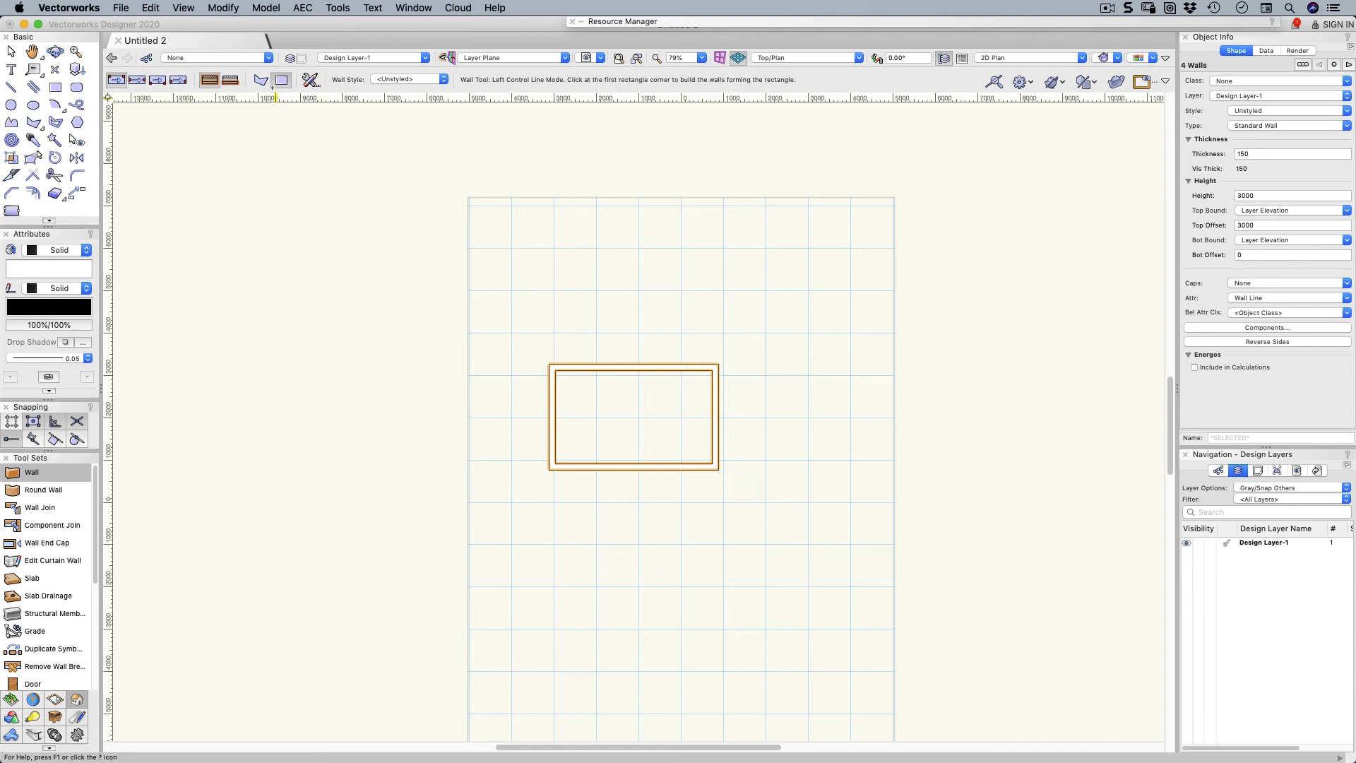
Step: Start AEC > Create Roof for the selected four walls
click(303, 7)
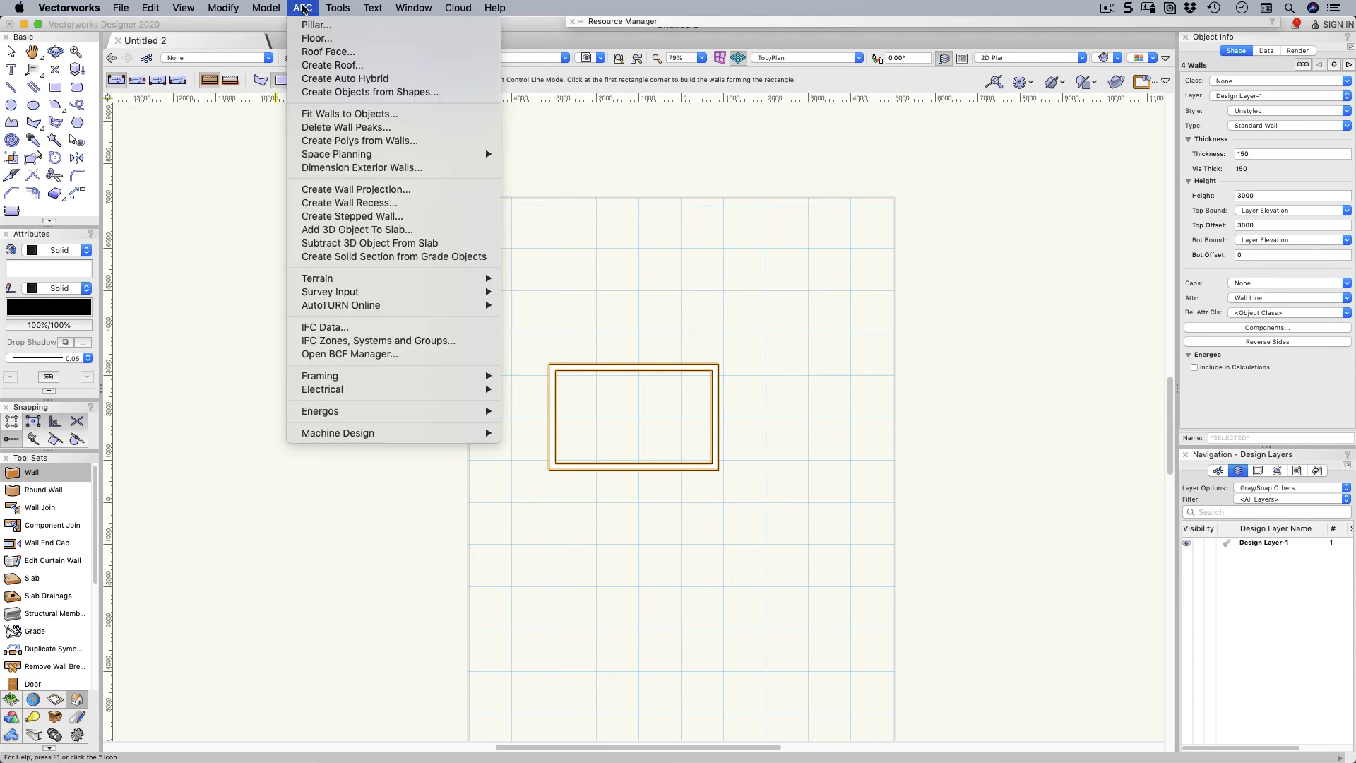
mouse_move(330, 65)
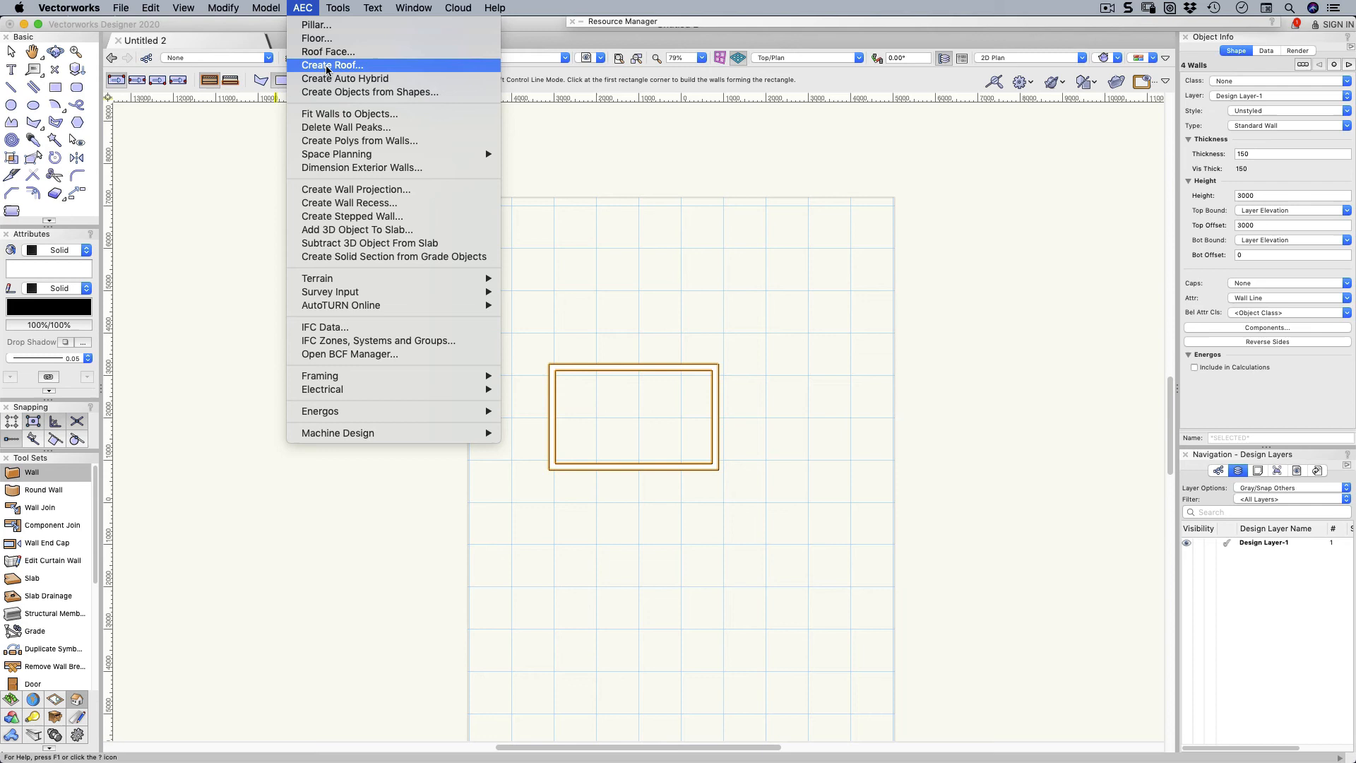
mouse_move(332, 65)
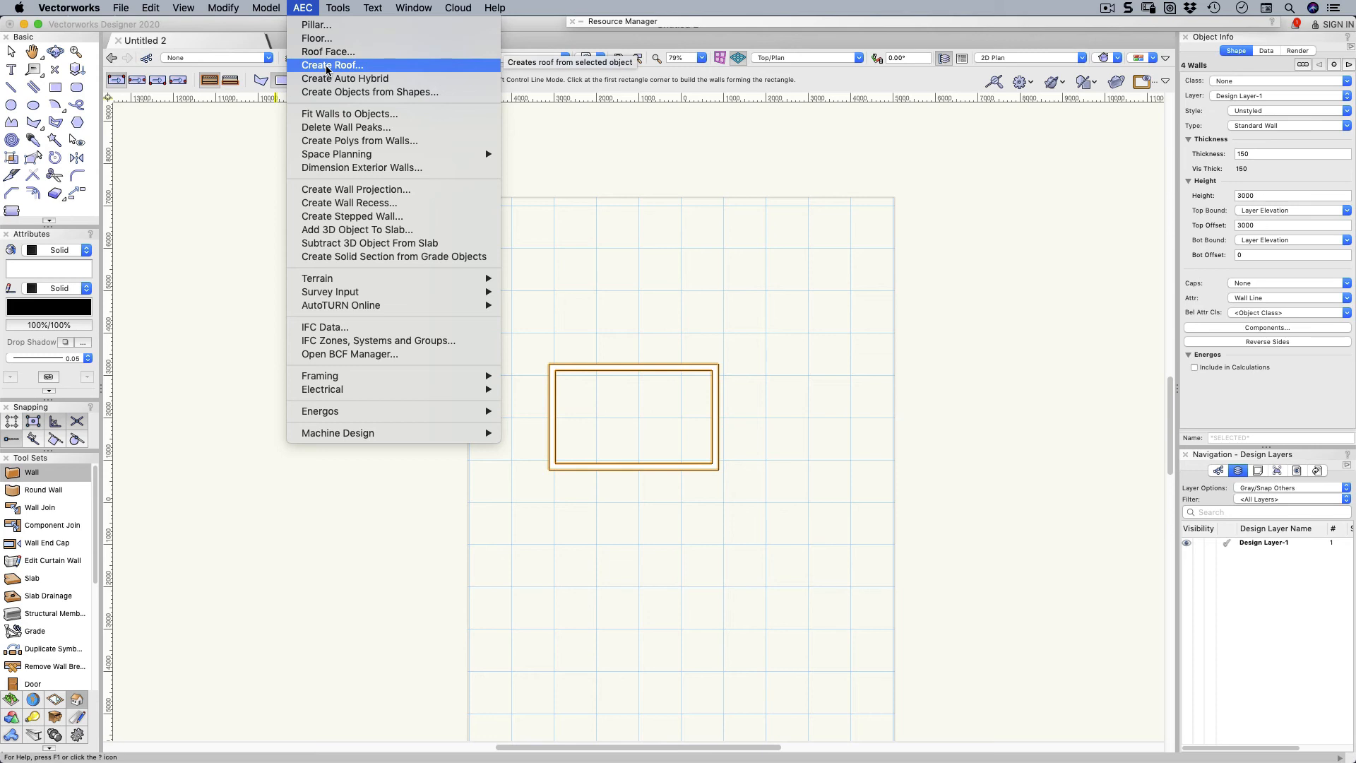
mouse_move(580, 373)
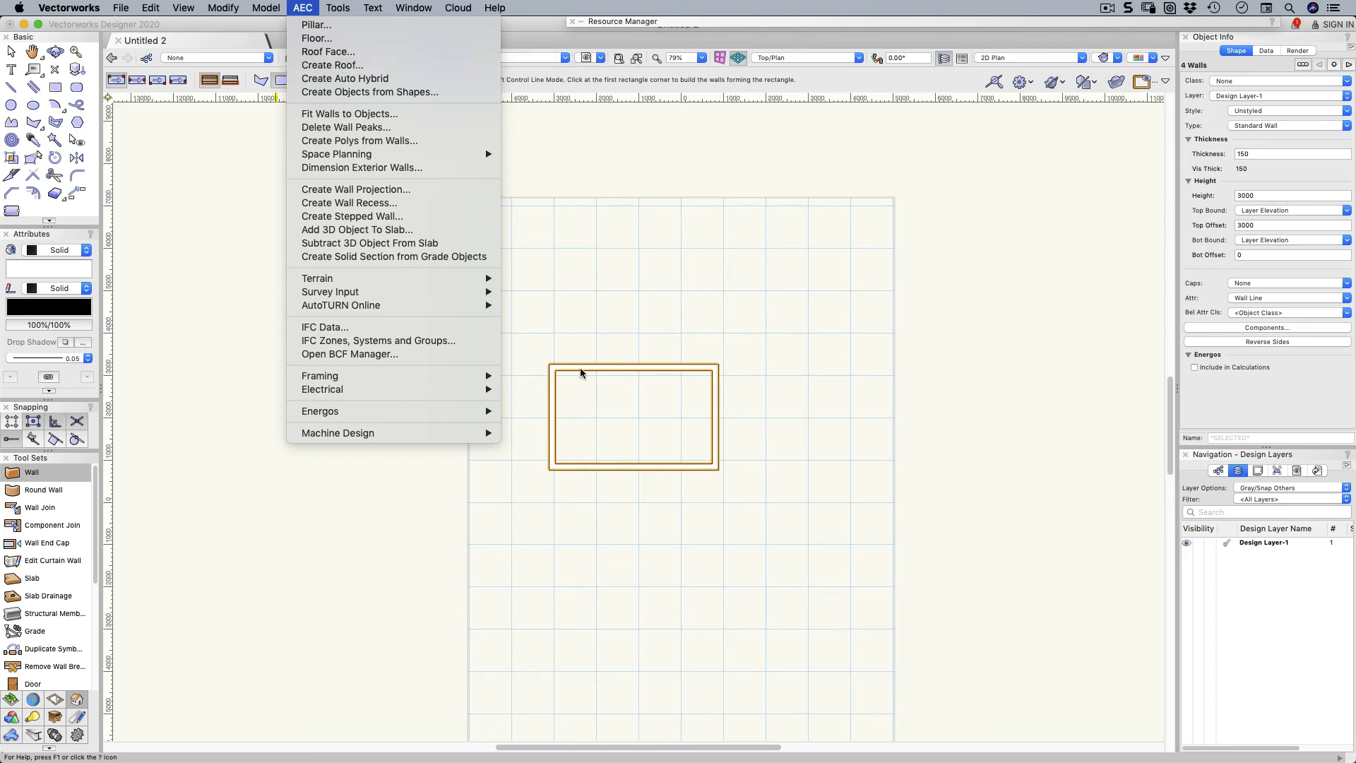
mouse_move(332, 65)
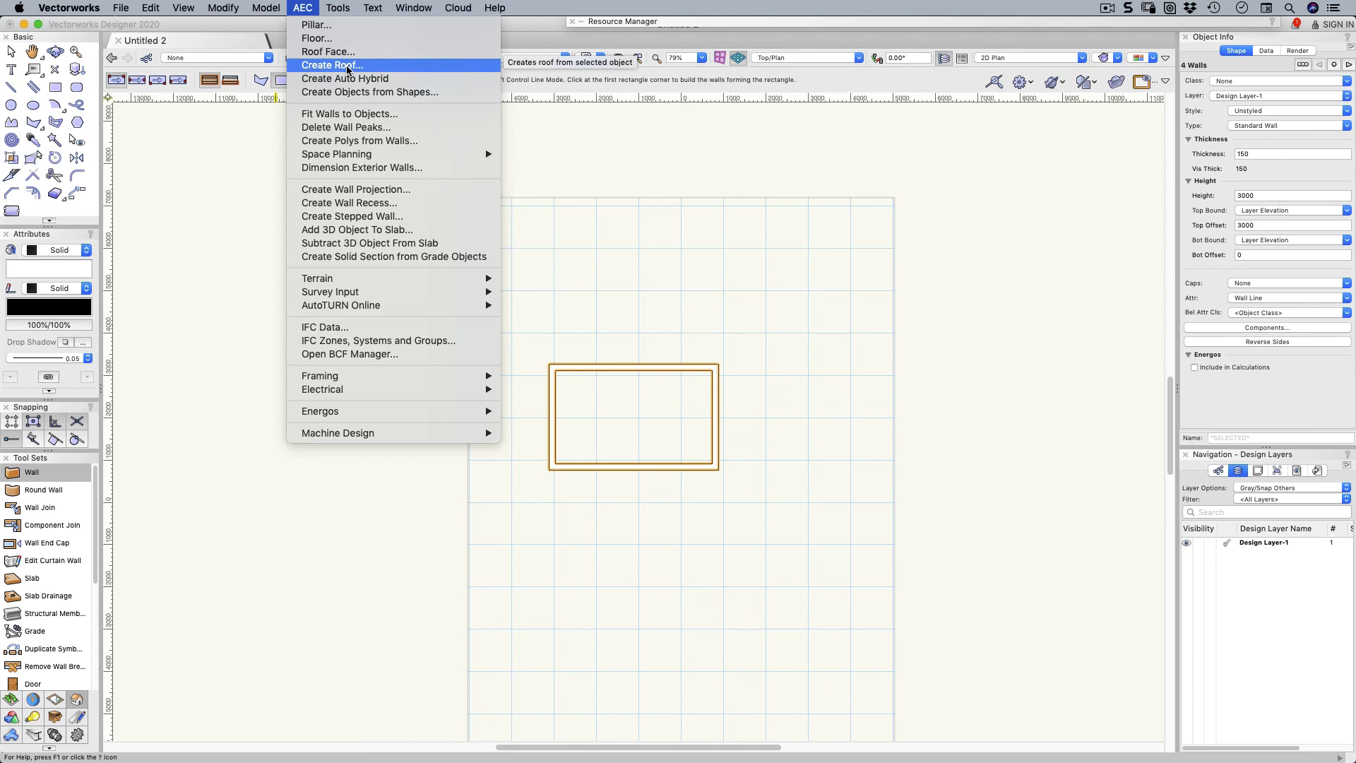
click(330, 65)
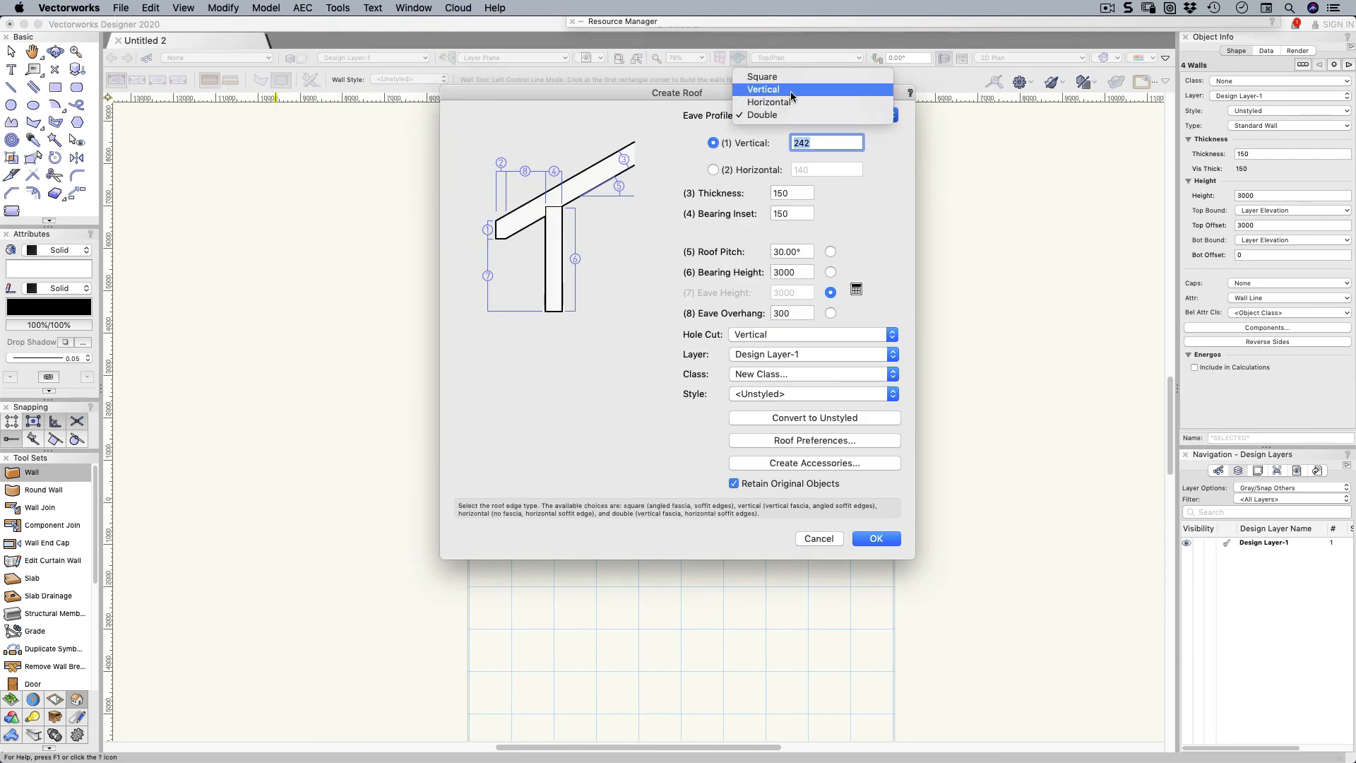
Step: Create the roof with vertical eaves, thickness 150, bearing height 2400 and eave overhang 600
click(763, 89)
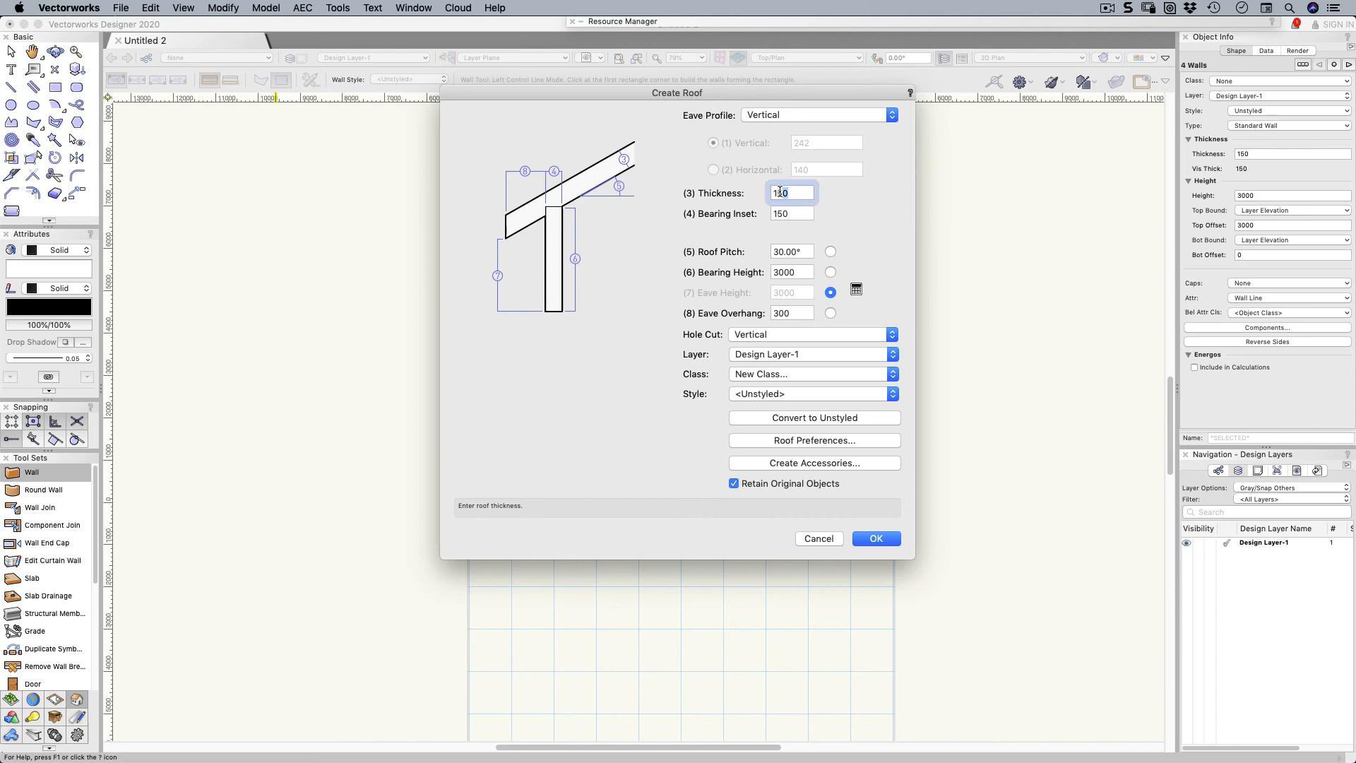
text(150)
click(792, 250)
text(8)
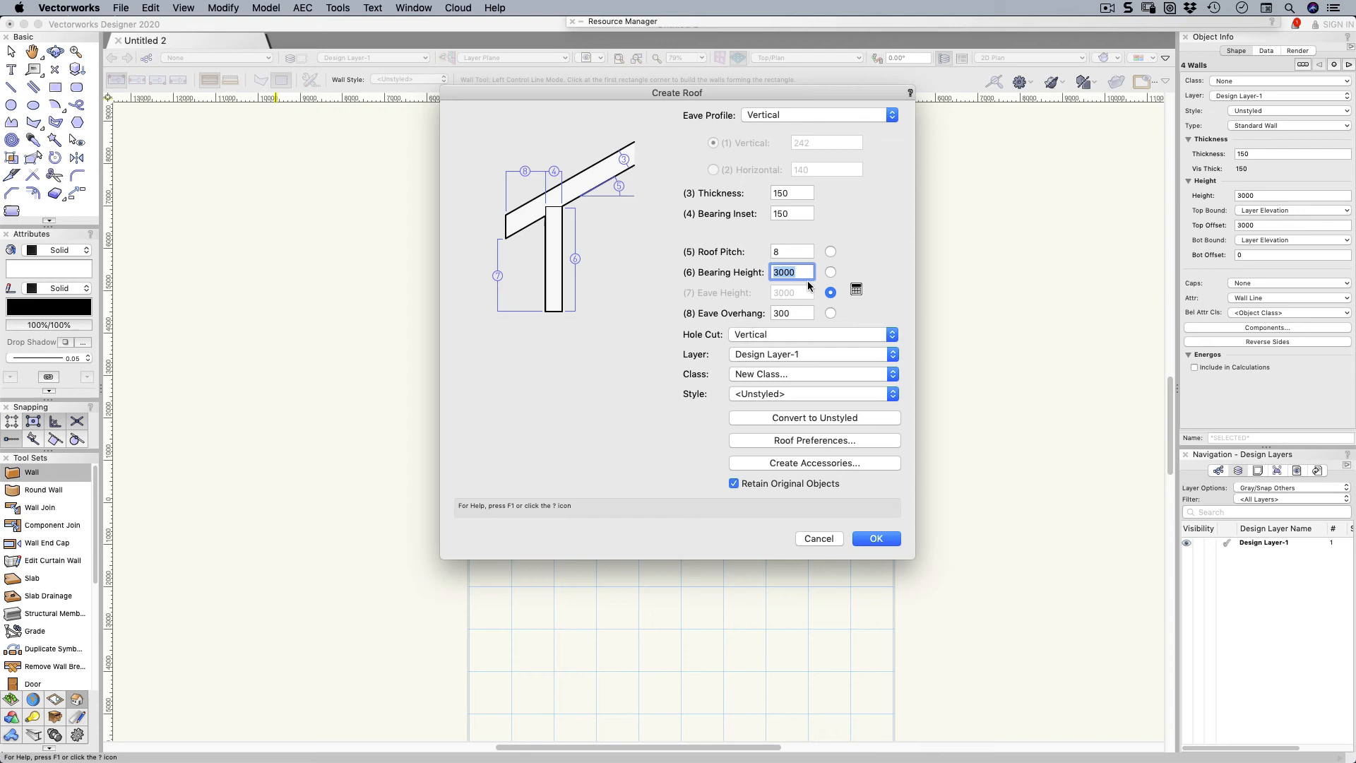
click(791, 312)
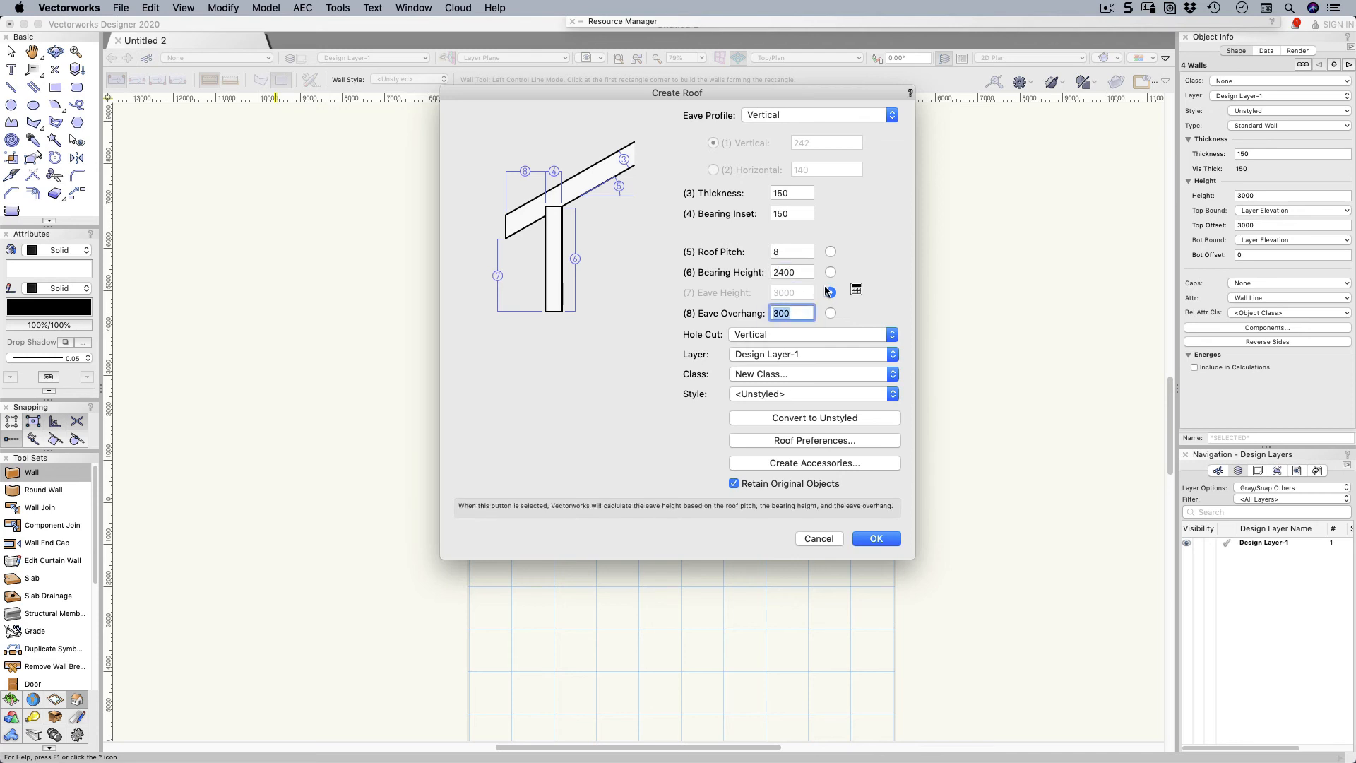
click(830, 313)
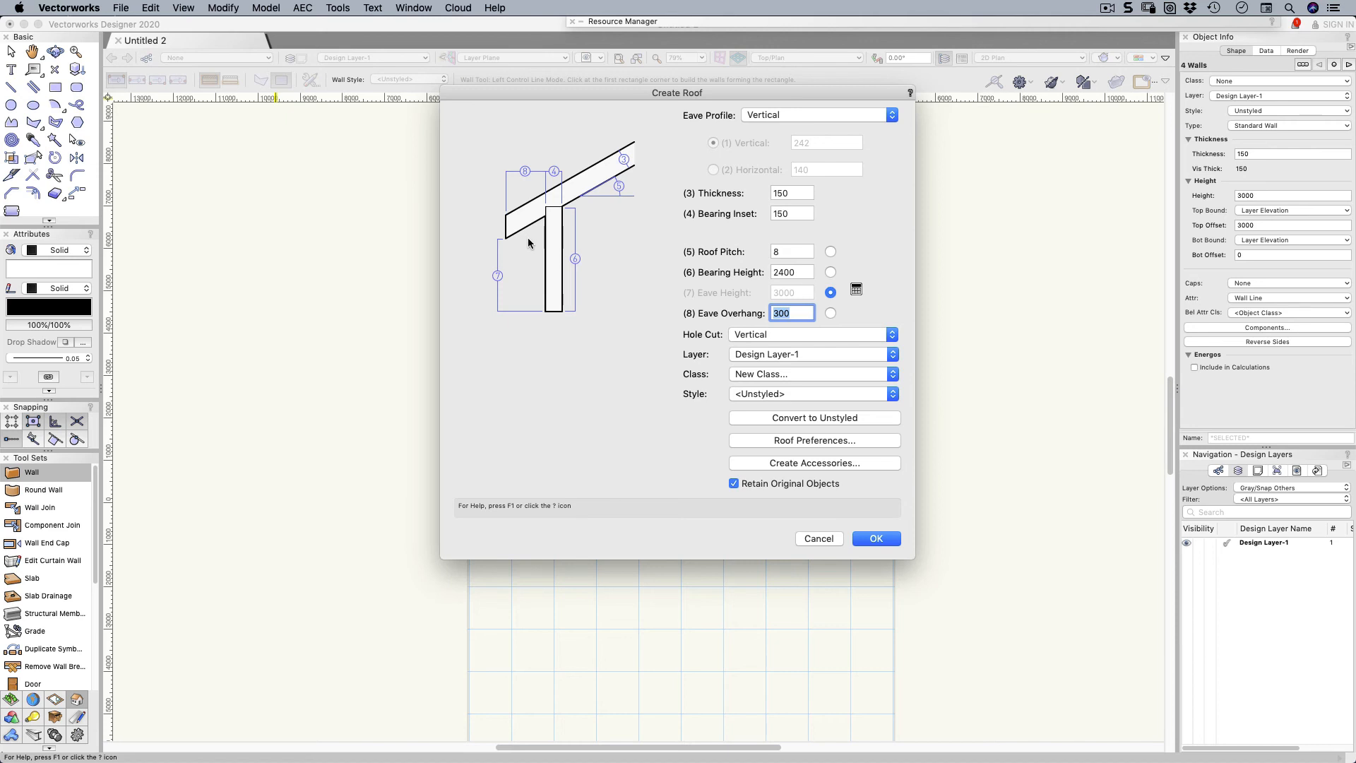
text(600)
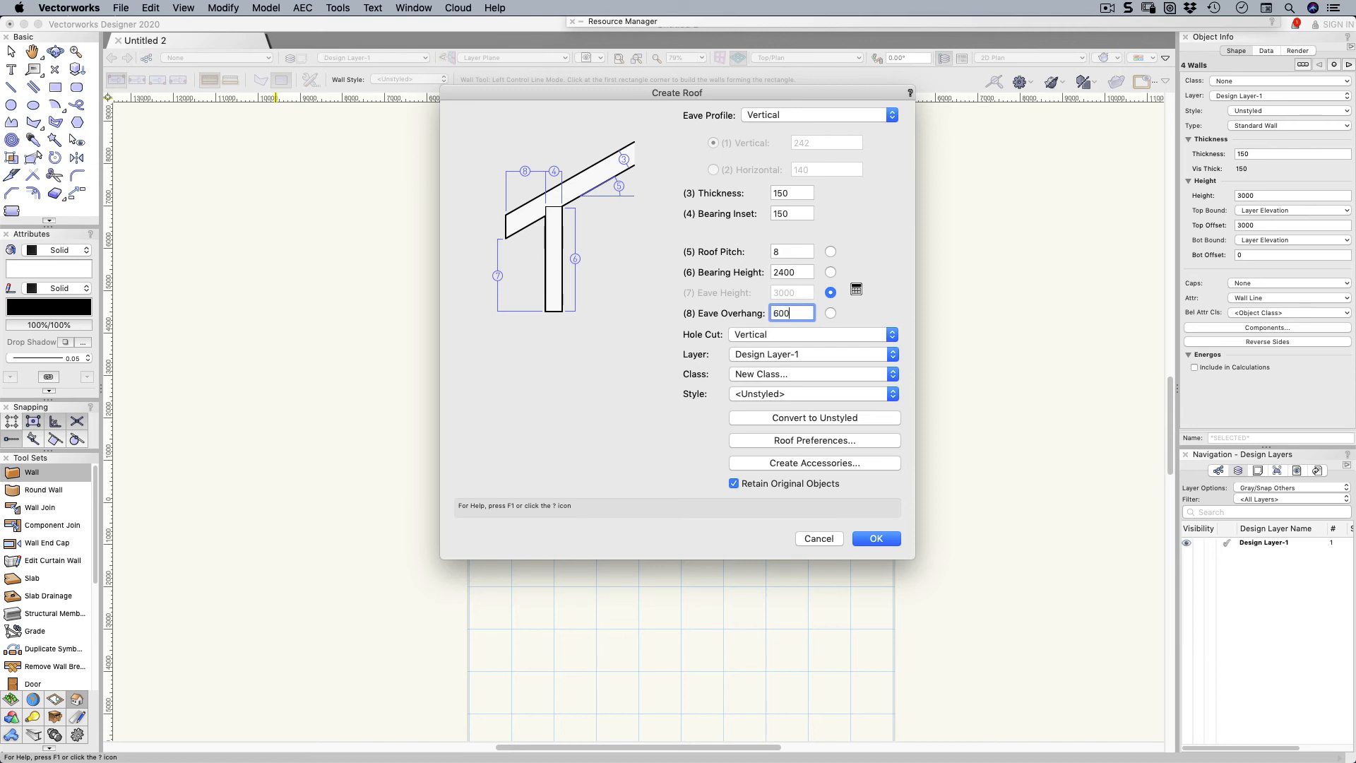
mouse_move(876, 538)
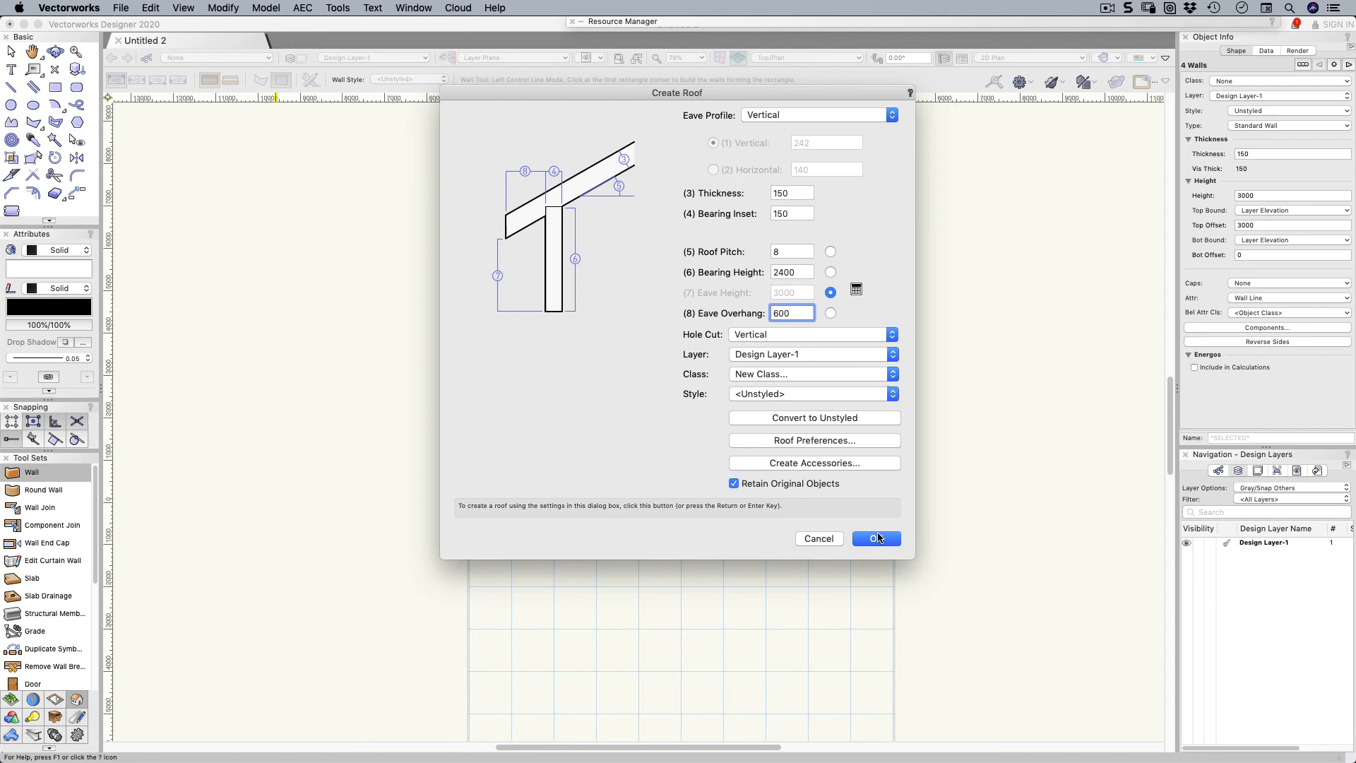
click(875, 539)
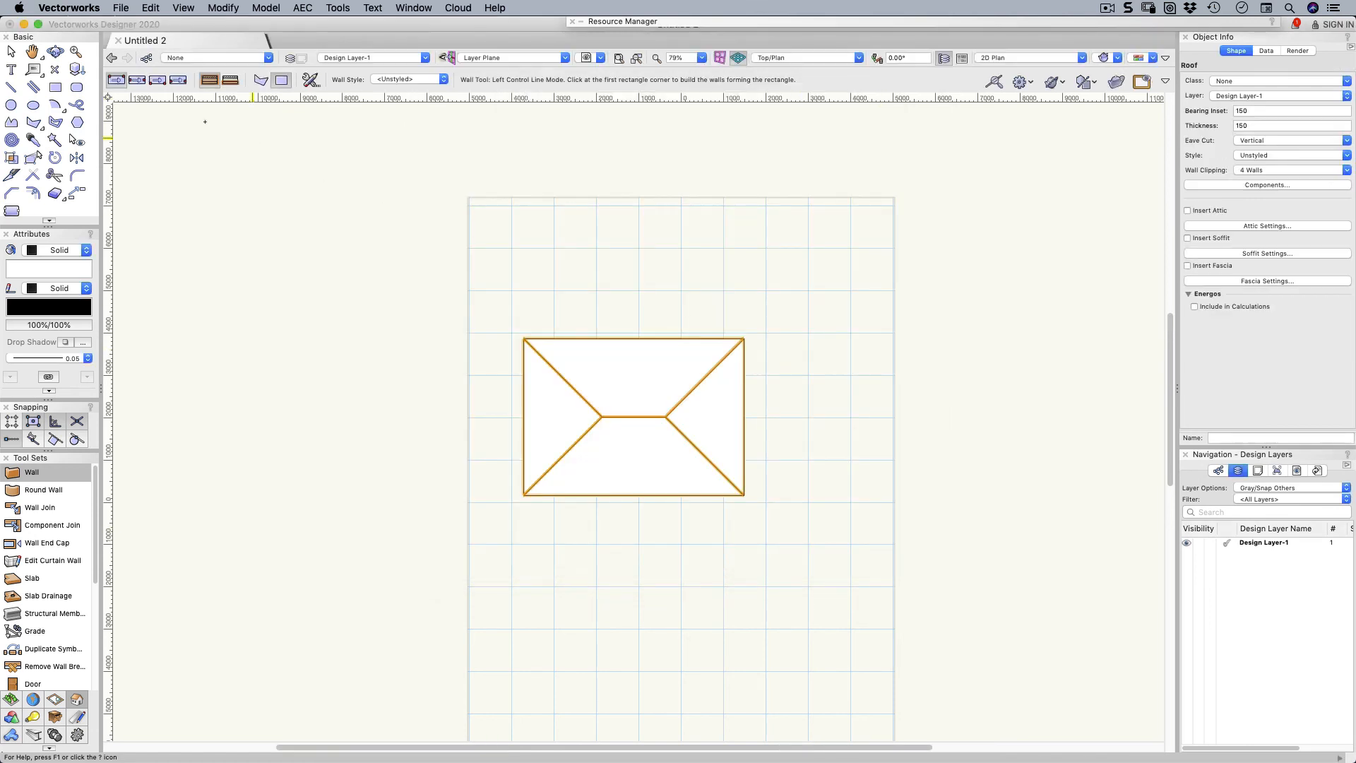
mouse_move(13, 52)
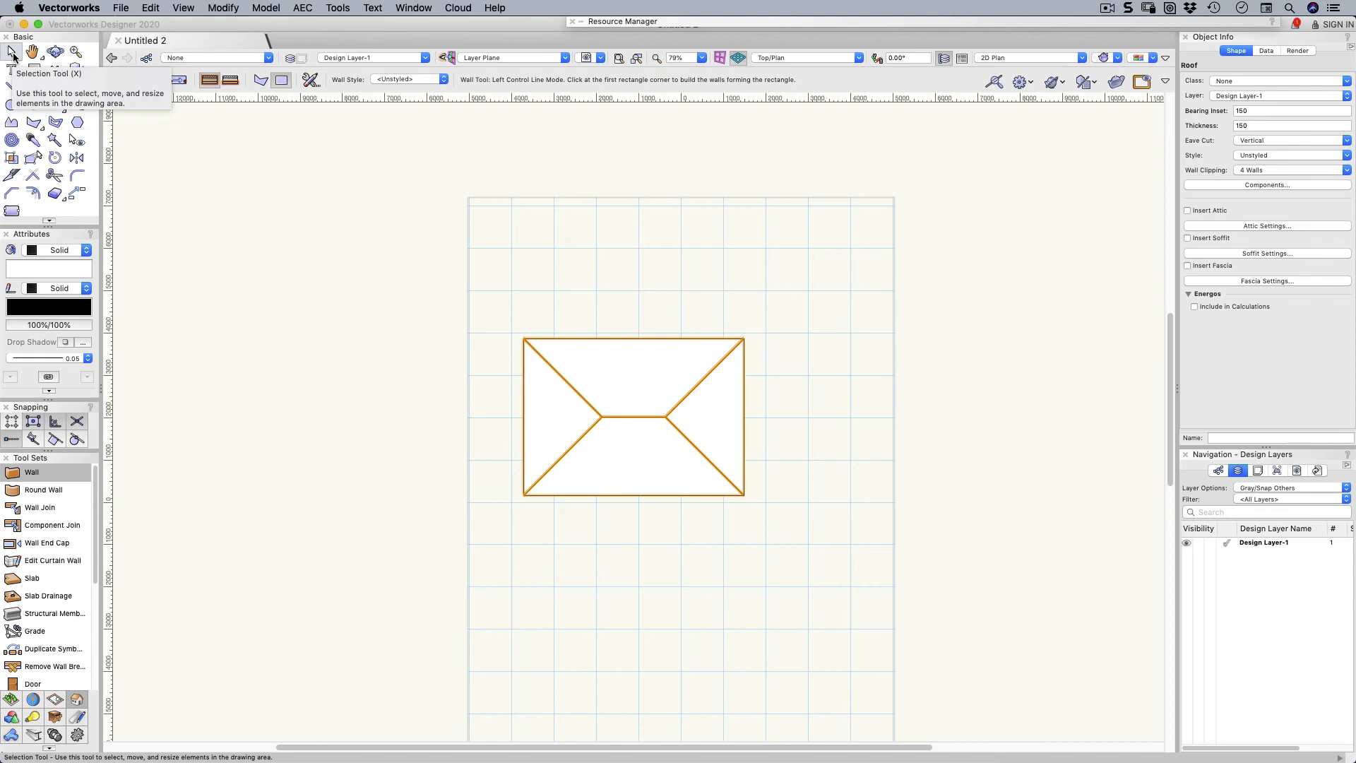
Step: Change two roof end edges from hipped eaves to Gable in Edit Roof Settings
click(13, 50)
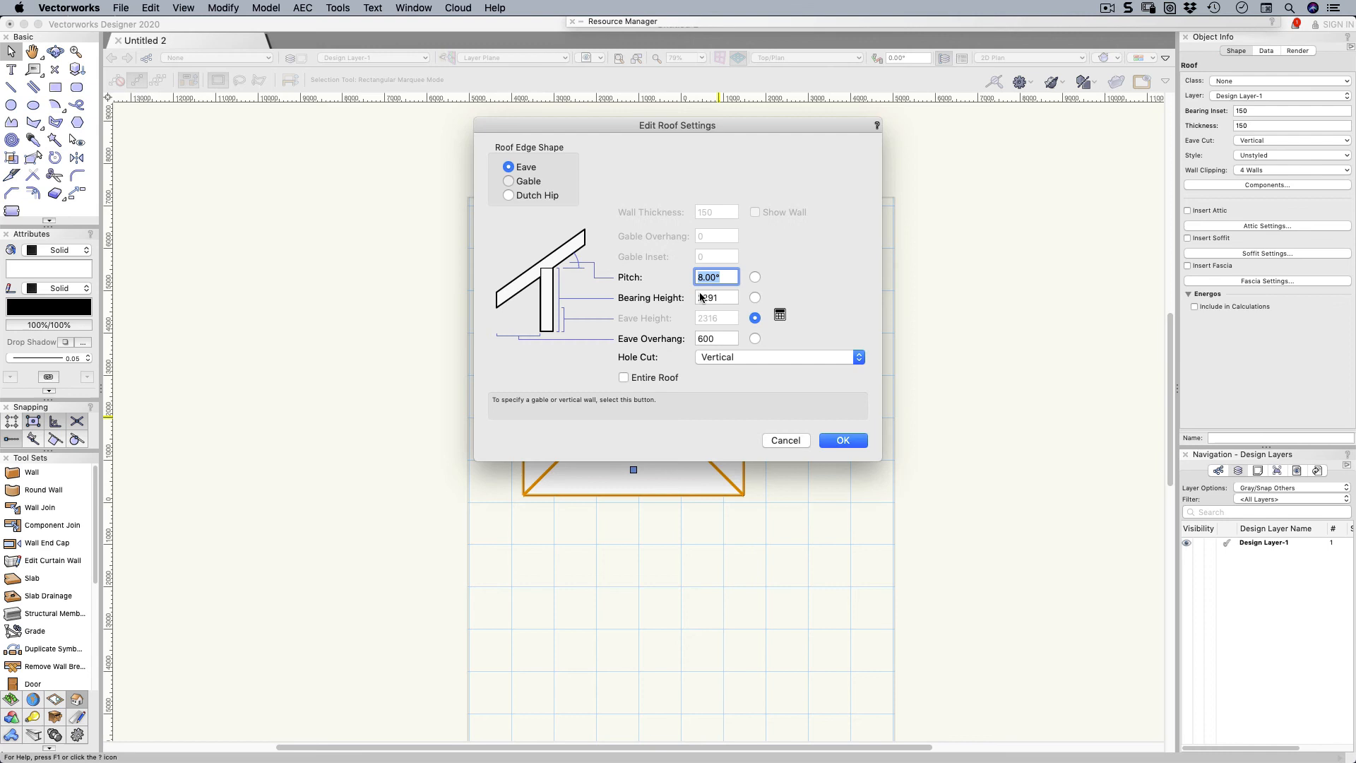
click(843, 440)
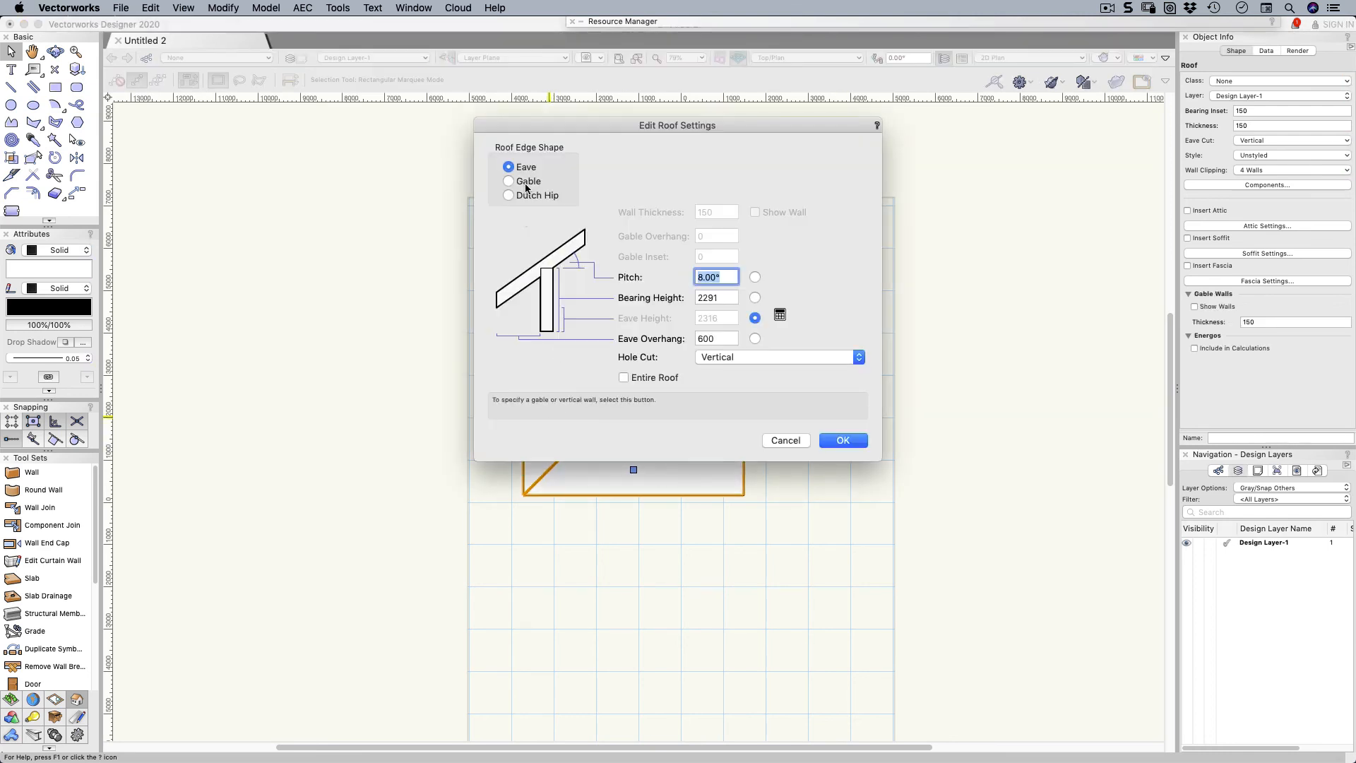
click(842, 441)
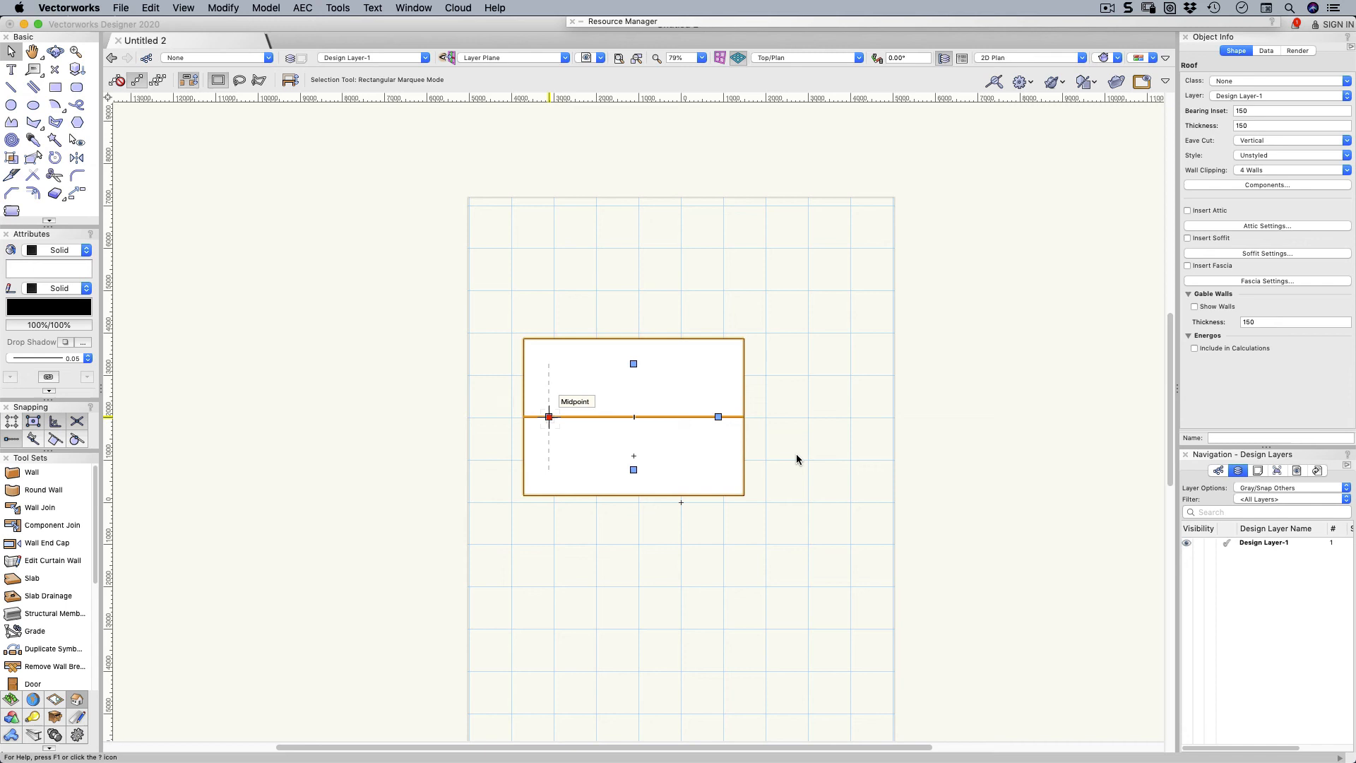
double_click(633, 416)
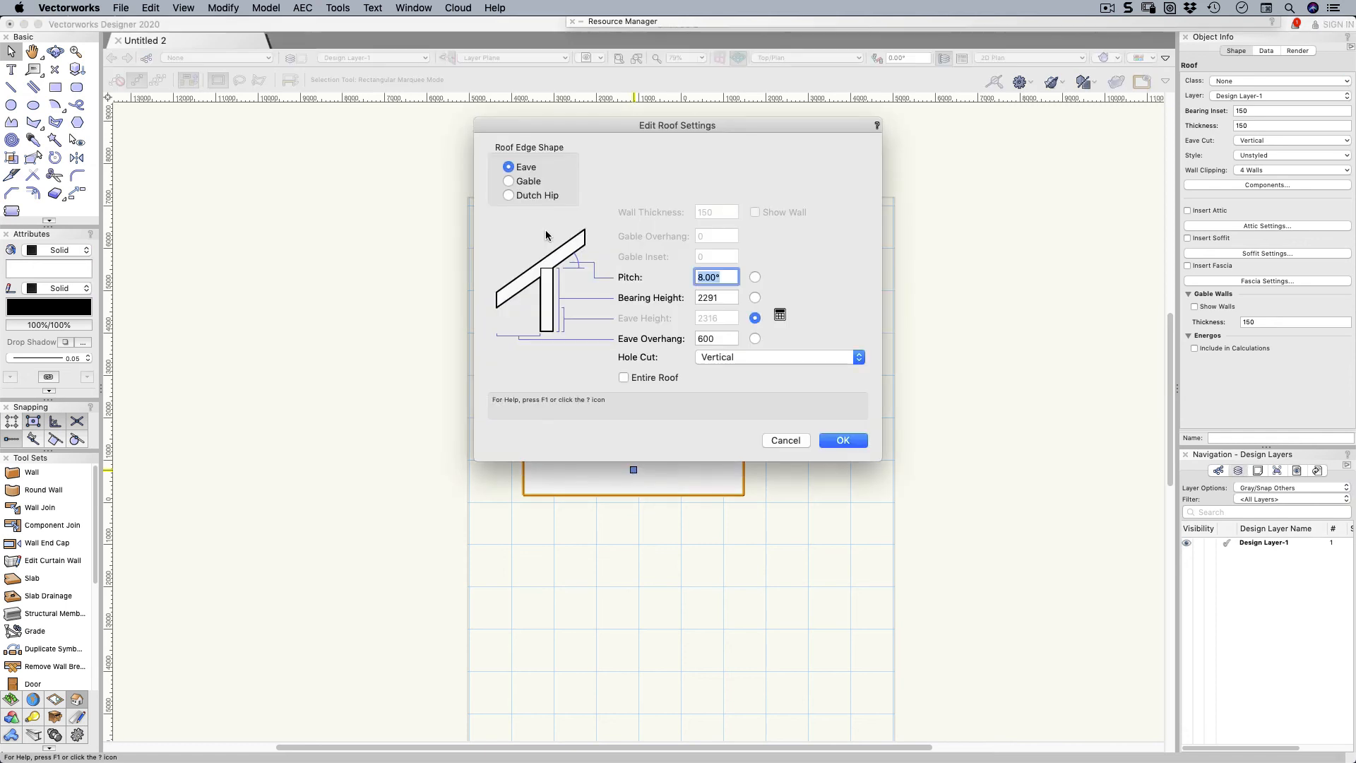
click(842, 441)
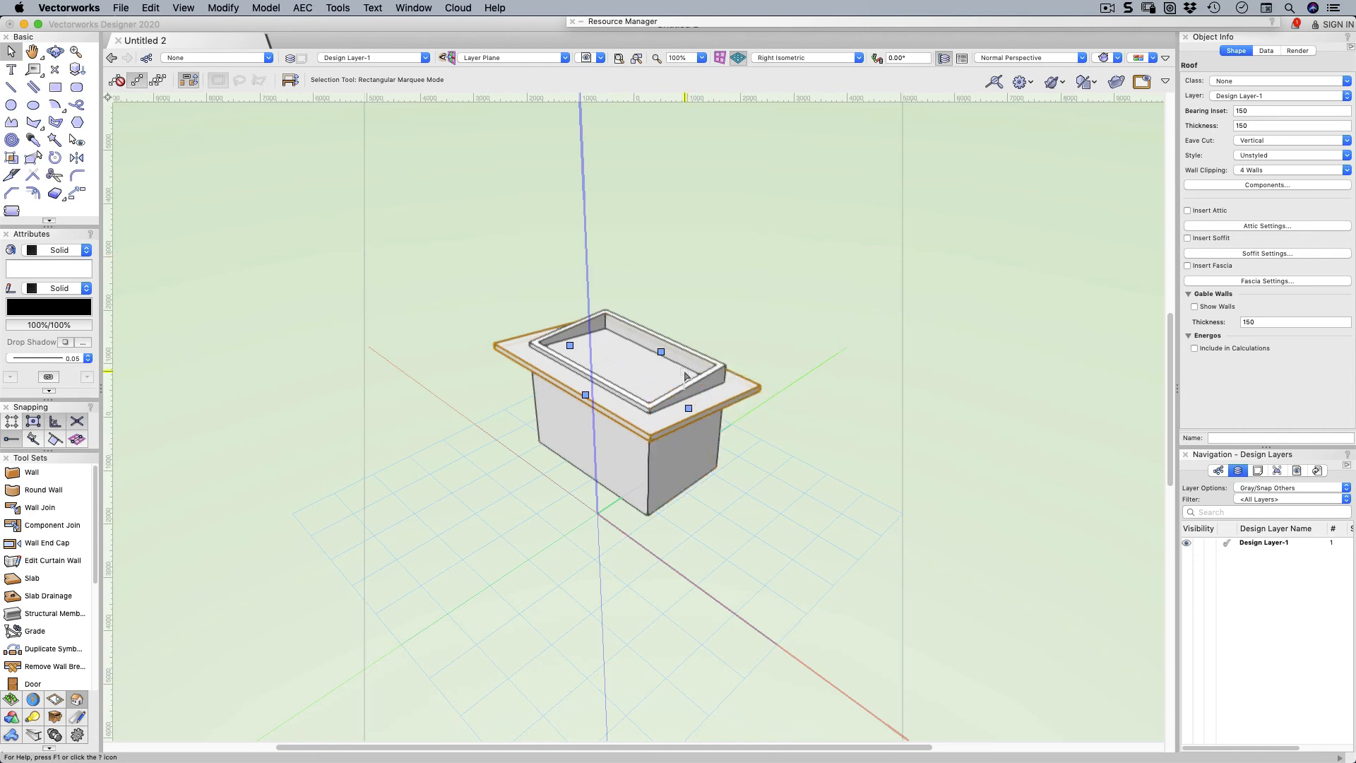
mouse_move(692, 372)
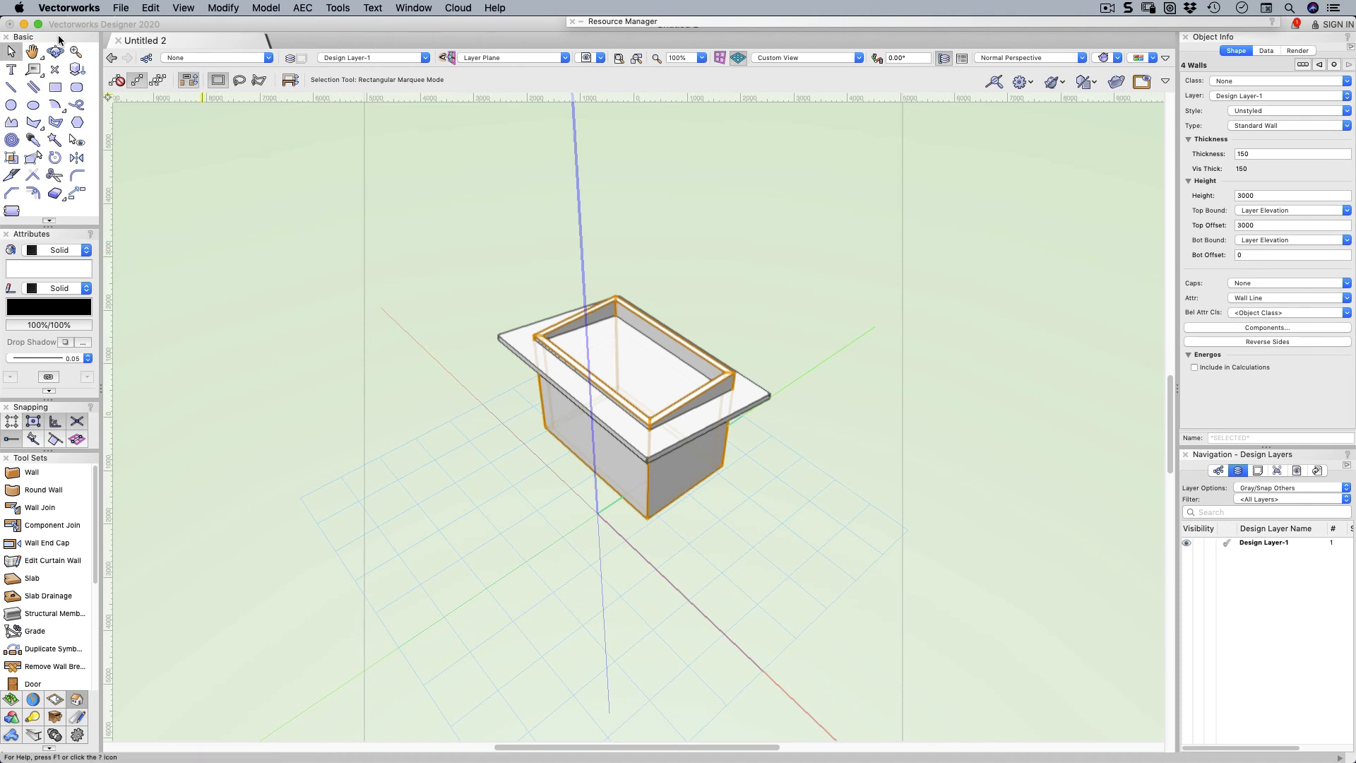
mouse_move(351, 28)
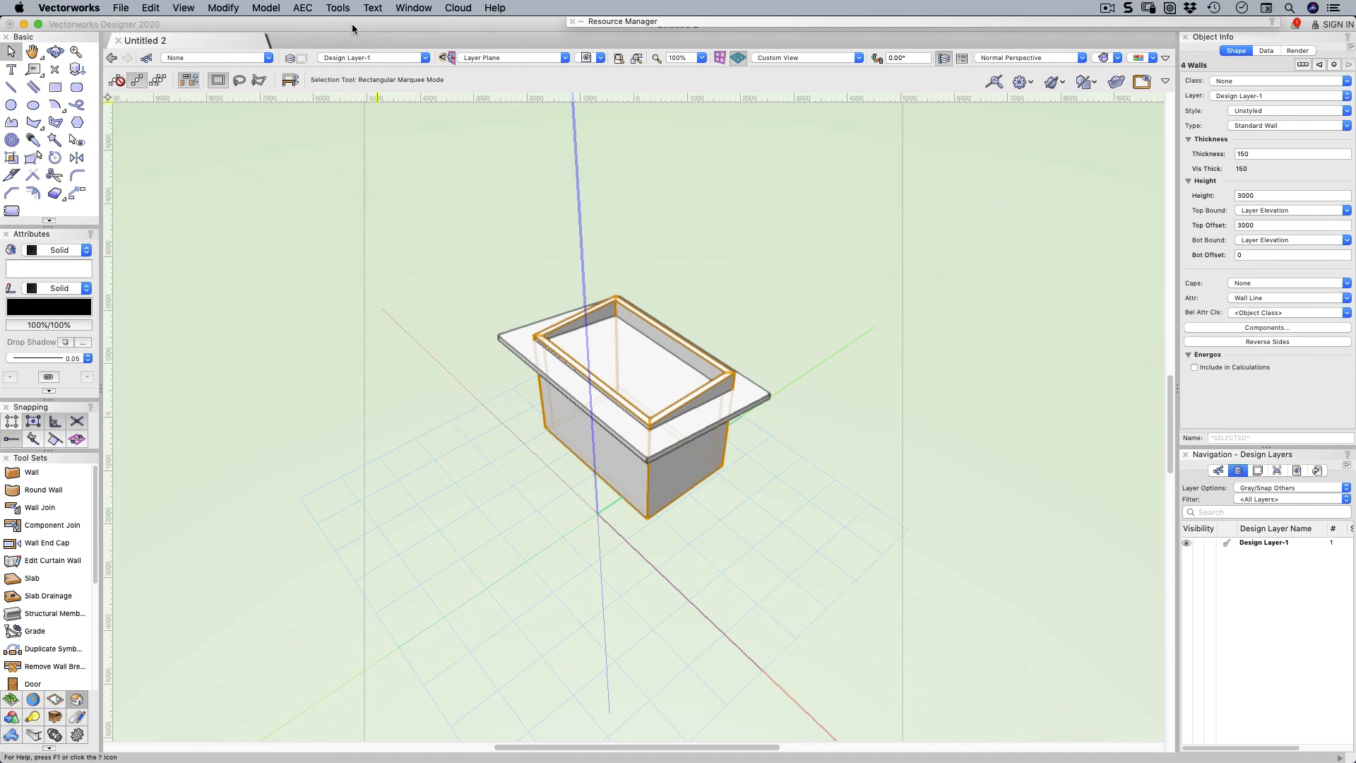
Step: Fit the walls to objects, constraining their tops to the roof on Design Layer-1
click(302, 9)
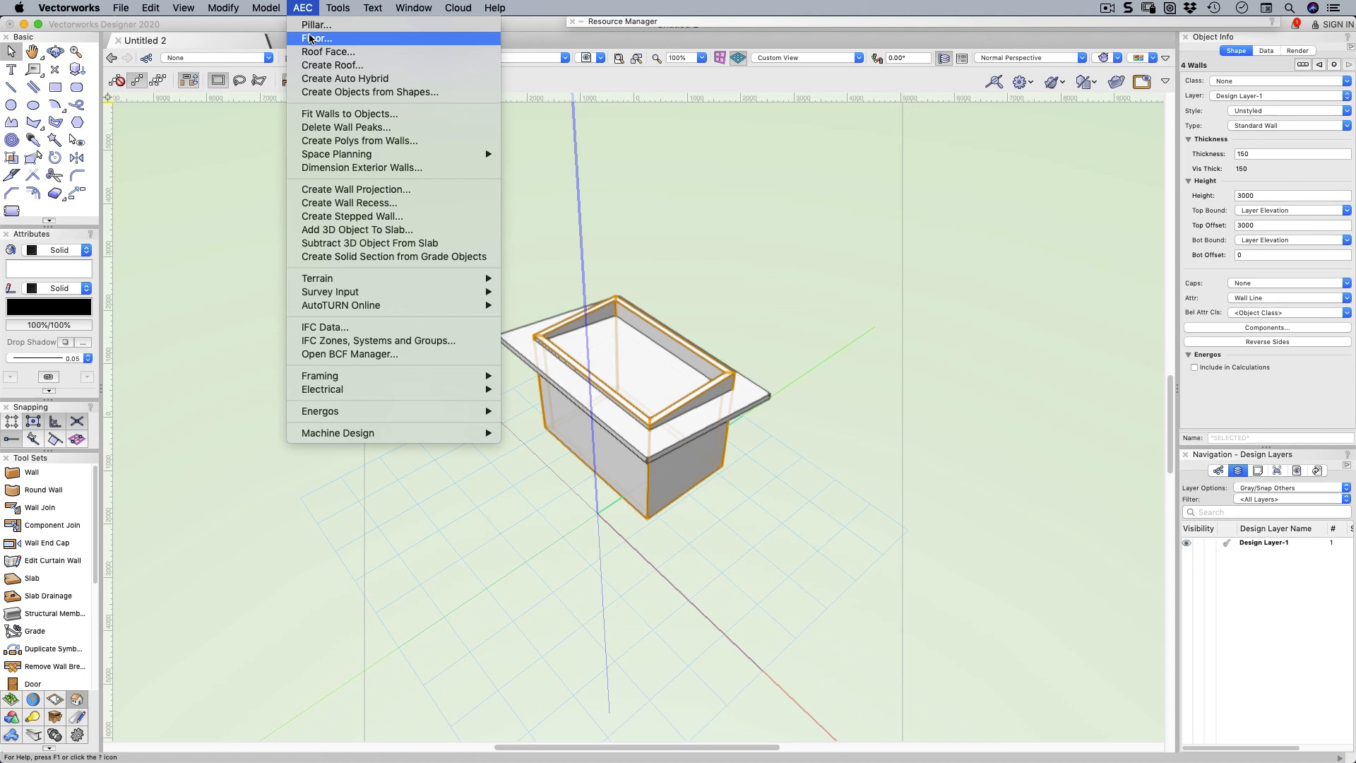
click(349, 113)
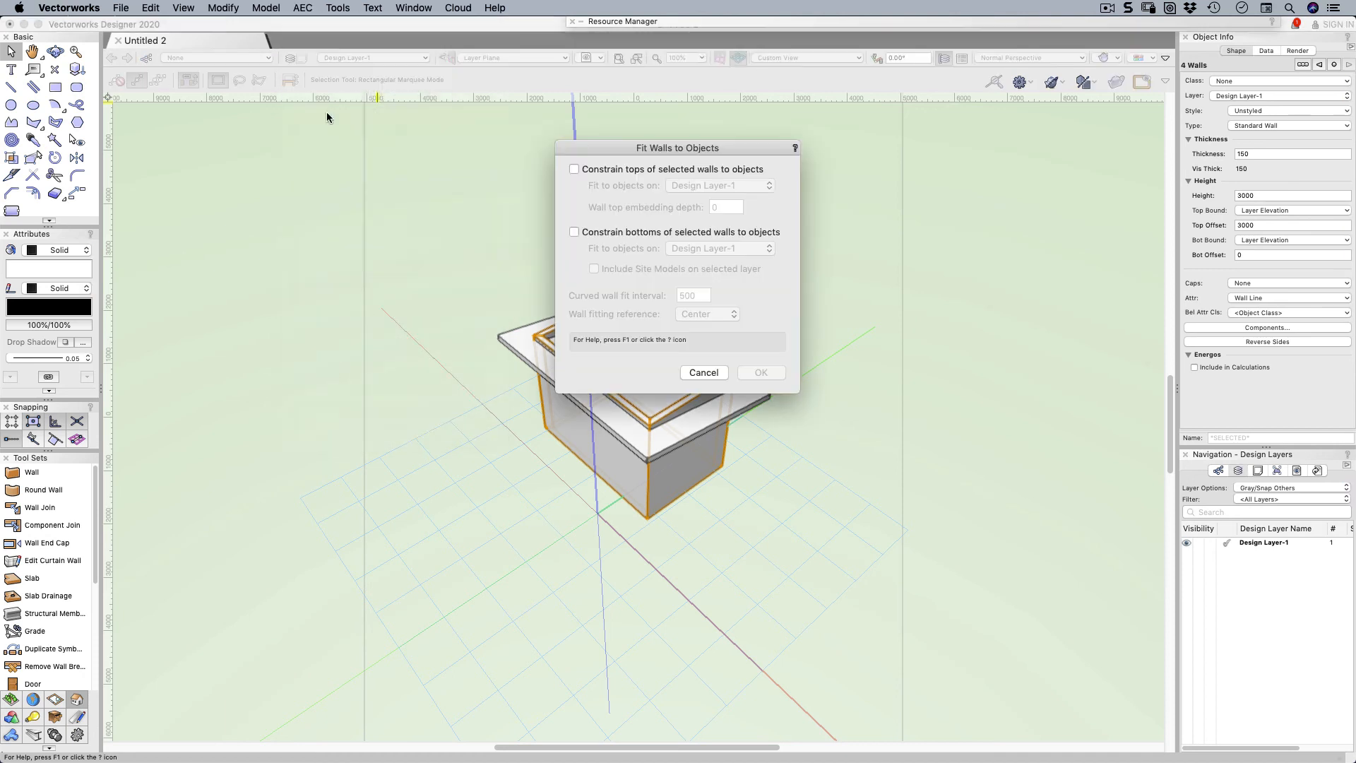
click(573, 168)
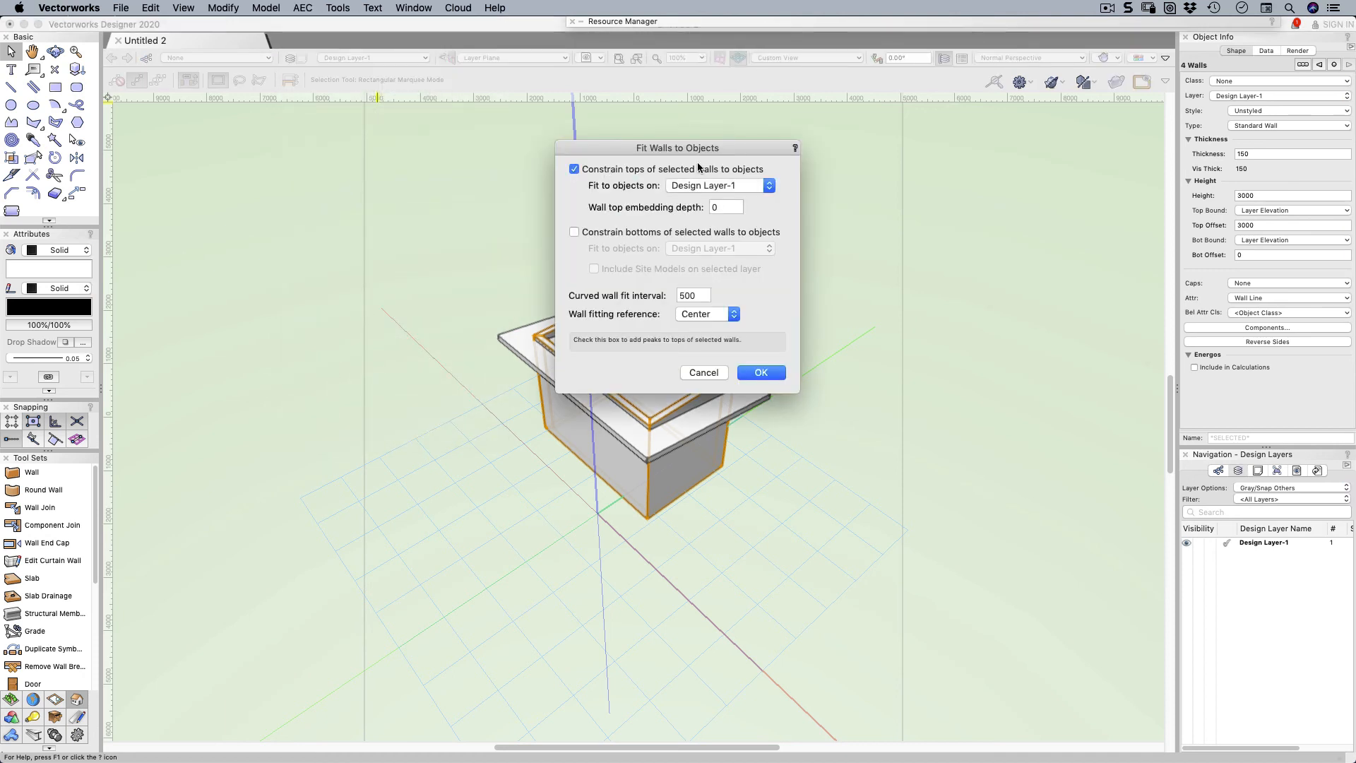
mouse_move(762, 372)
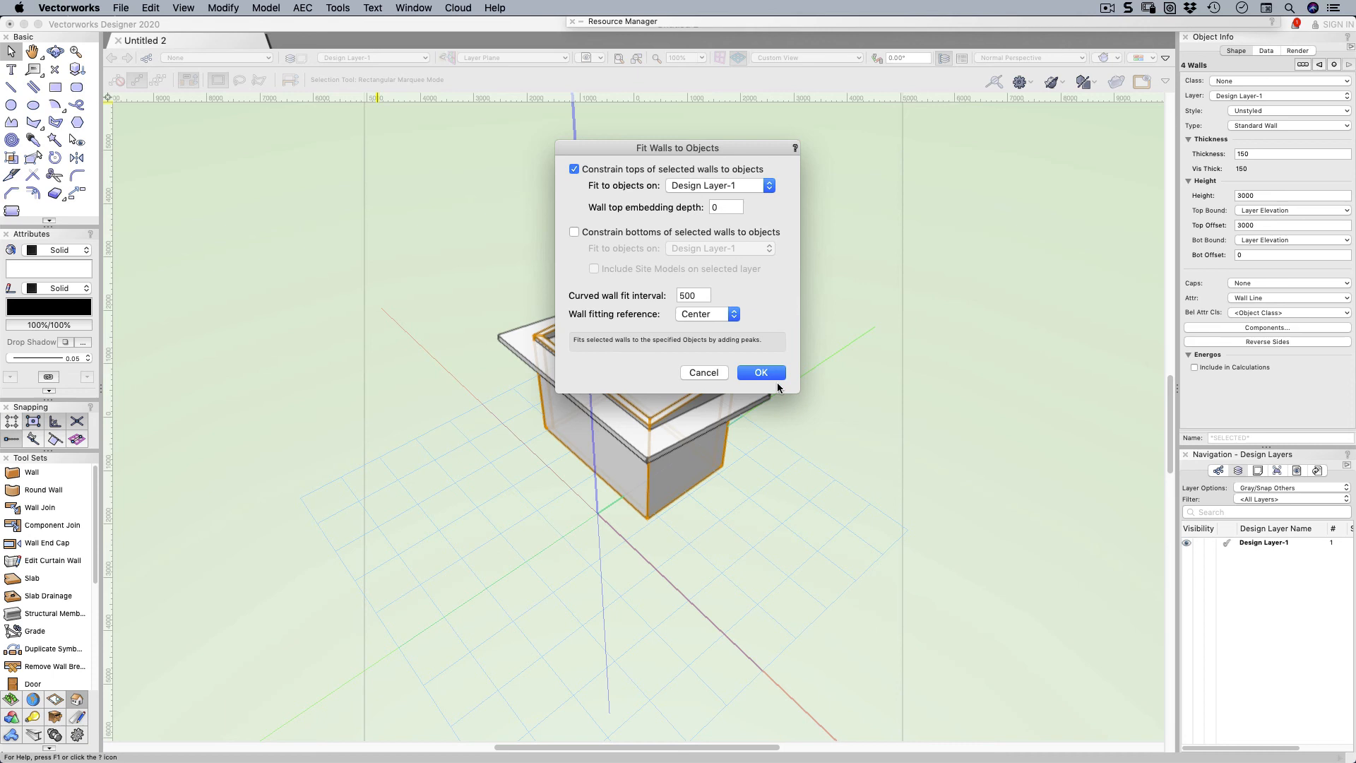
mouse_move(779, 383)
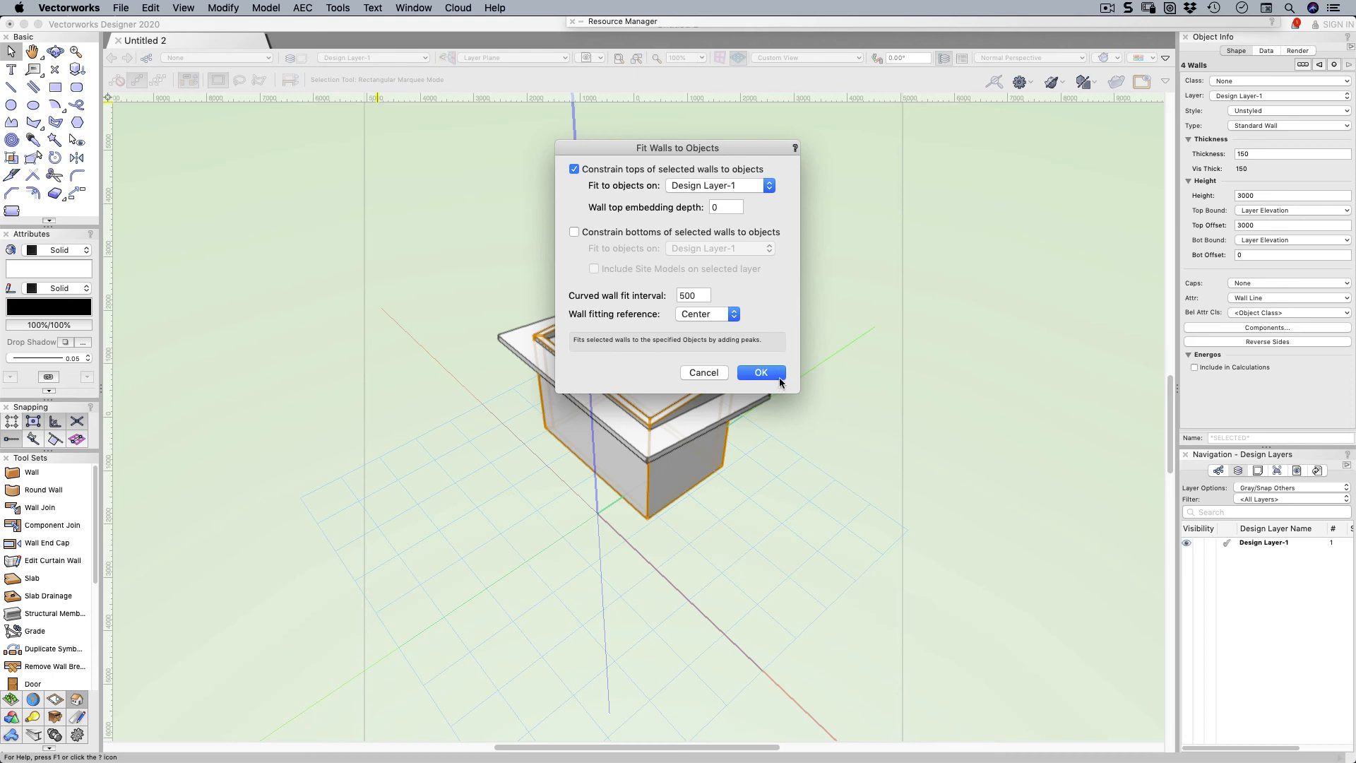
click(760, 371)
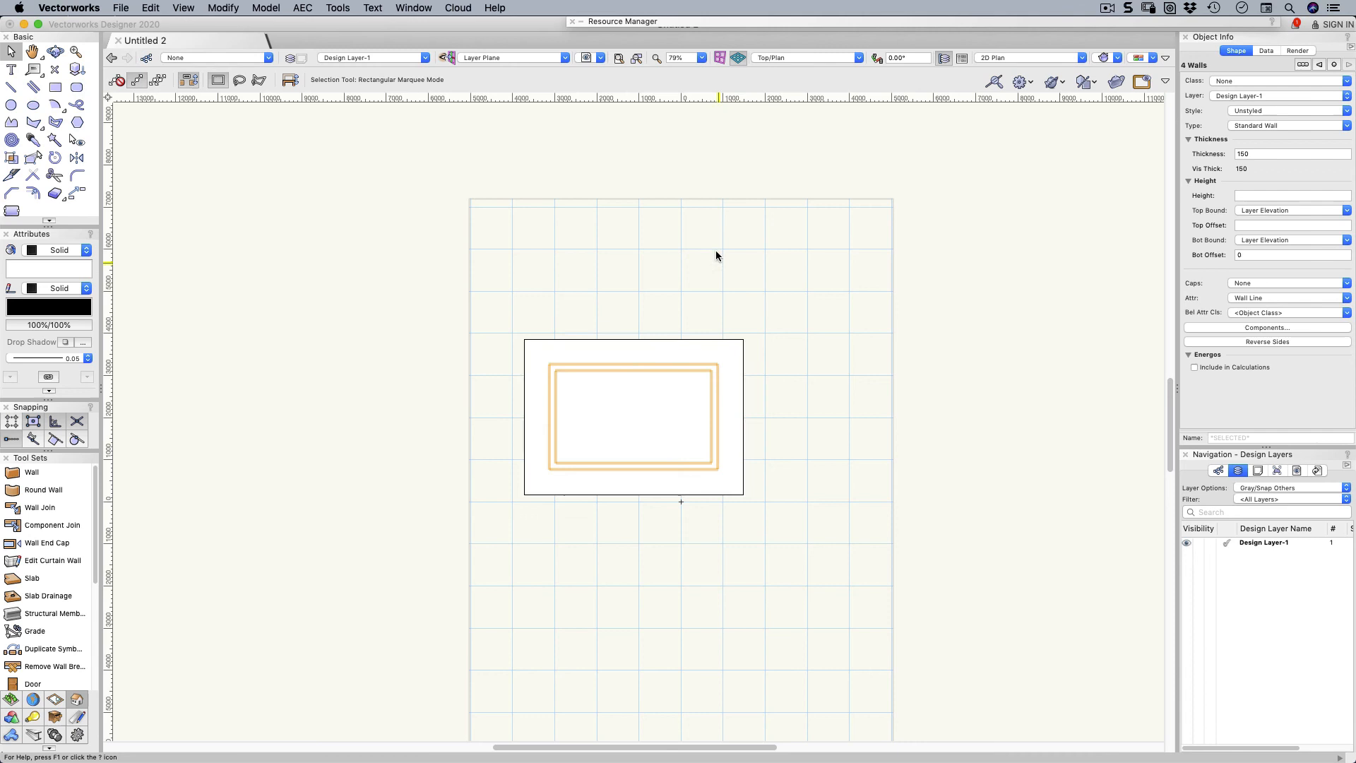
Step: Make the roof's upper edge a gable with 600 overhang and confirm
click(633, 416)
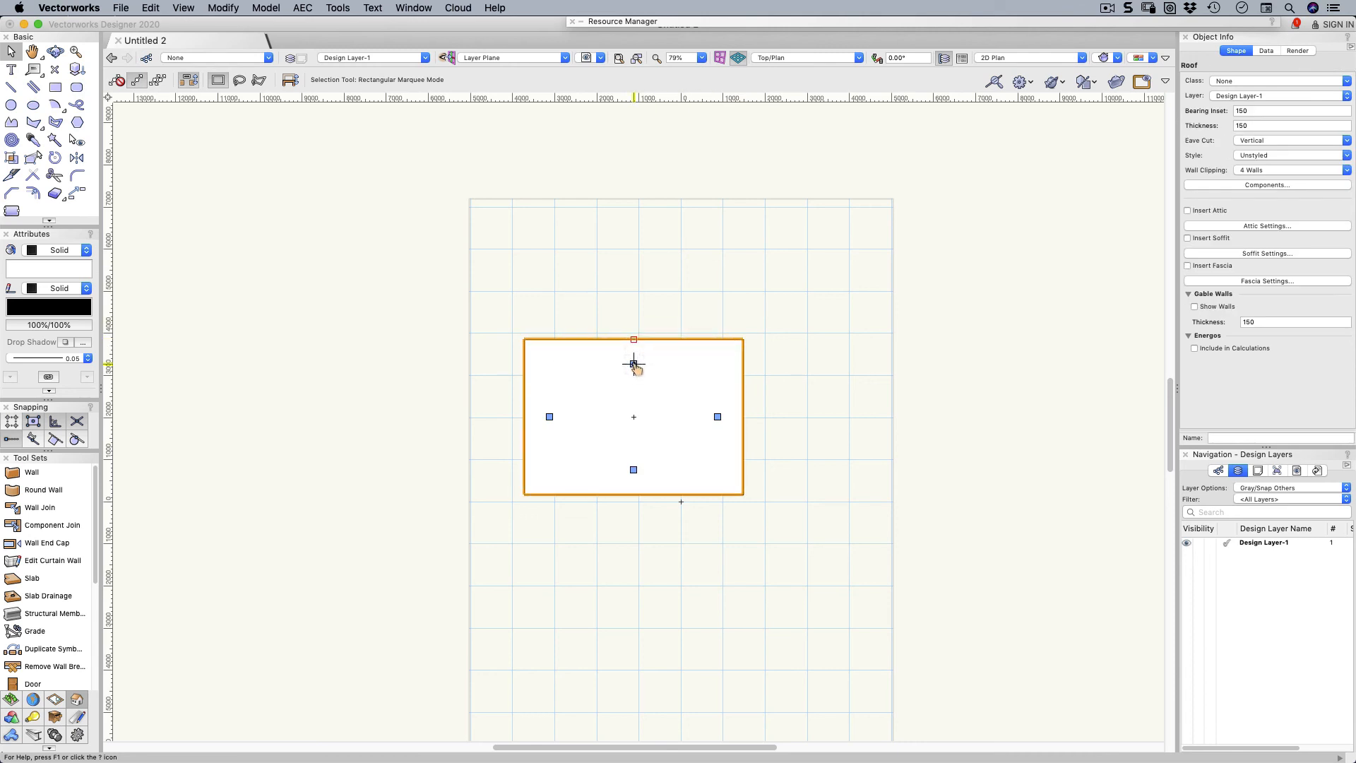
double_click(633, 363)
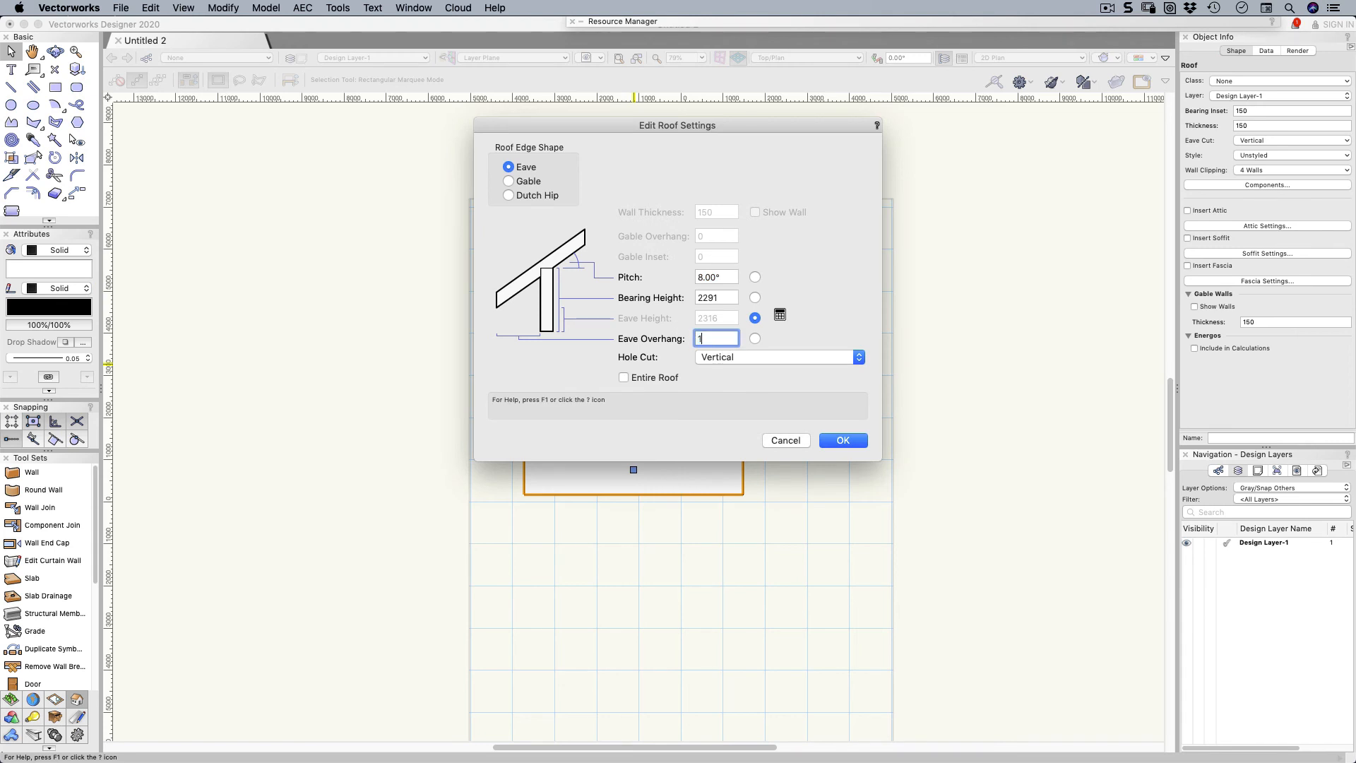
click(841, 441)
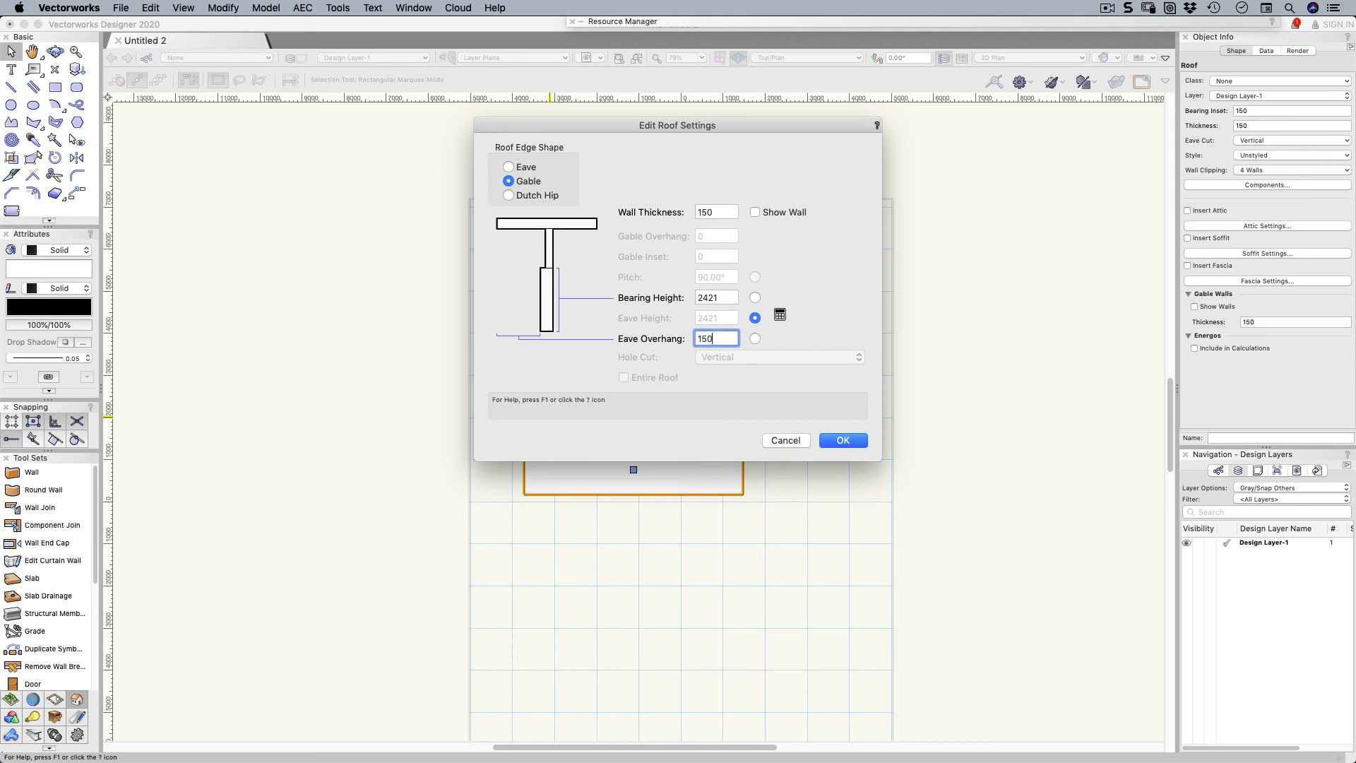
click(841, 441)
text(600)
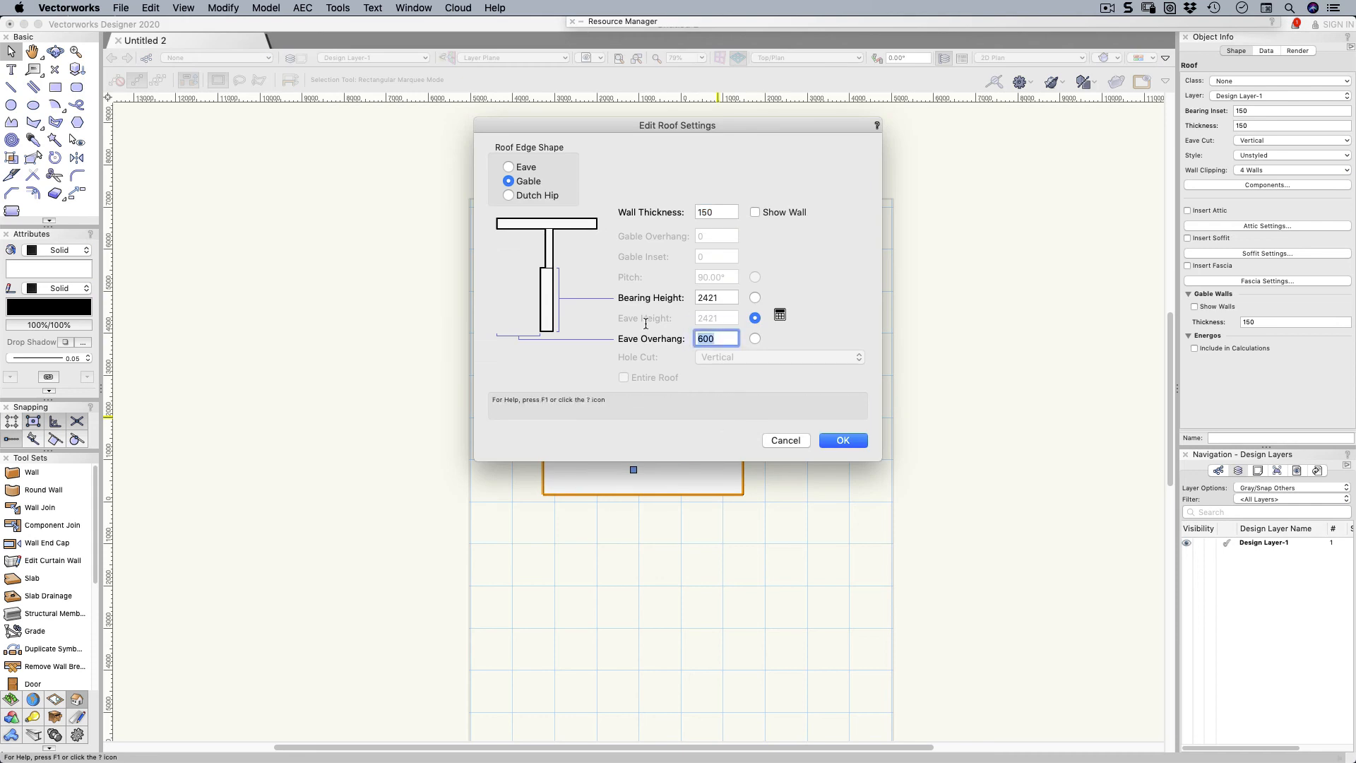
click(842, 441)
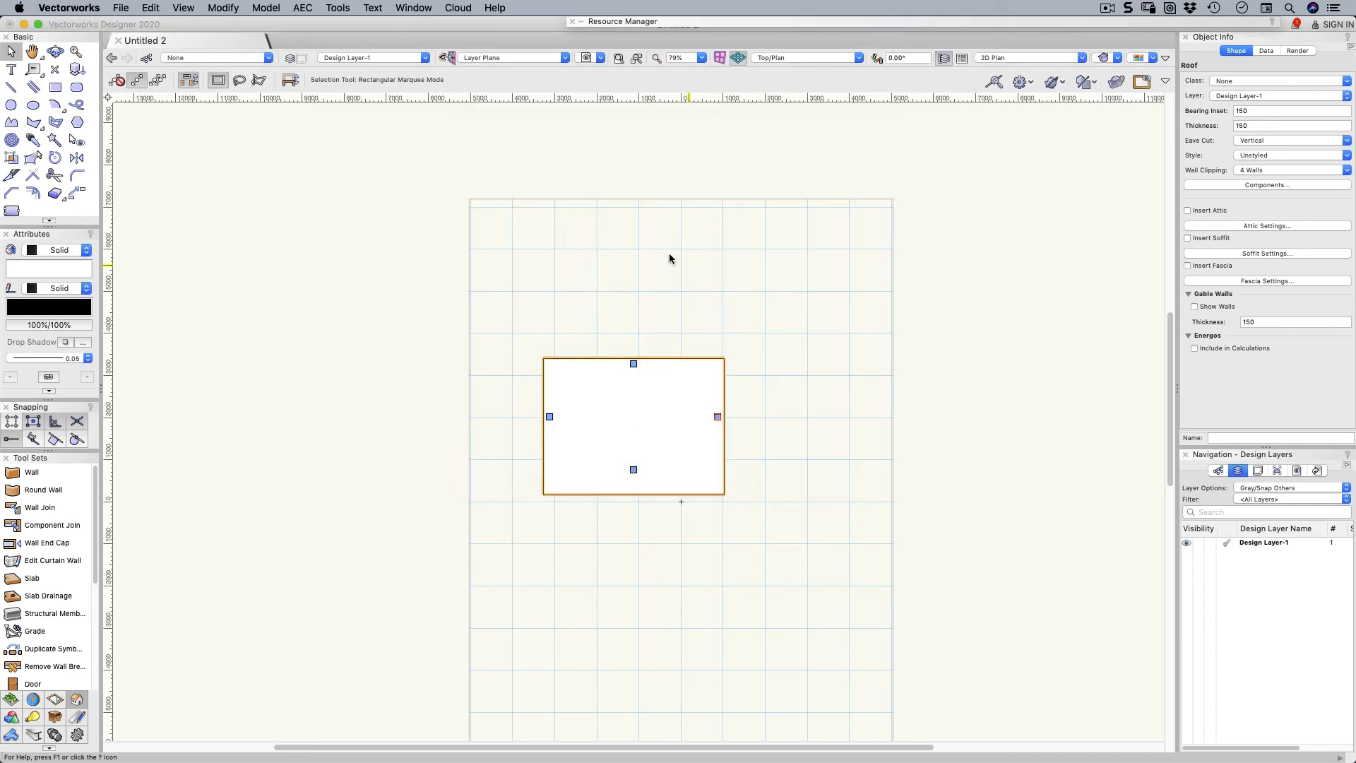
click(804, 58)
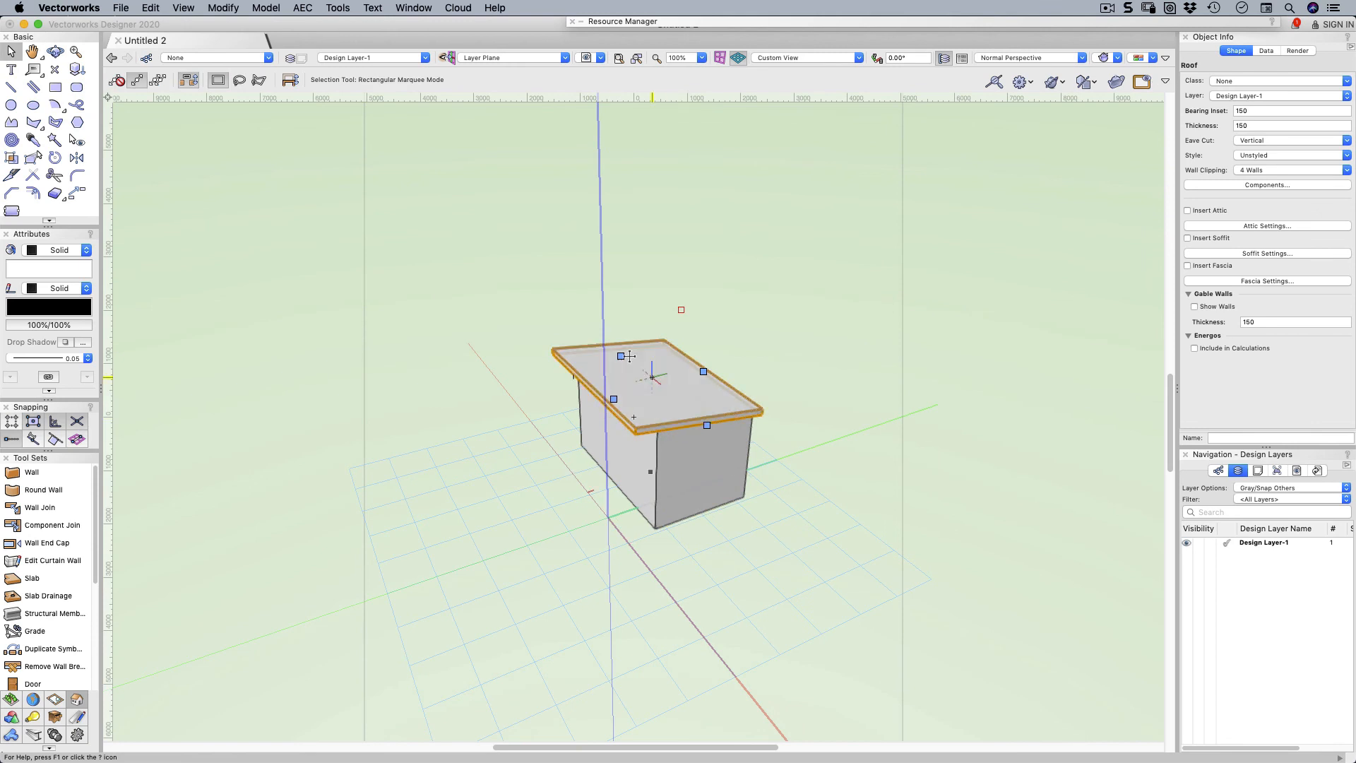
mouse_move(592, 408)
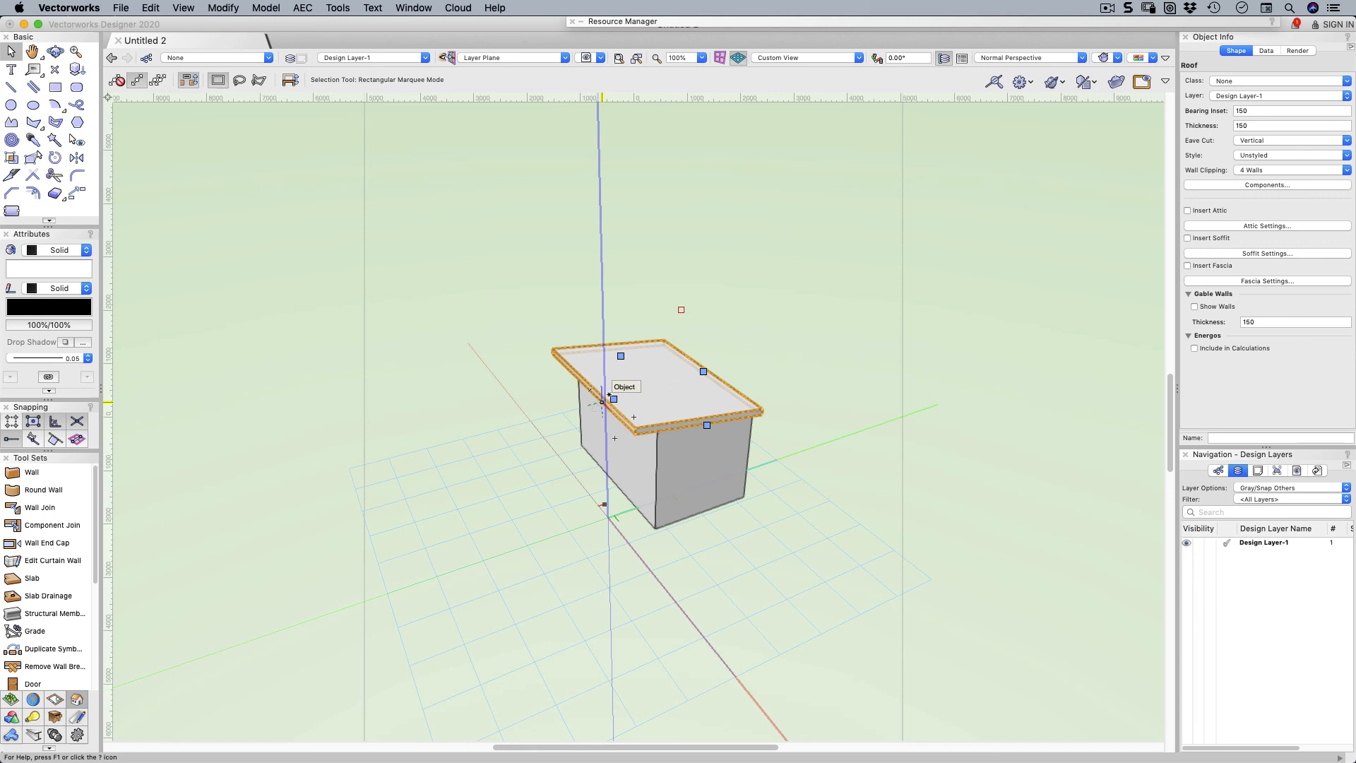
mouse_move(988, 171)
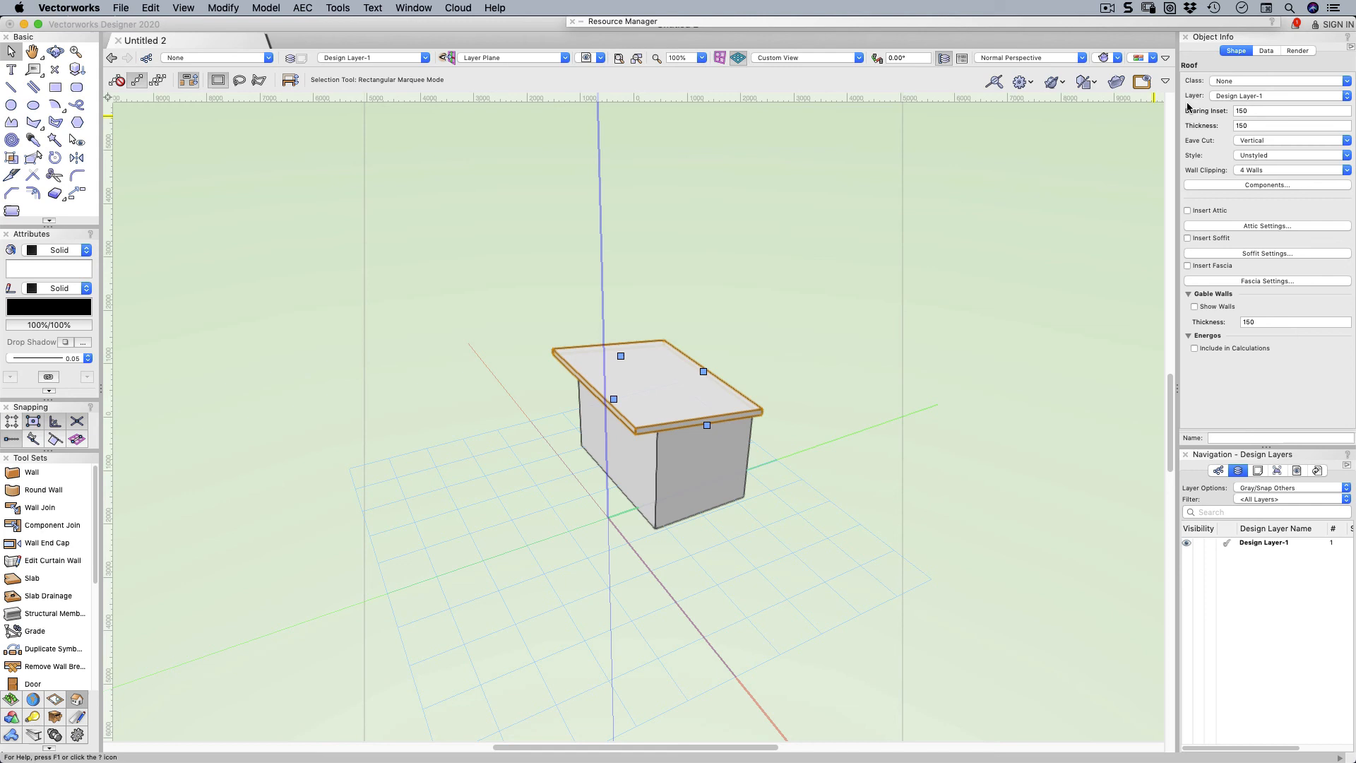
Step: Review the roof's properties in Object Info while viewing the building in 3D
click(1324, 79)
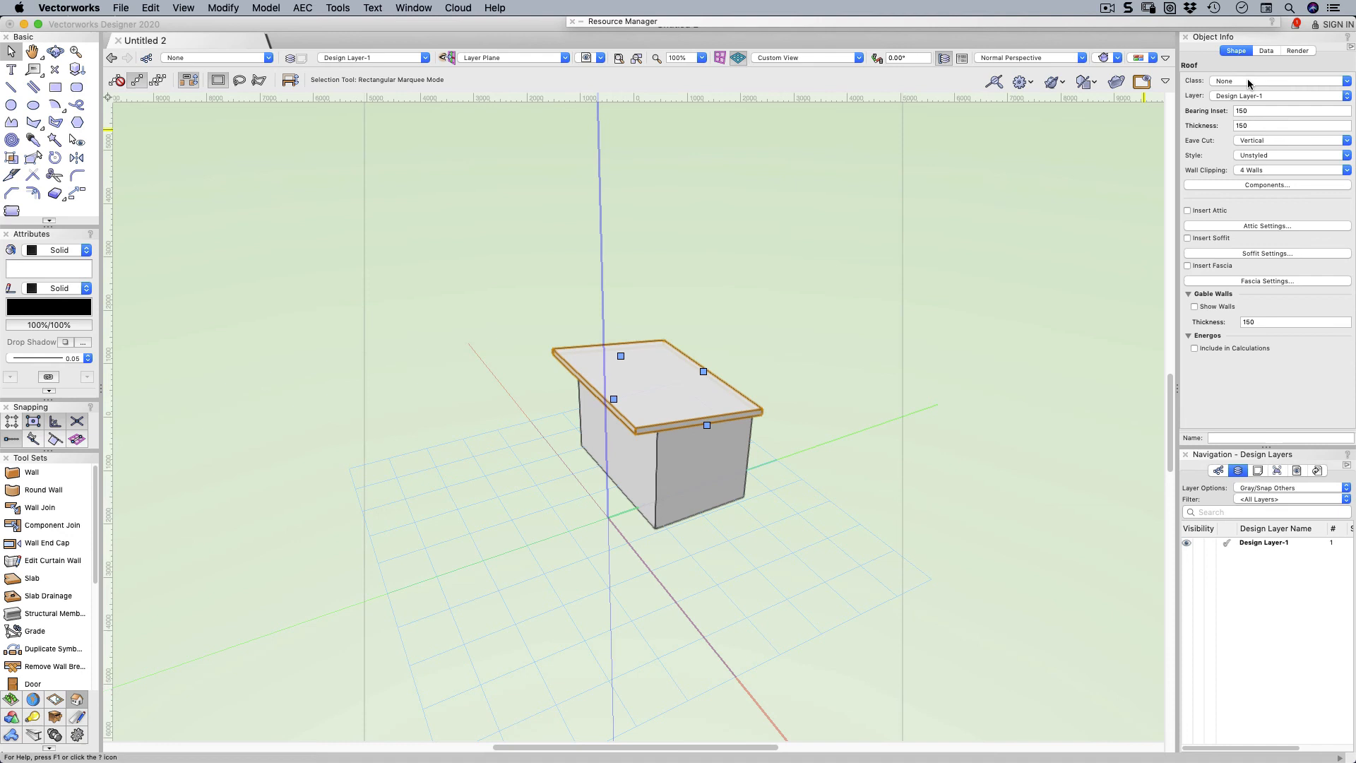
Step: Assign the roof to a new class named Roof-Main and show the Classes list
click(1324, 81)
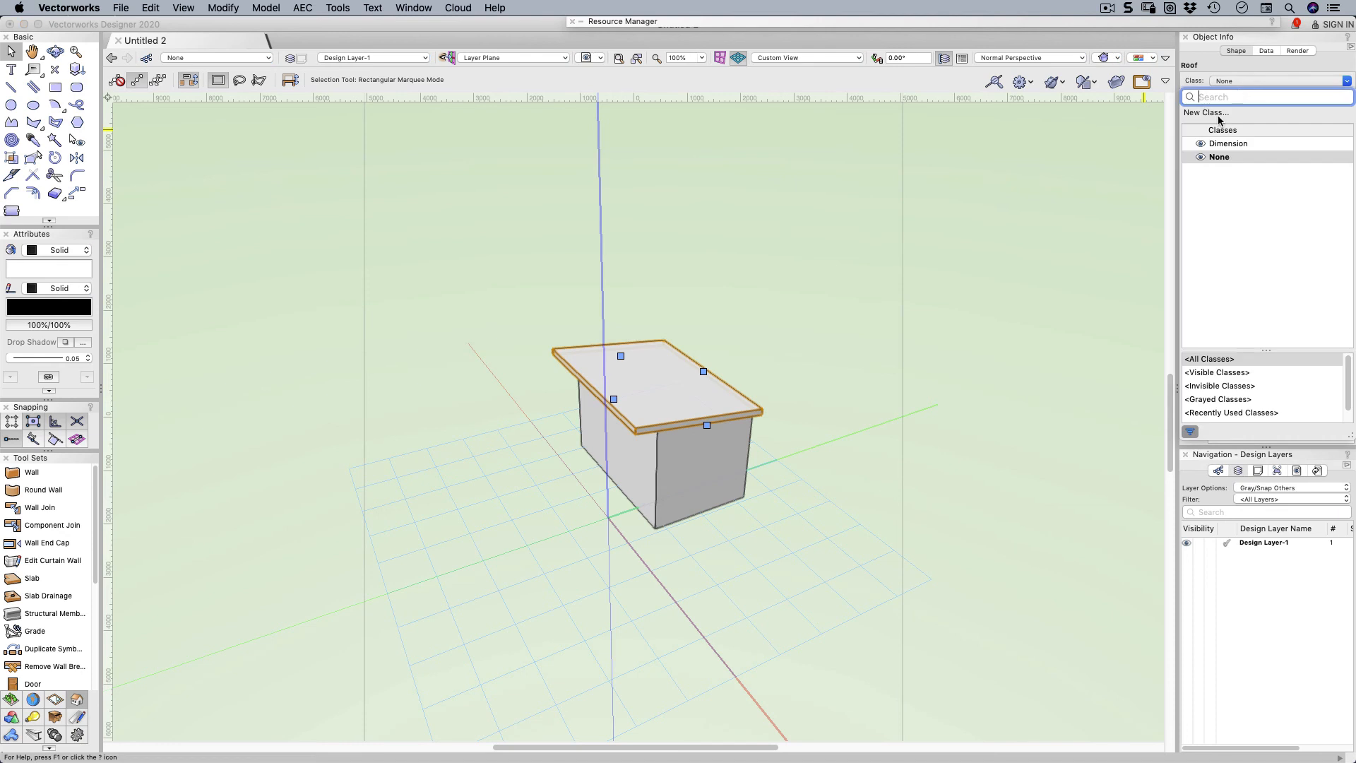
click(1205, 113)
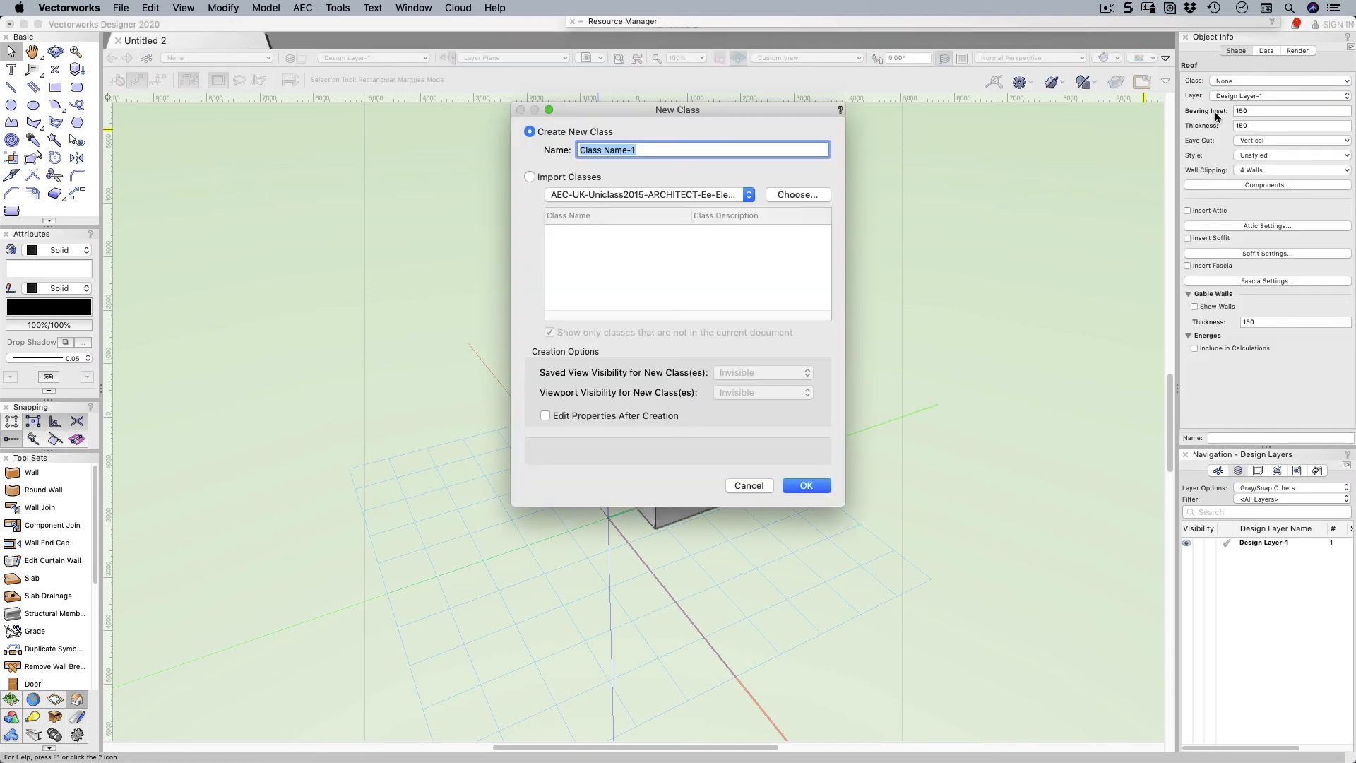
text(Roof-)
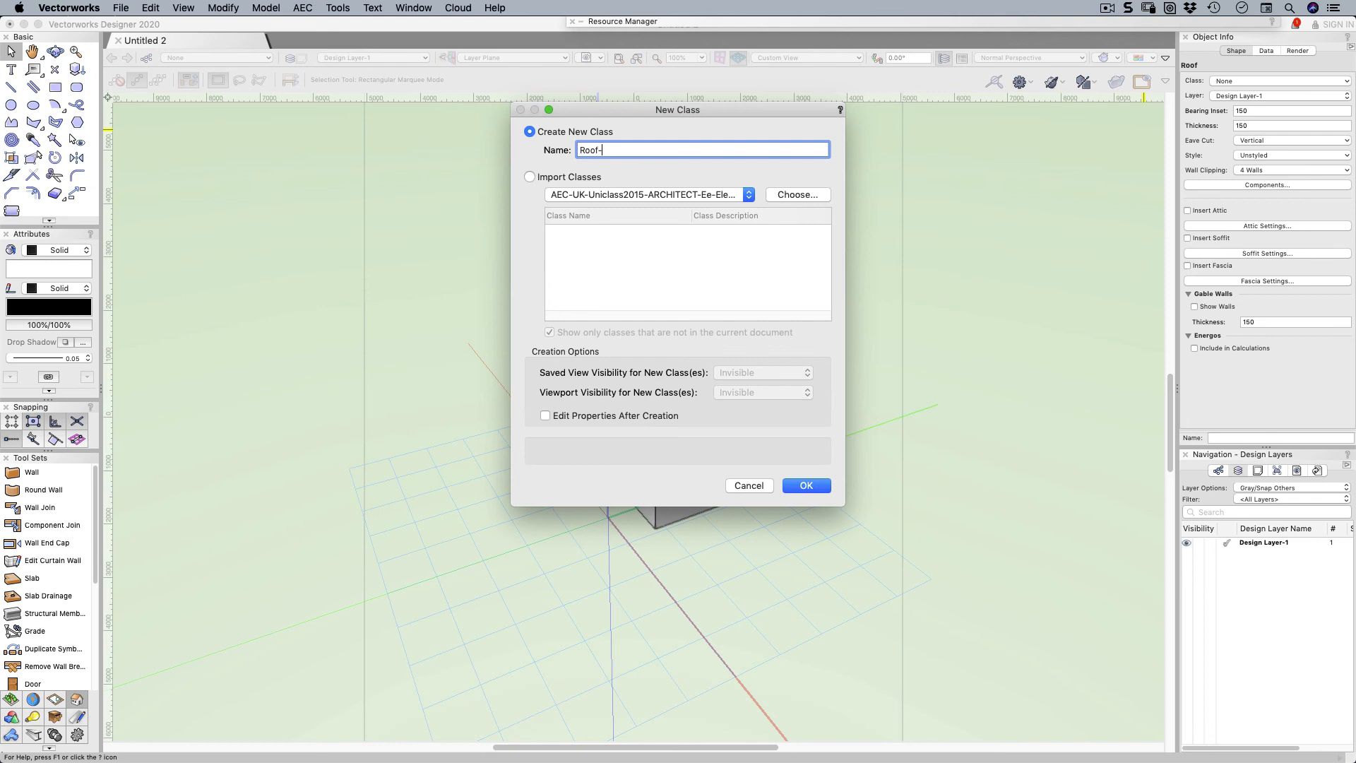
text(Mai)
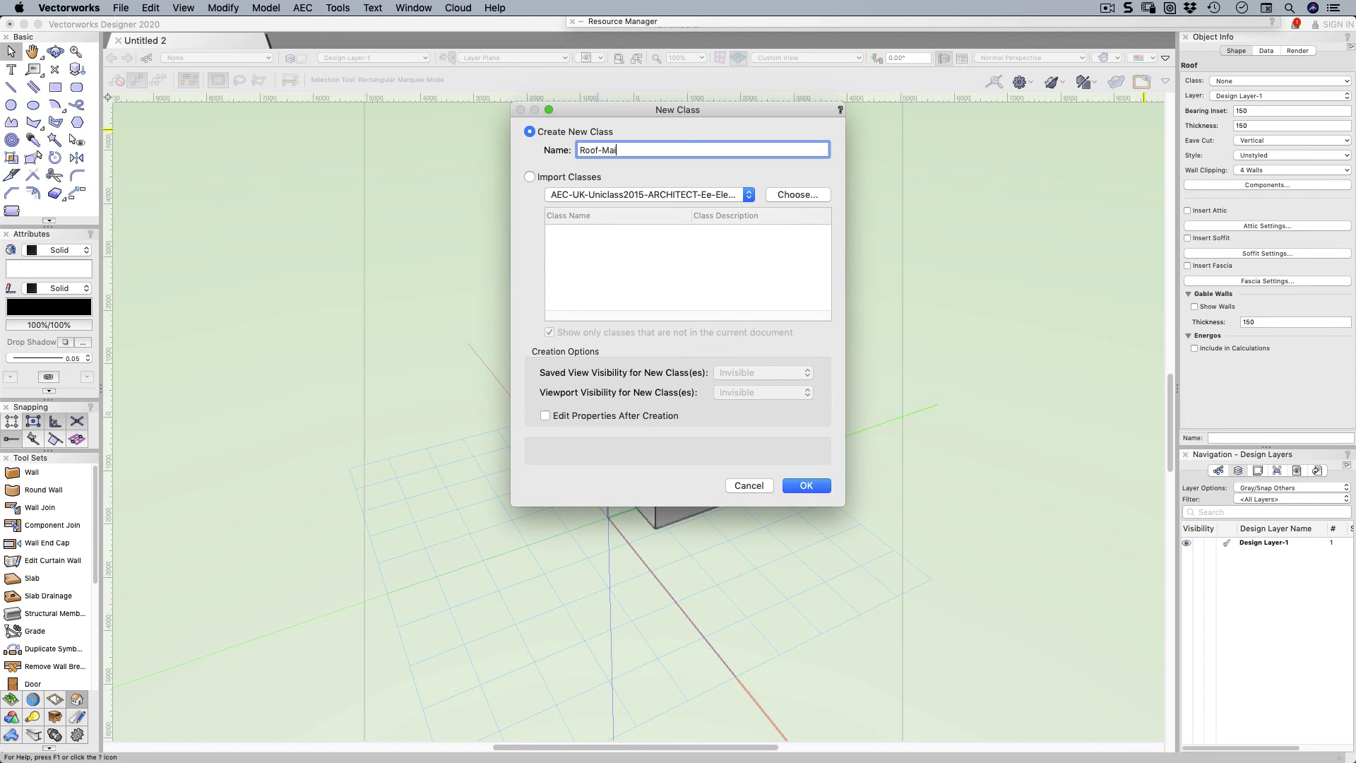
click(804, 484)
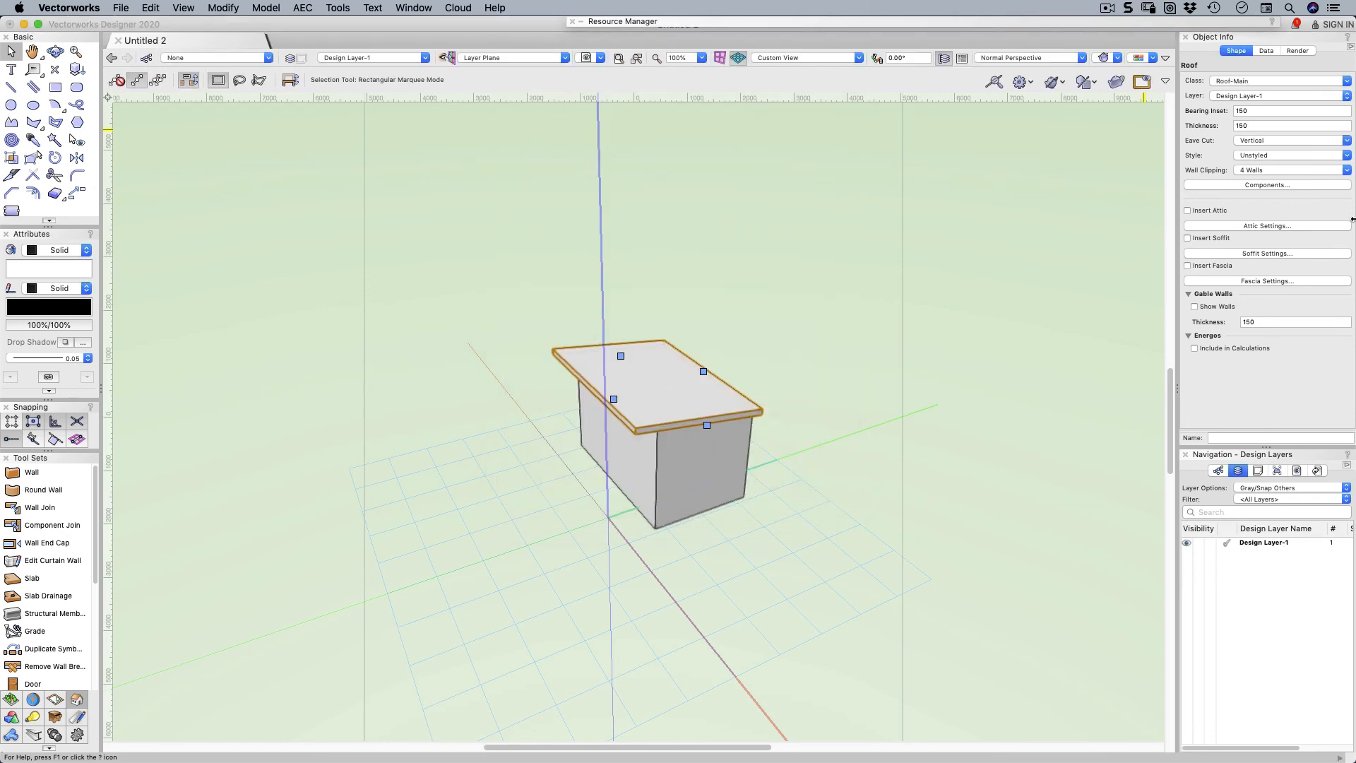
click(1219, 471)
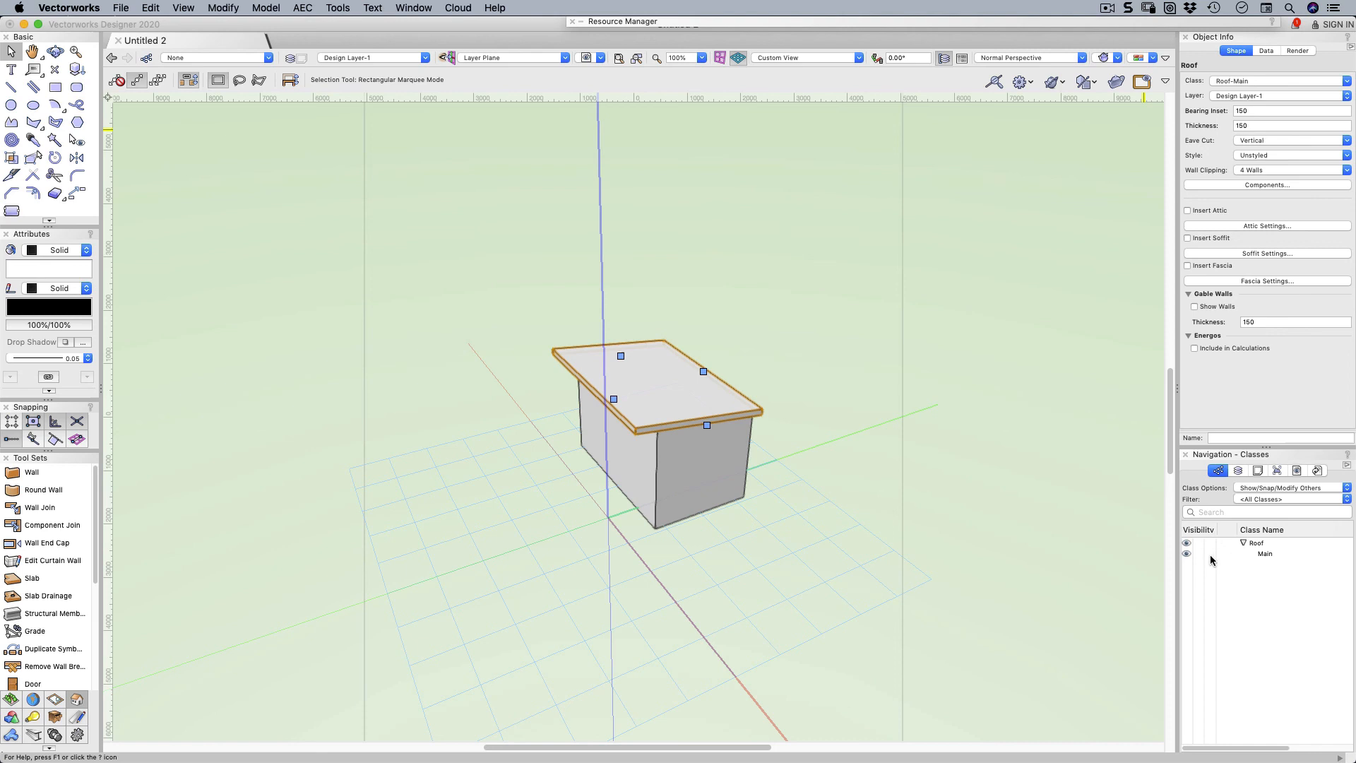
click(1187, 554)
text(roof)
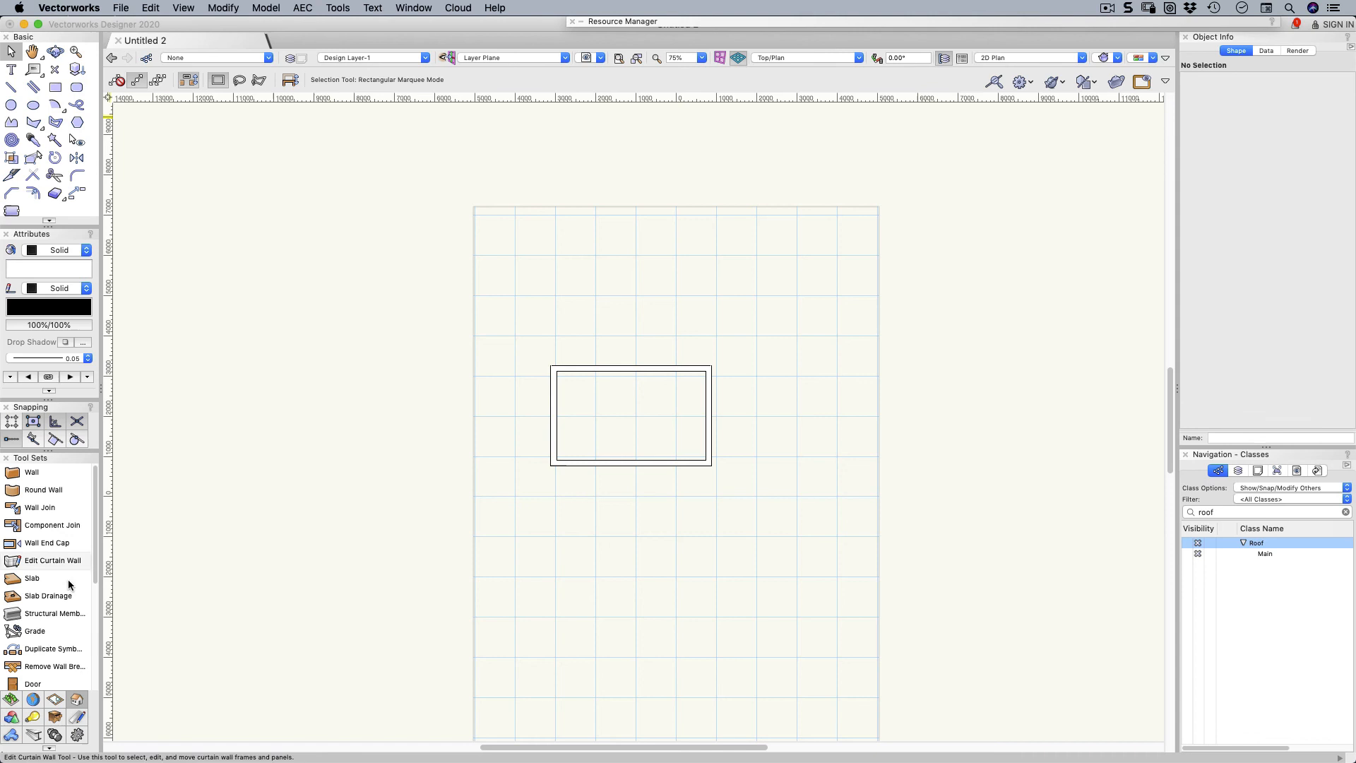
Step: In Slab Preferences, set the single slab component's thickness to 20
click(32, 578)
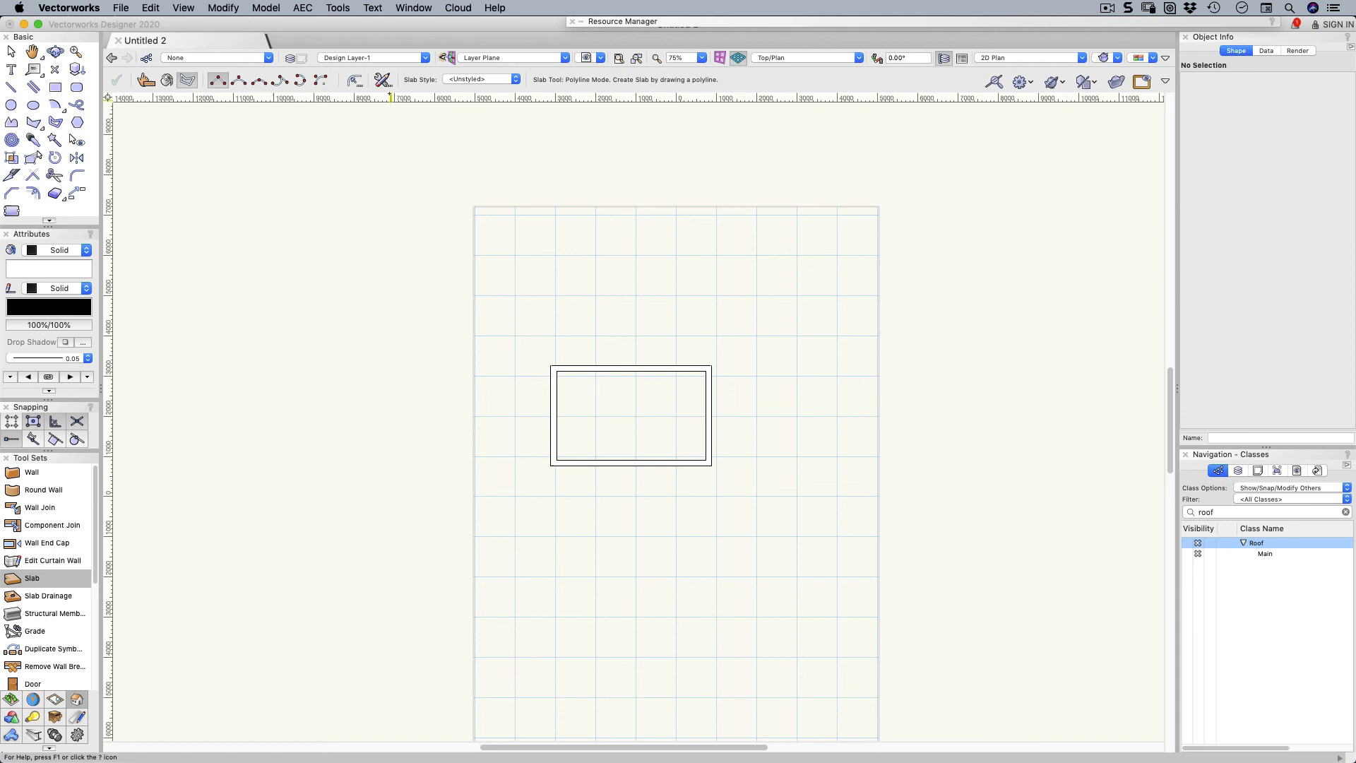
click(390, 79)
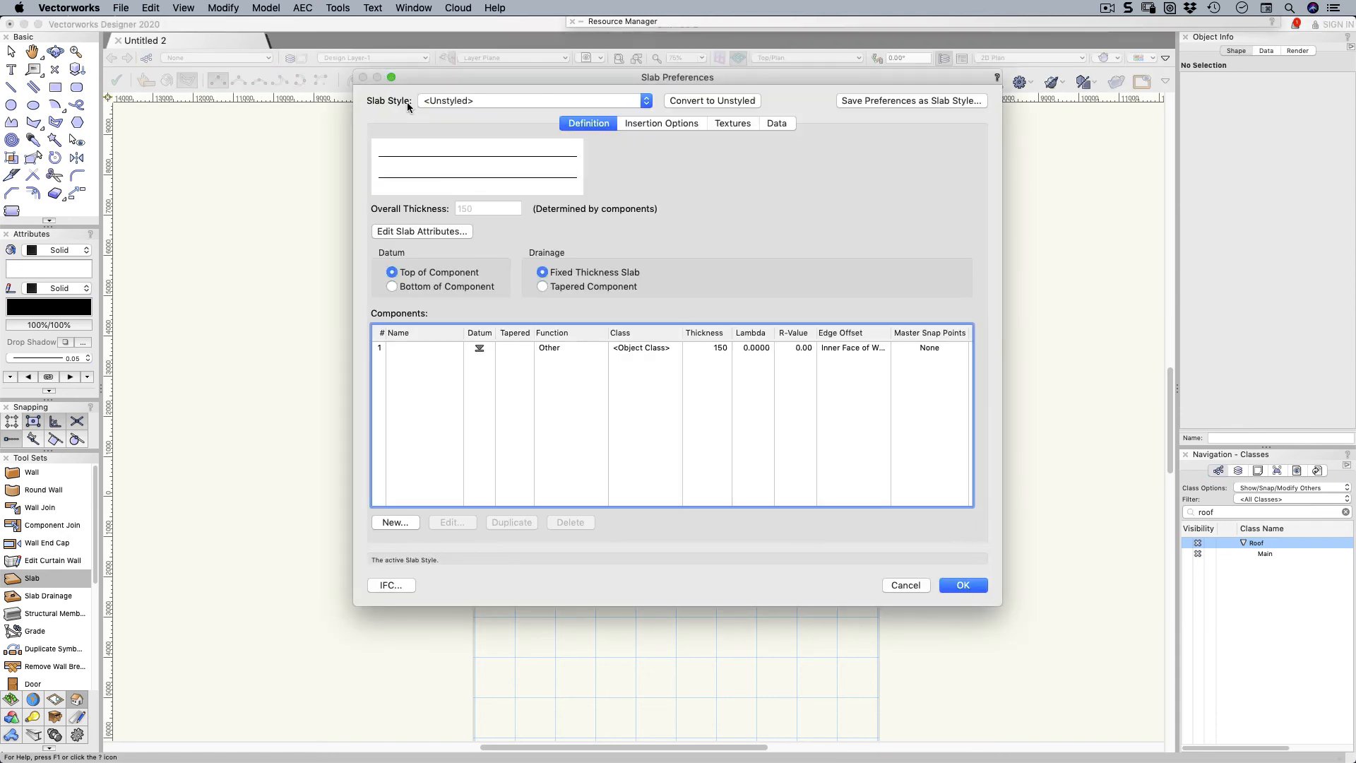
click(569, 348)
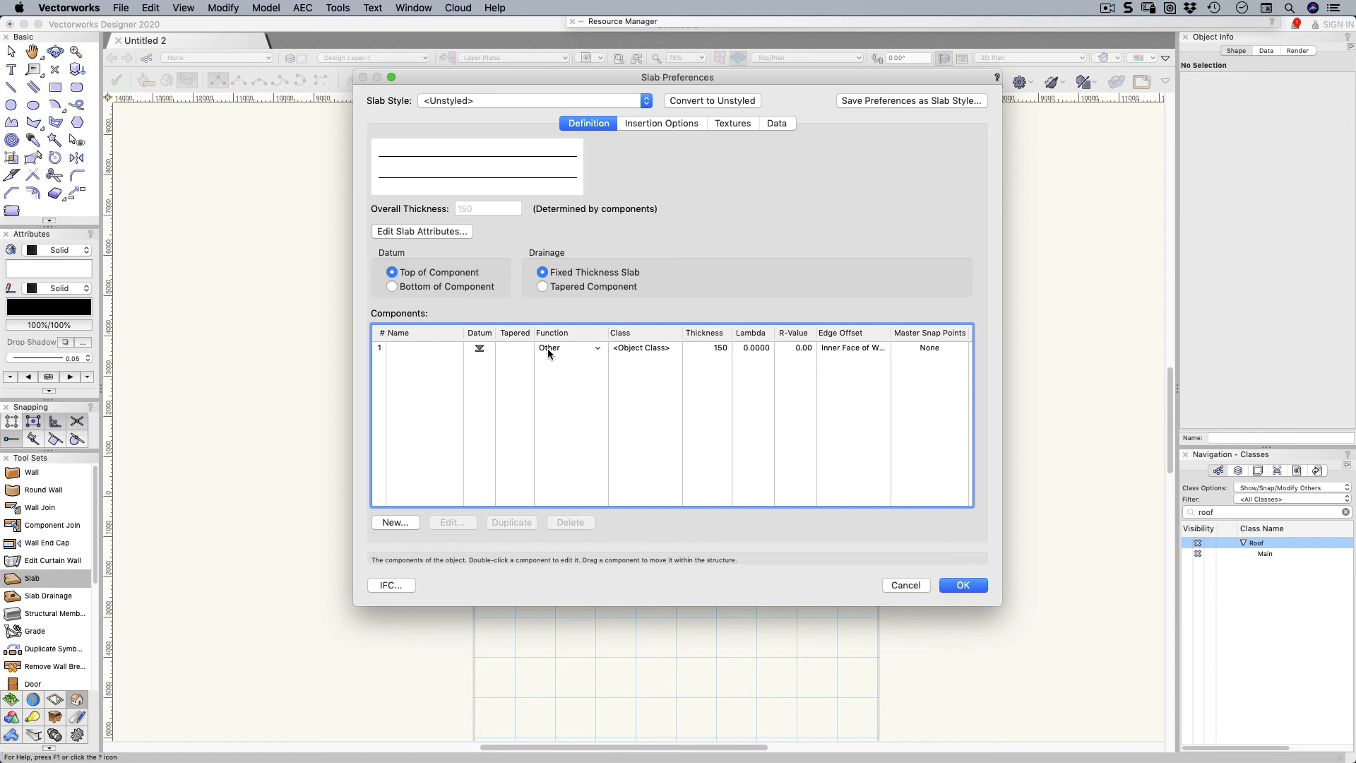
double_click(549, 347)
text(20)
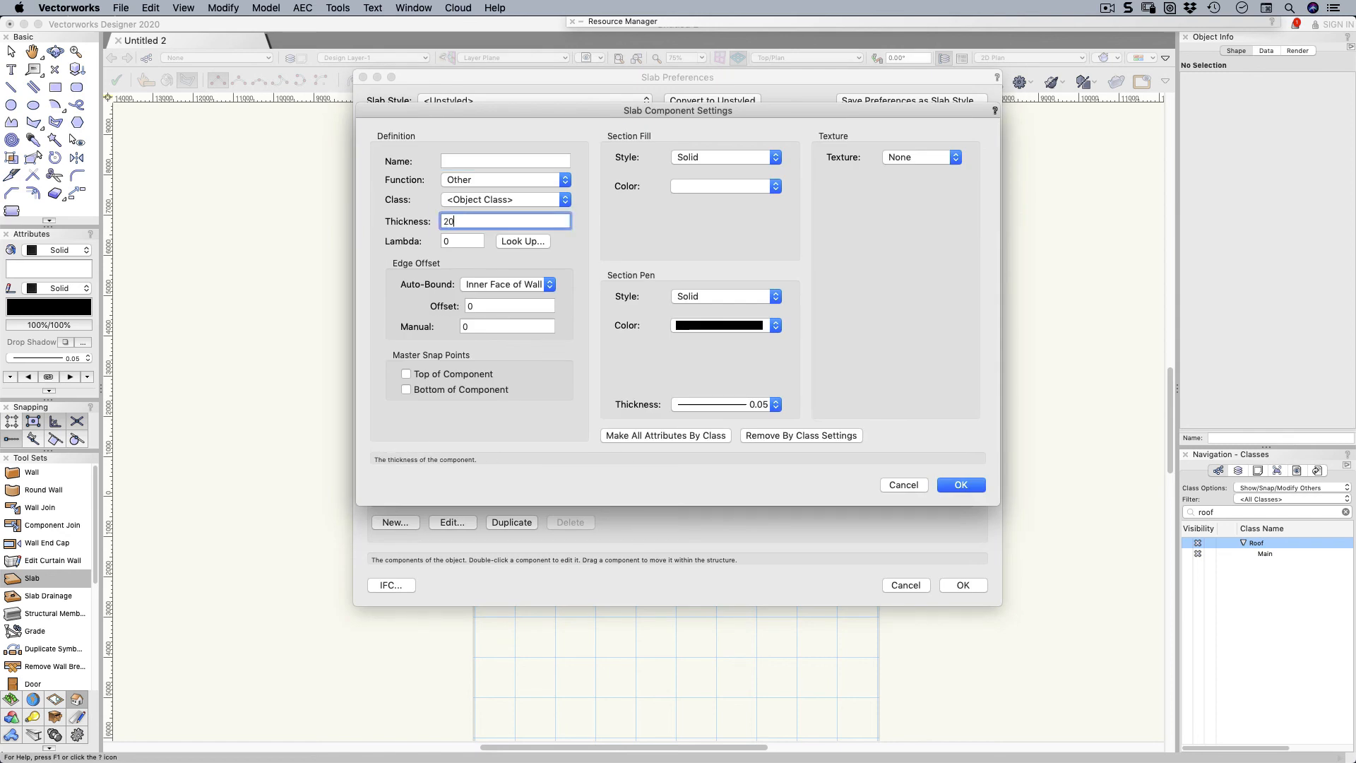
click(961, 484)
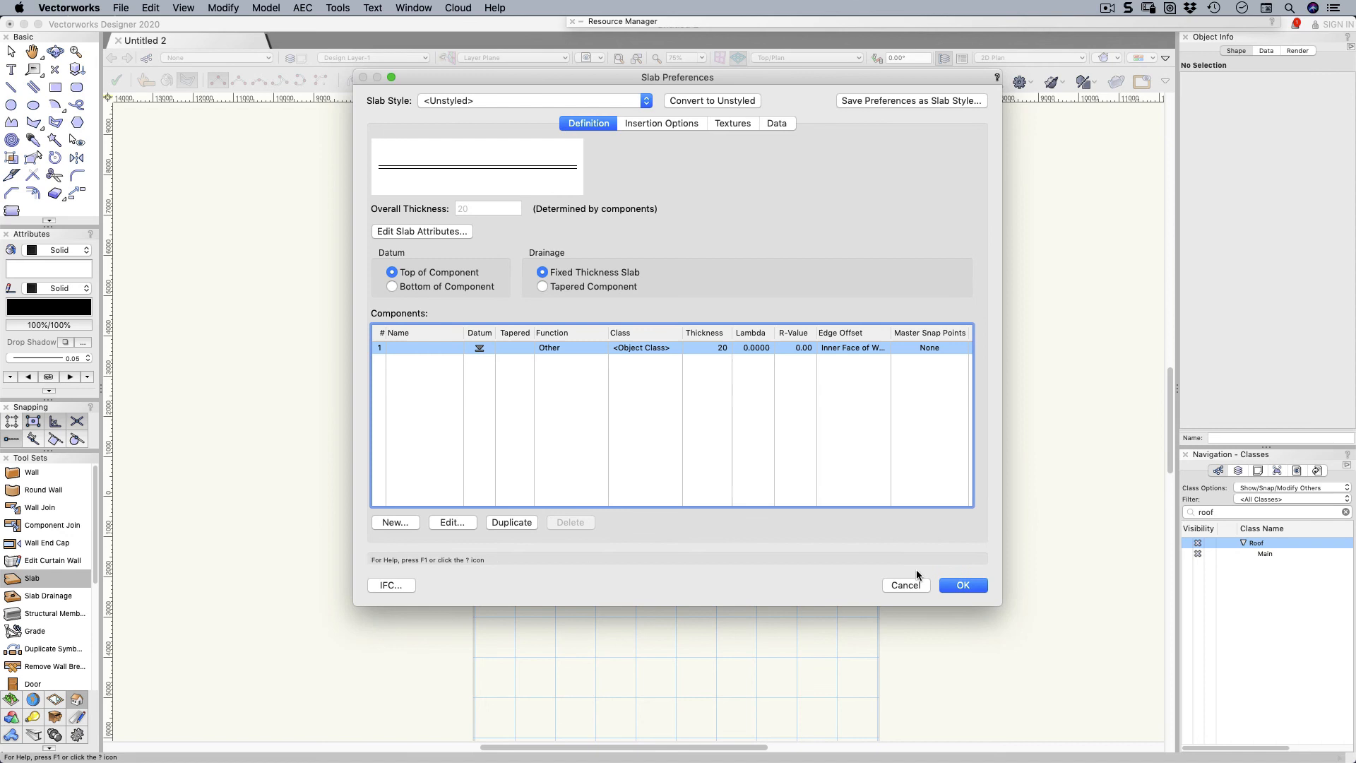
Step: Accept the slab settings and draw the slab by its outline corners in Polyline mode
click(962, 585)
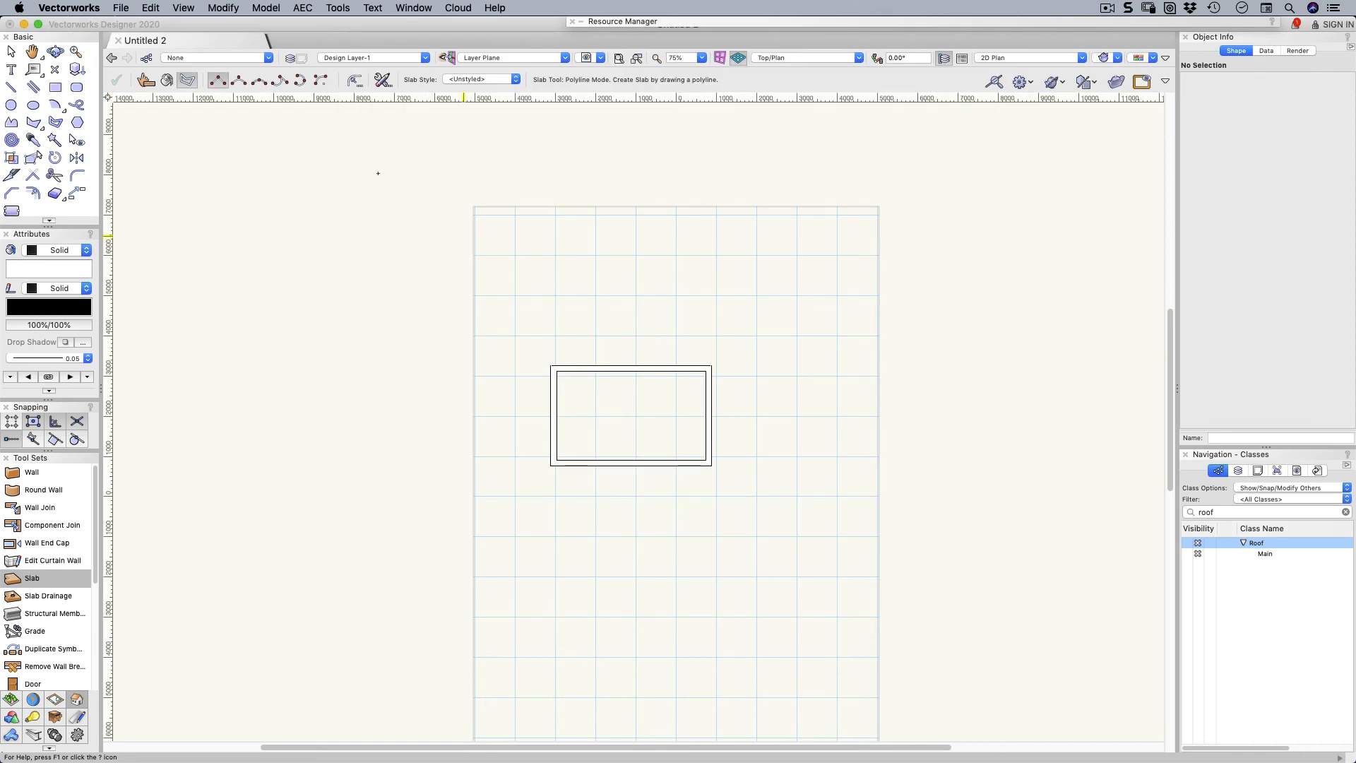
mouse_move(188, 79)
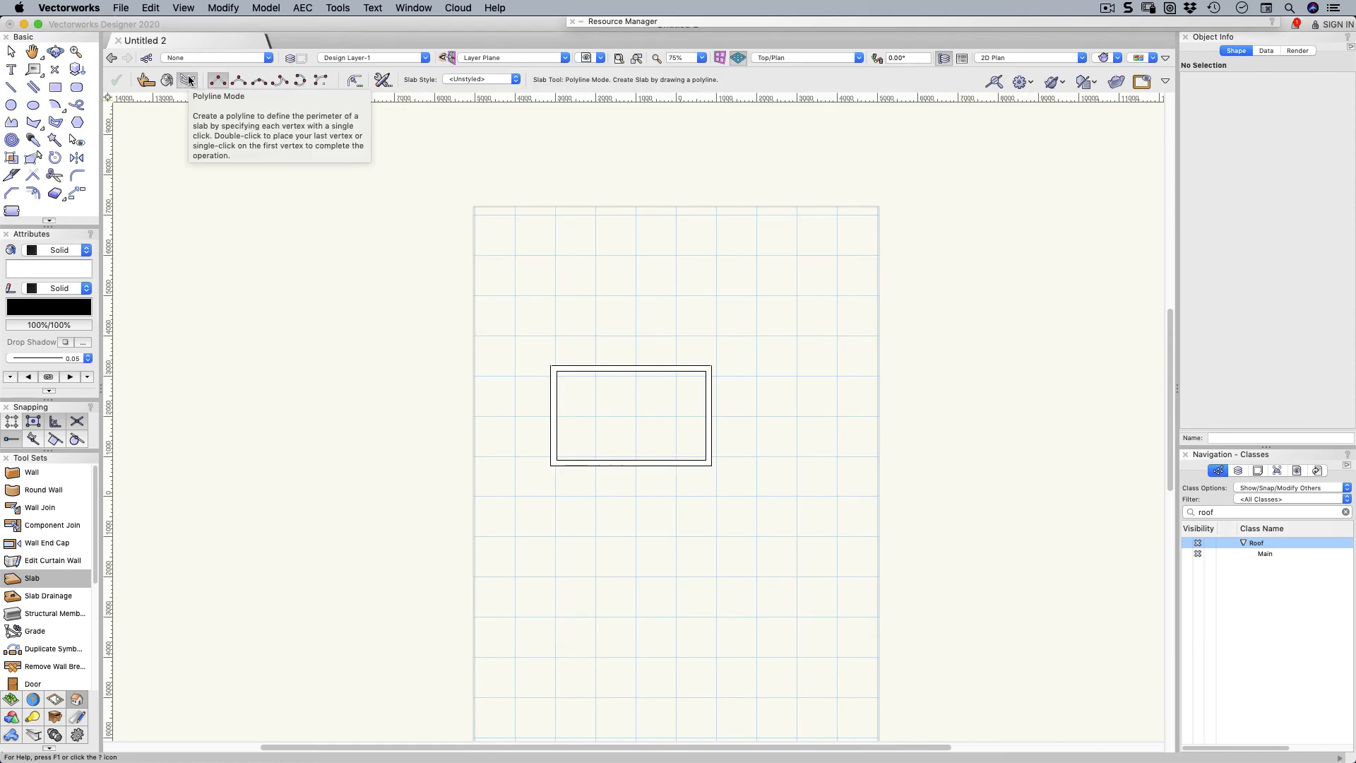
click(551, 364)
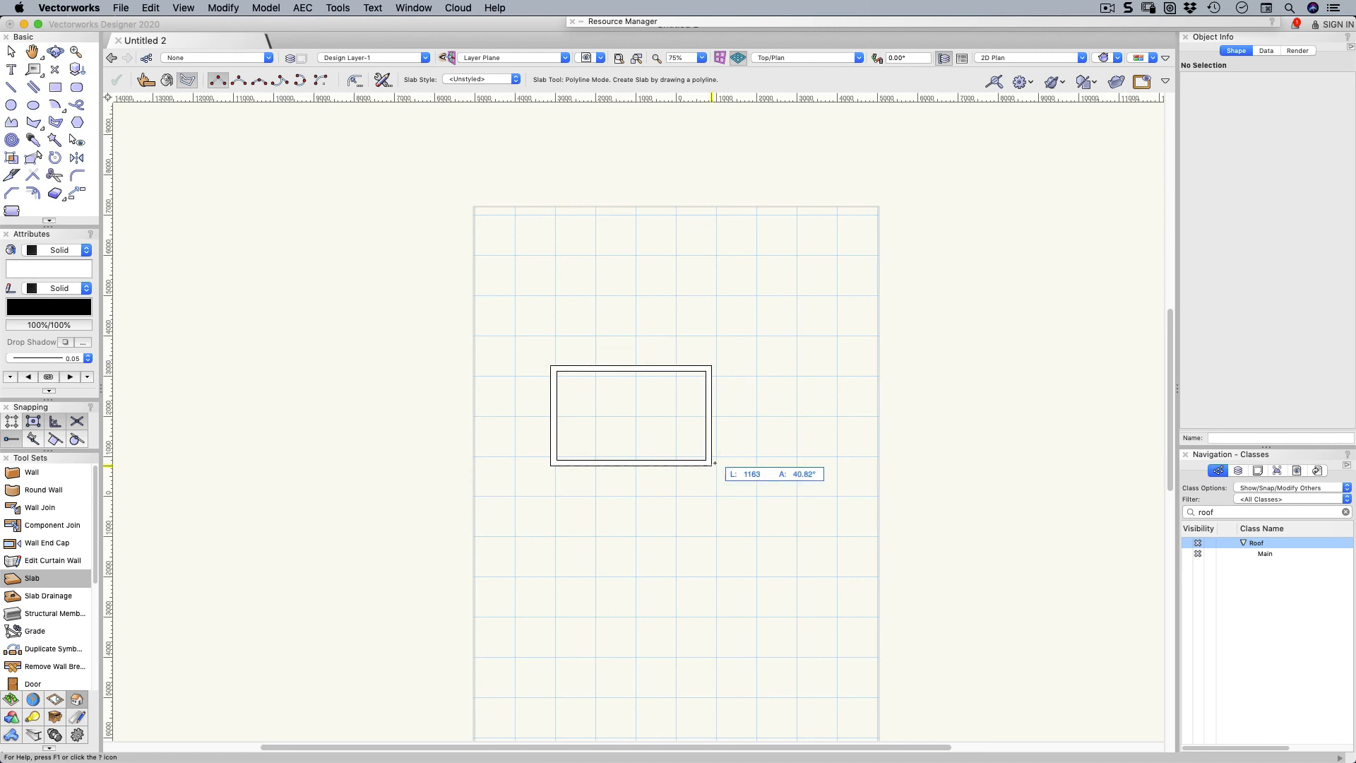
mouse_move(549, 364)
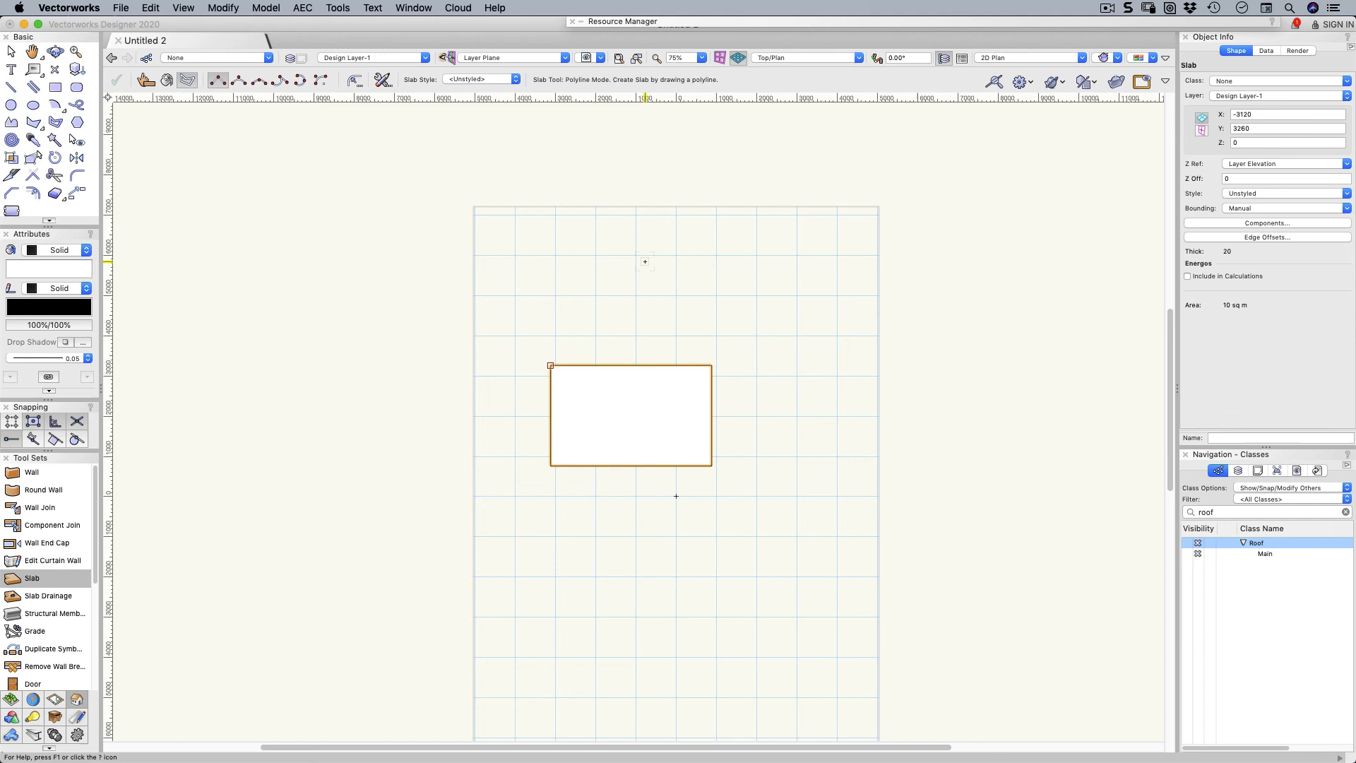
right_click(630, 414)
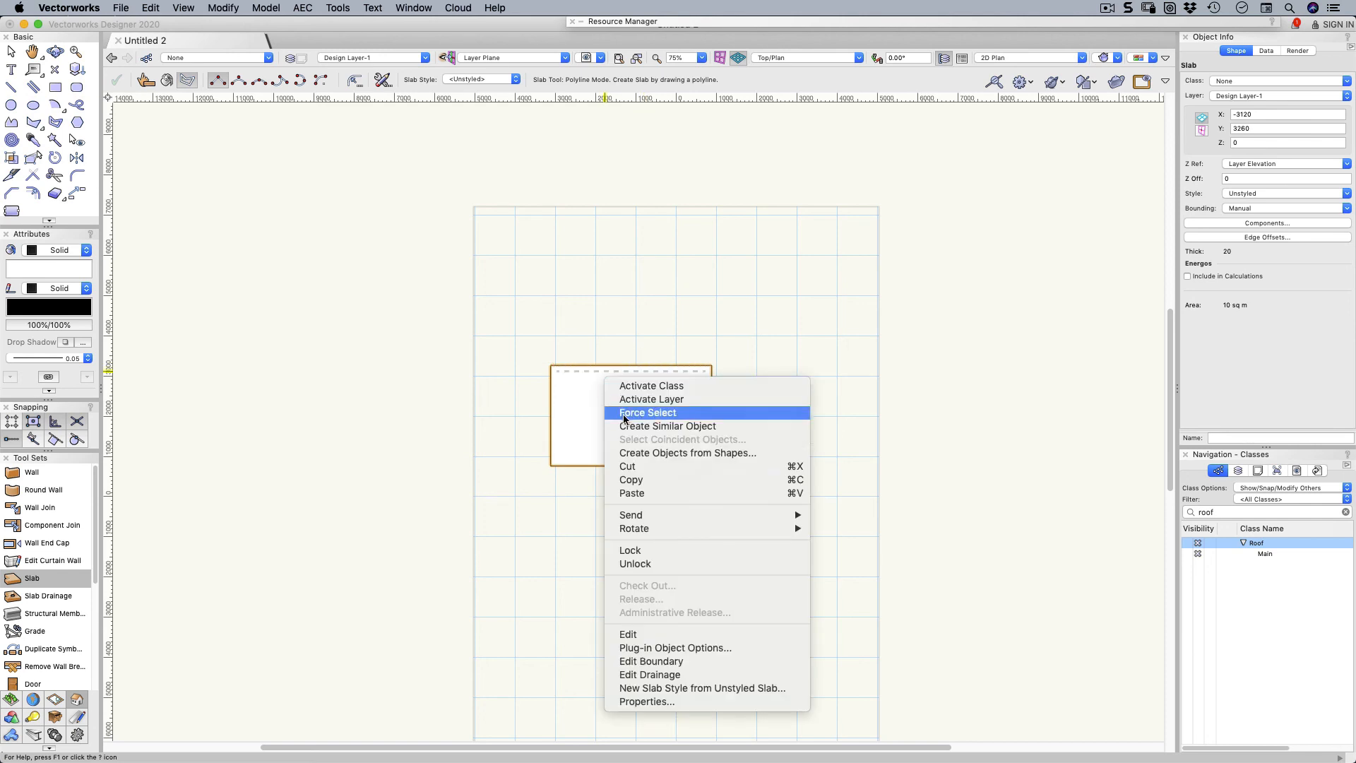
mouse_move(630, 514)
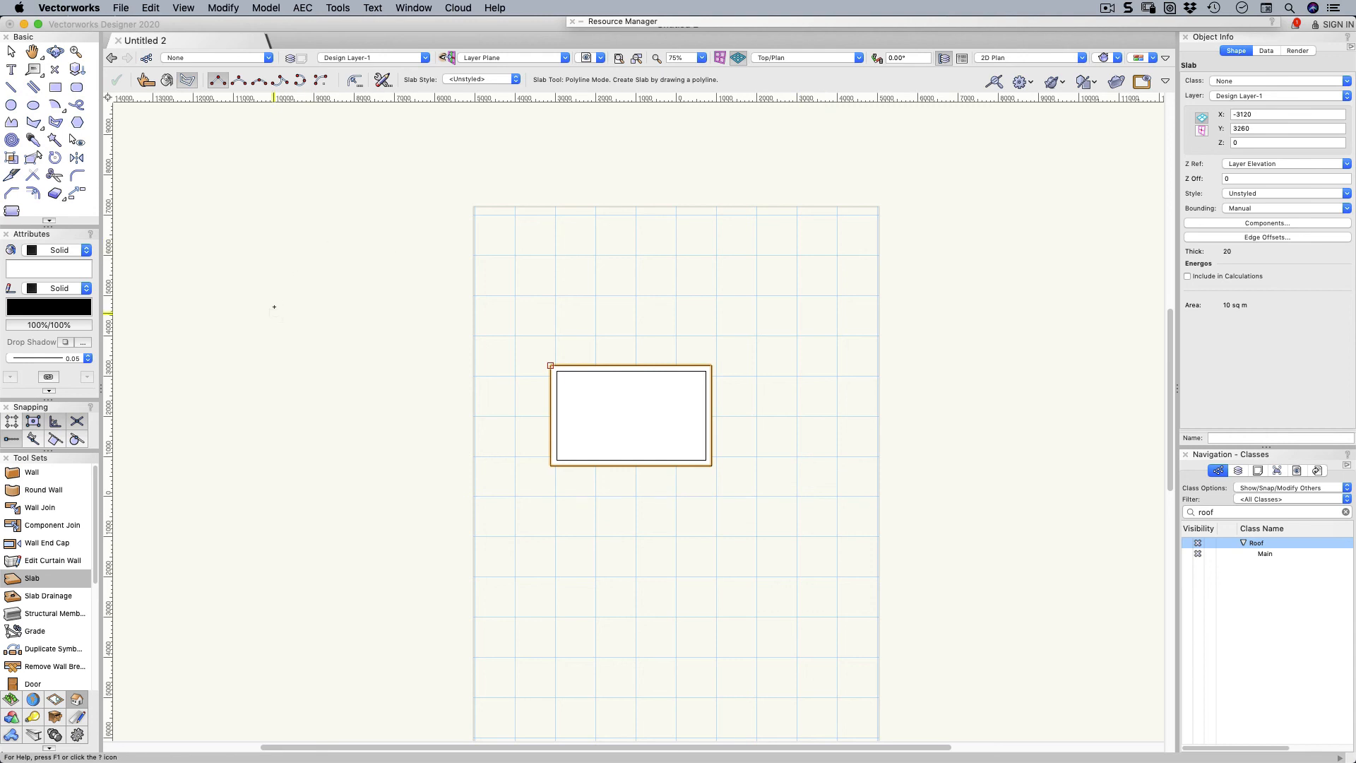
mouse_move(201, 500)
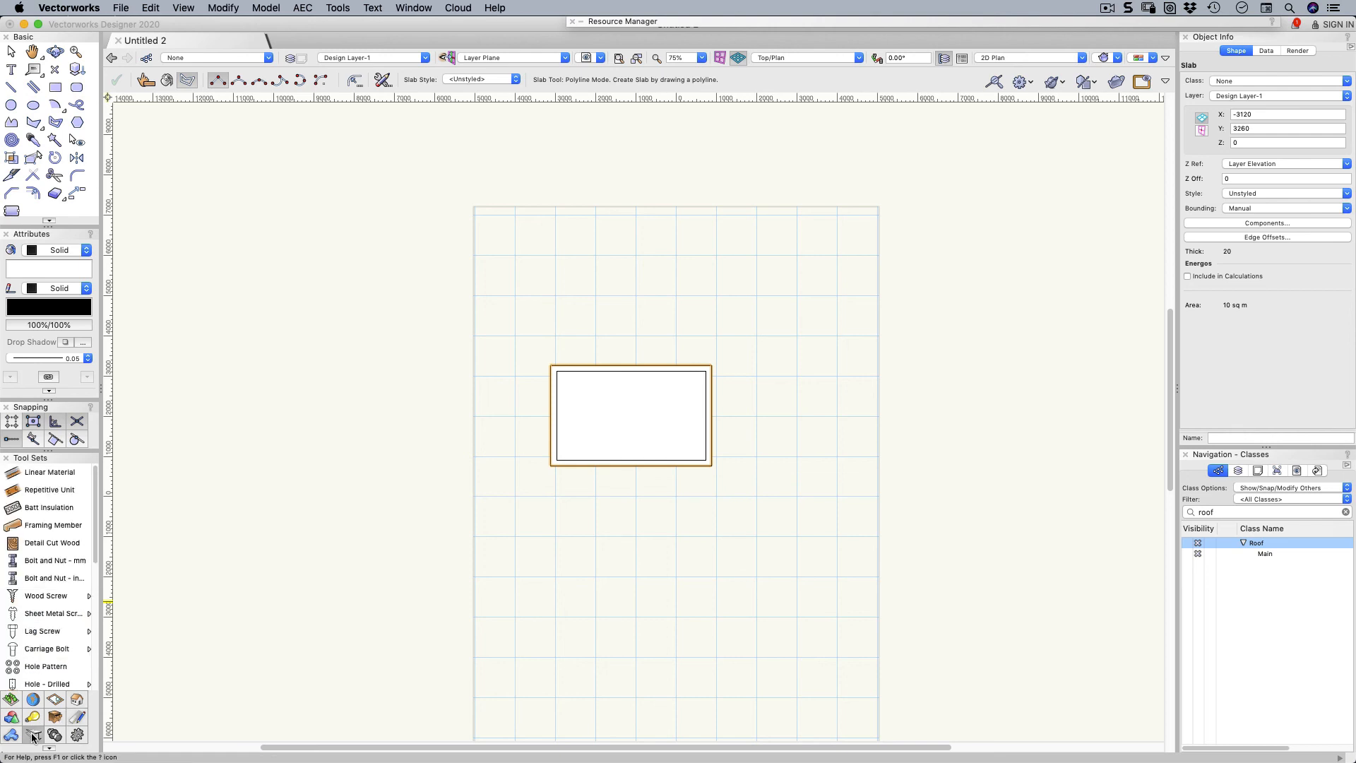
Step: Set Framing Member defaults to 45-wide solid-beam wood joists and confirm
click(45, 526)
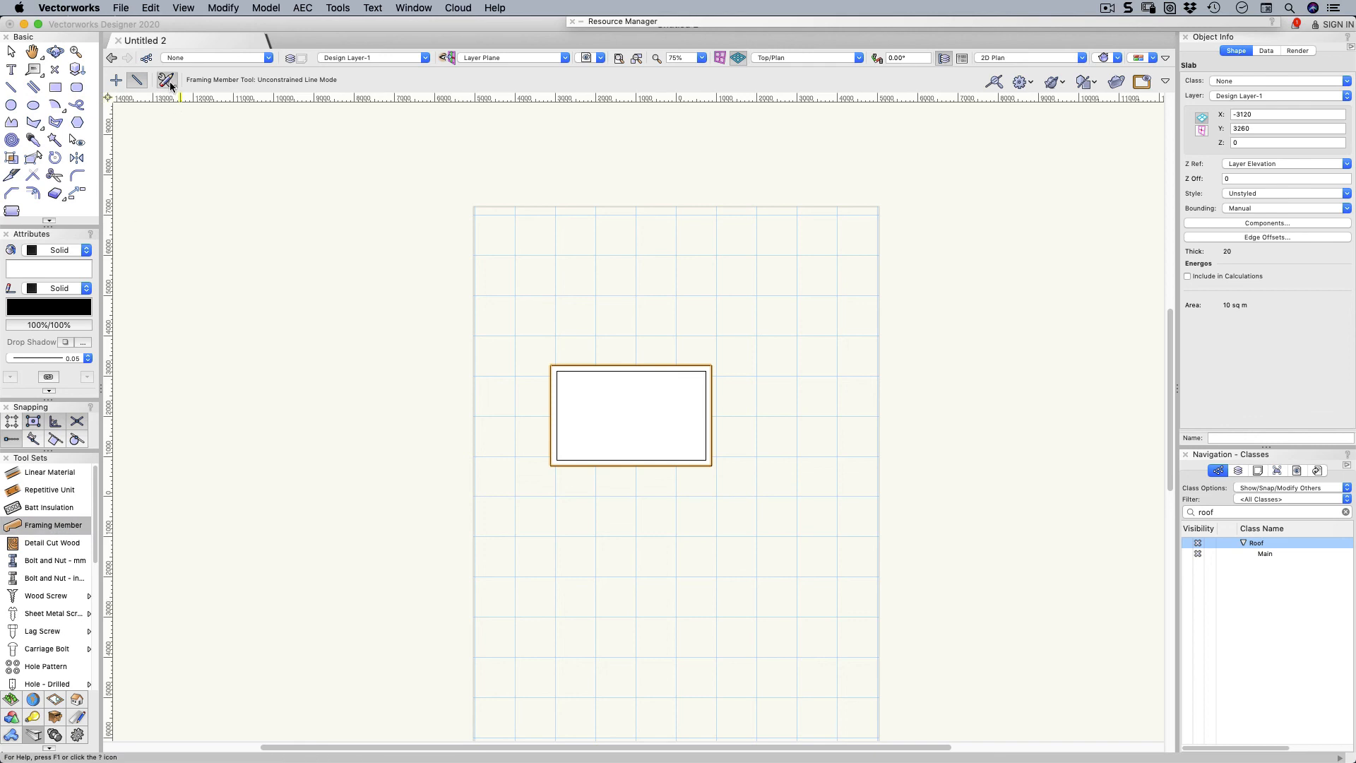
mouse_move(166, 81)
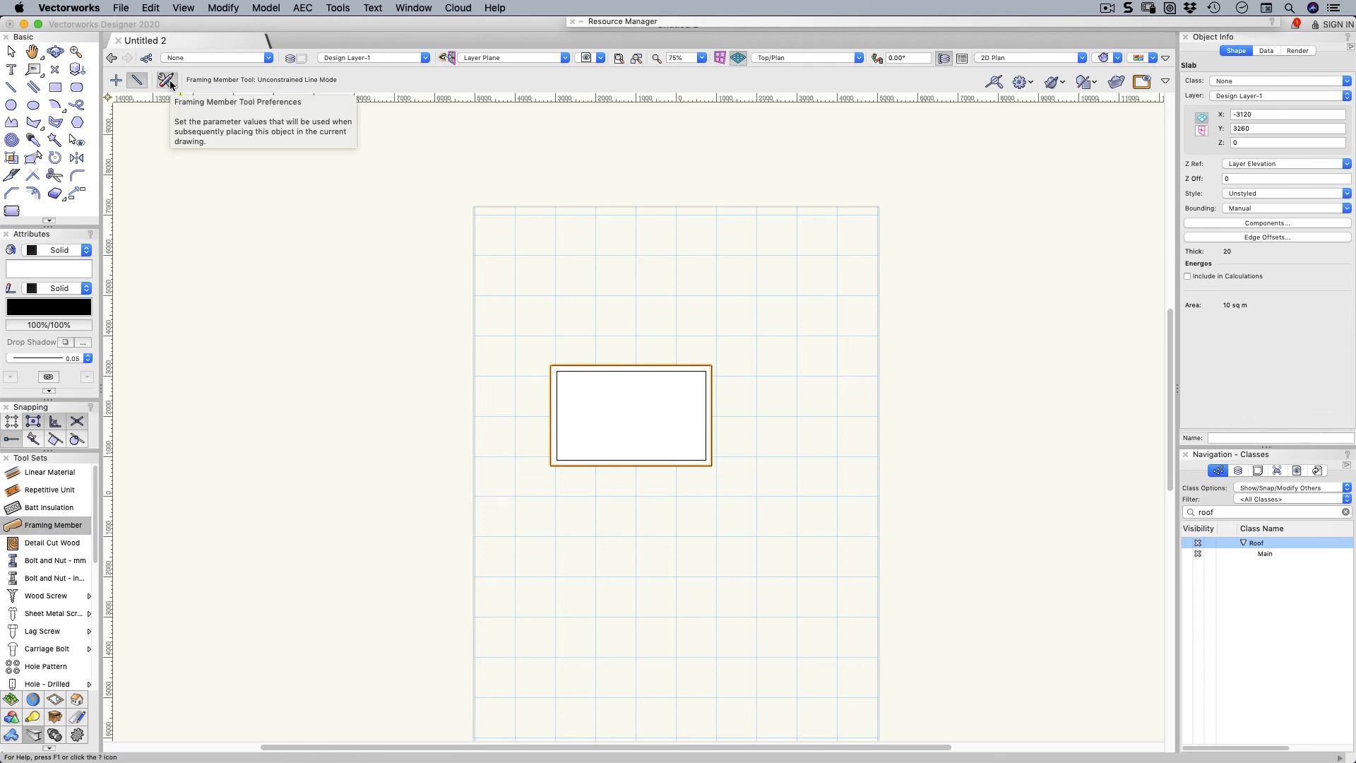
click(167, 80)
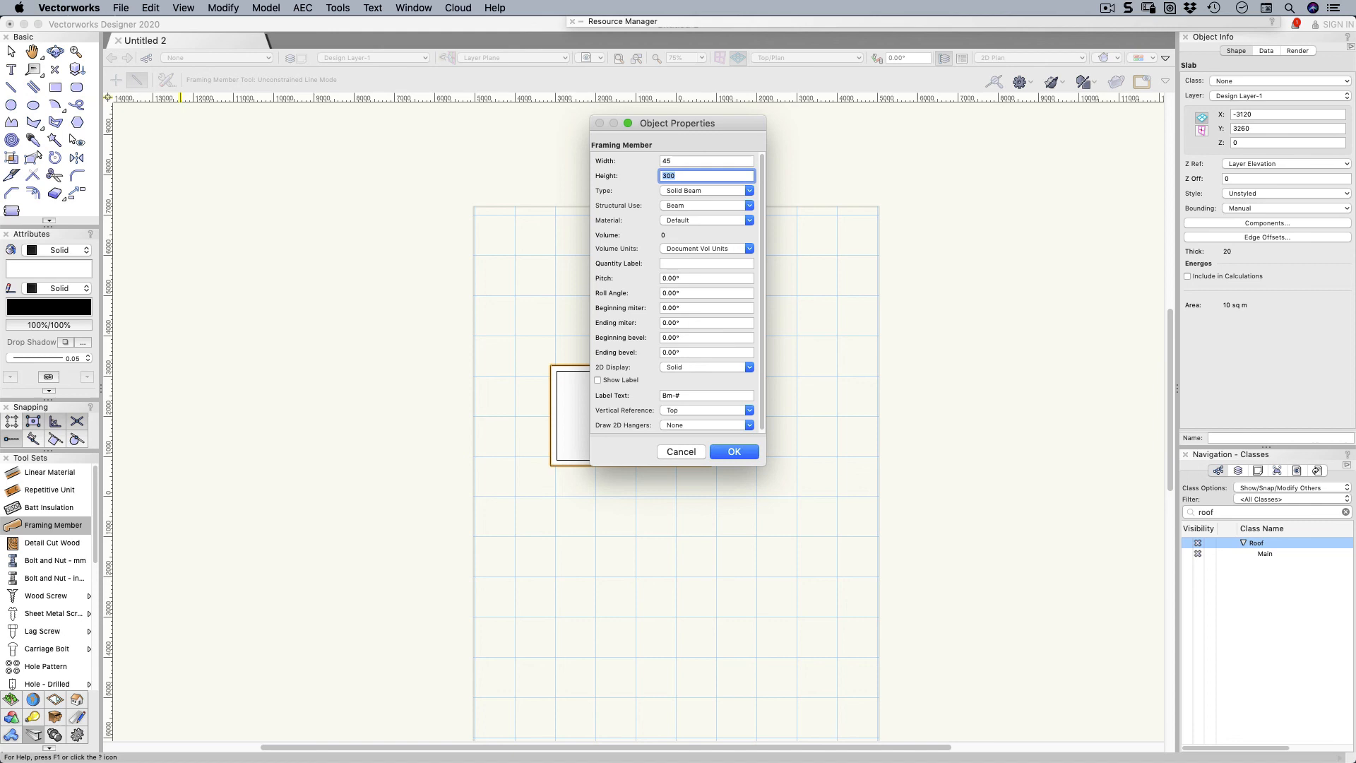
text(140)
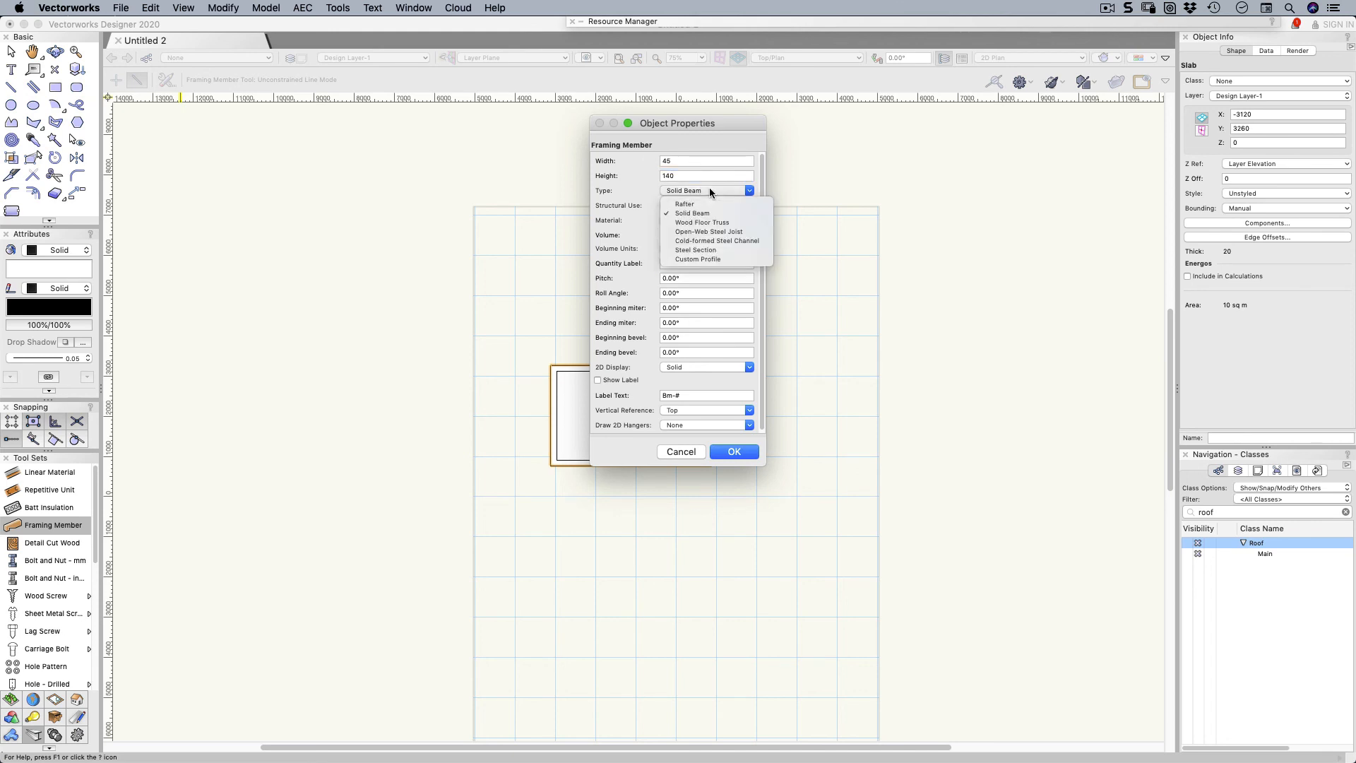
mouse_move(697, 214)
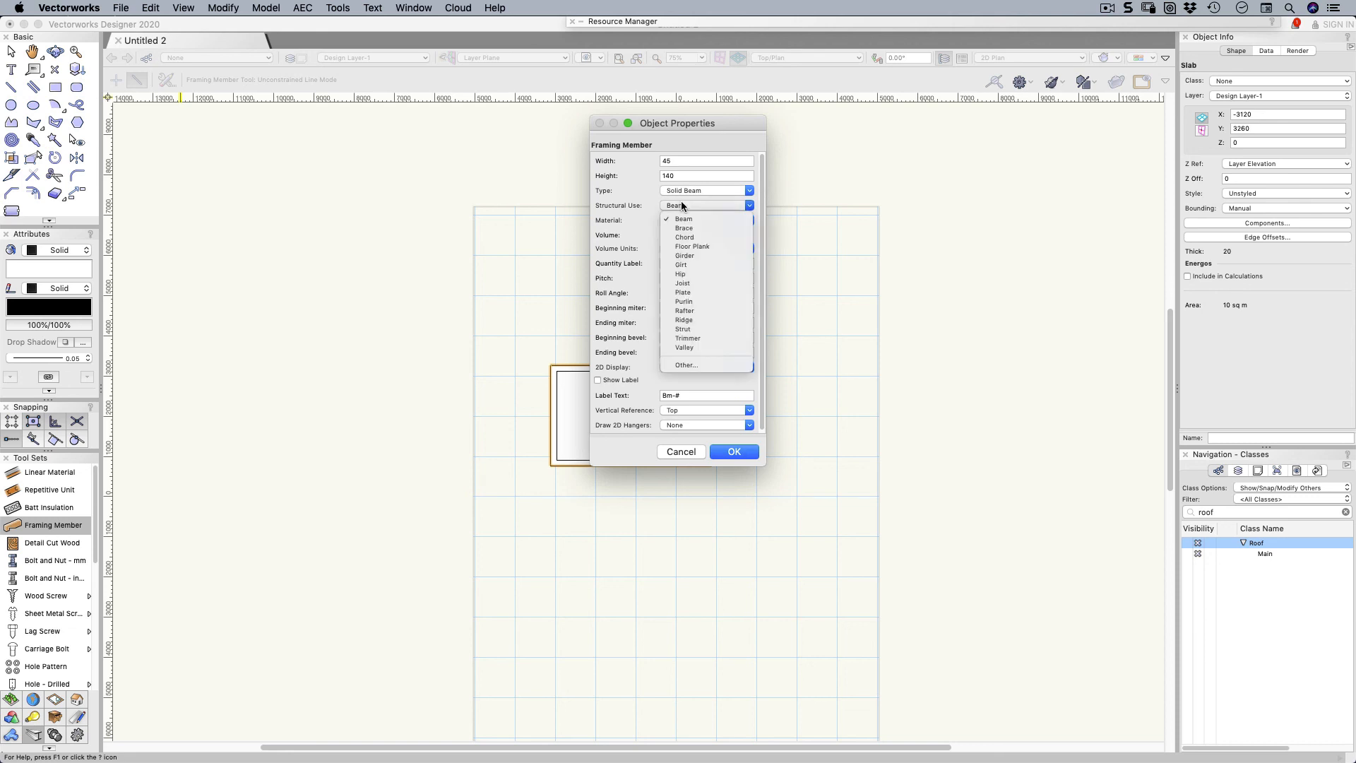
click(682, 282)
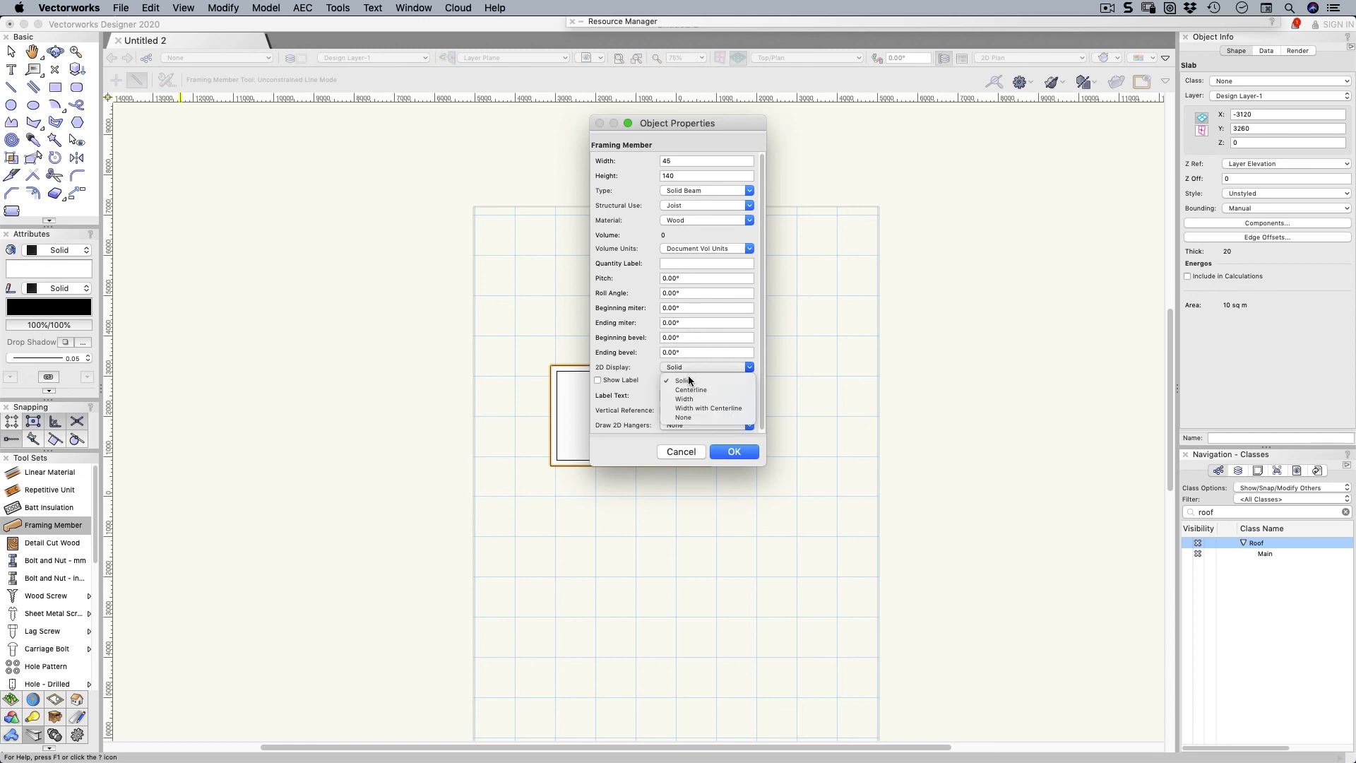
click(684, 399)
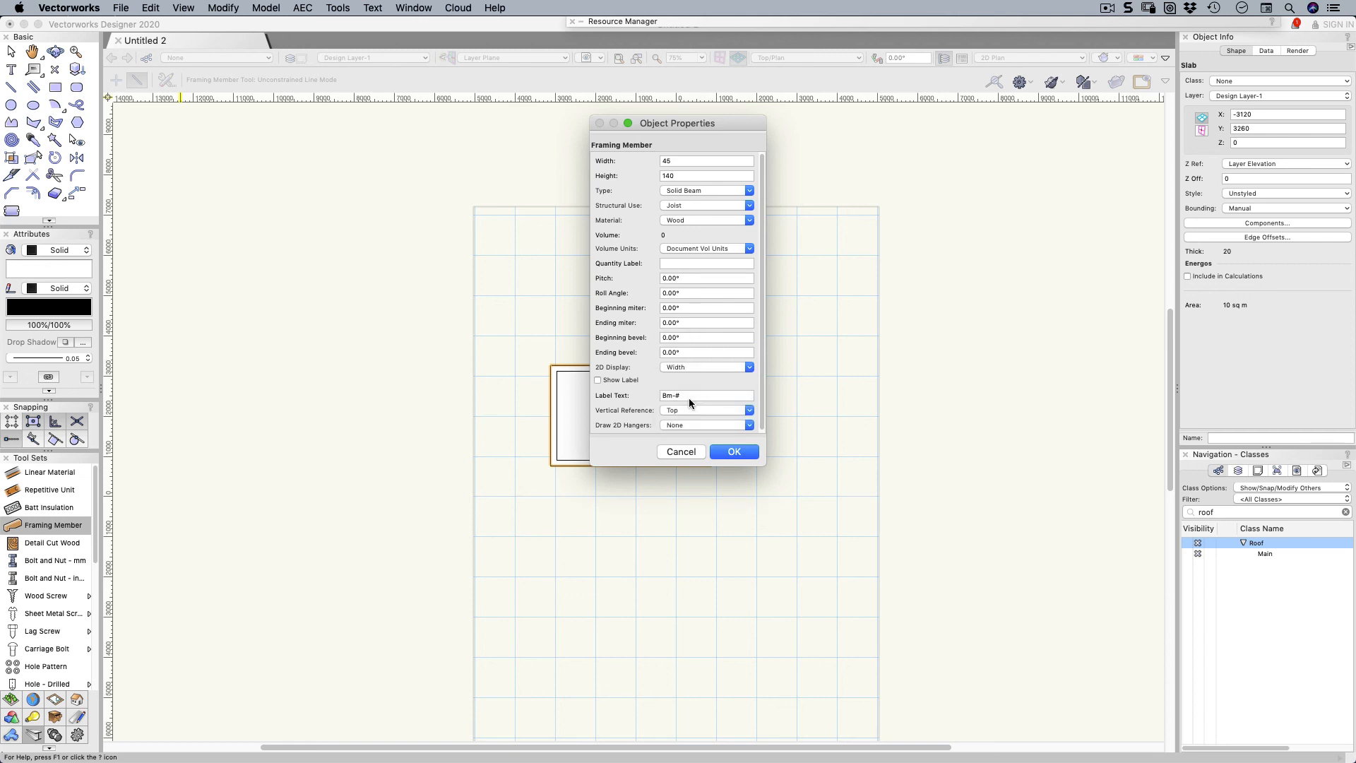
click(733, 453)
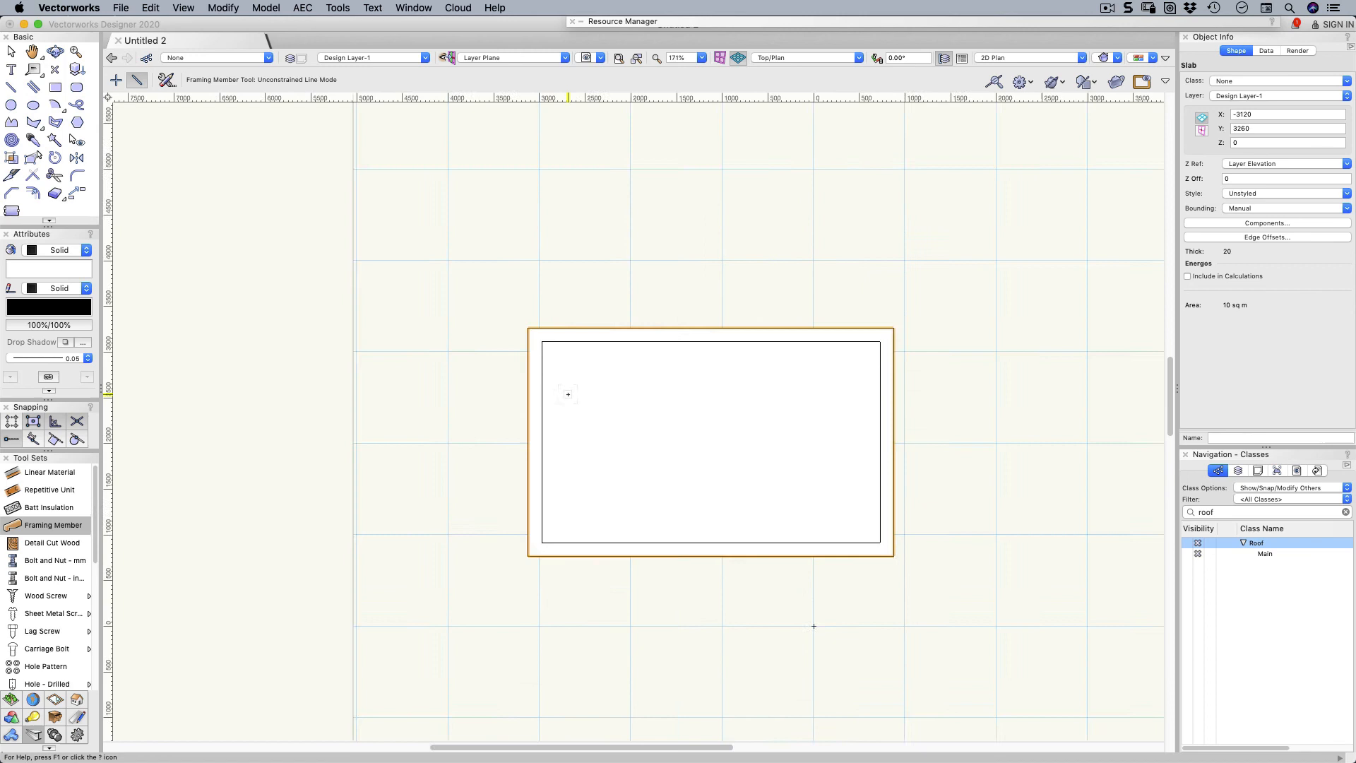
Step: Draw two 2500-long joists along the slab's left edge and select both
scroll(down, 3)
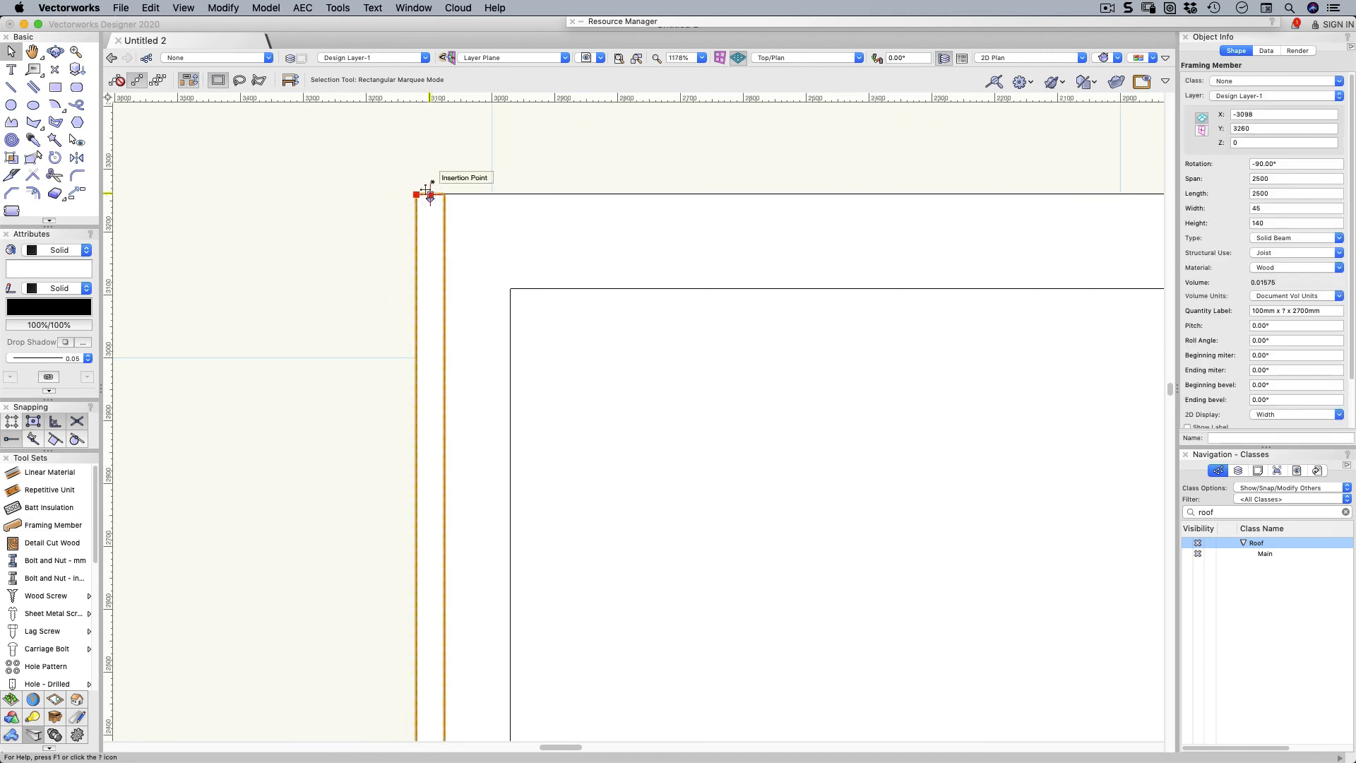
mouse_move(418, 192)
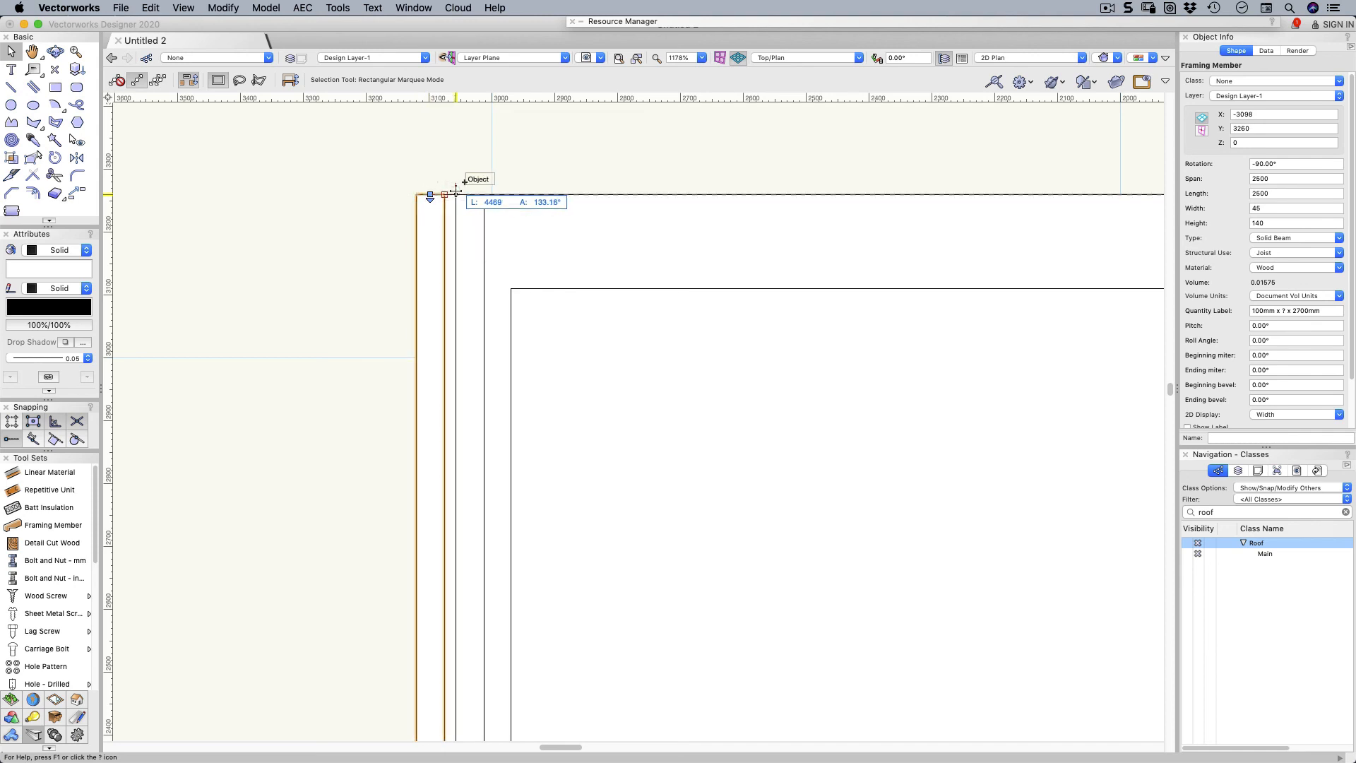
mouse_move(444, 189)
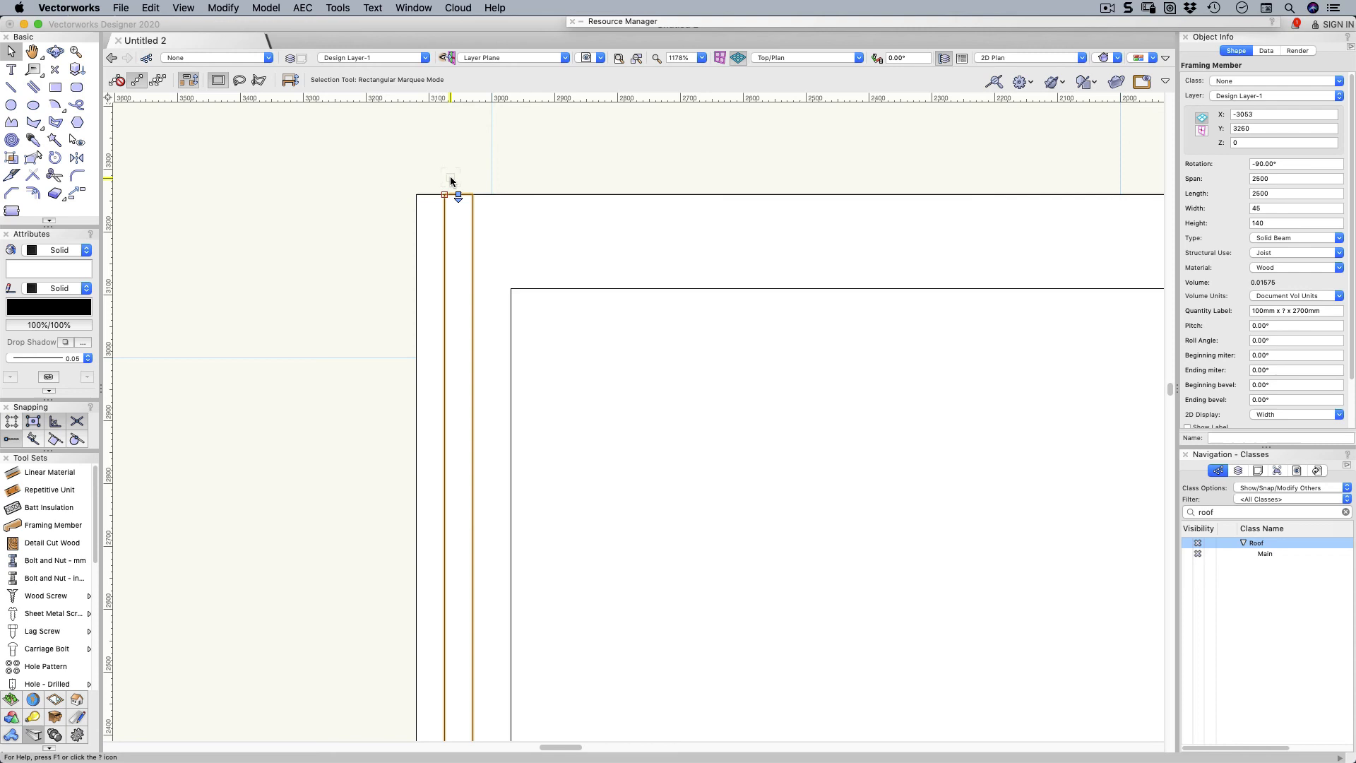
scroll(down, 3)
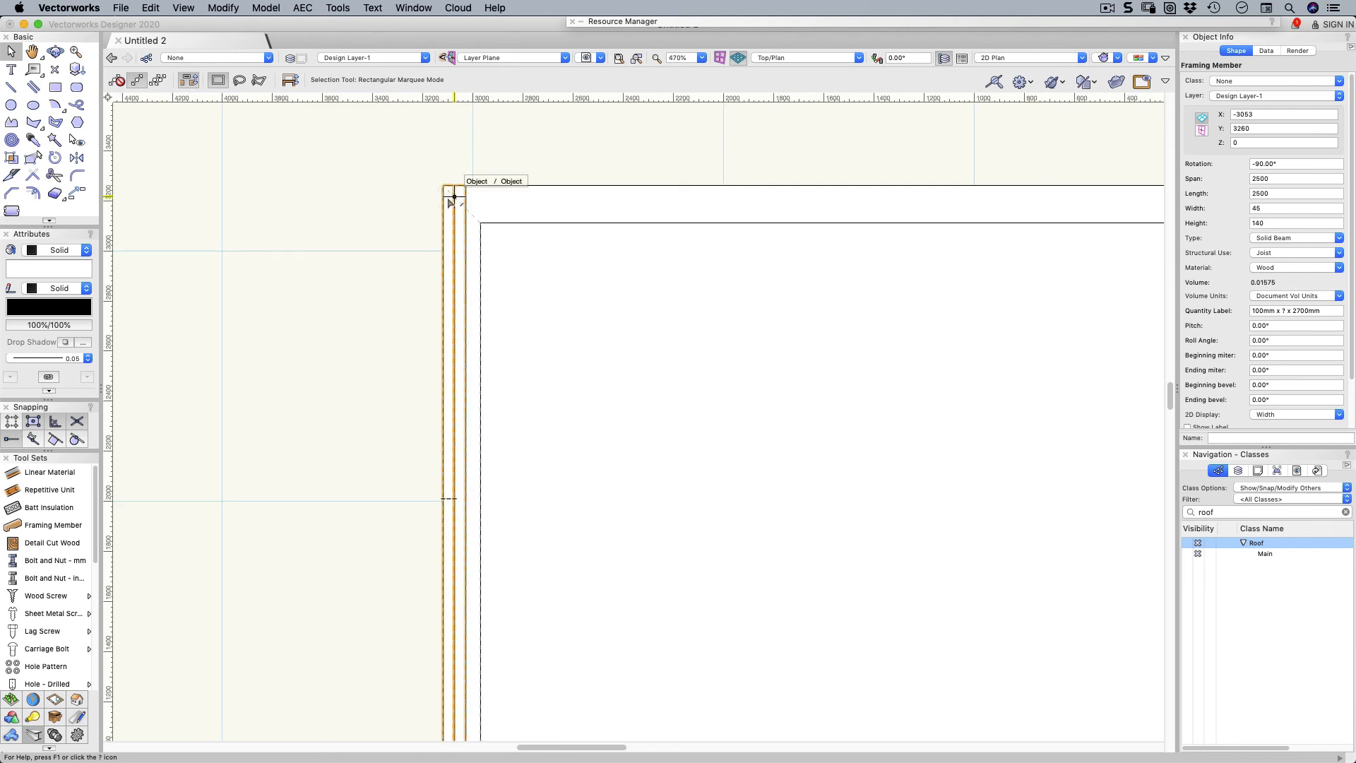
click(449, 199)
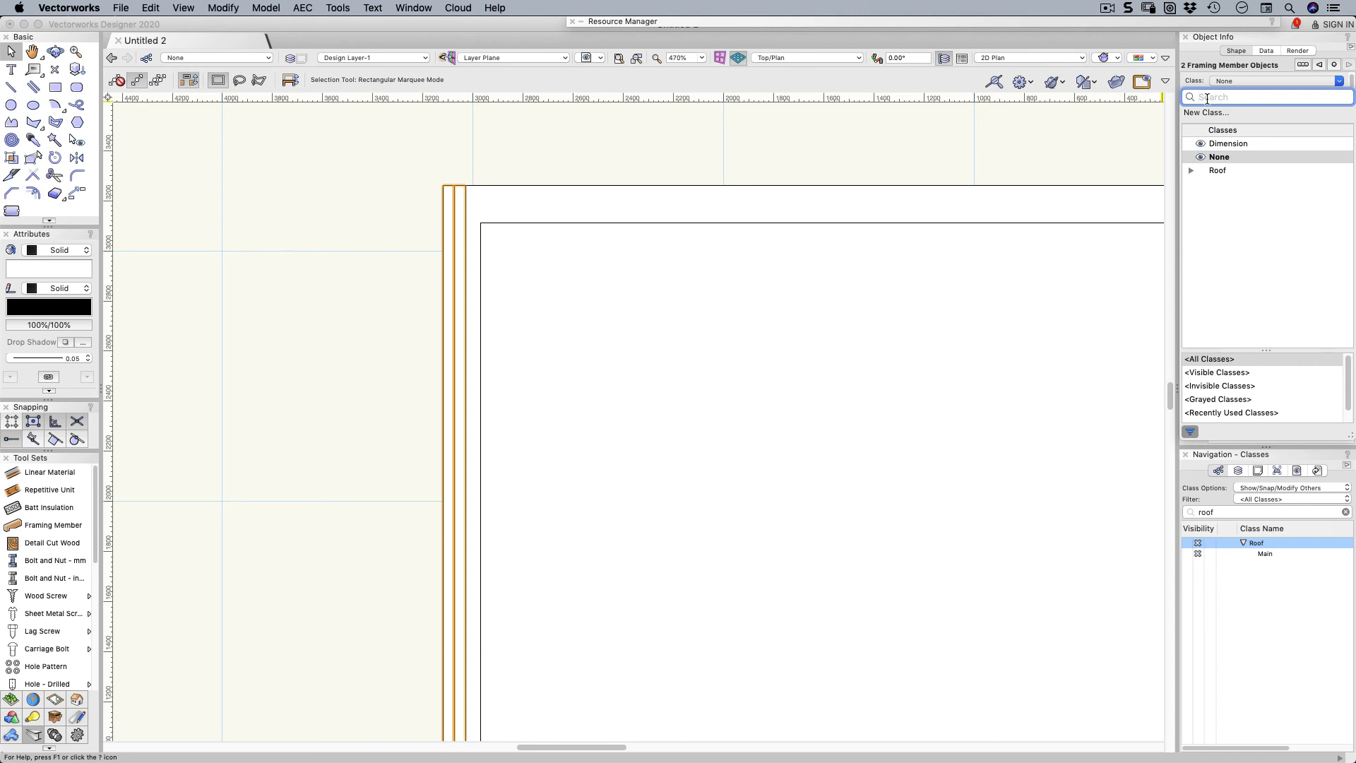
Step: Create a new class 'Structure-Joist' for the selected joists and confirm it
click(1206, 113)
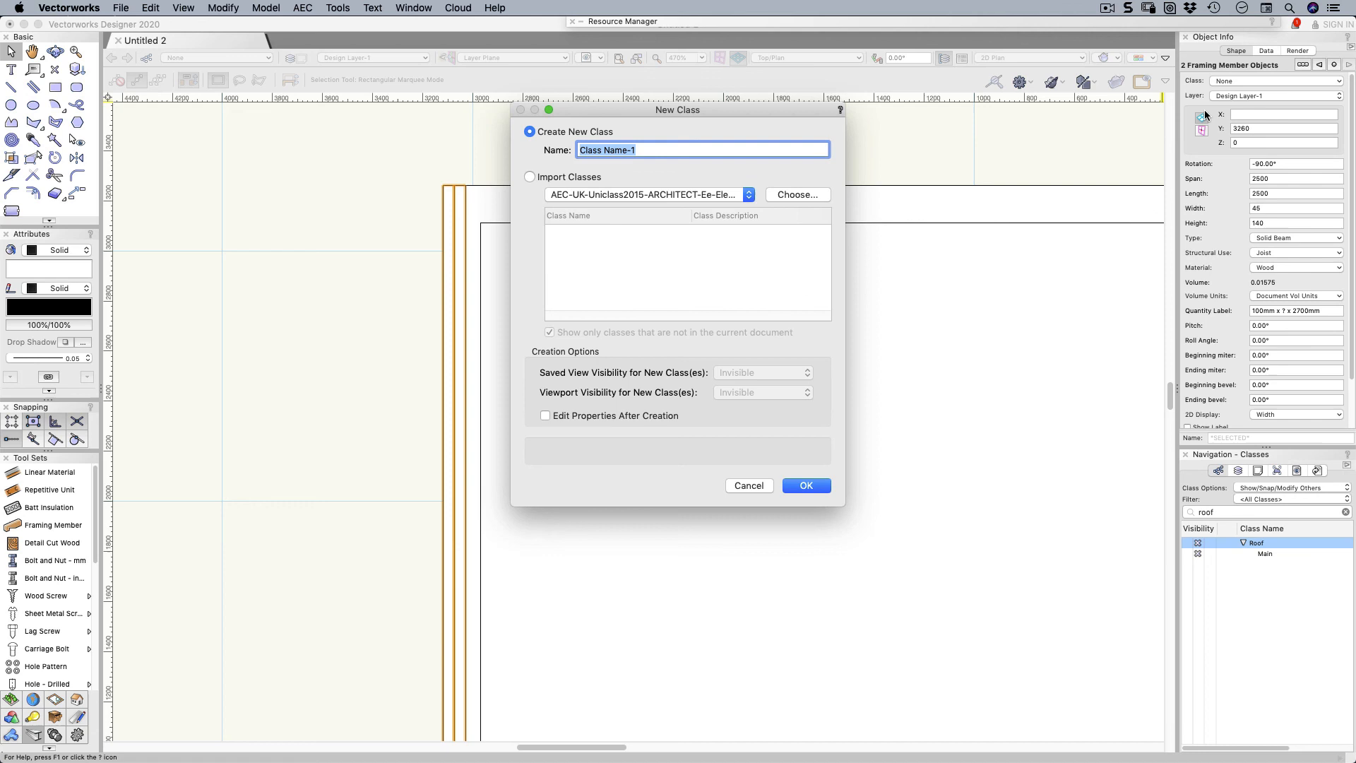
text(Struct)
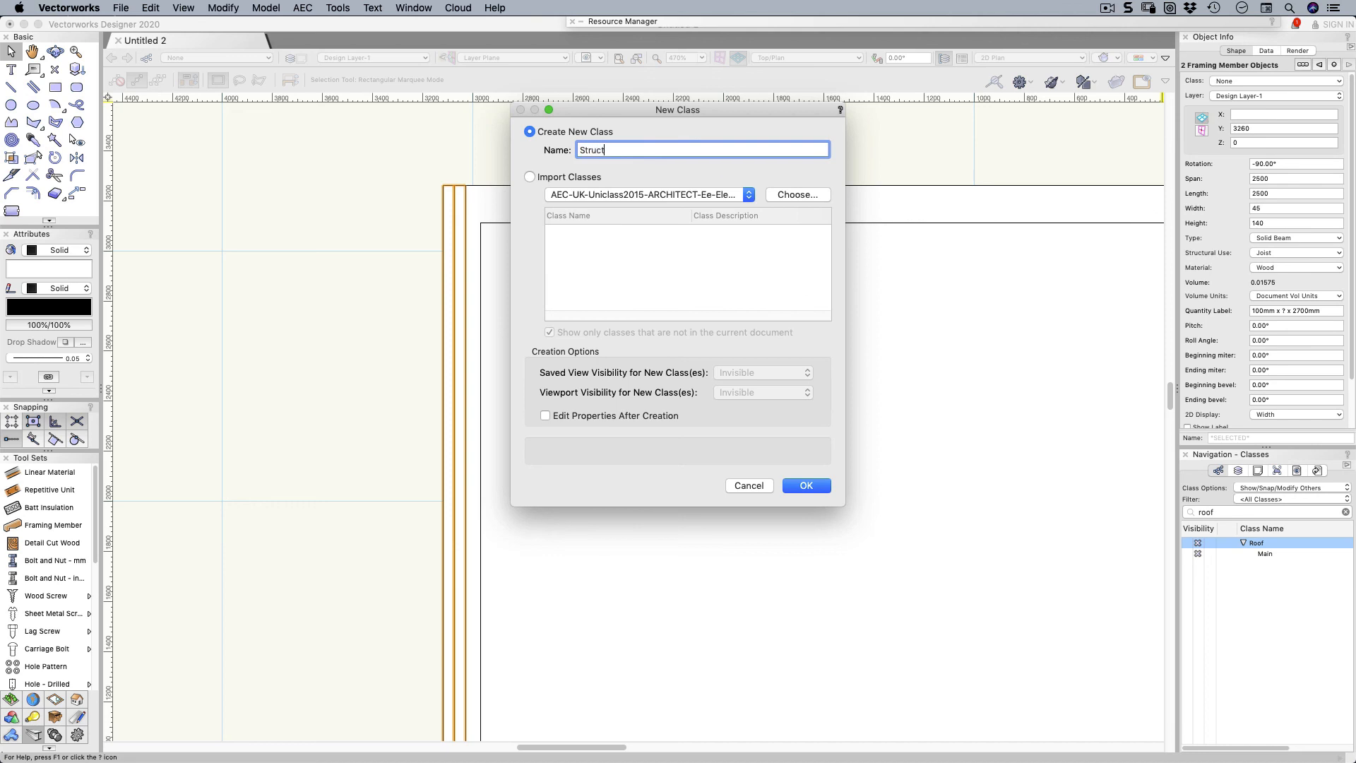
text(ure-J)
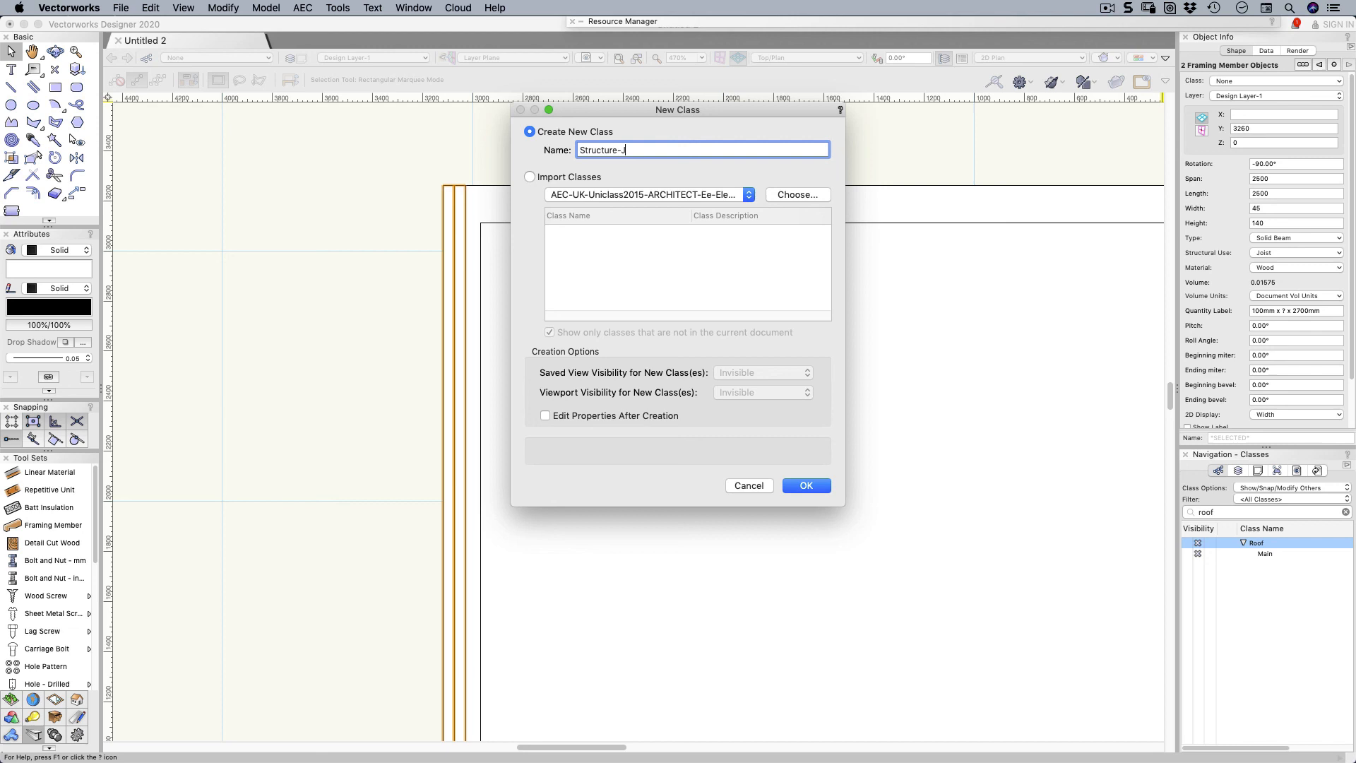
text(oist)
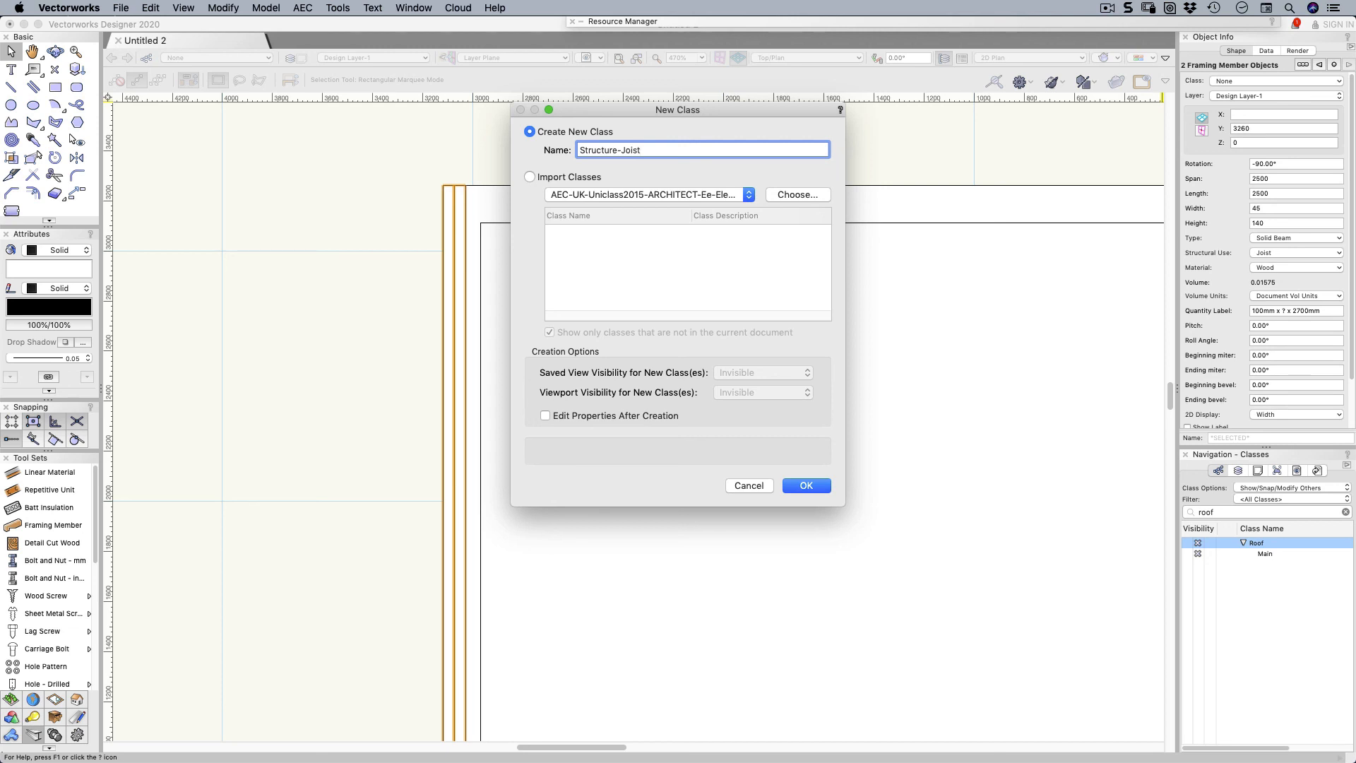
click(804, 485)
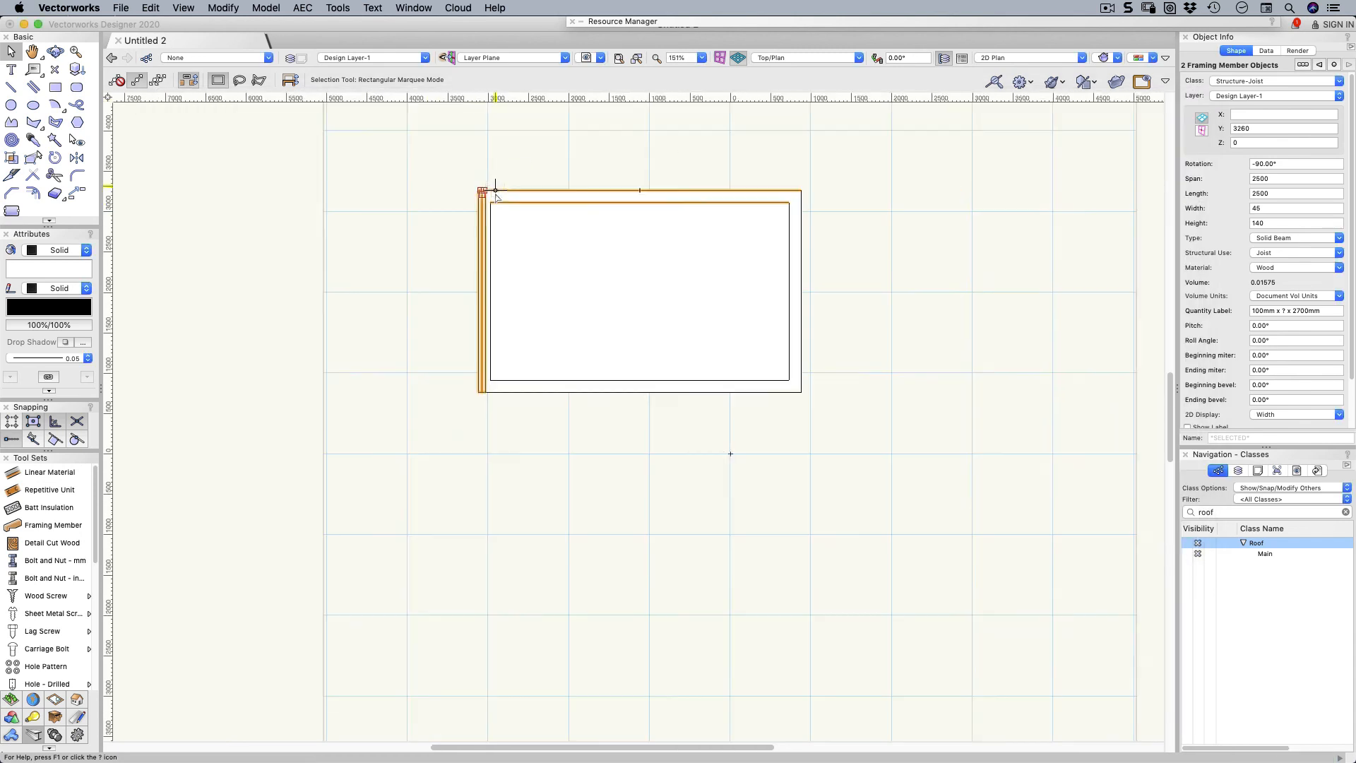
Step: Scroll the plan to bring the slab's right edge into view
scroll(up, 3)
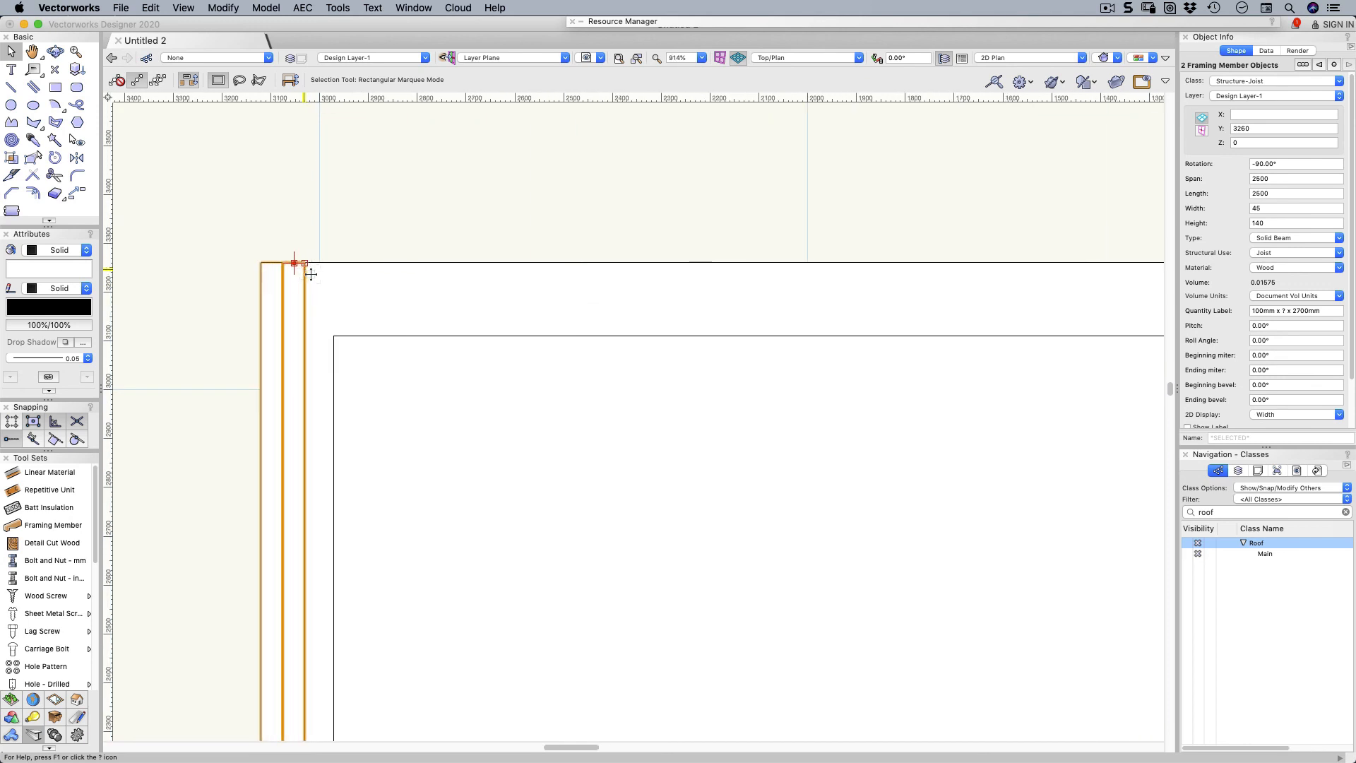
mouse_move(350, 268)
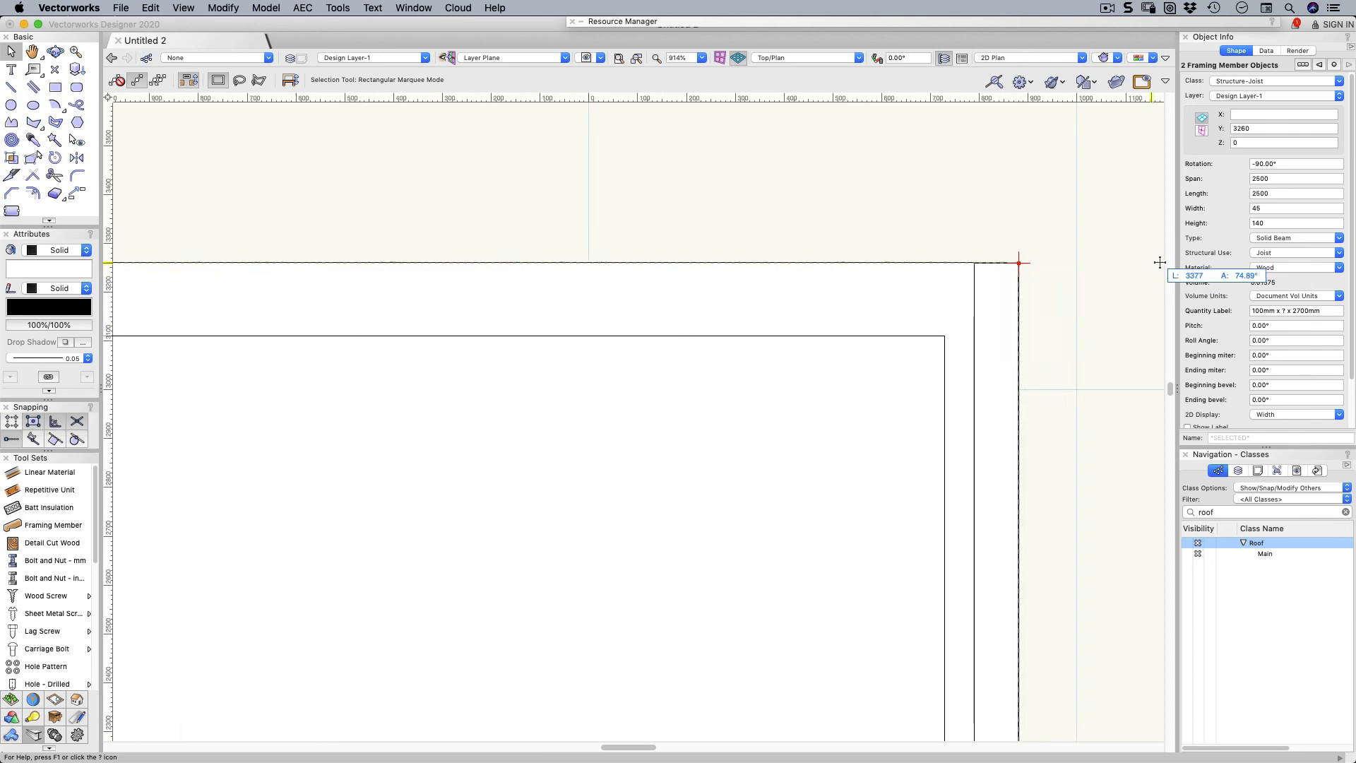
mouse_move(754, 267)
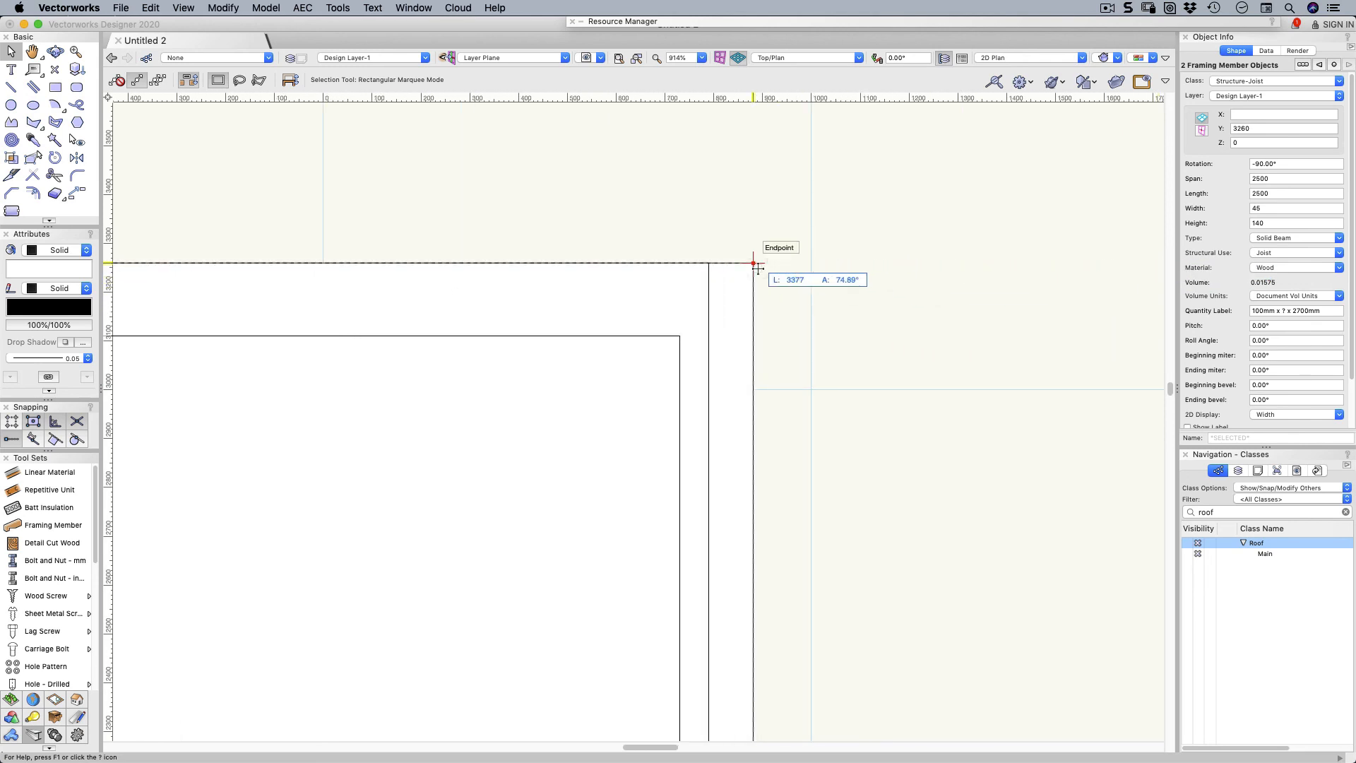
mouse_move(746, 261)
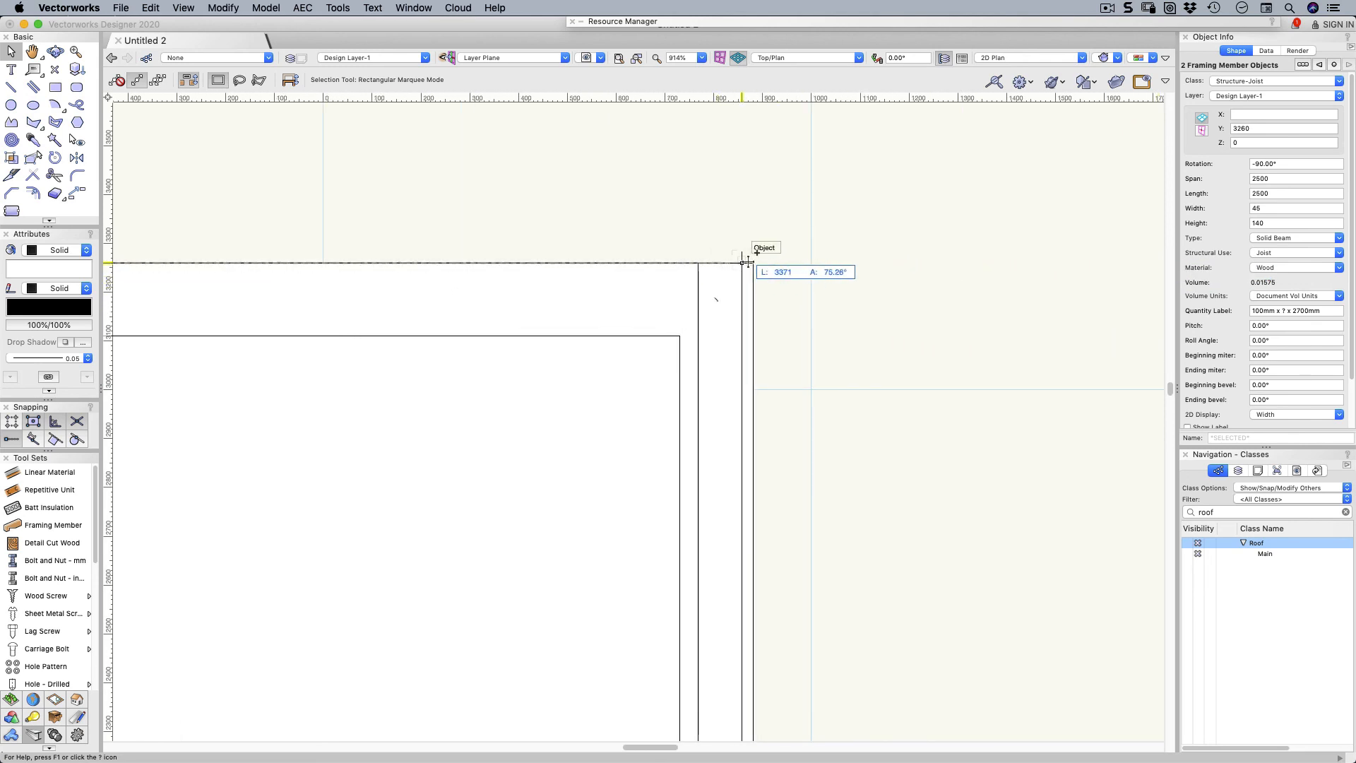
mouse_move(748, 263)
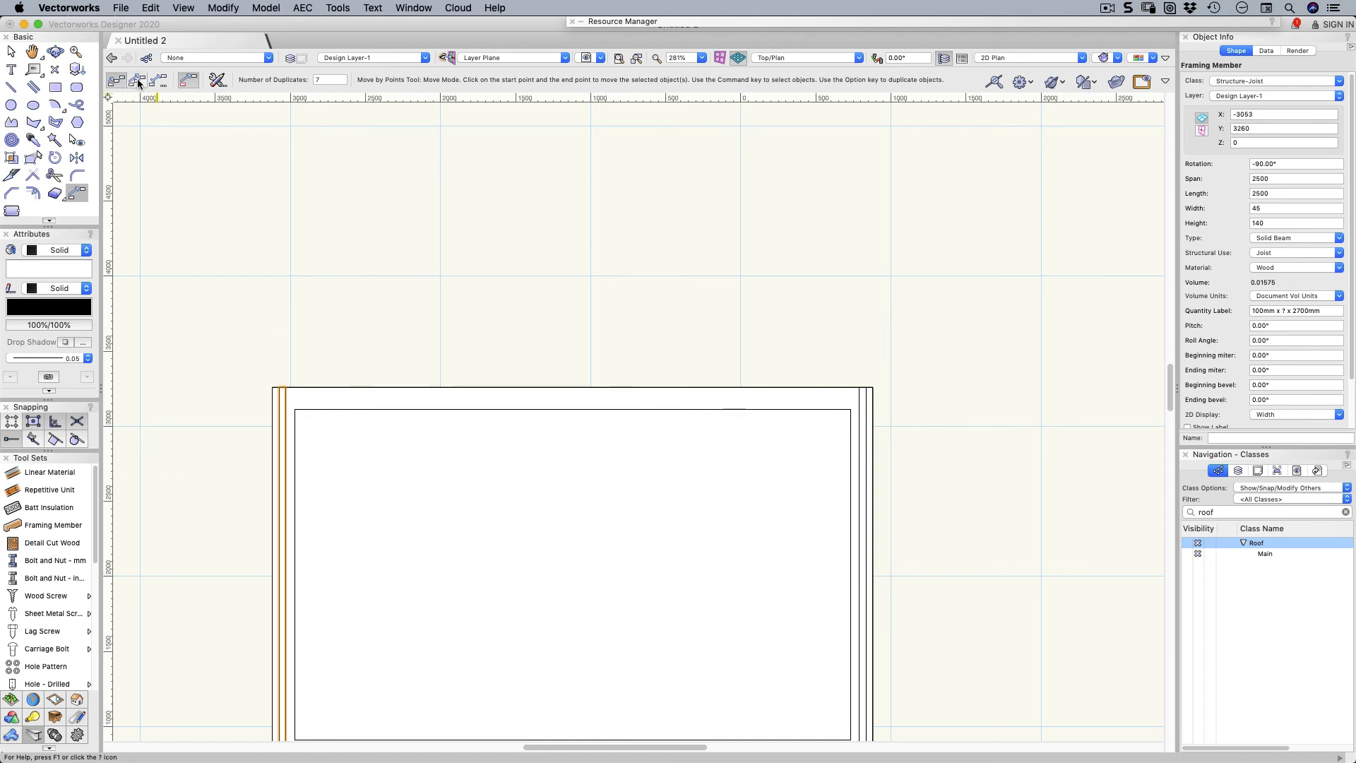
Step: Distribute 7 joist duplicates evenly from the left edge joist to the right edge
click(139, 79)
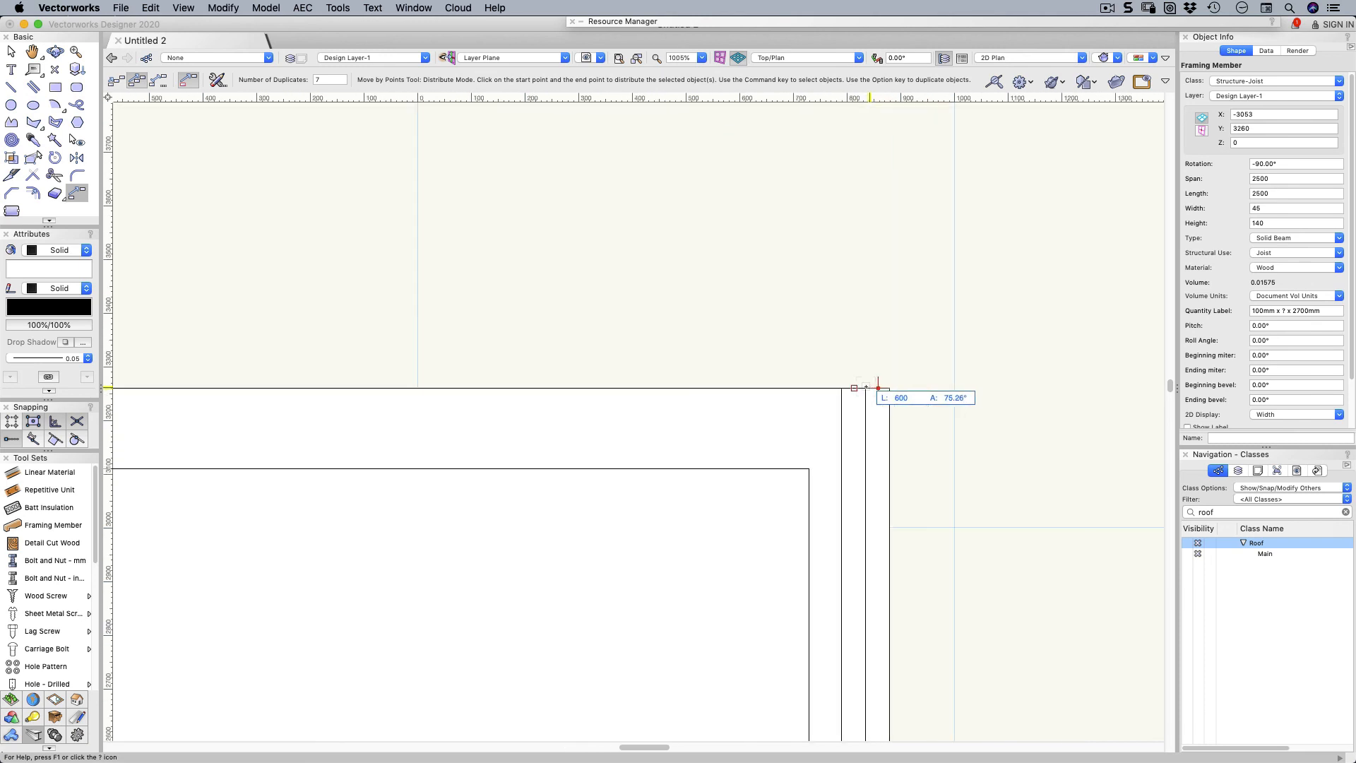
click(855, 387)
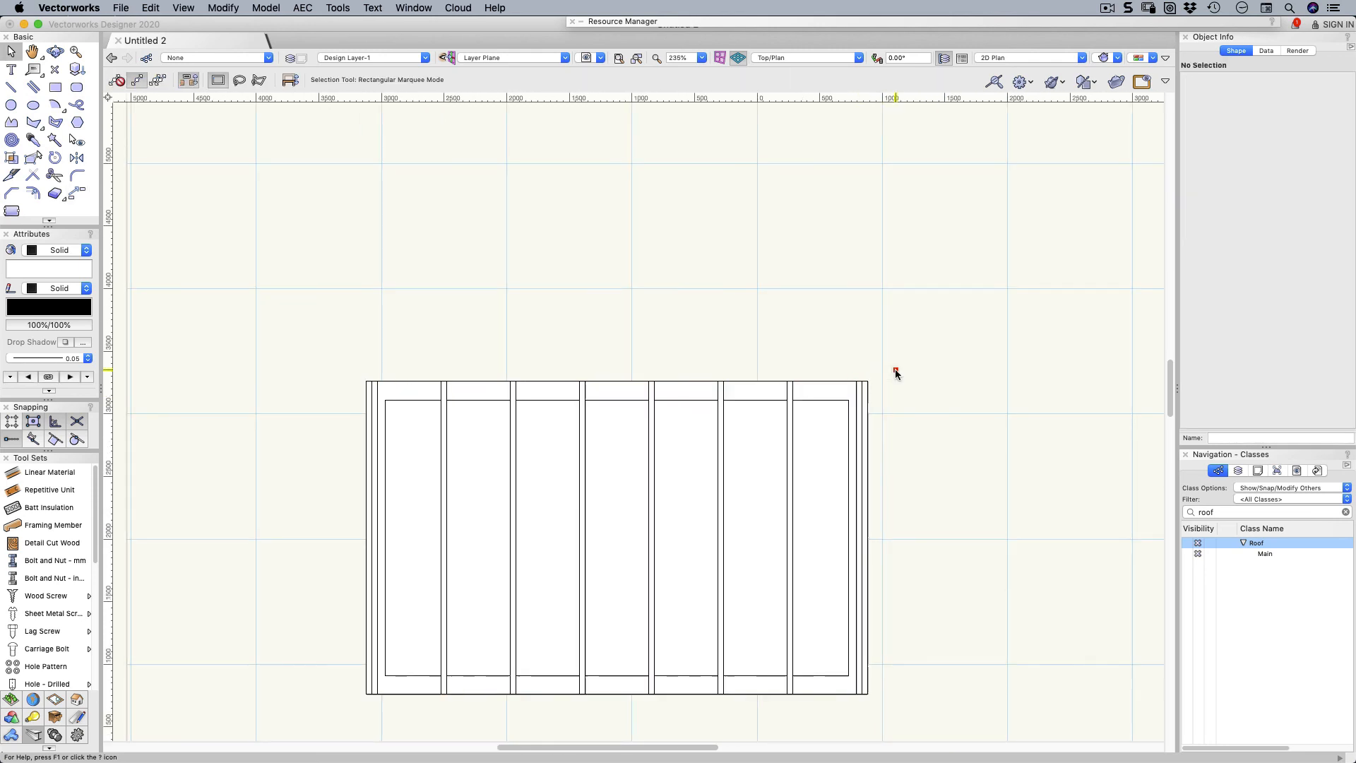
mouse_move(909, 376)
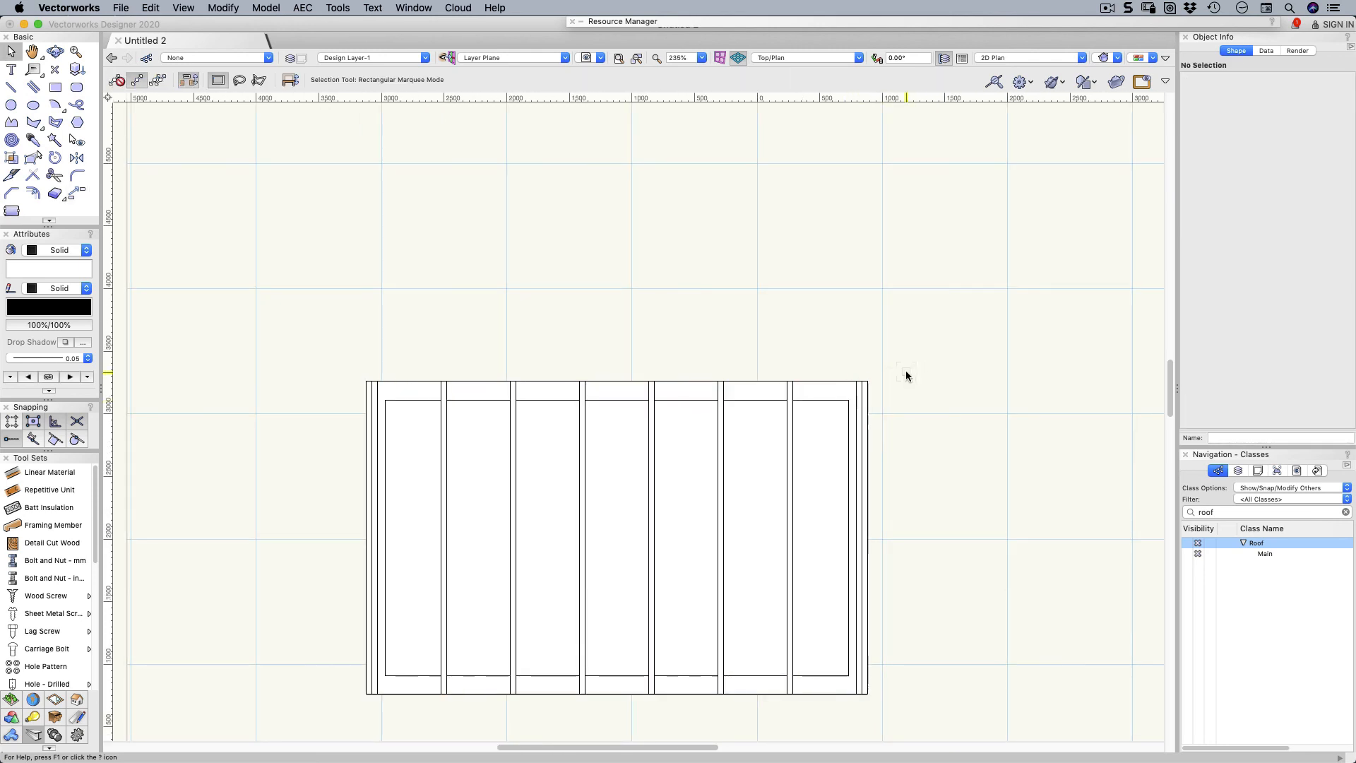
scroll(down, 3)
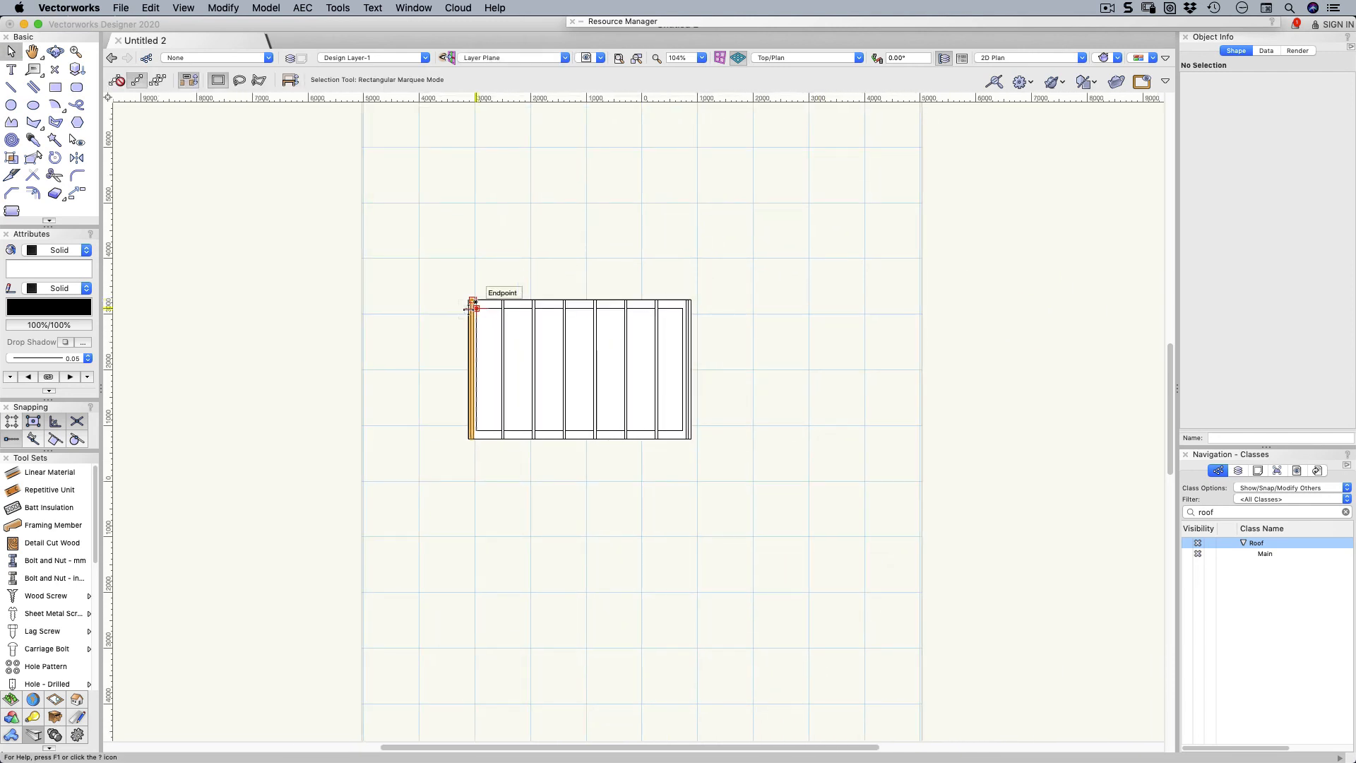
Step: Select all joists matching the reference joist's class and object type
click(469, 372)
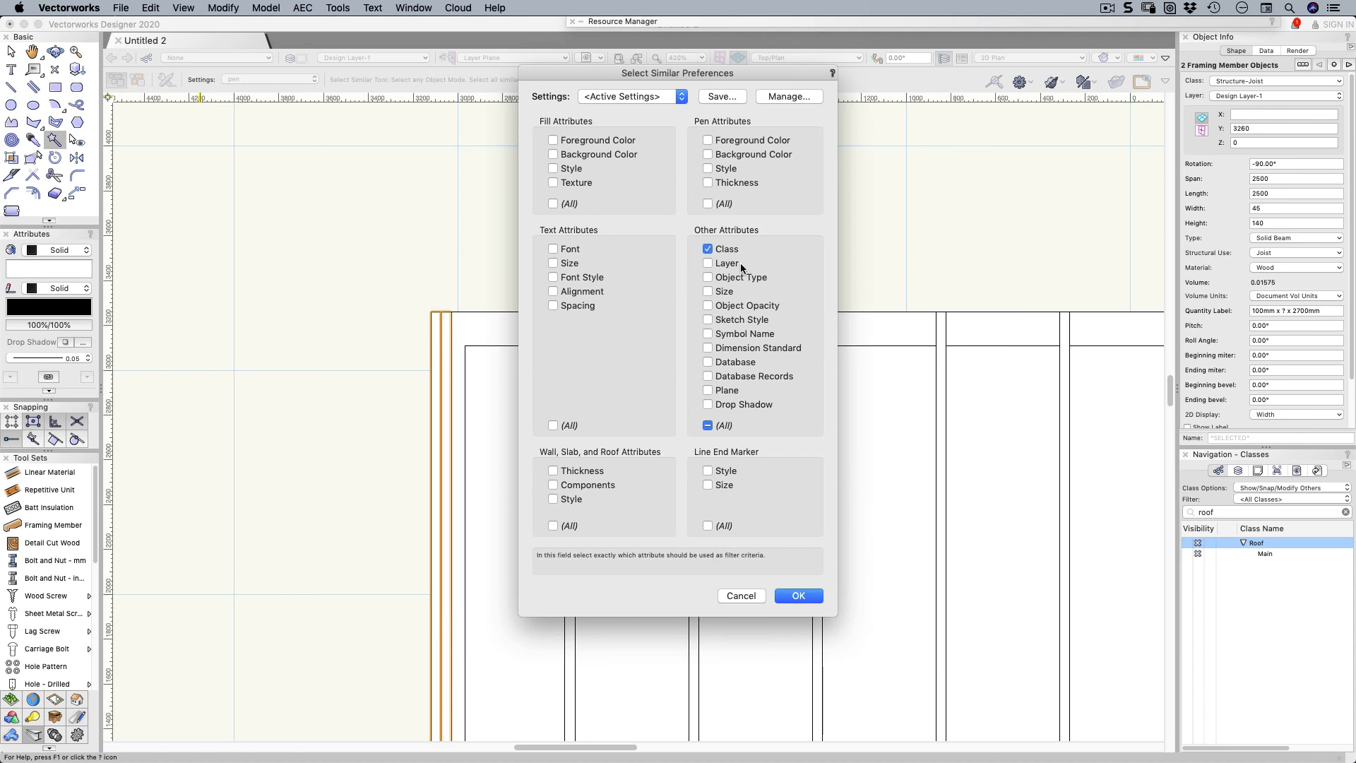
click(707, 277)
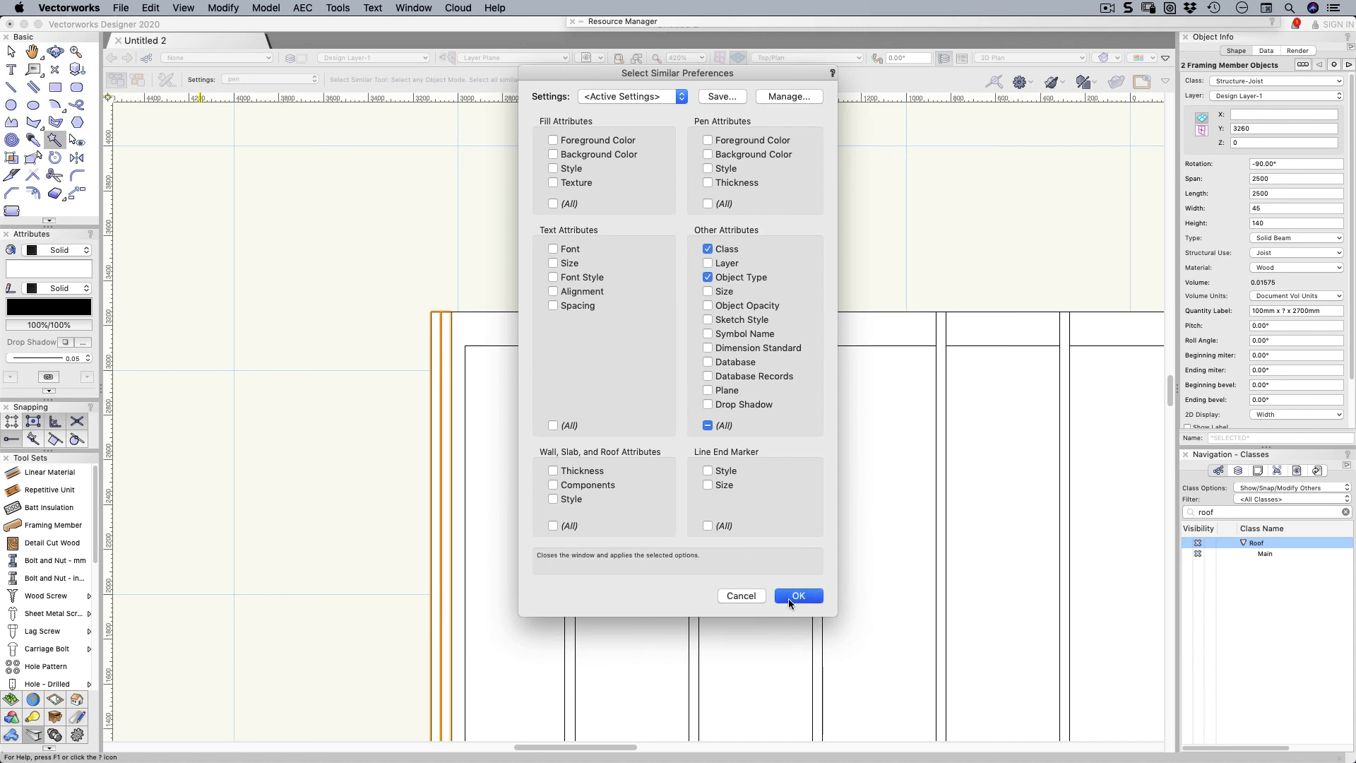
click(797, 596)
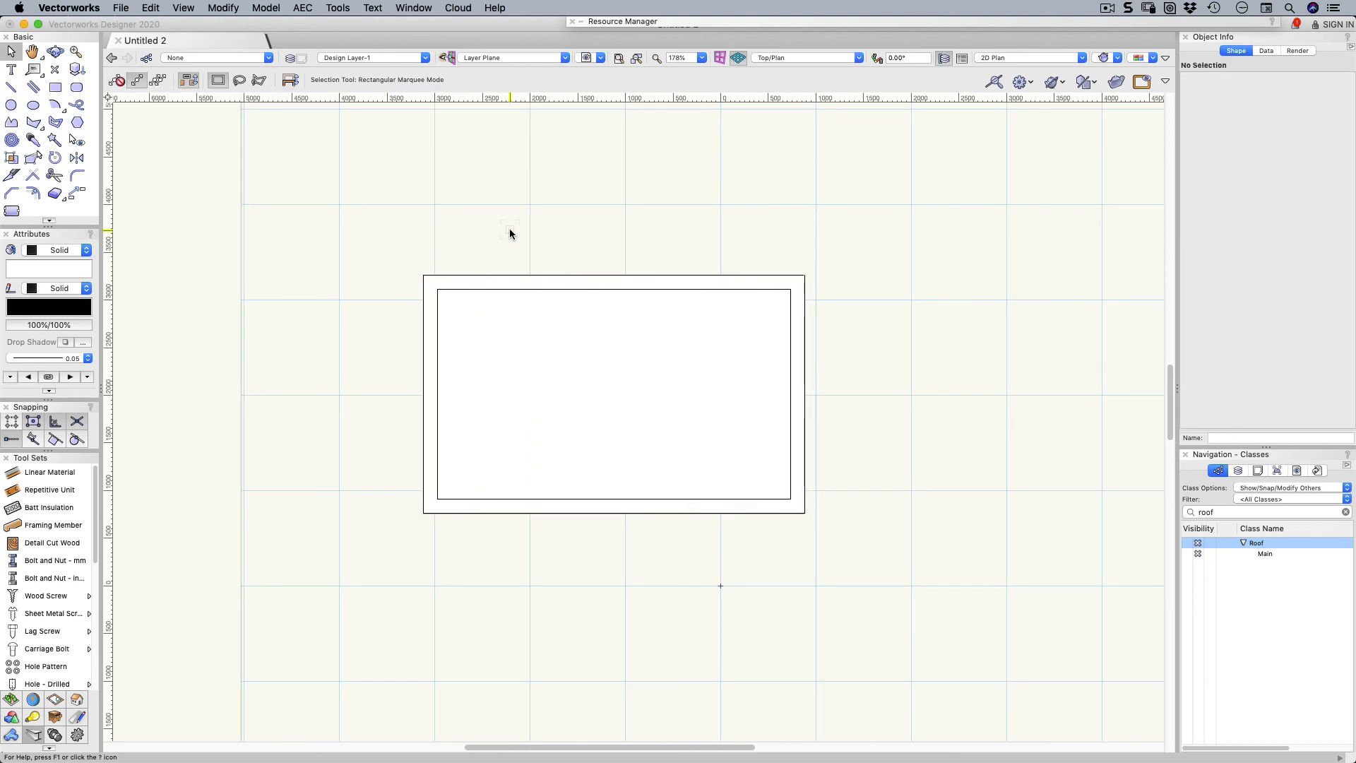
mouse_move(454, 235)
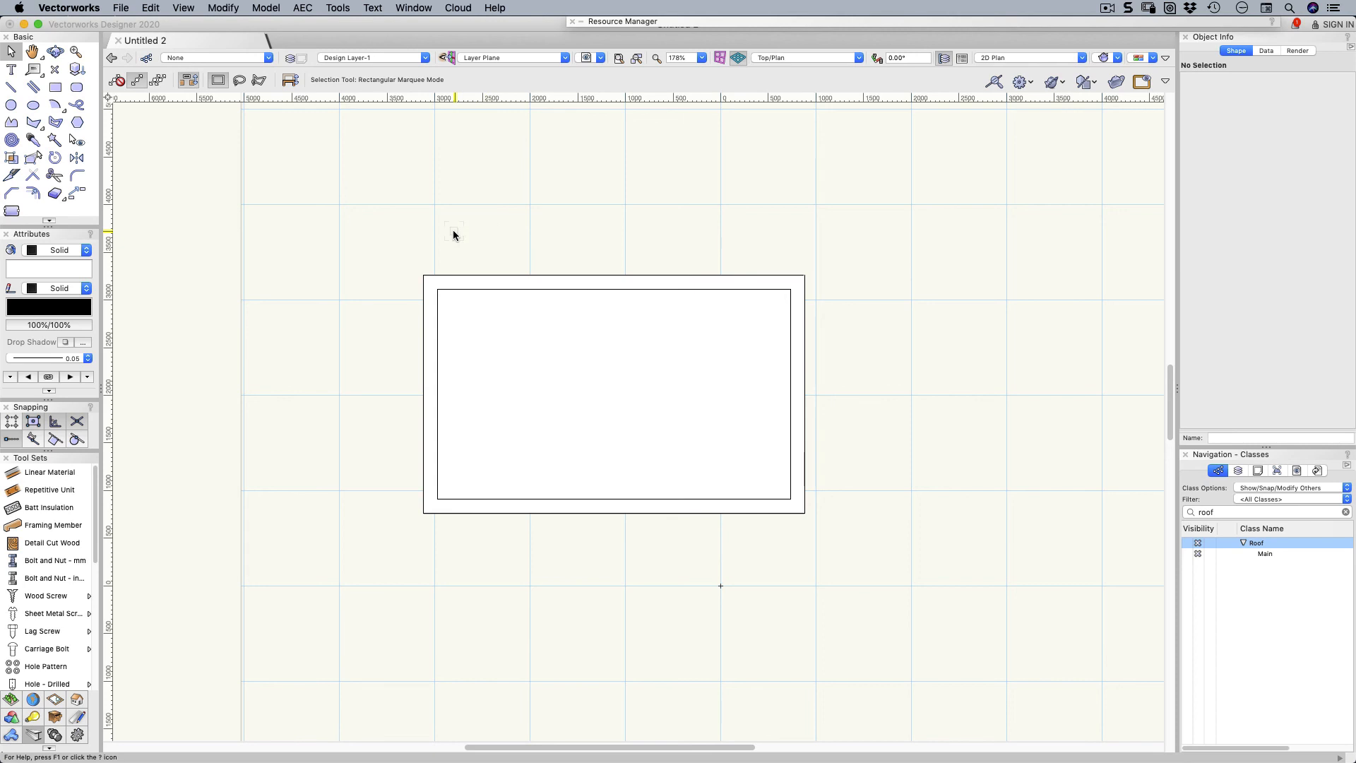
mouse_move(82, 701)
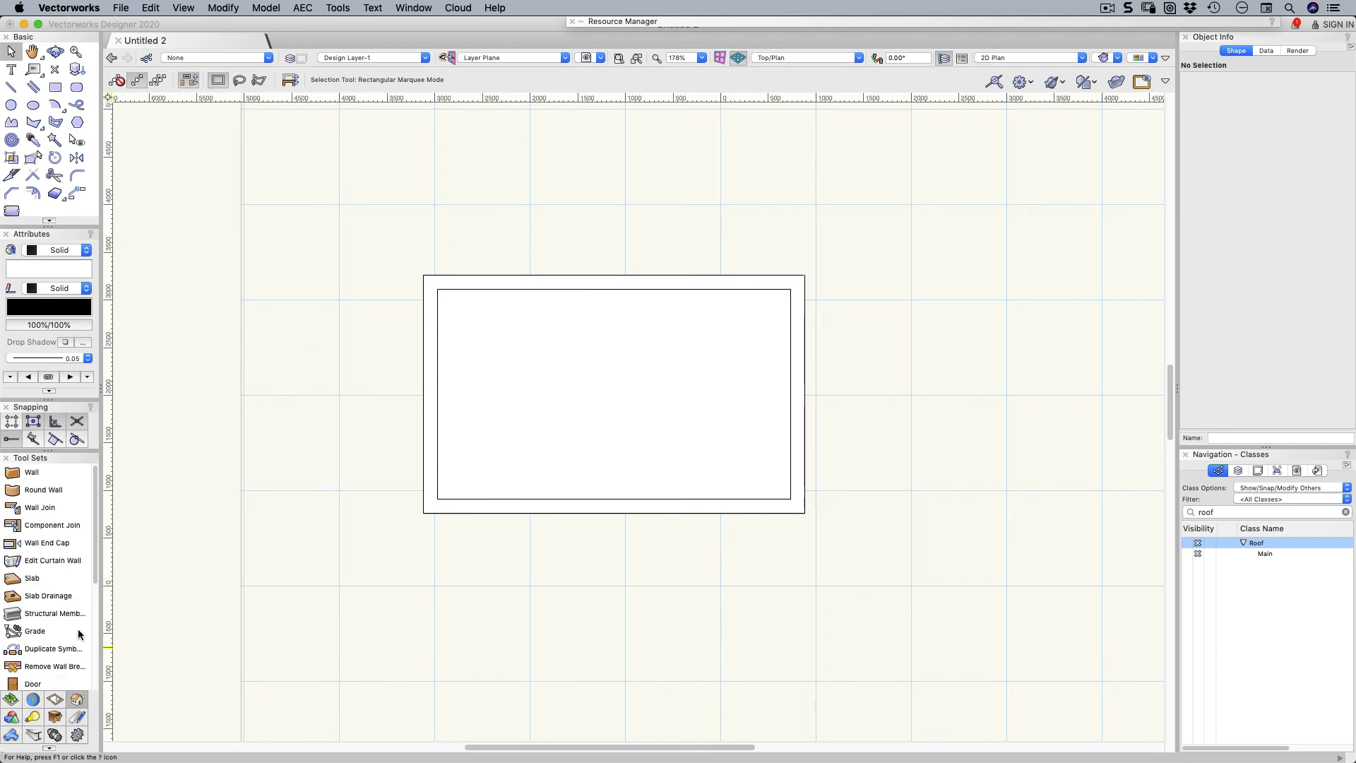
mouse_move(57, 612)
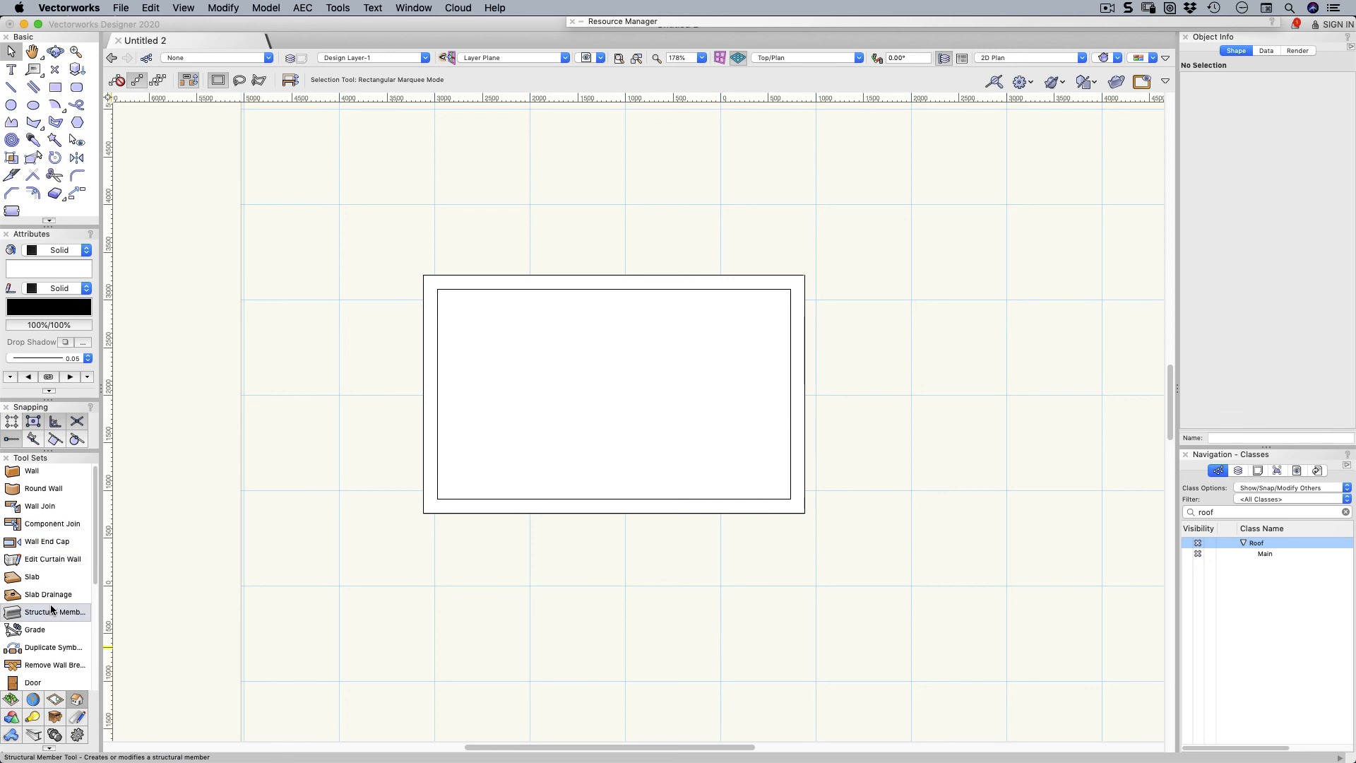
Step: Activate the Door tool in the Building Shell tool set
click(32, 603)
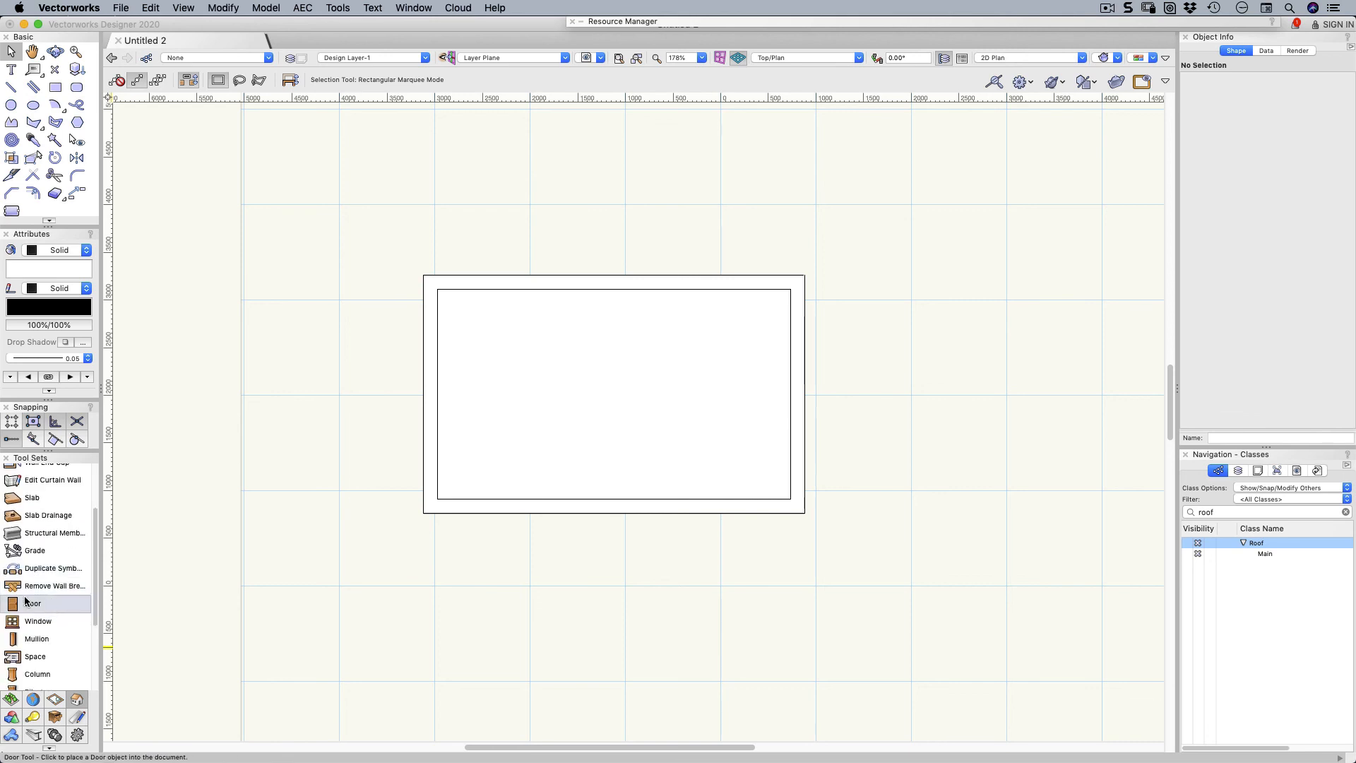
click(33, 603)
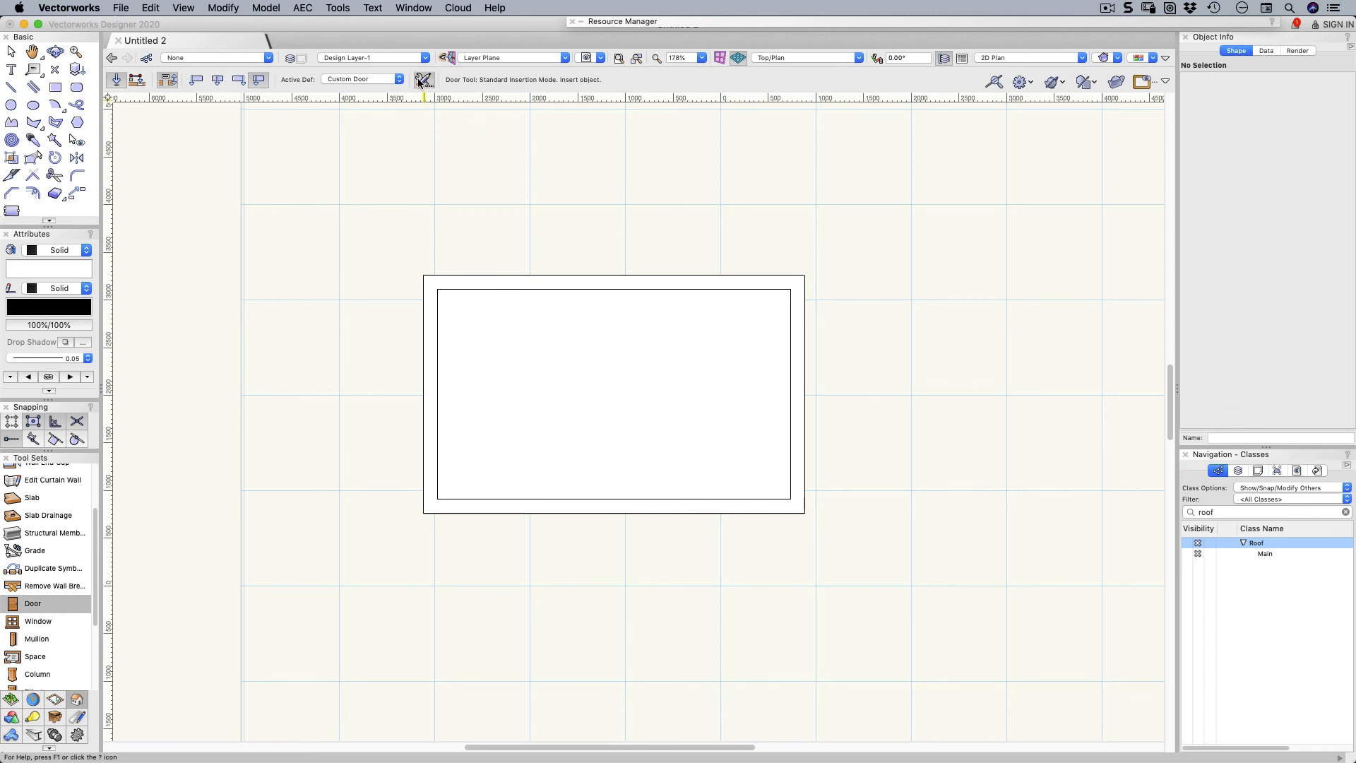
Step: Browse the door style library to the Loewen Door Catalog
click(422, 80)
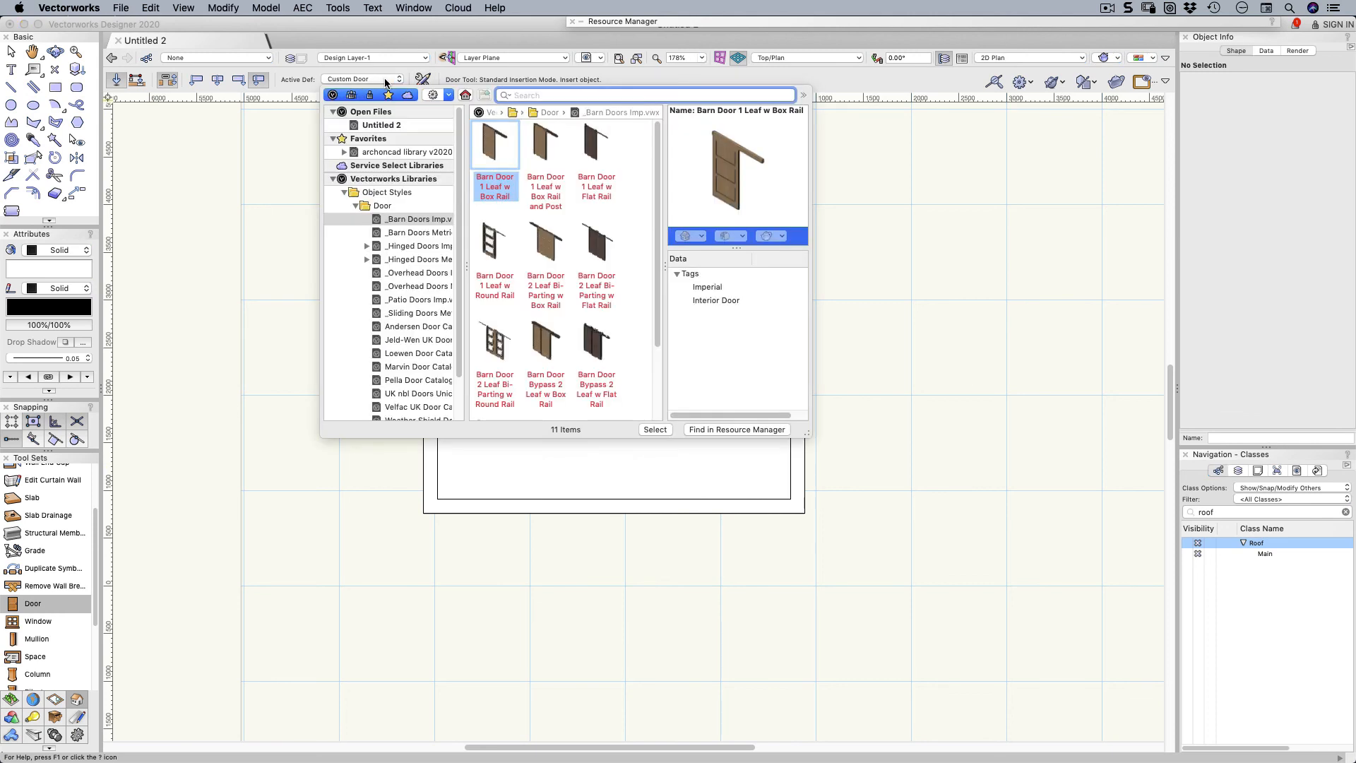
mouse_move(494, 354)
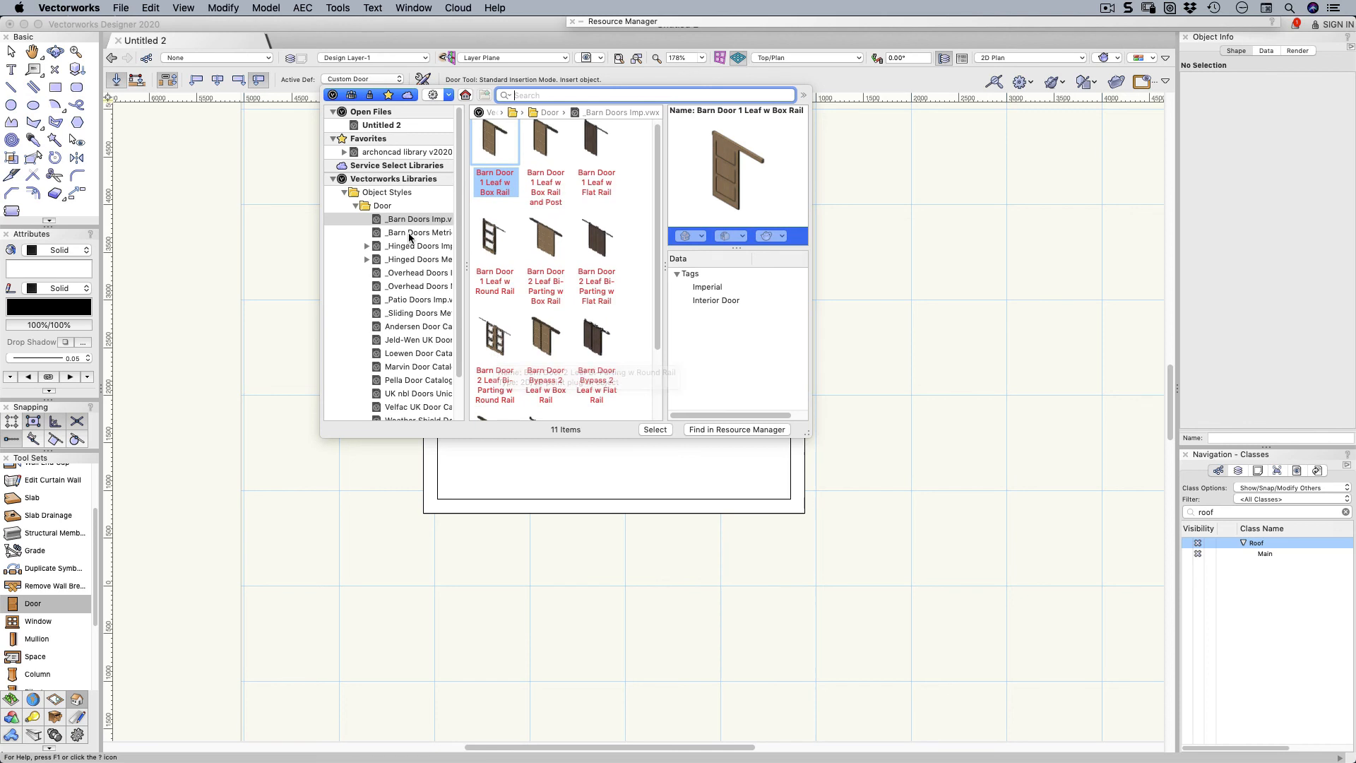
scroll(down, 3)
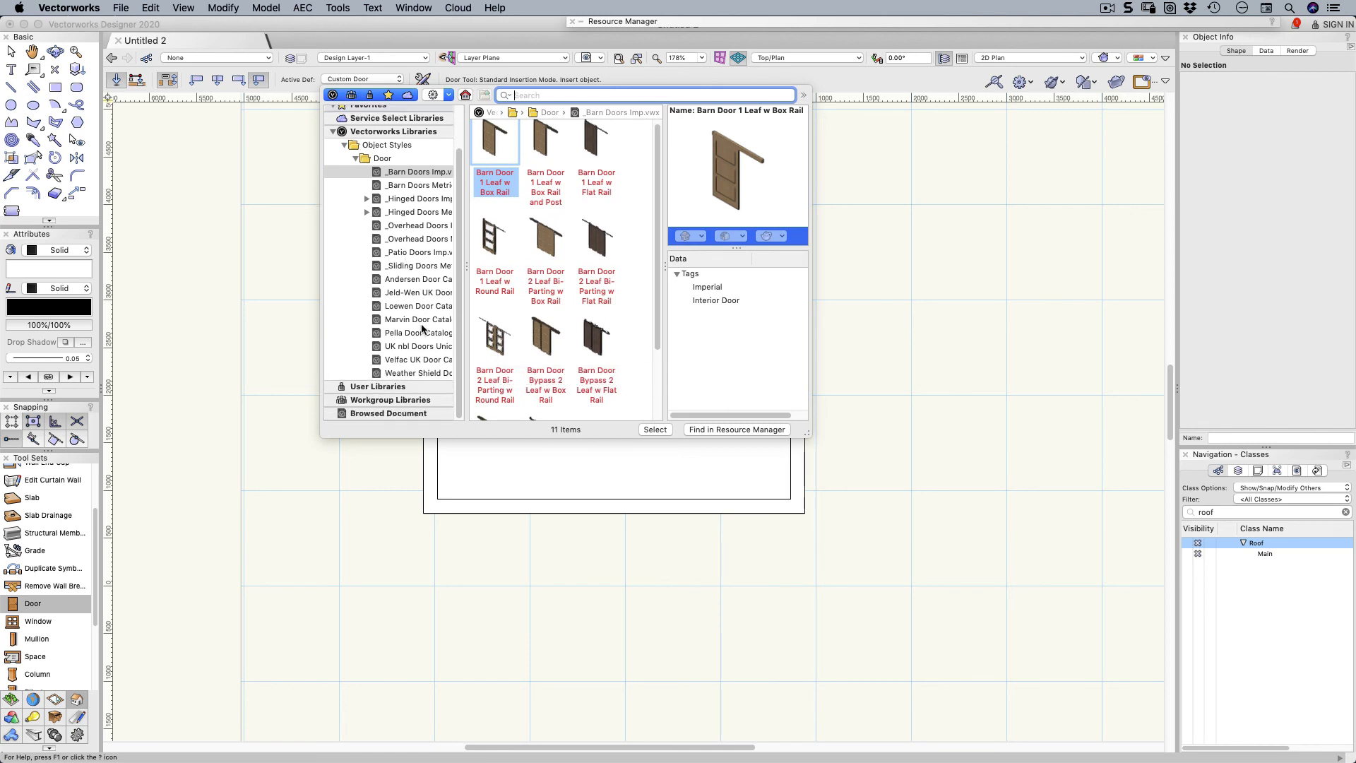
click(418, 306)
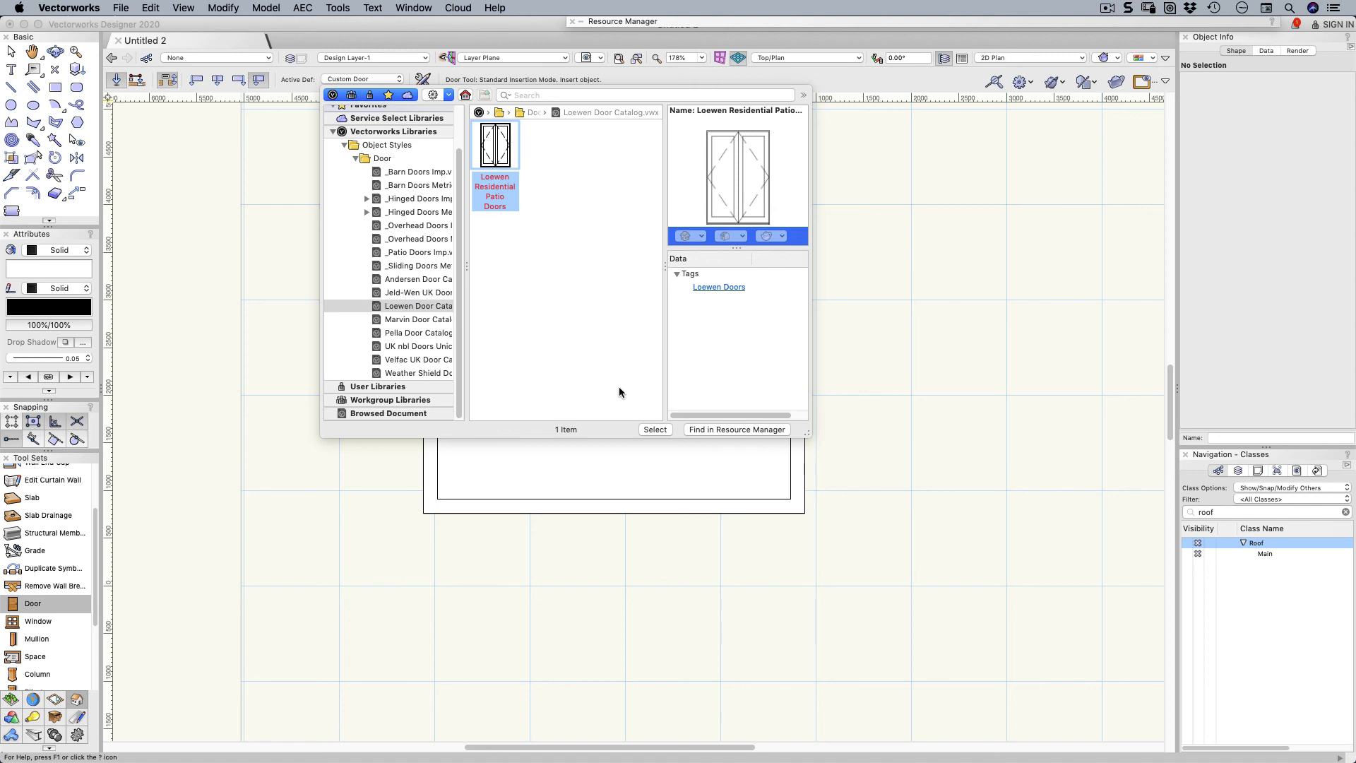
Step: Place a Loewen Residential Patio Doors unit at the front wall's midpoint, swinging outward
click(654, 430)
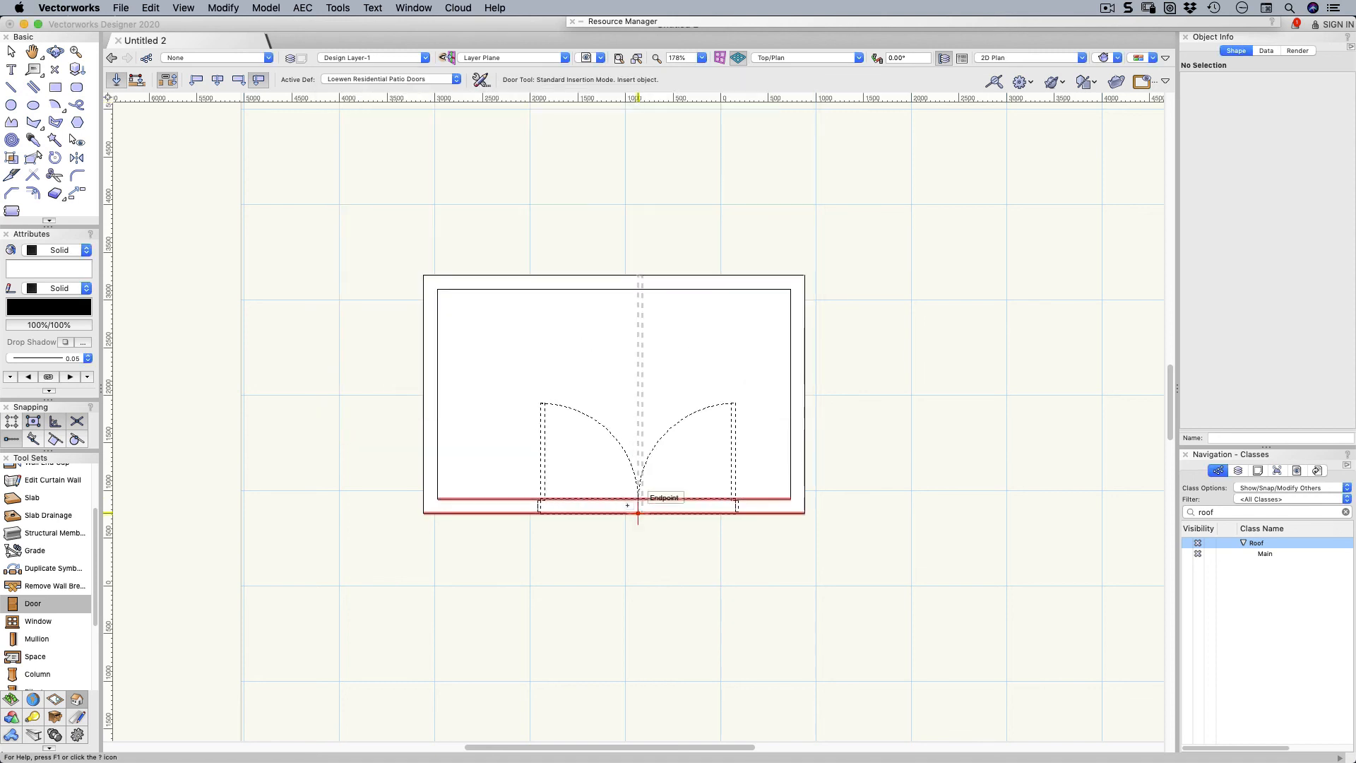
click(639, 506)
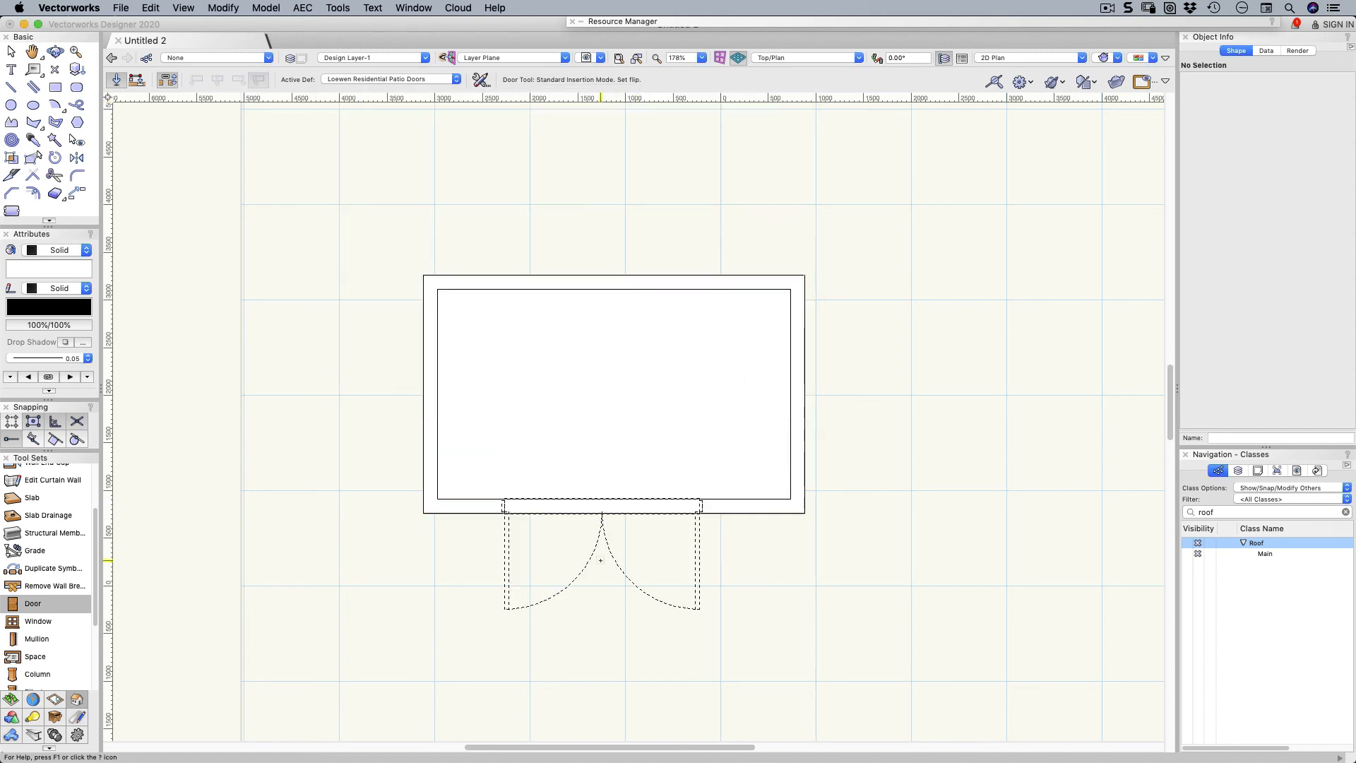
click(600, 506)
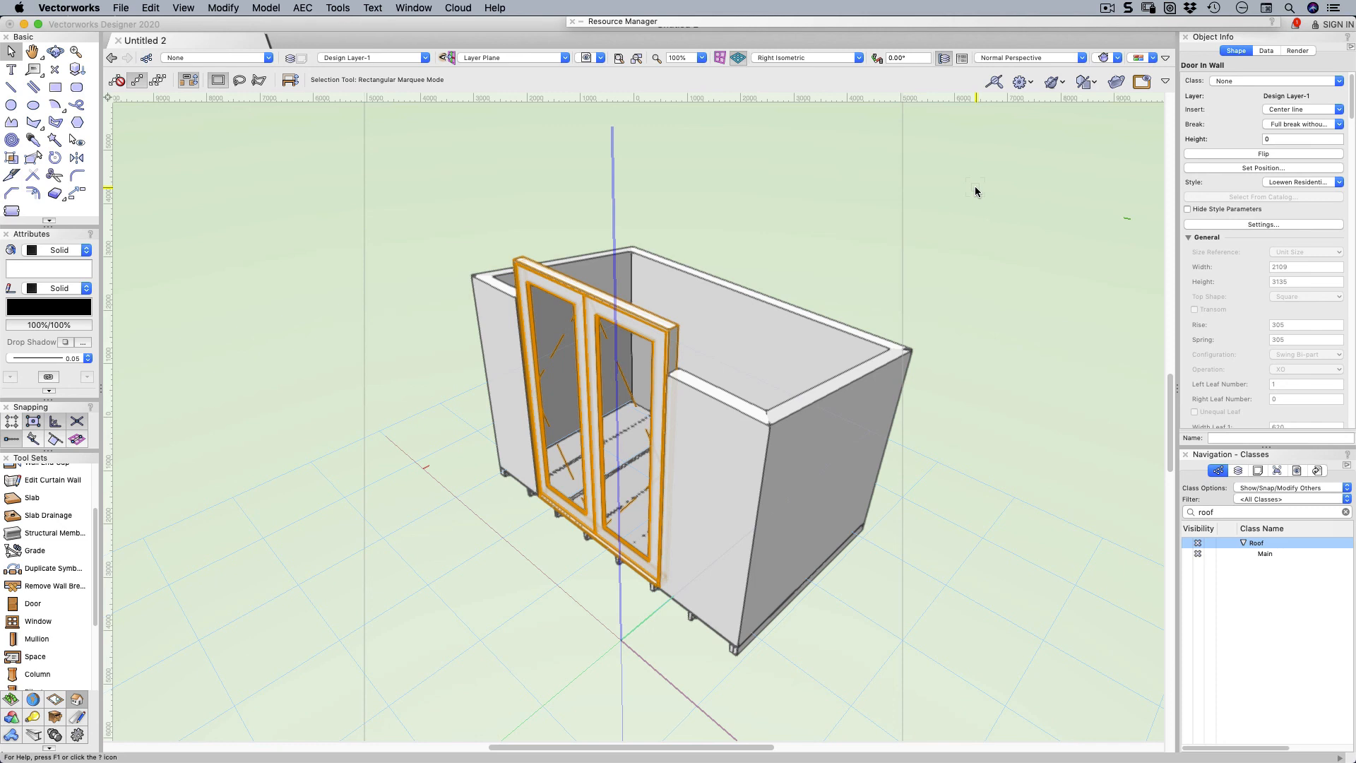
mouse_move(985, 188)
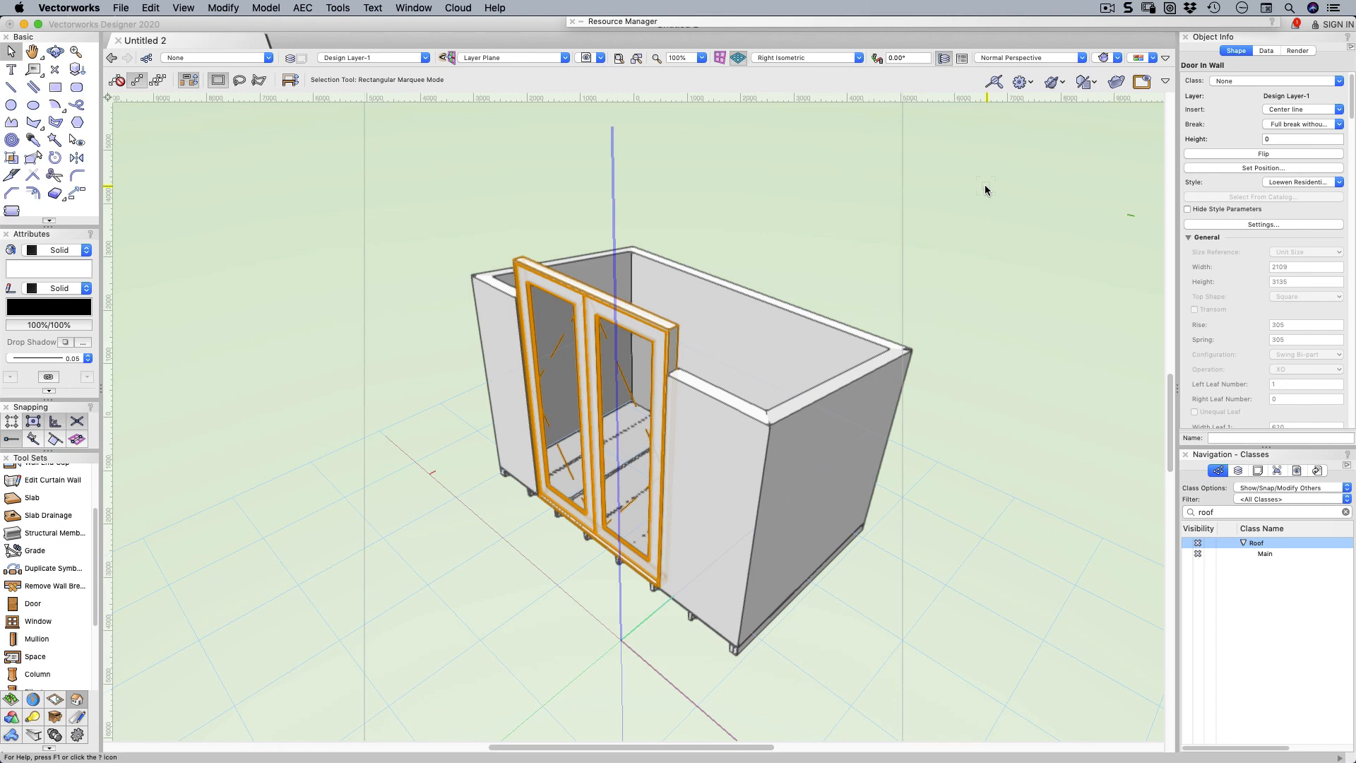
mouse_move(1263, 228)
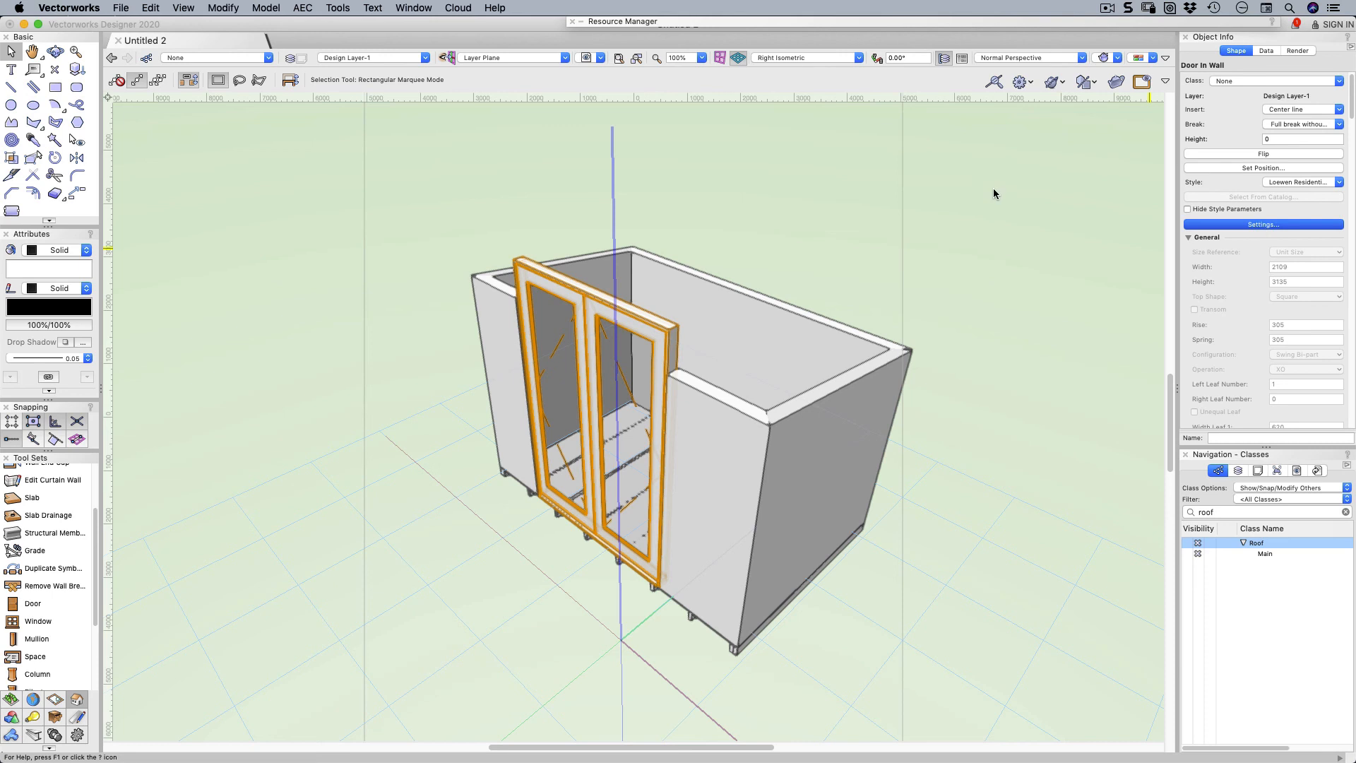
Step: Convert the patio door to unstyled and set its height to 2100
click(1261, 225)
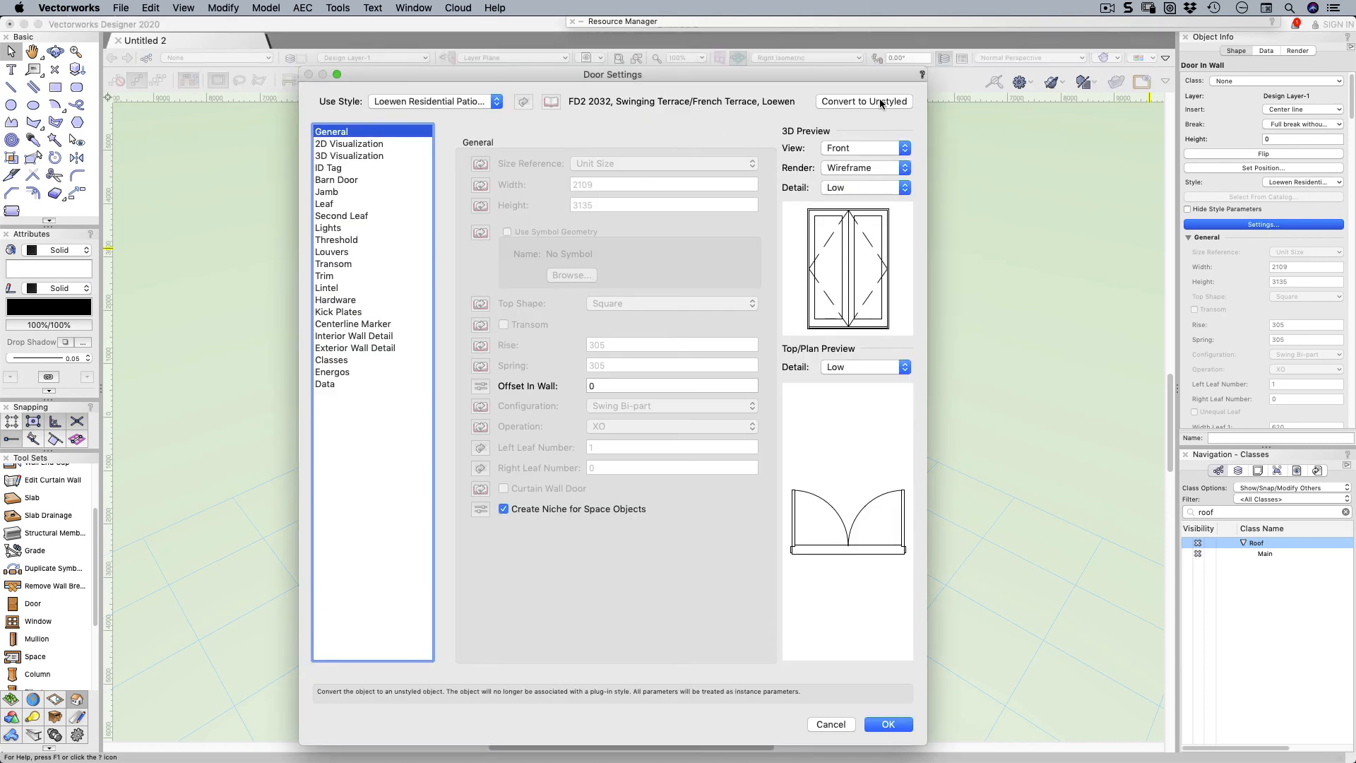
click(862, 102)
text(21)
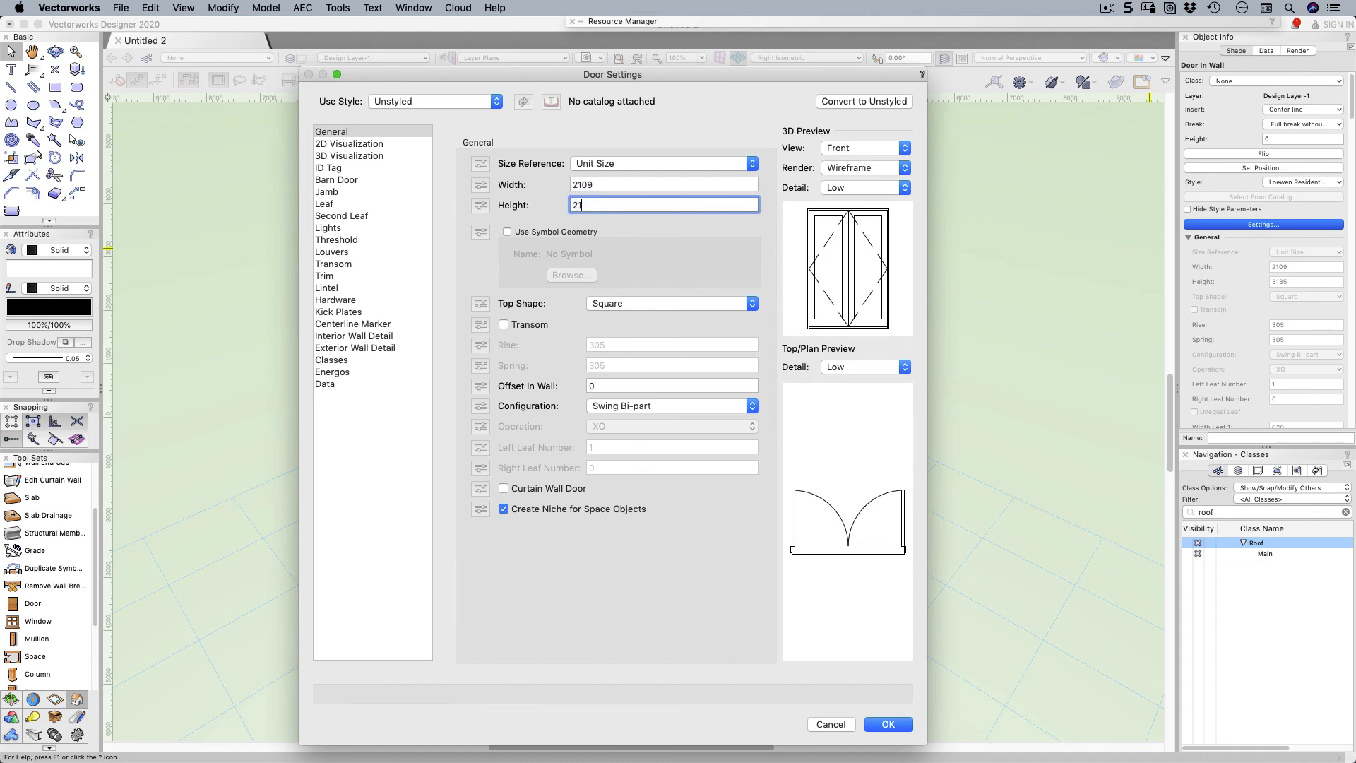
click(887, 724)
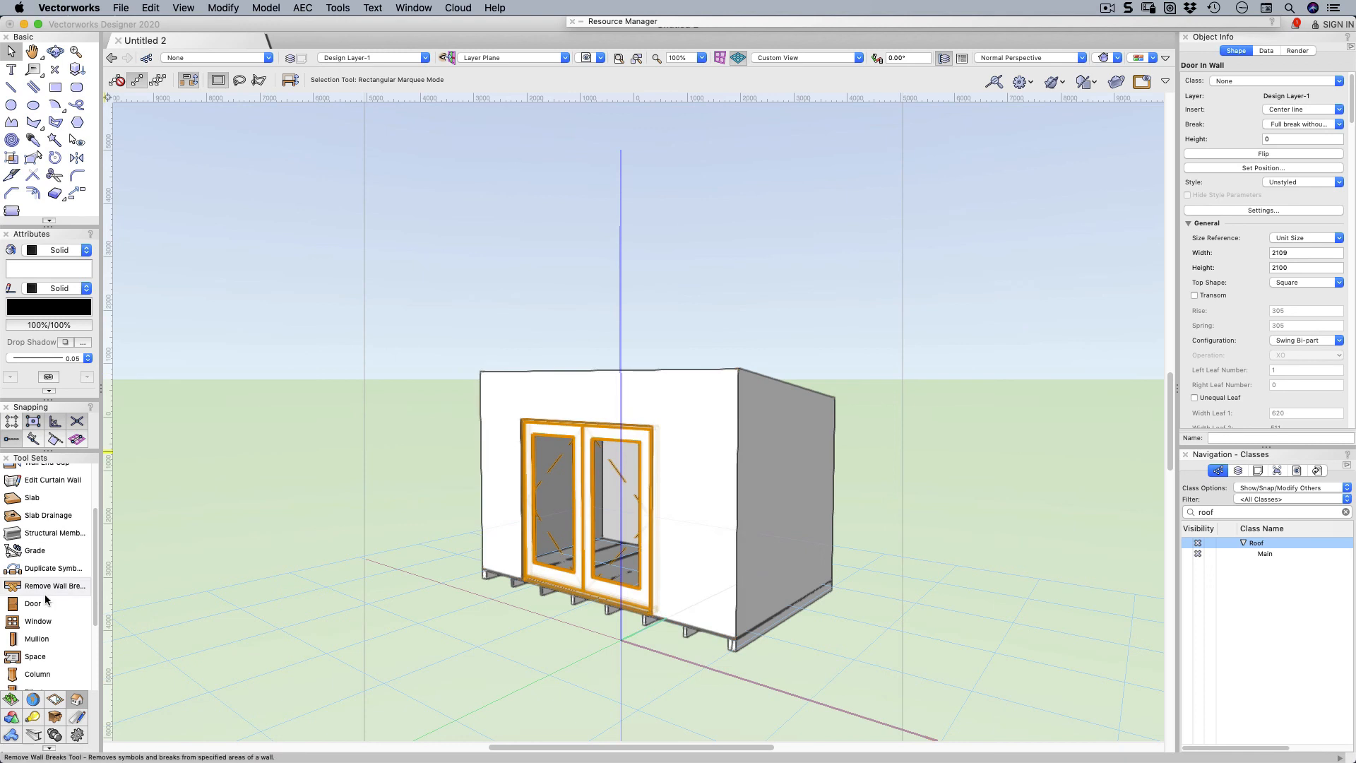
Step: Activate the Window tool and pick Window Casement from the _Standard Windows catalog
click(38, 622)
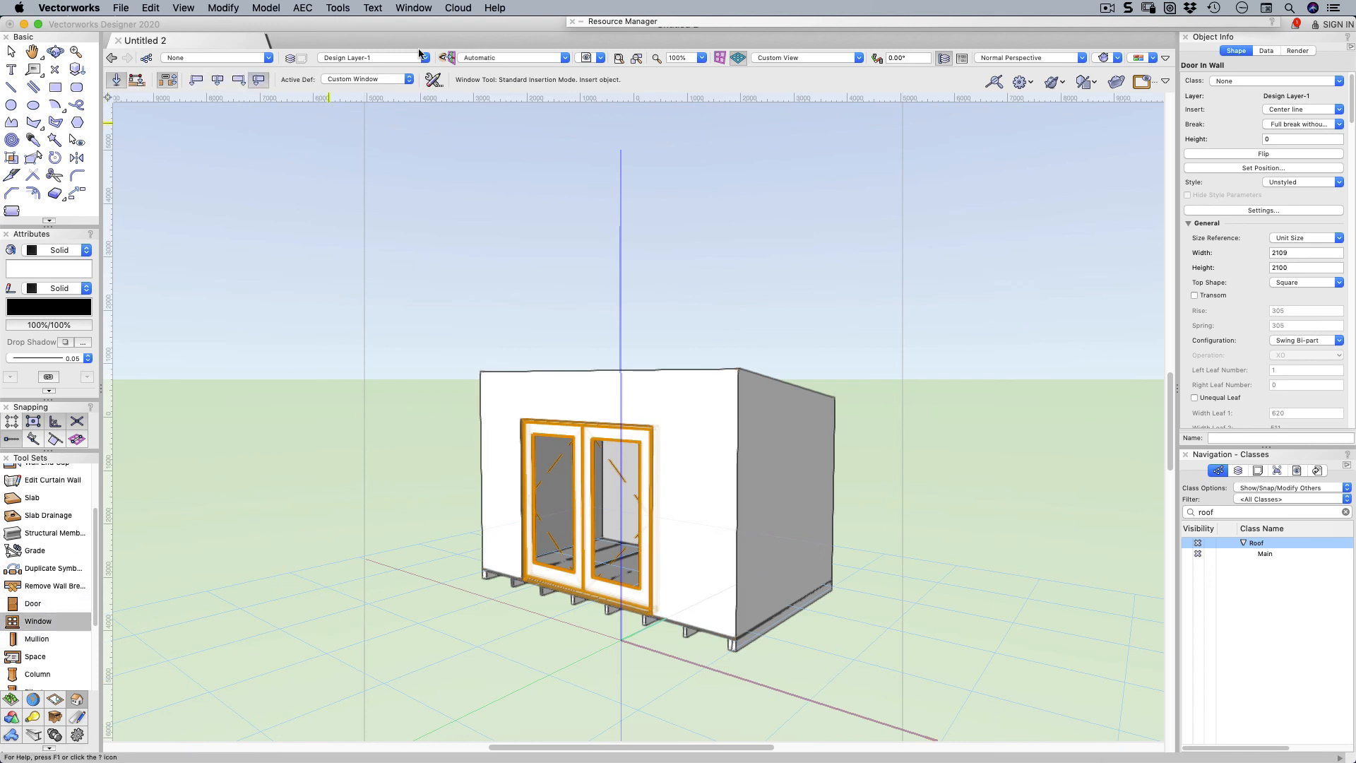
click(408, 79)
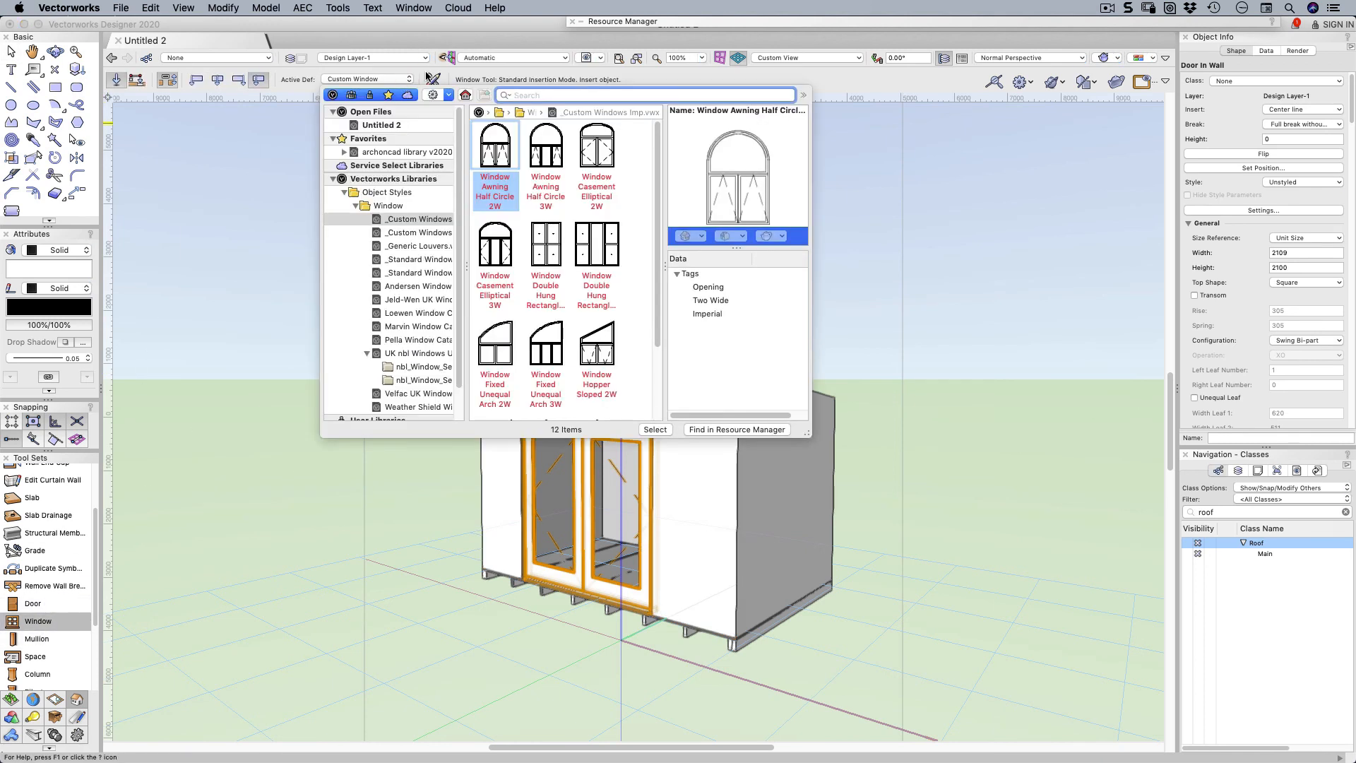
click(416, 286)
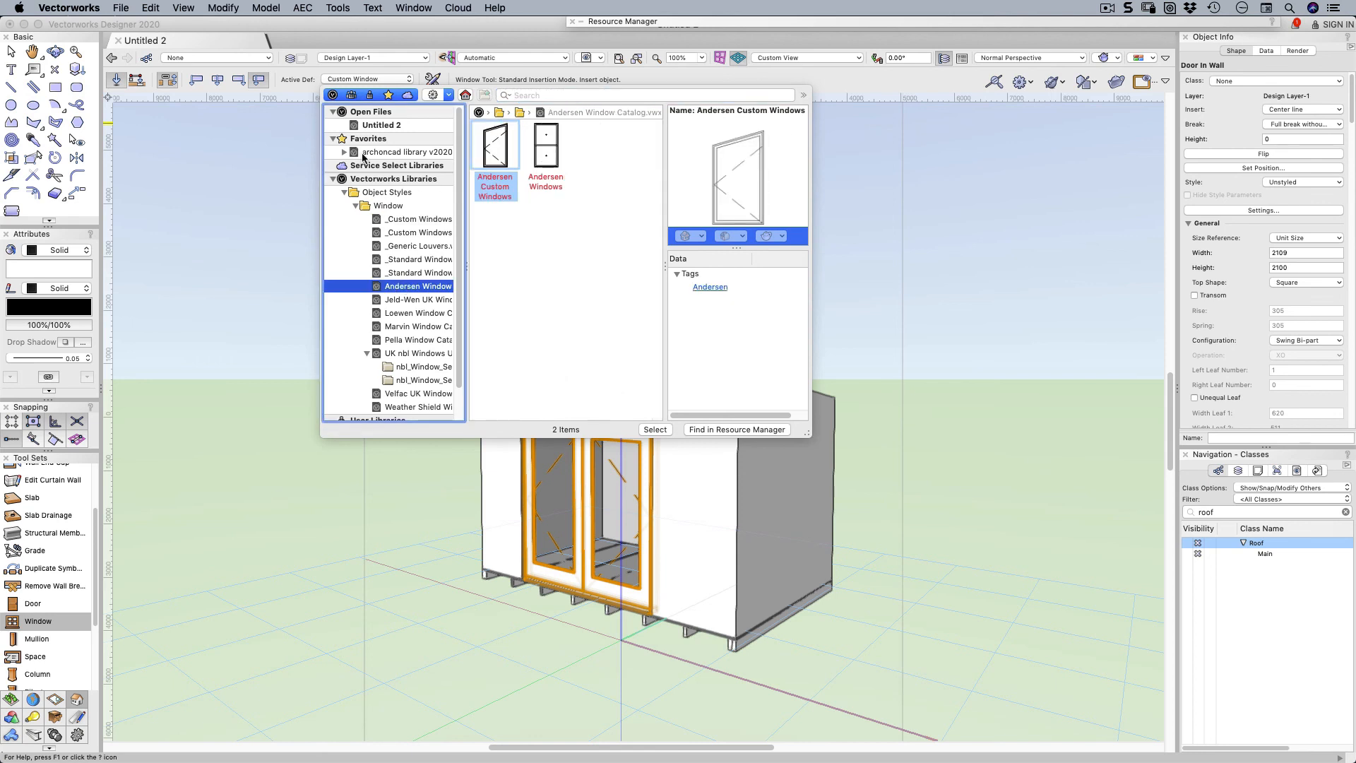
click(366, 353)
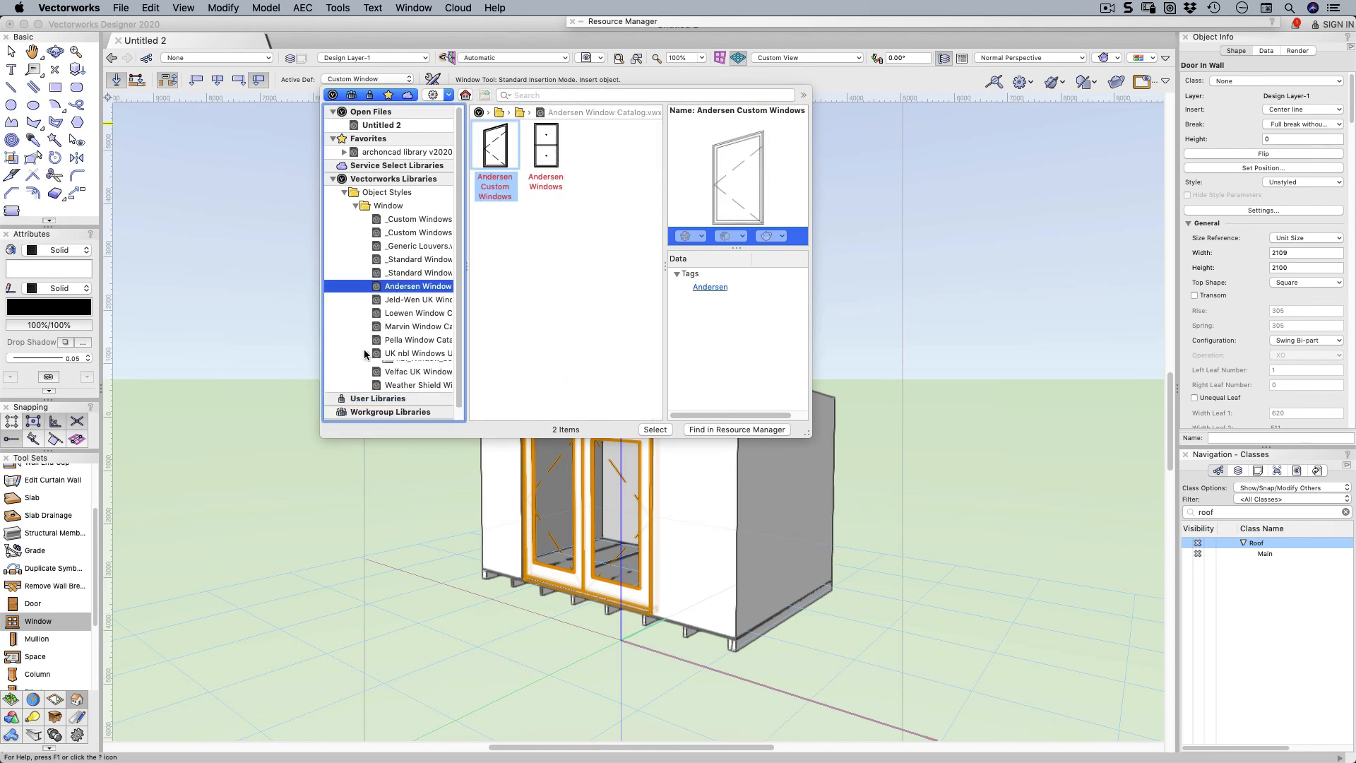
scroll(down, 3)
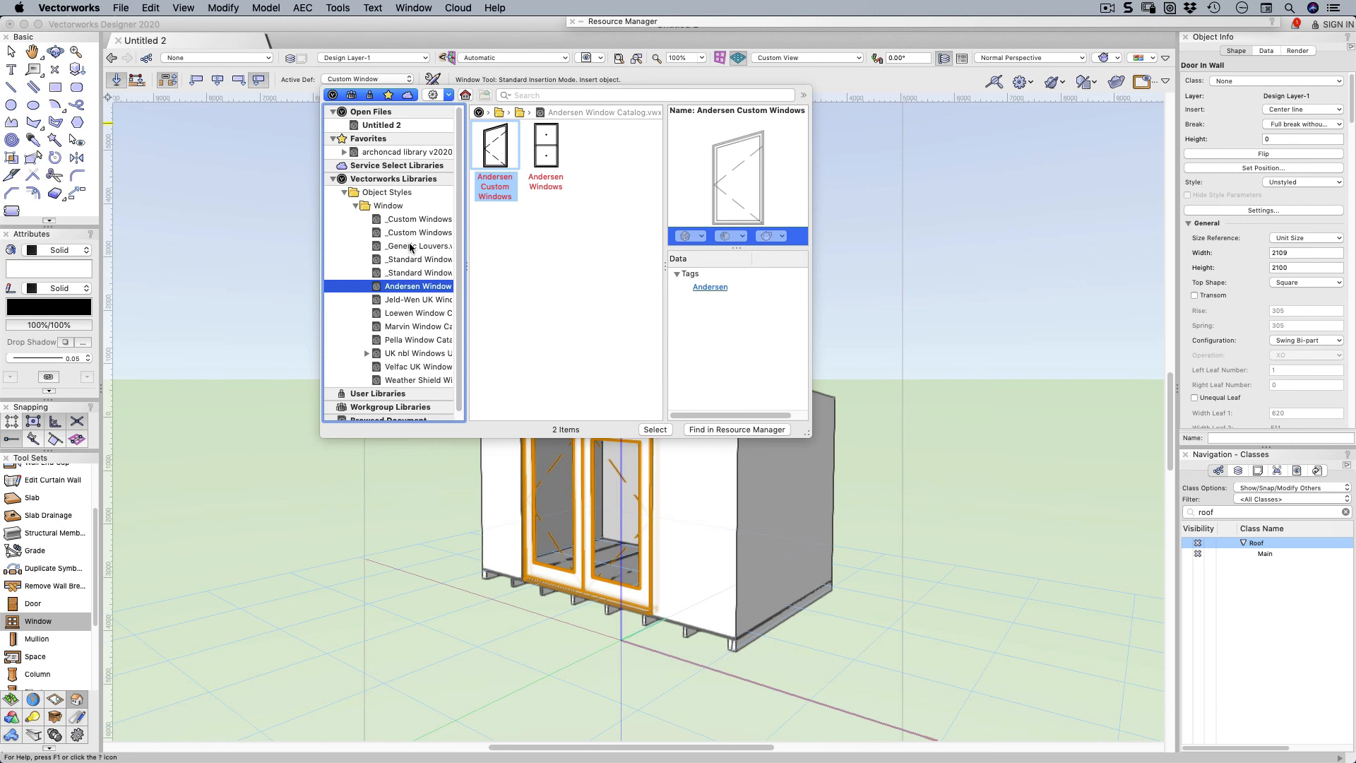
click(418, 259)
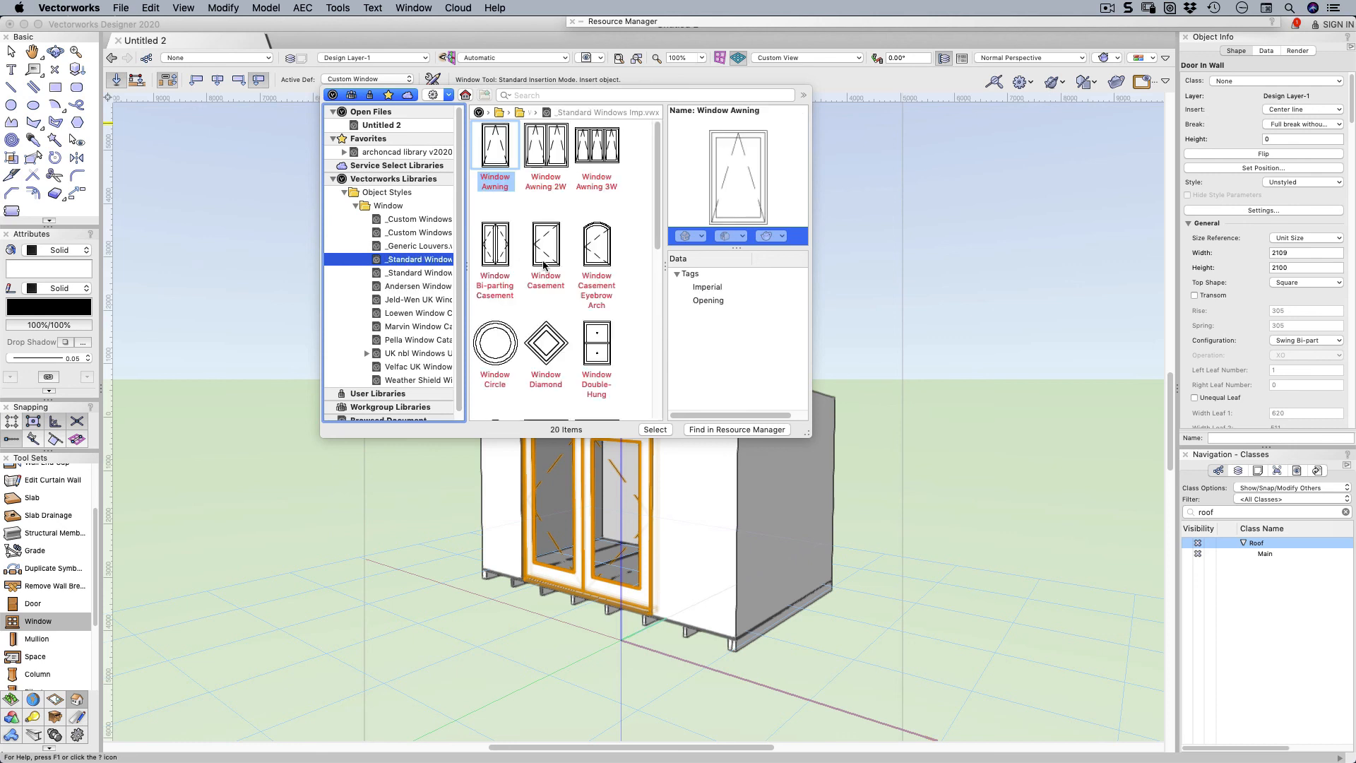
click(545, 245)
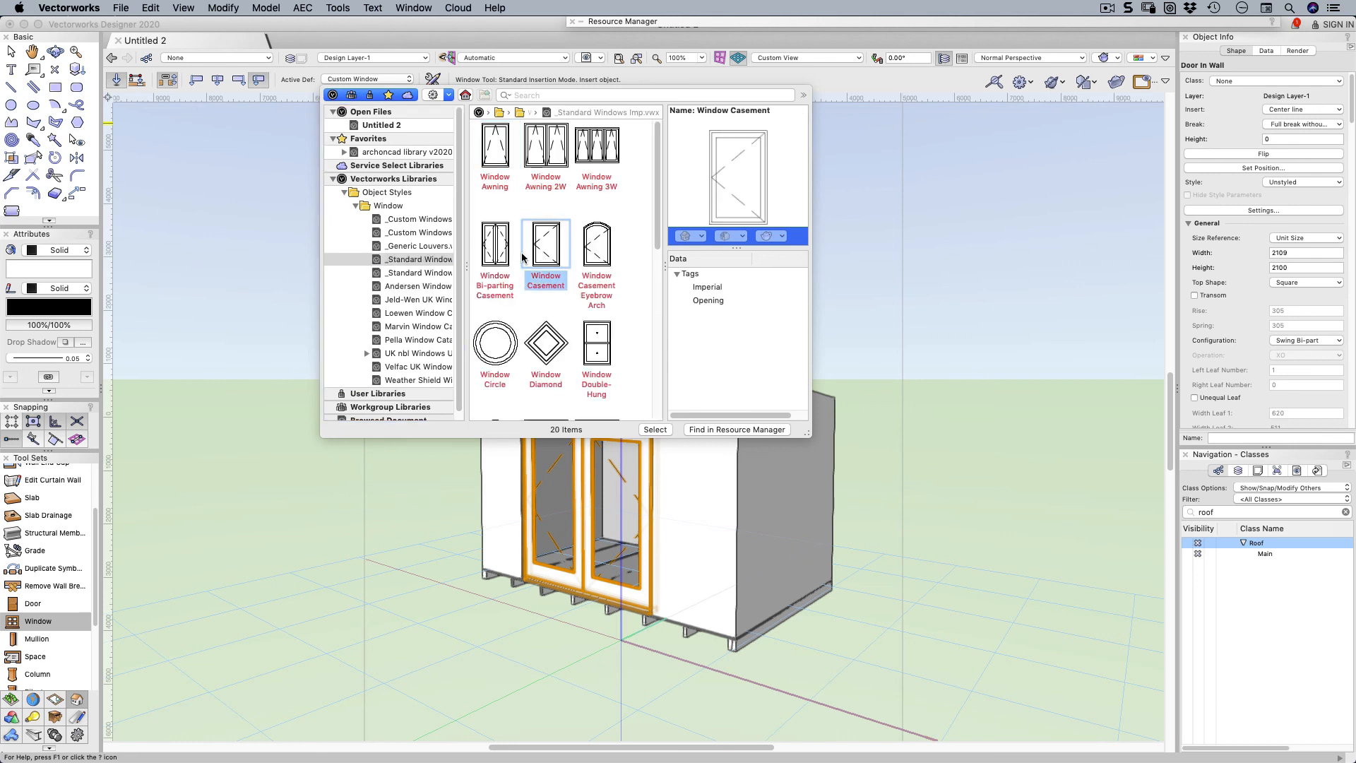
click(655, 429)
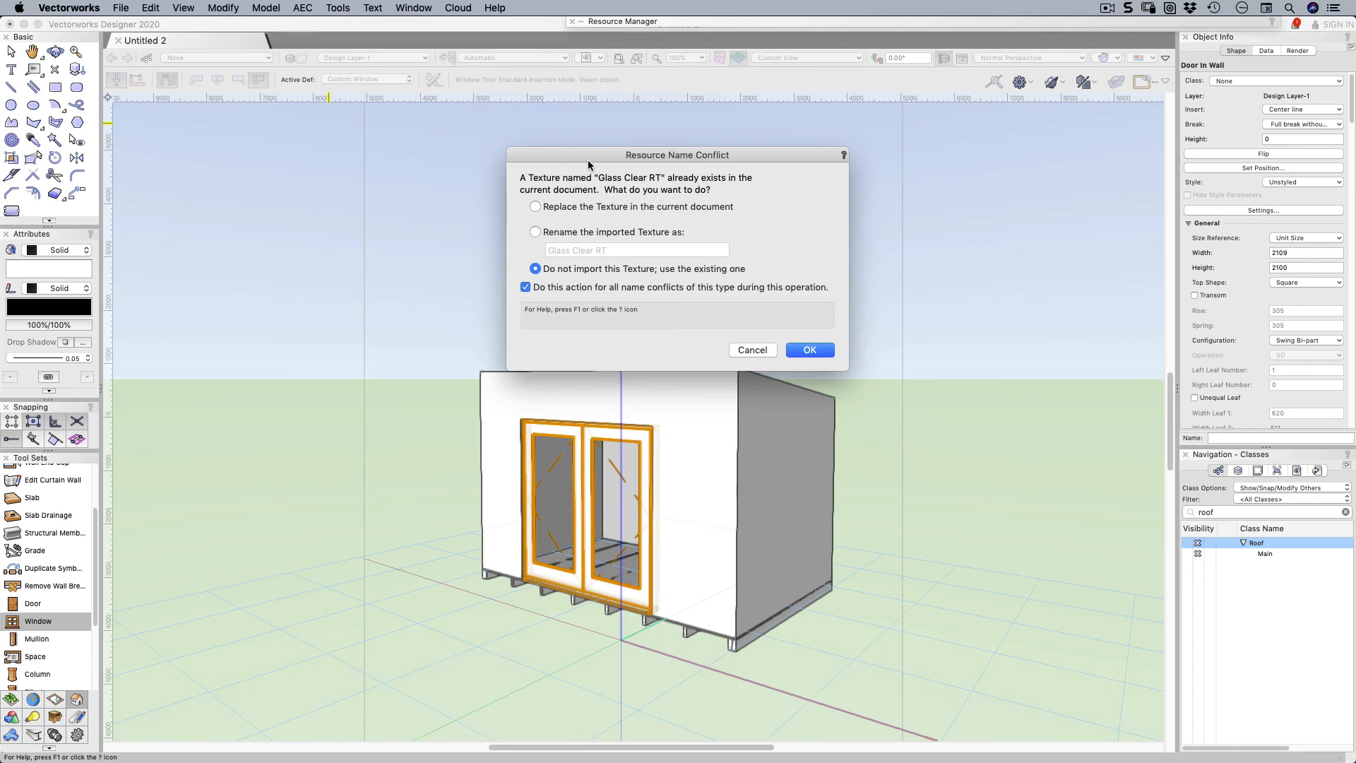
Step: Keep the existing Glass Clear RT texture and place the 762x1219 casement window in the side wall
click(808, 349)
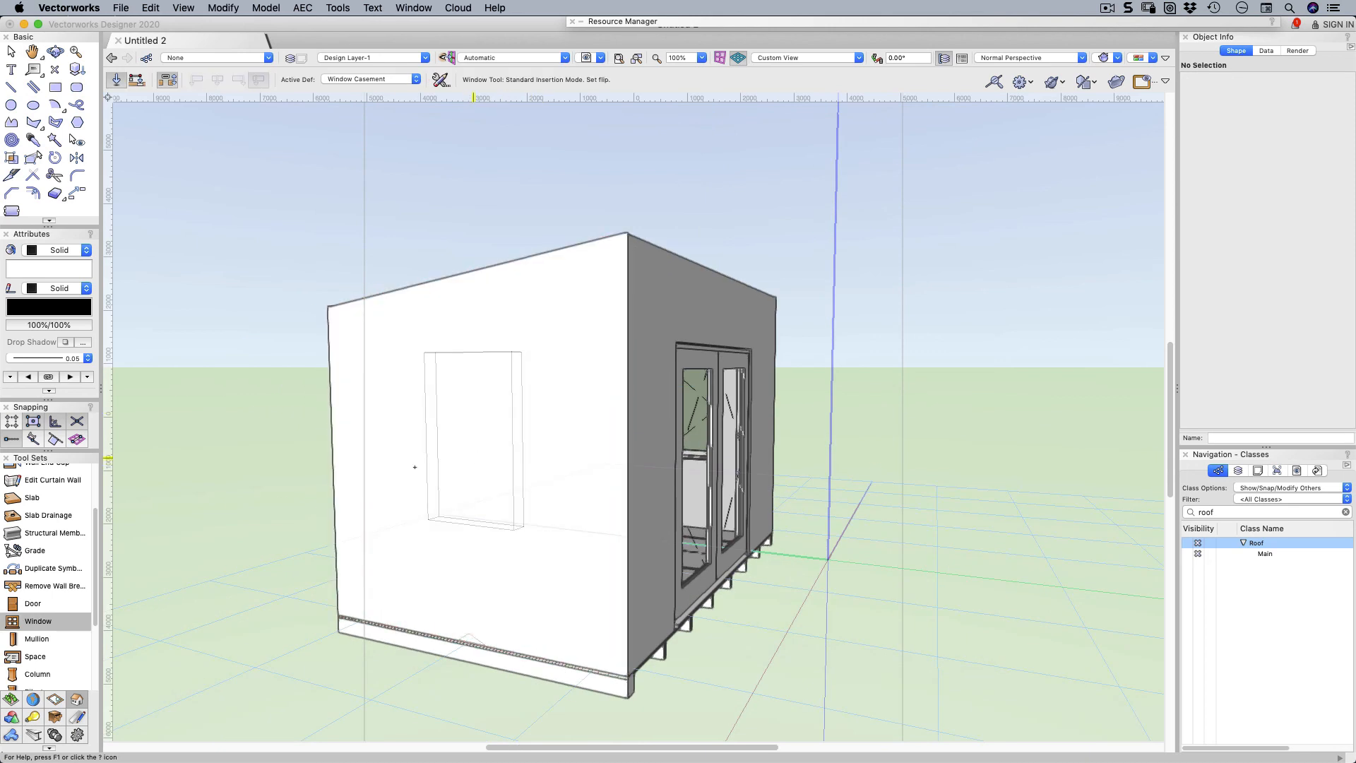
click(480, 432)
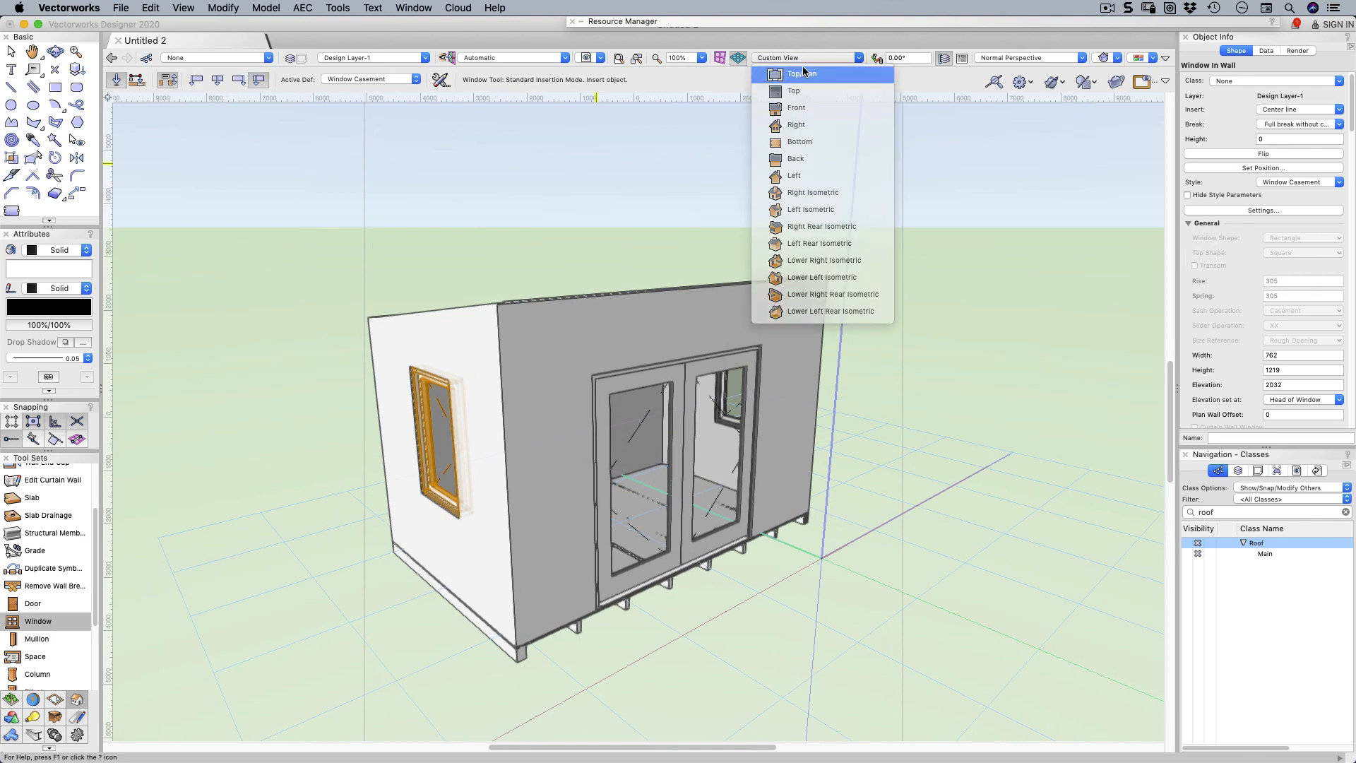
Step: In Top/Plan, shift the left casement window lower along its wall, dismiss the backup prompt and return to 3D
click(803, 73)
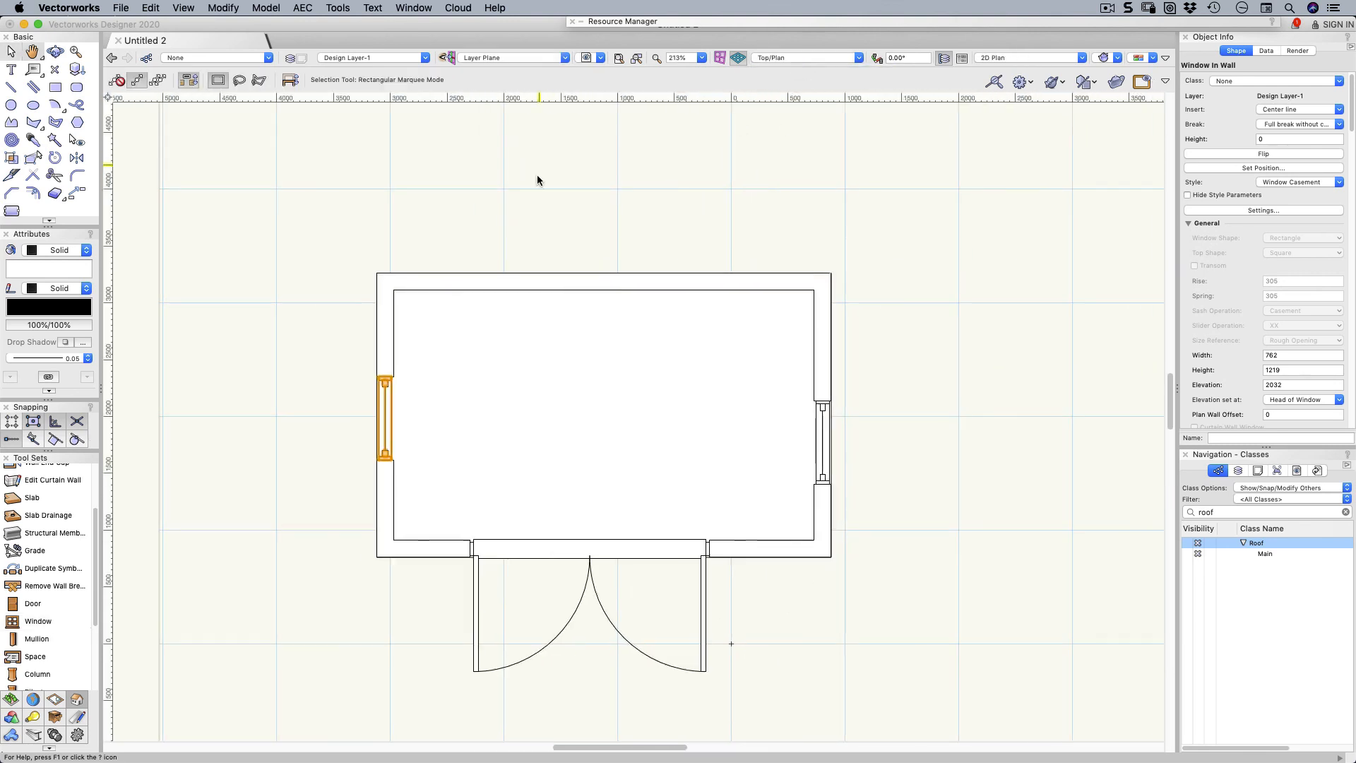
mouse_move(239, 314)
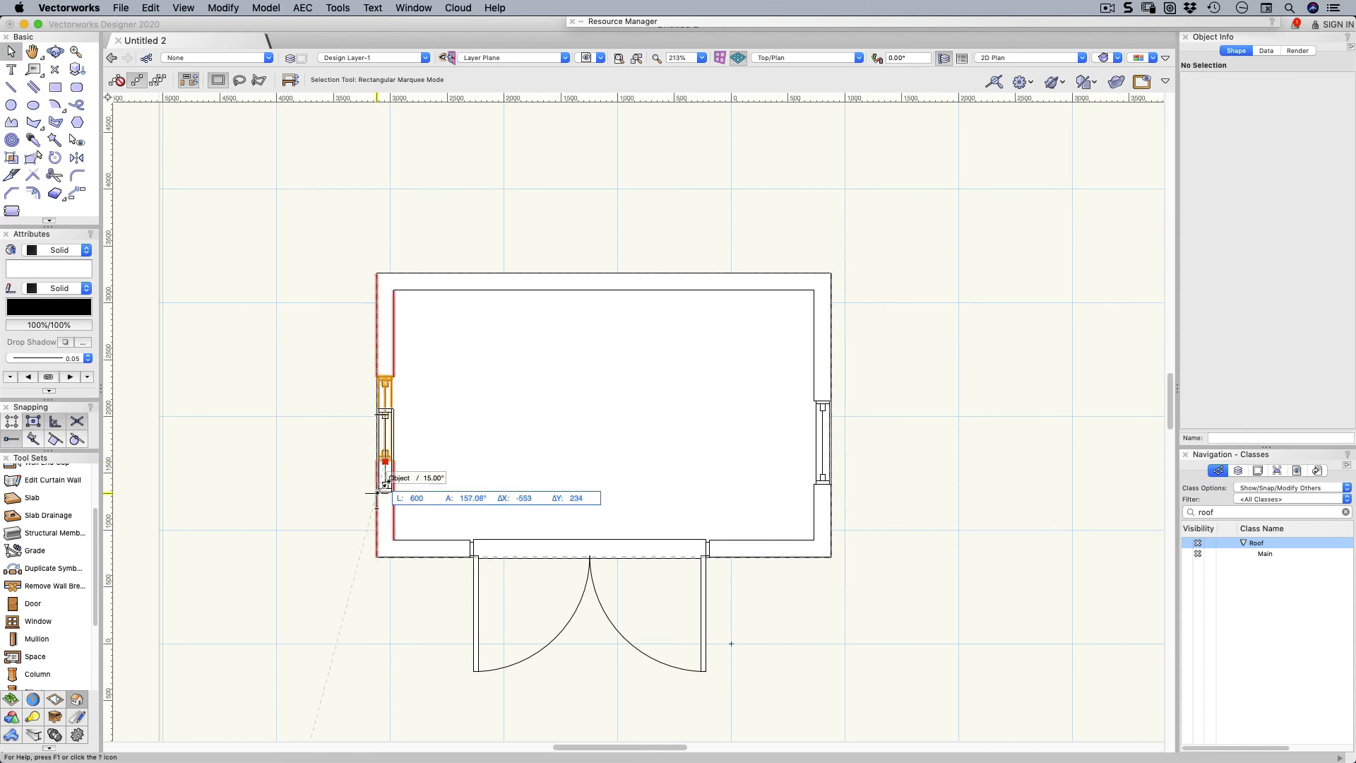
click(822, 400)
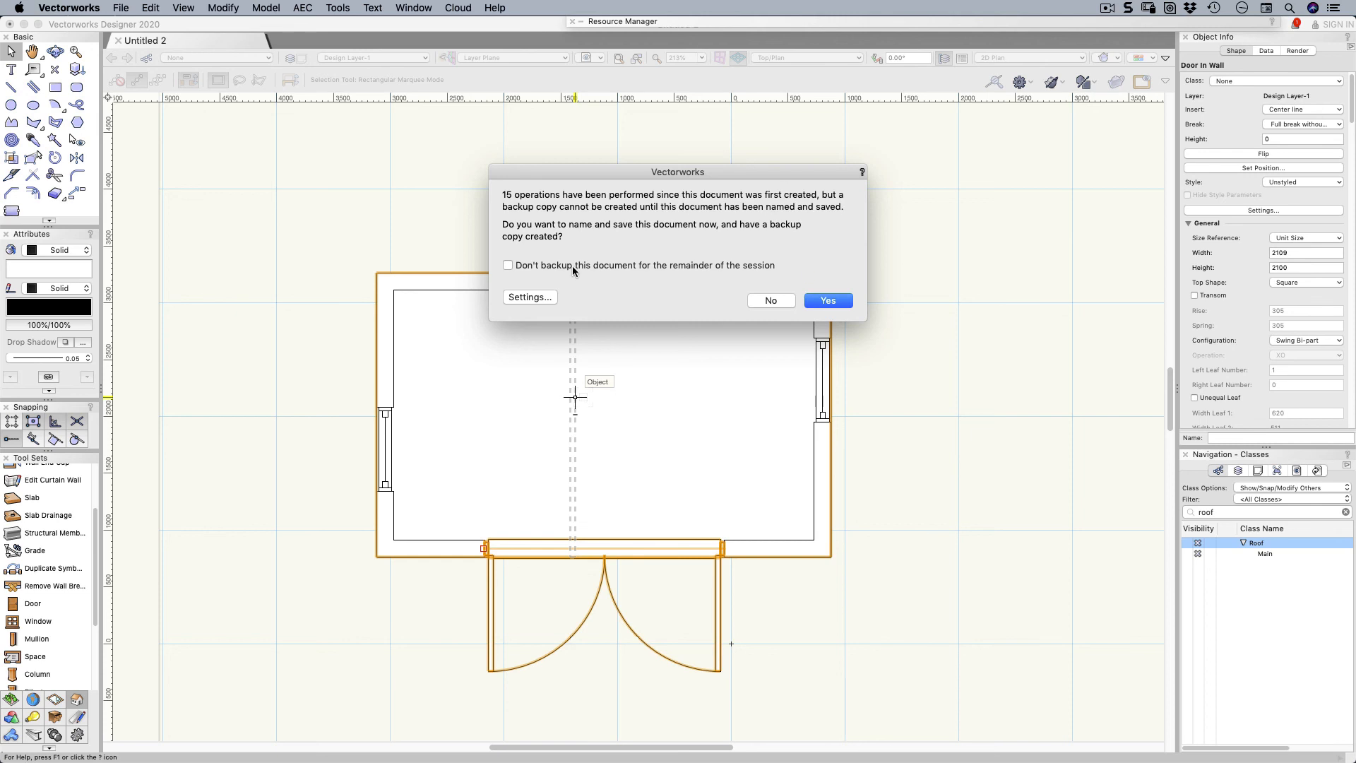
click(770, 300)
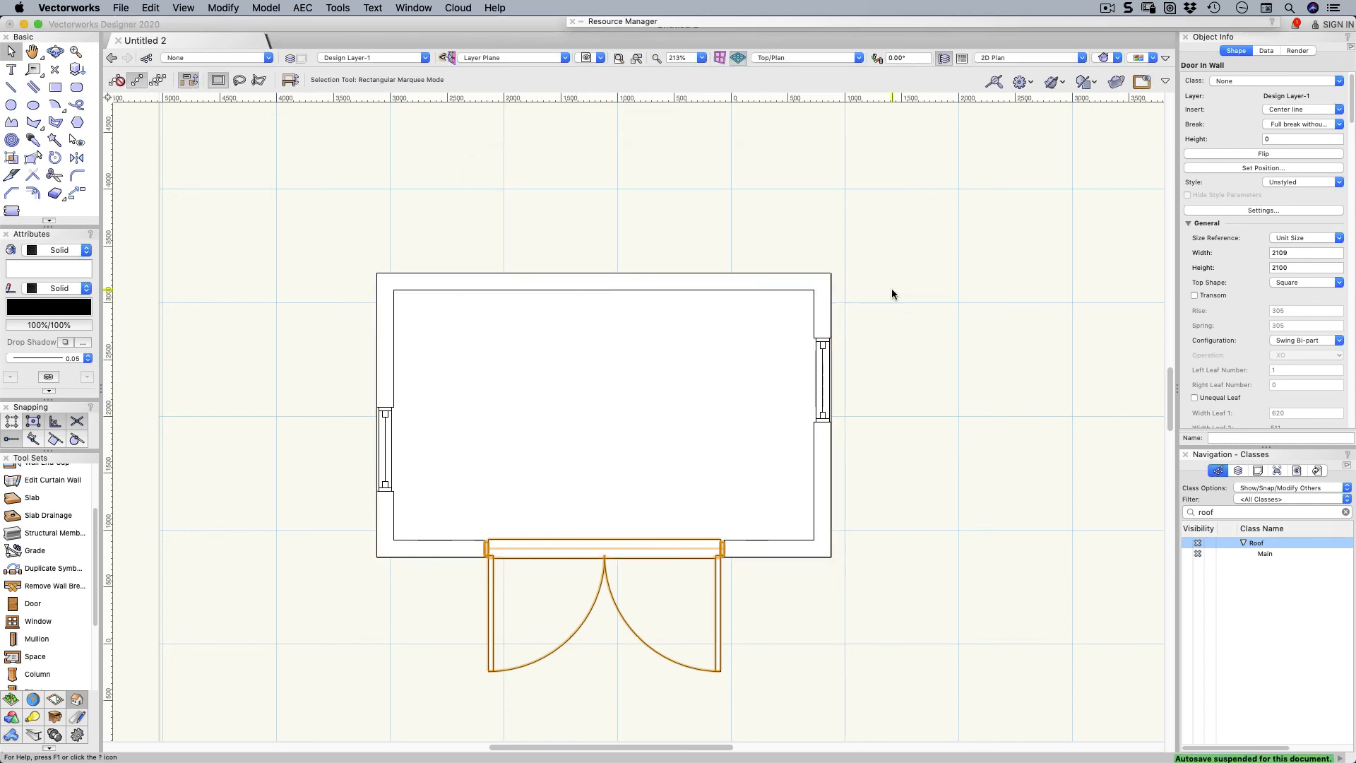
click(724, 213)
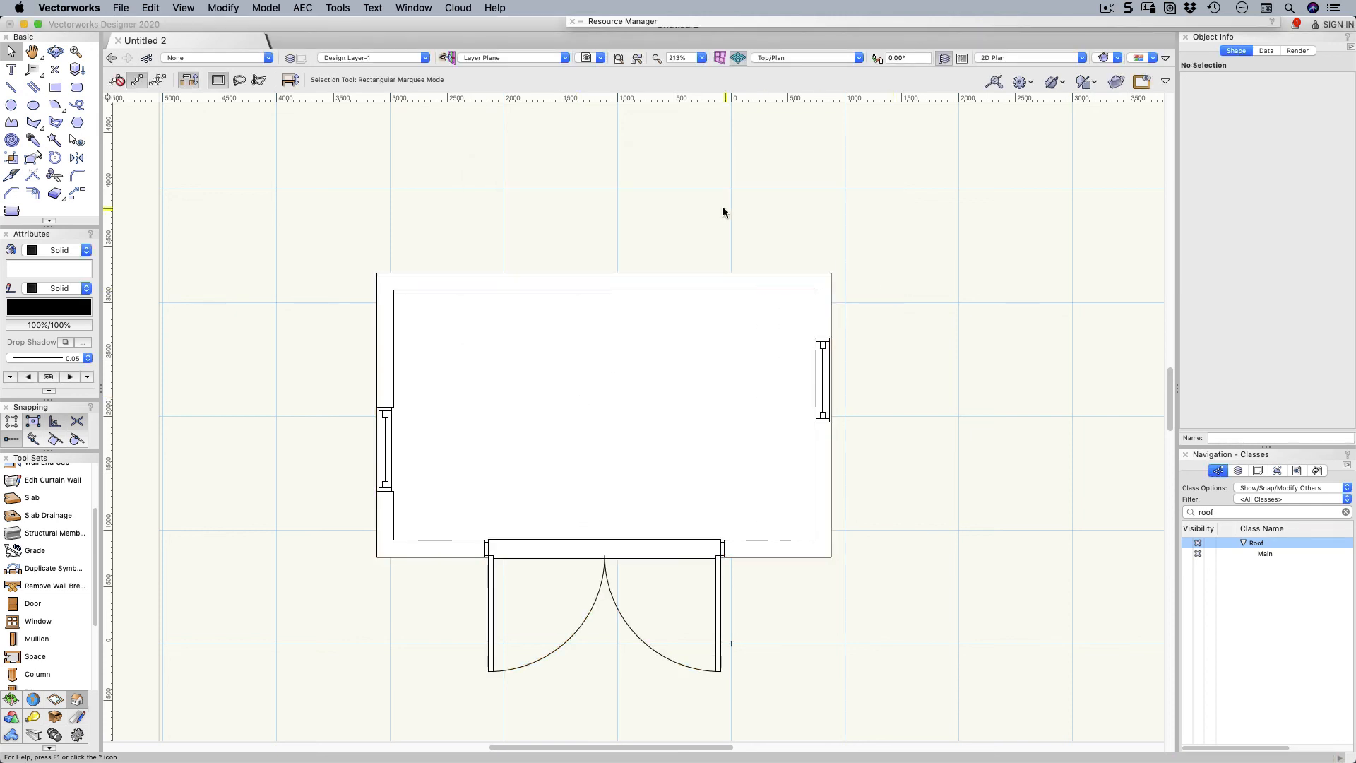
click(1200, 543)
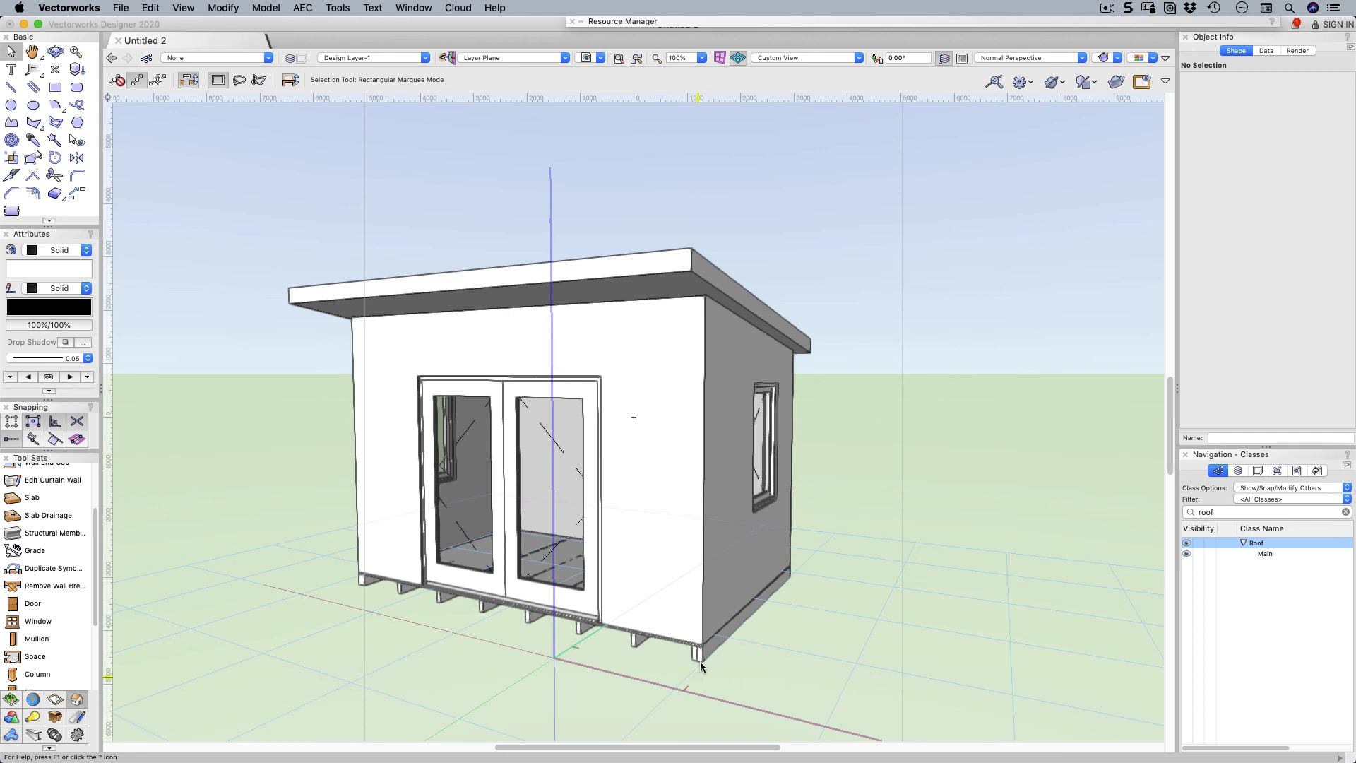
mouse_move(53, 140)
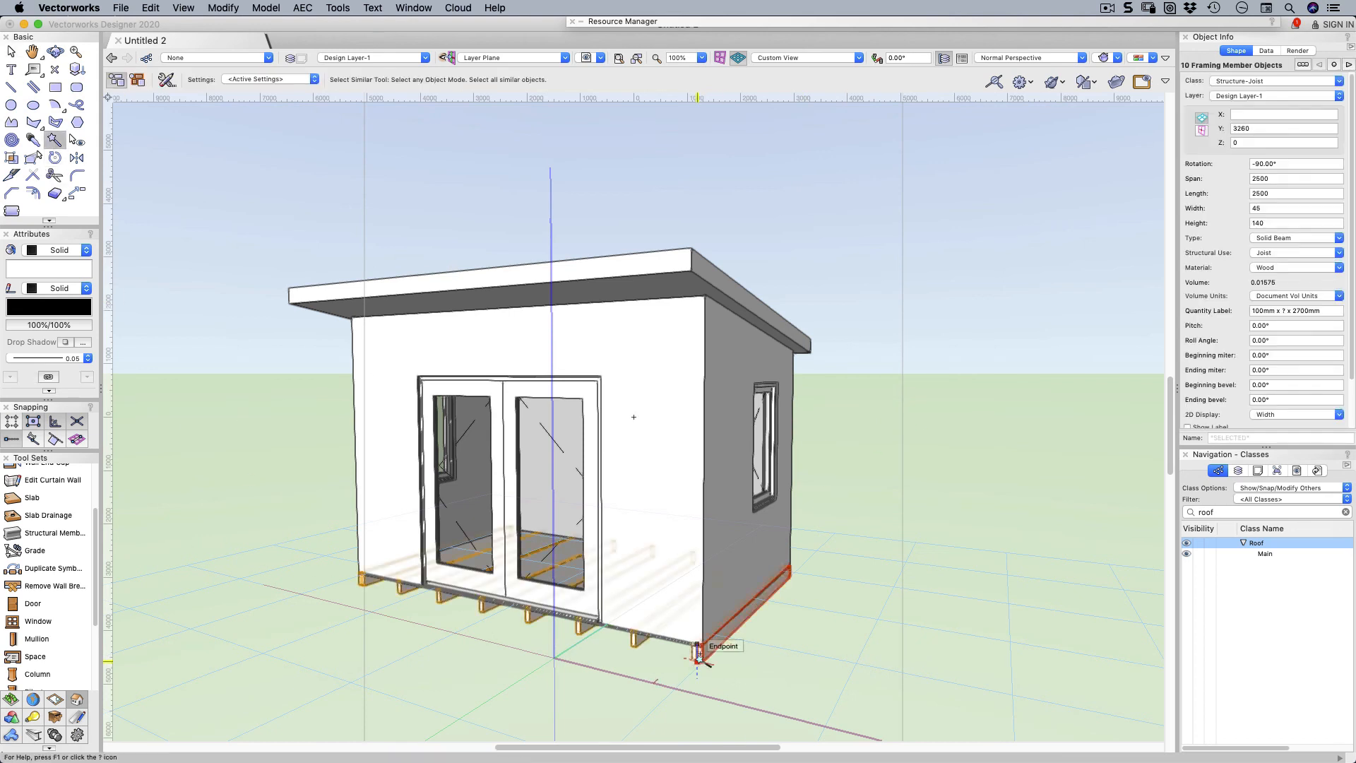
Step: Enter 0 for the Z elevation of the ten selected floor joists
click(1284, 143)
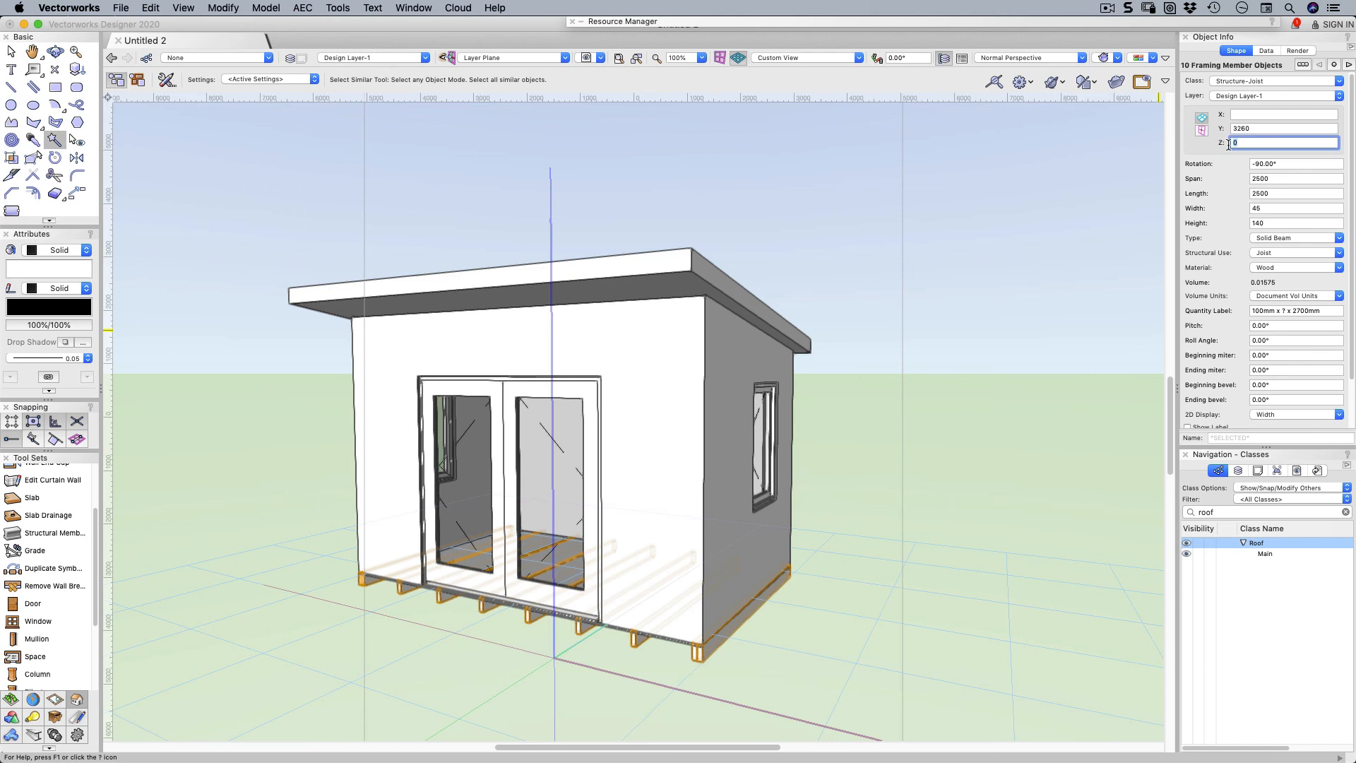